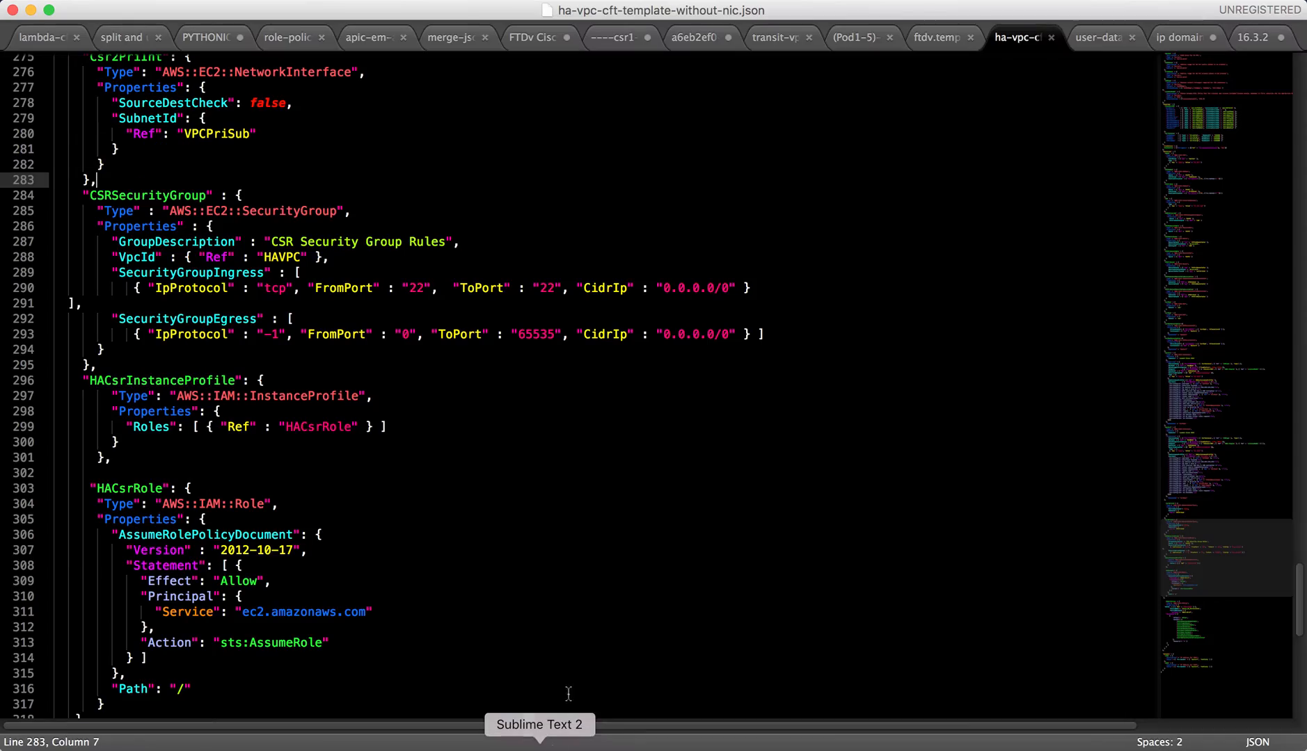
# - Review the HA VPC template JSON, including its VpcCidr parameter
pyautogui.click(660, 238)
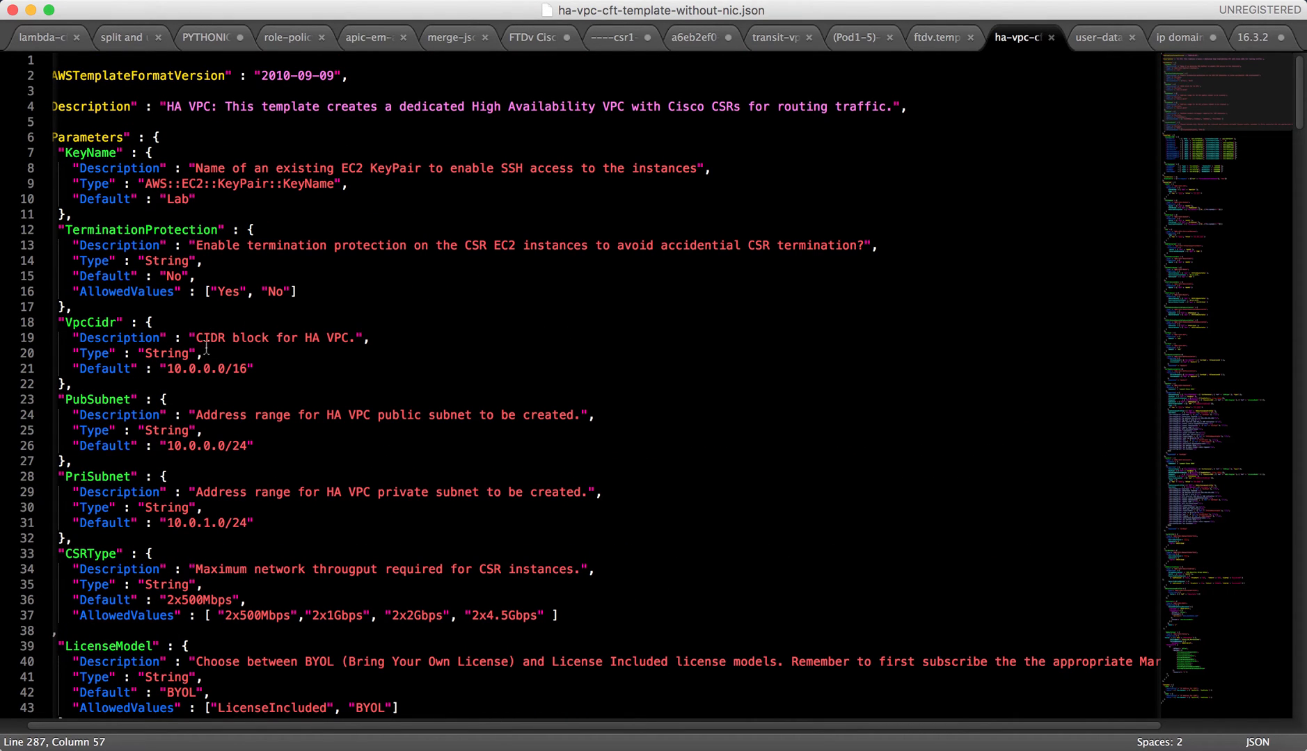
pyautogui.doubleClick(89, 322)
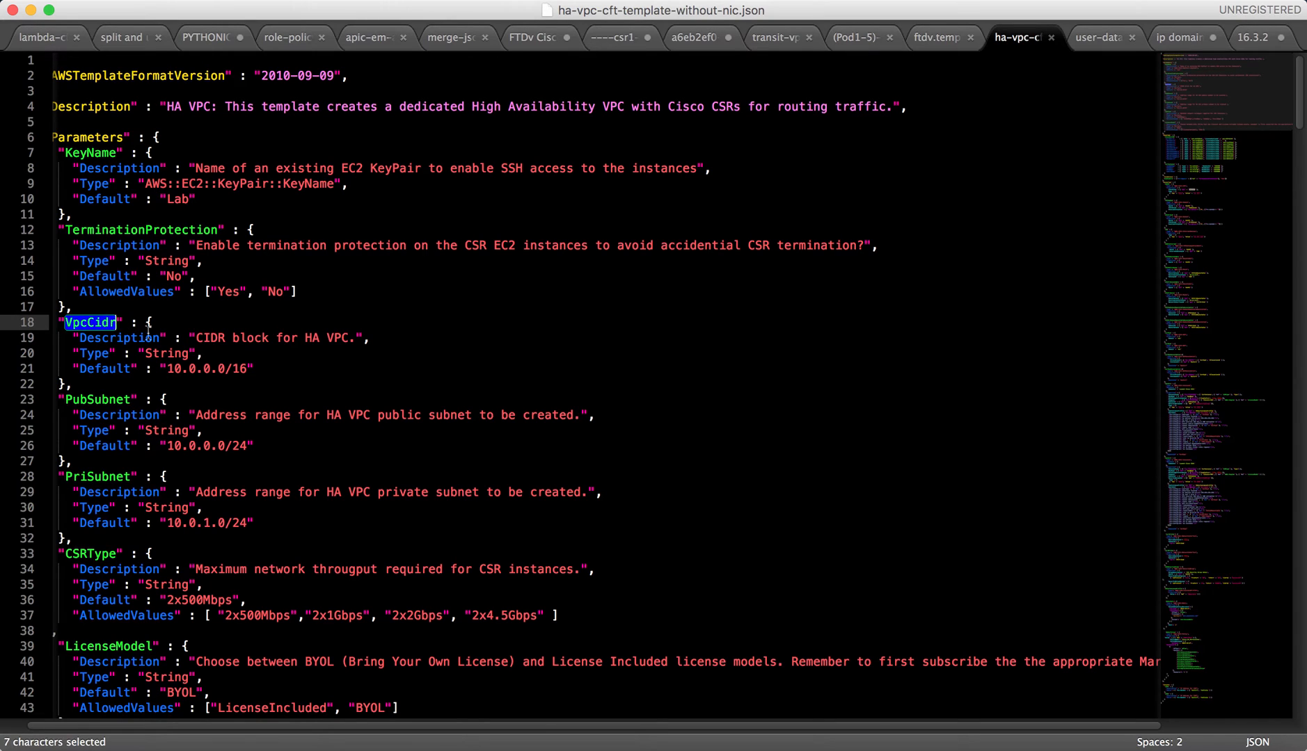
pyautogui.click(108, 399)
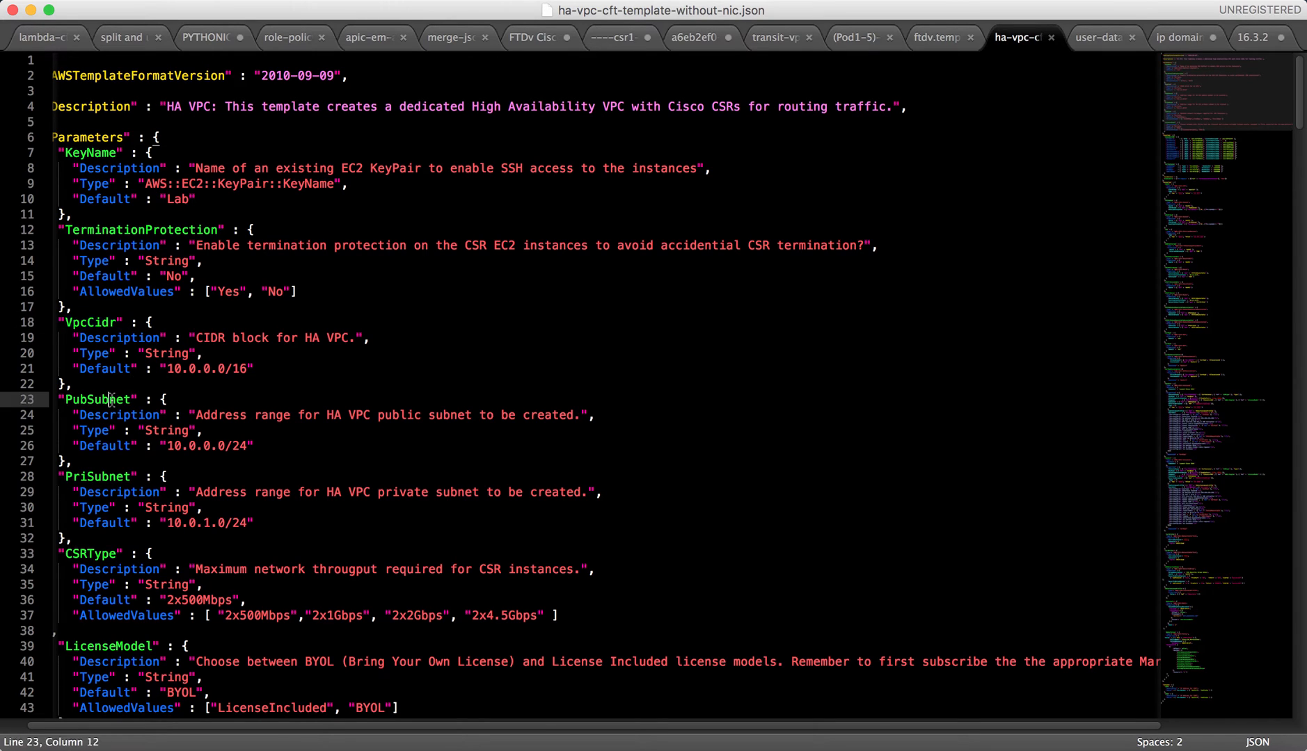
pyautogui.doubleClick(97, 477)
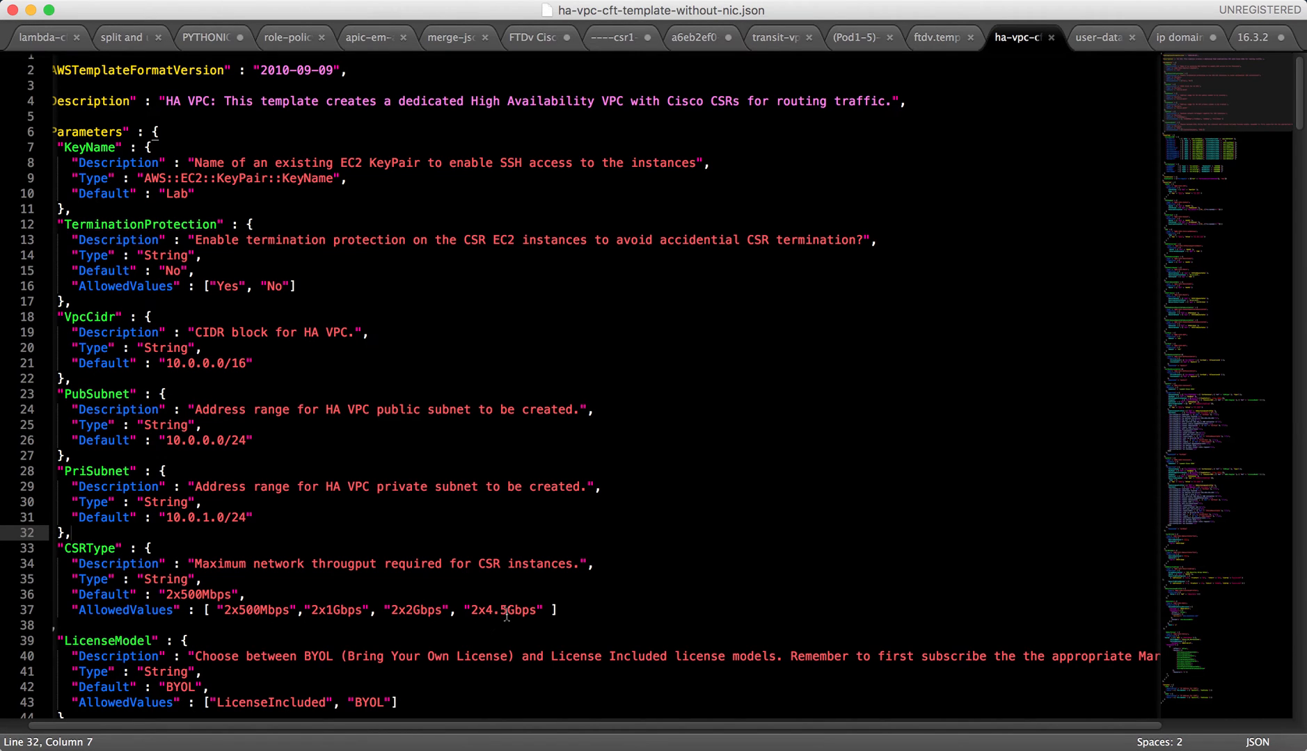
pyautogui.scroll(-3)
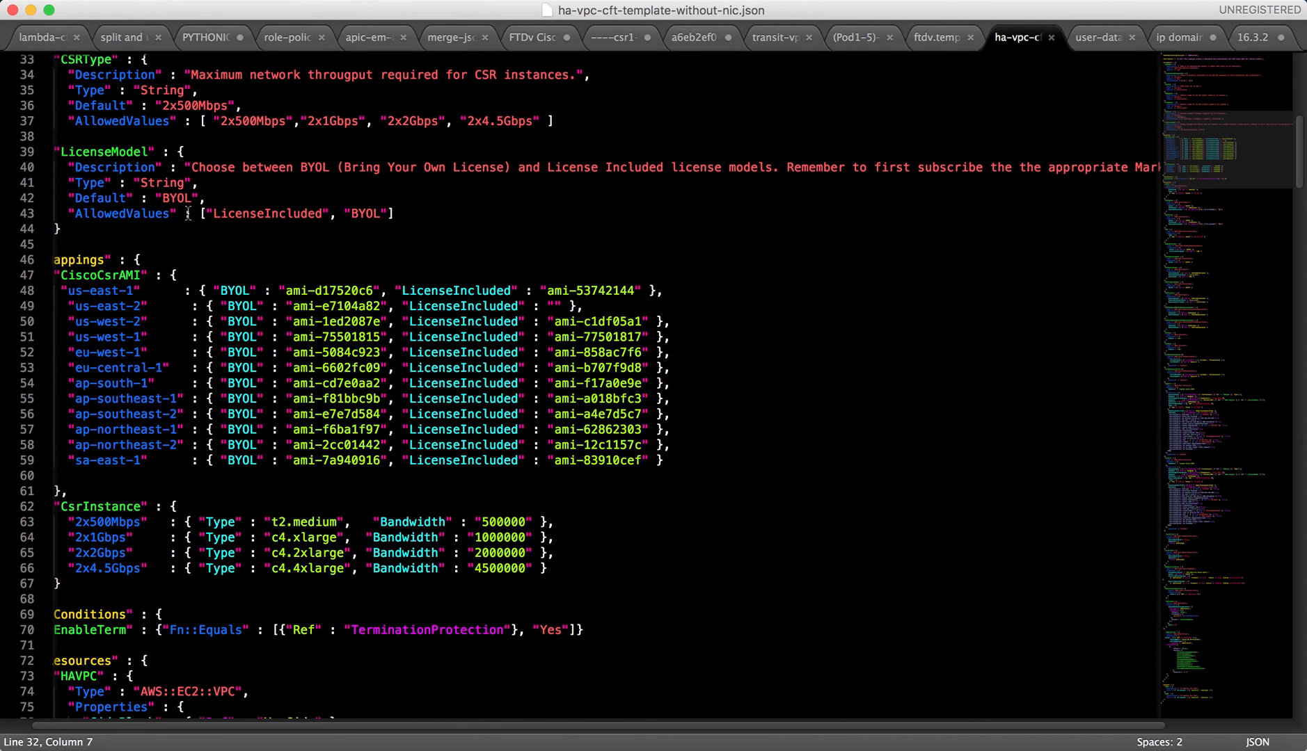
pyautogui.scroll(-3)
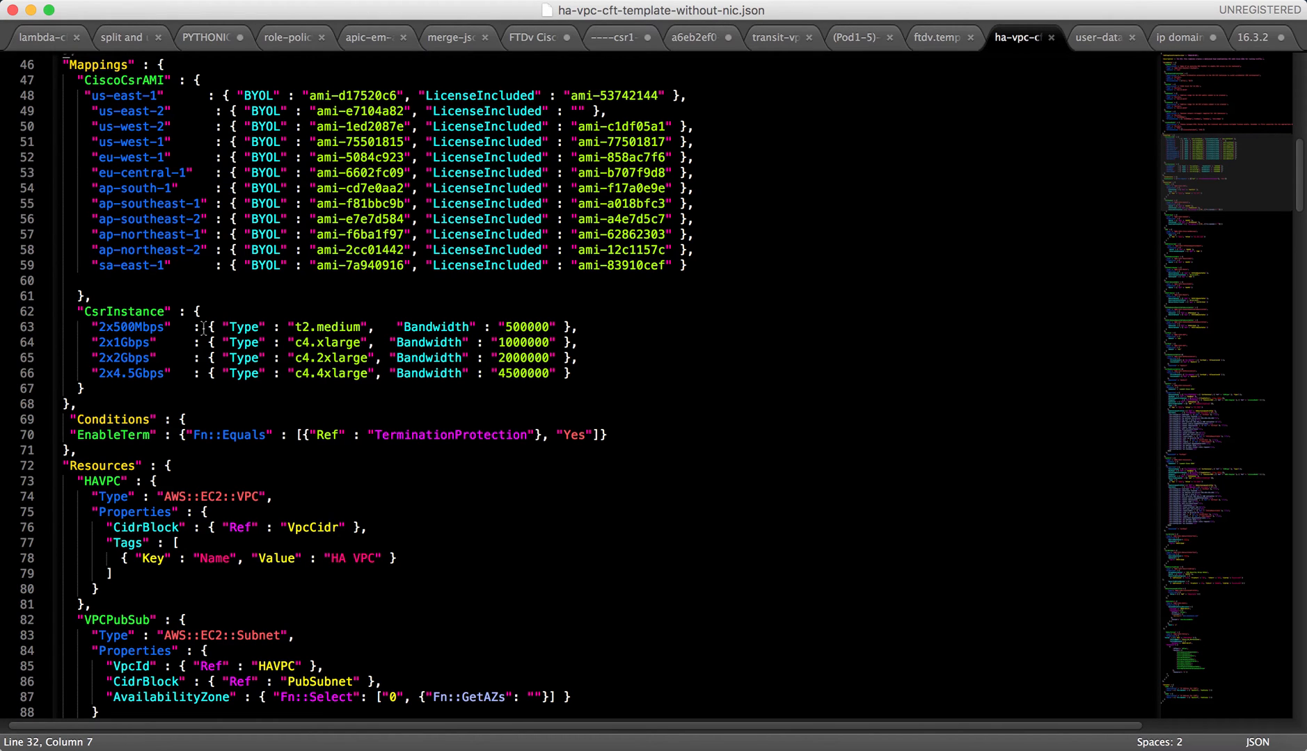
pyautogui.scroll(-3)
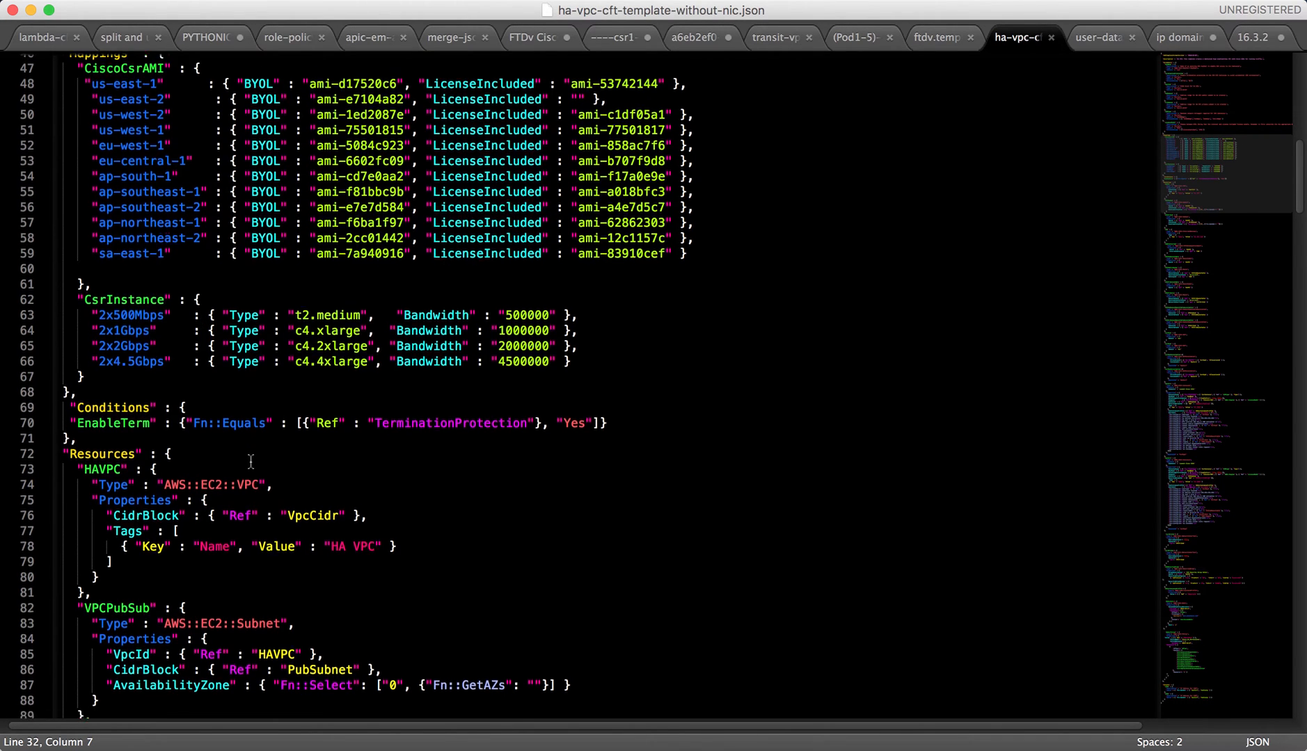
pyautogui.scroll(-3)
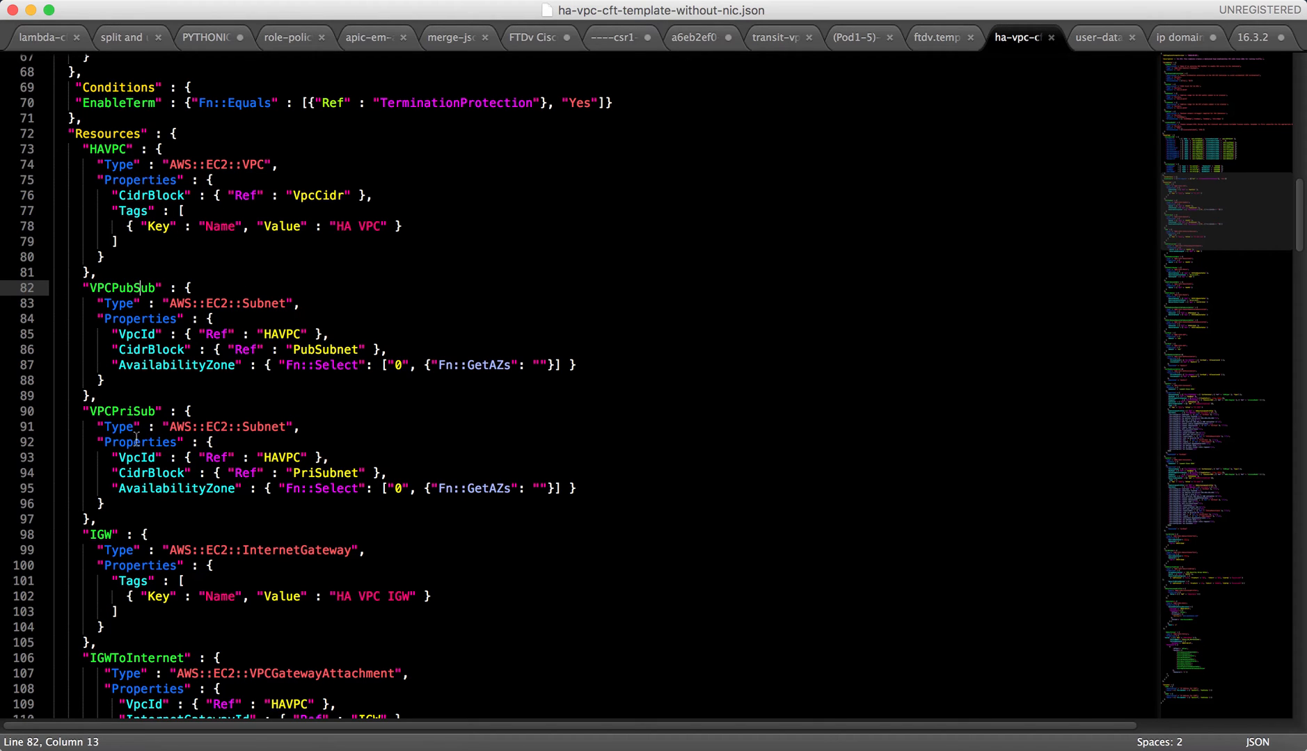
pyautogui.scroll(-3)
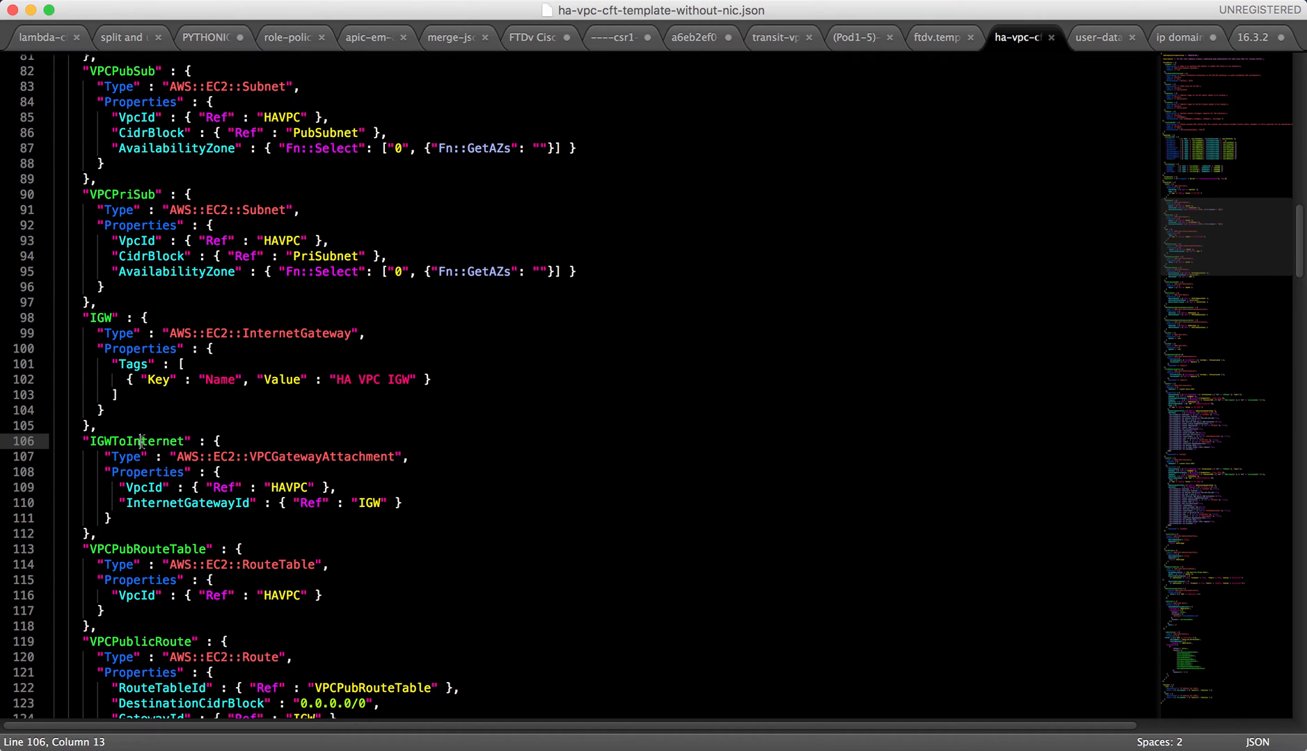
pyautogui.scroll(-3)
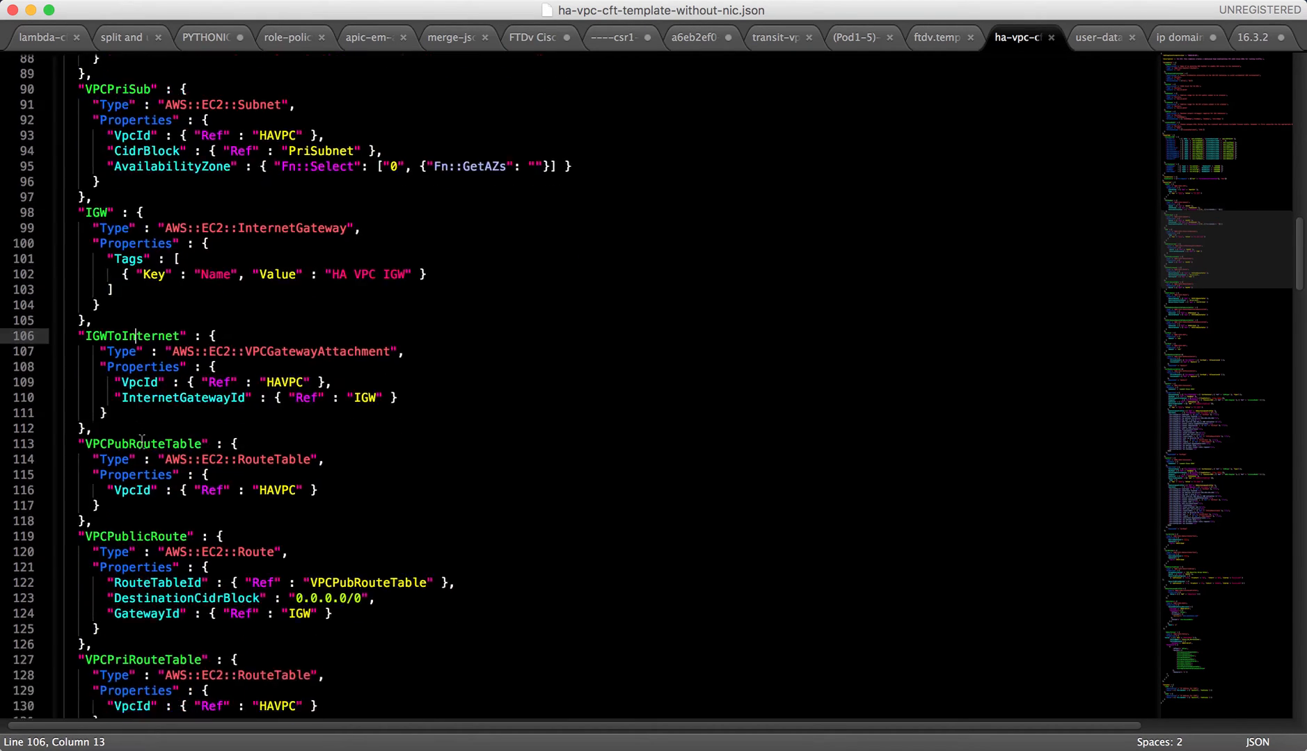
pyautogui.scroll(-3)
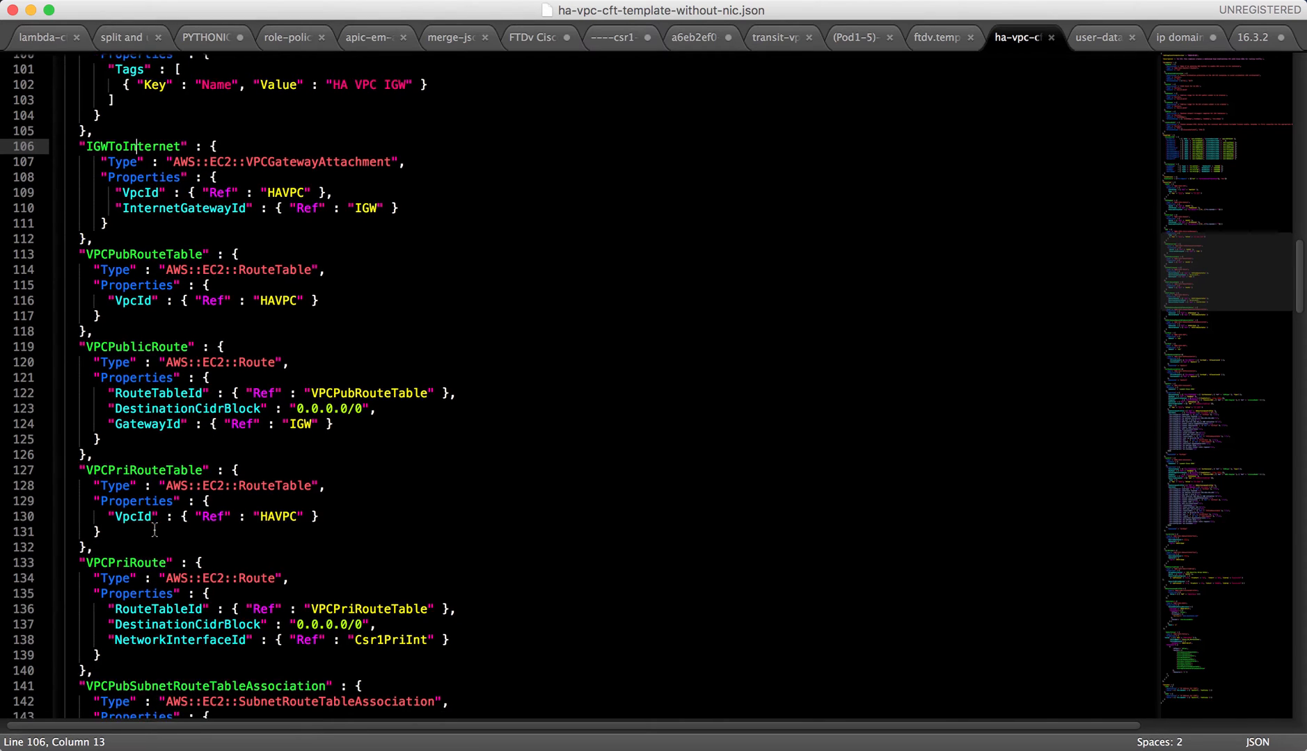
pyautogui.scroll(-3)
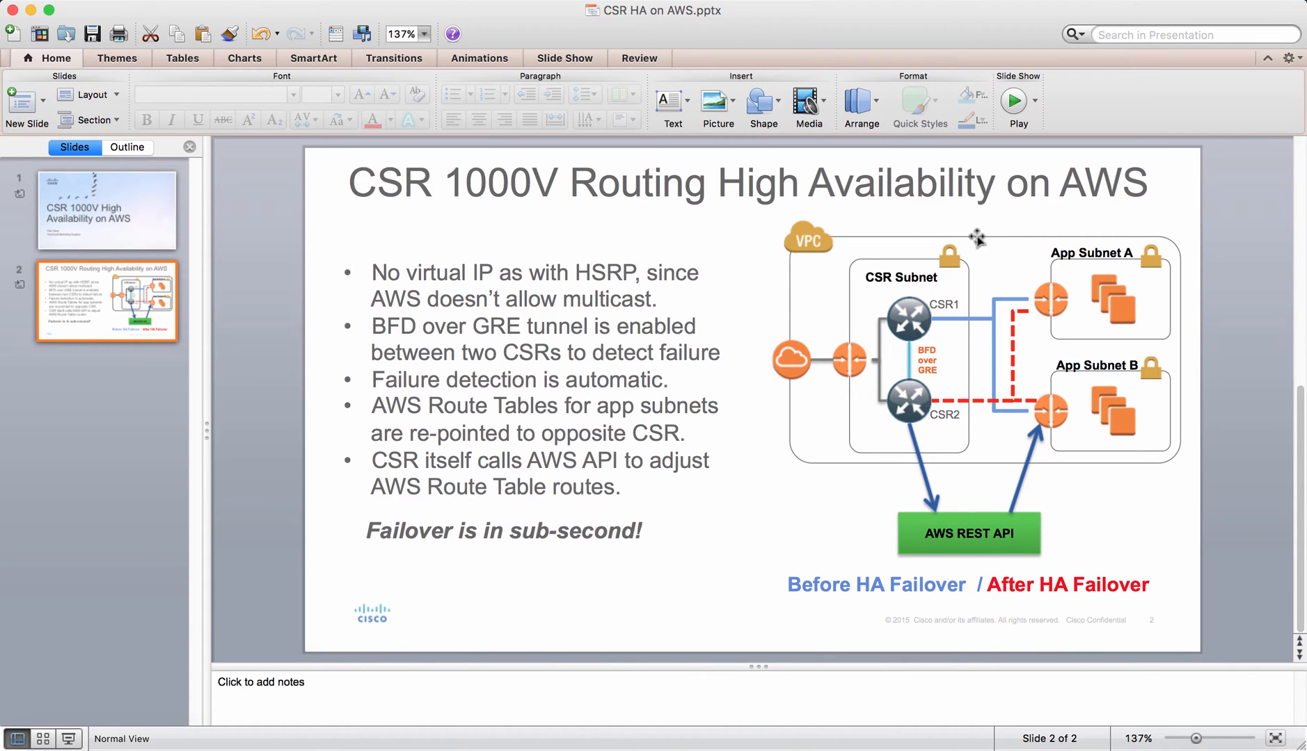
pyautogui.moveTo(933, 333)
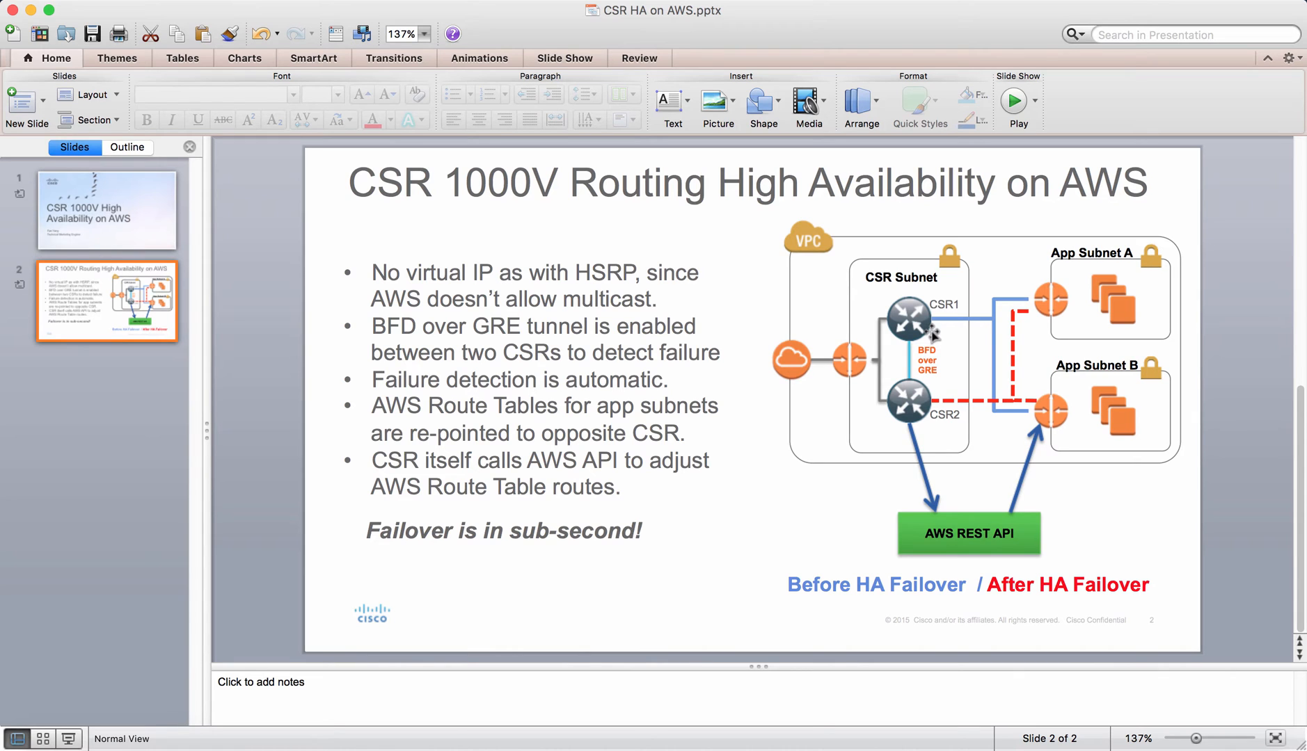
pyautogui.moveTo(894, 328)
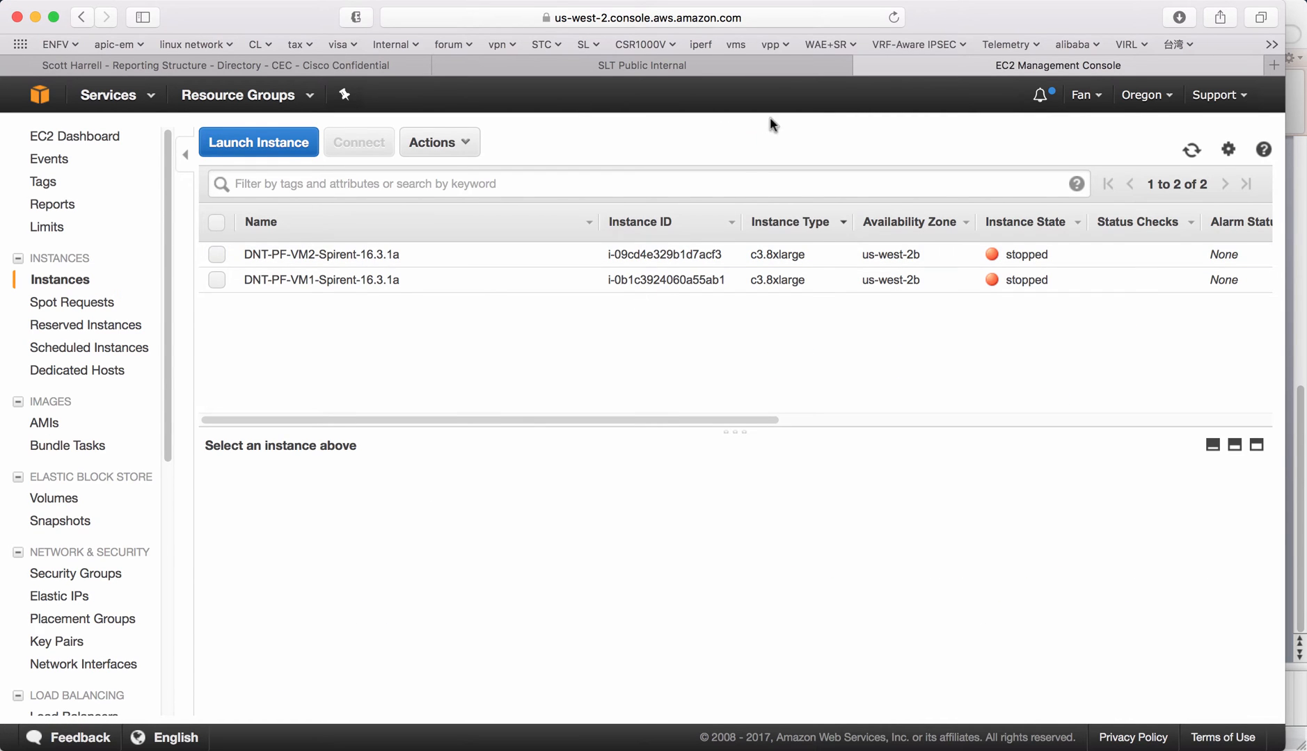
# - Start a new CloudFormation stack using the HA VPC template file from Downloads
pyautogui.click(108, 95)
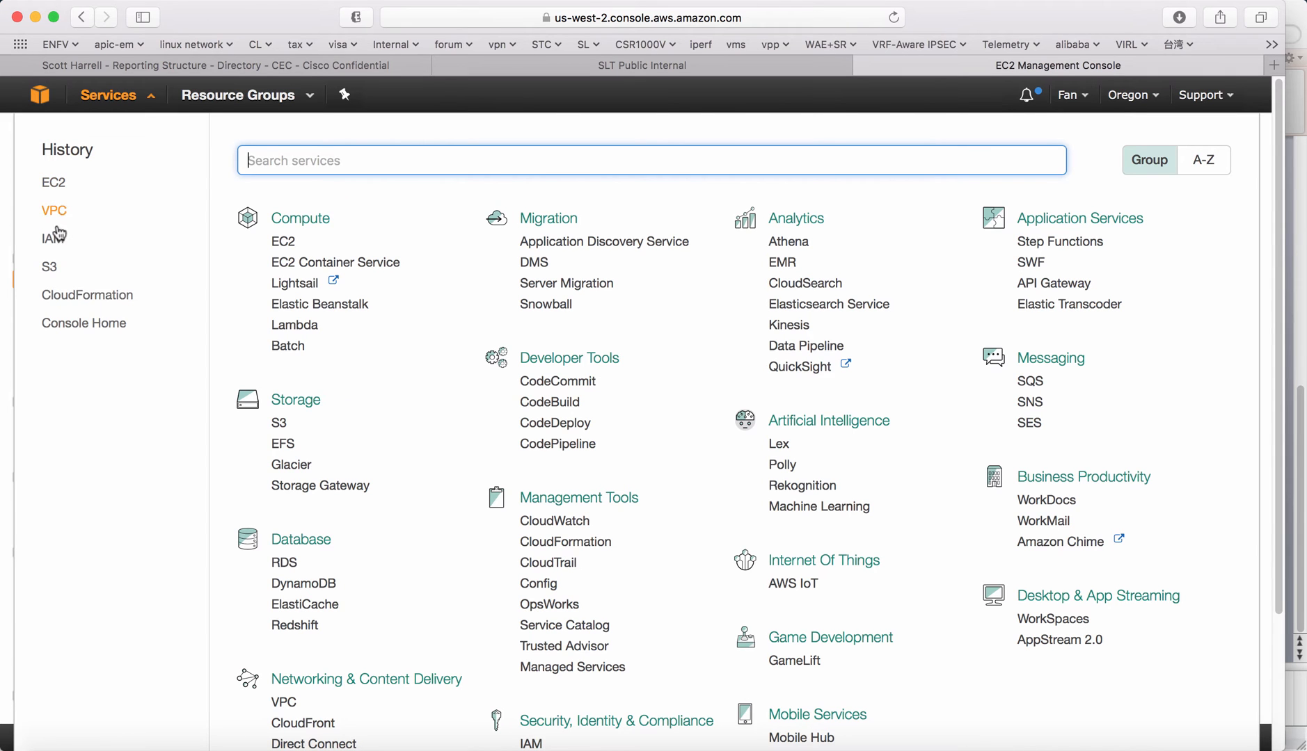
pyautogui.click(87, 295)
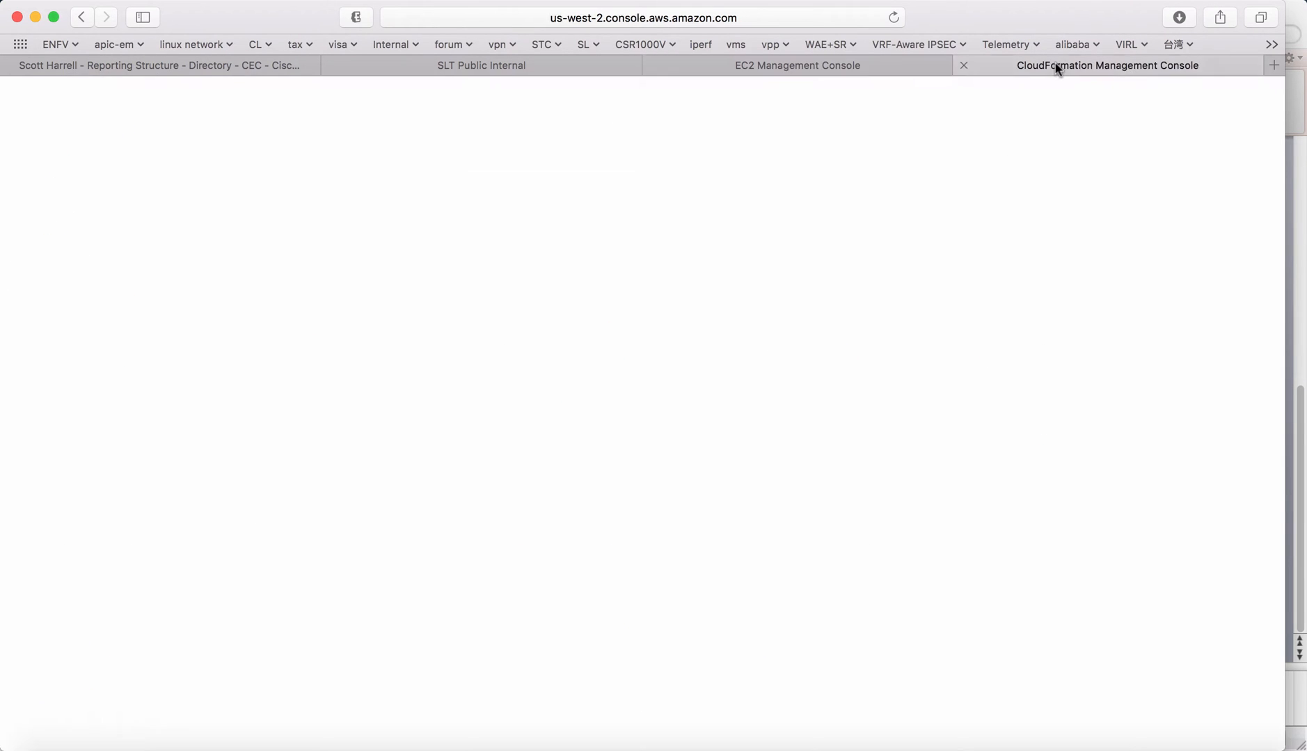
pyautogui.click(1109, 64)
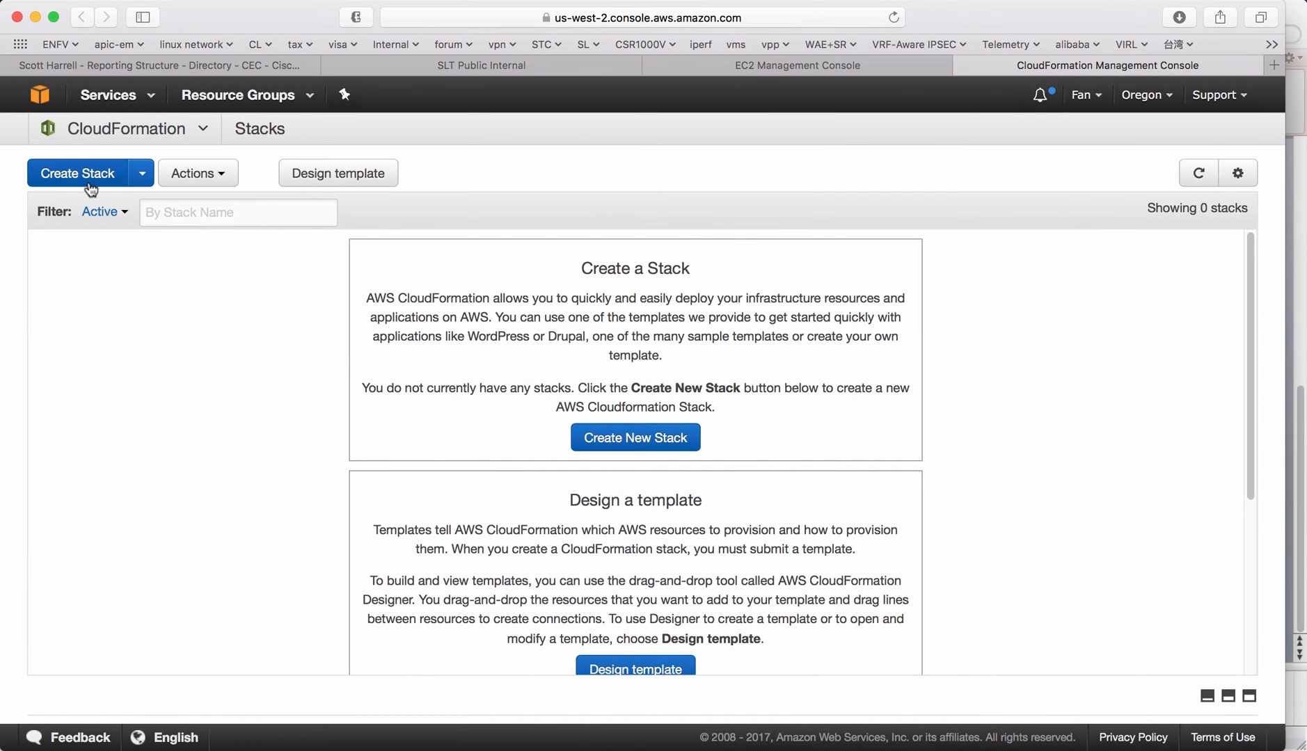
pyautogui.click(78, 173)
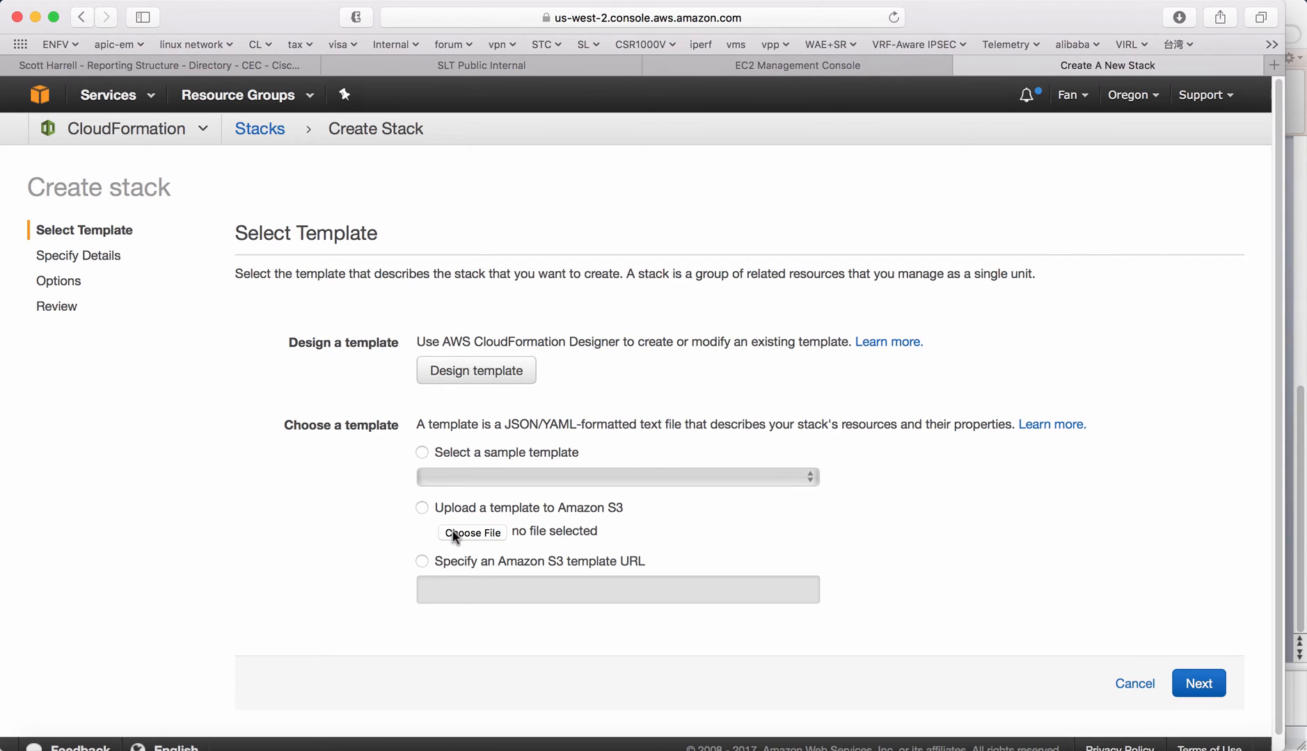
pyautogui.click(471, 533)
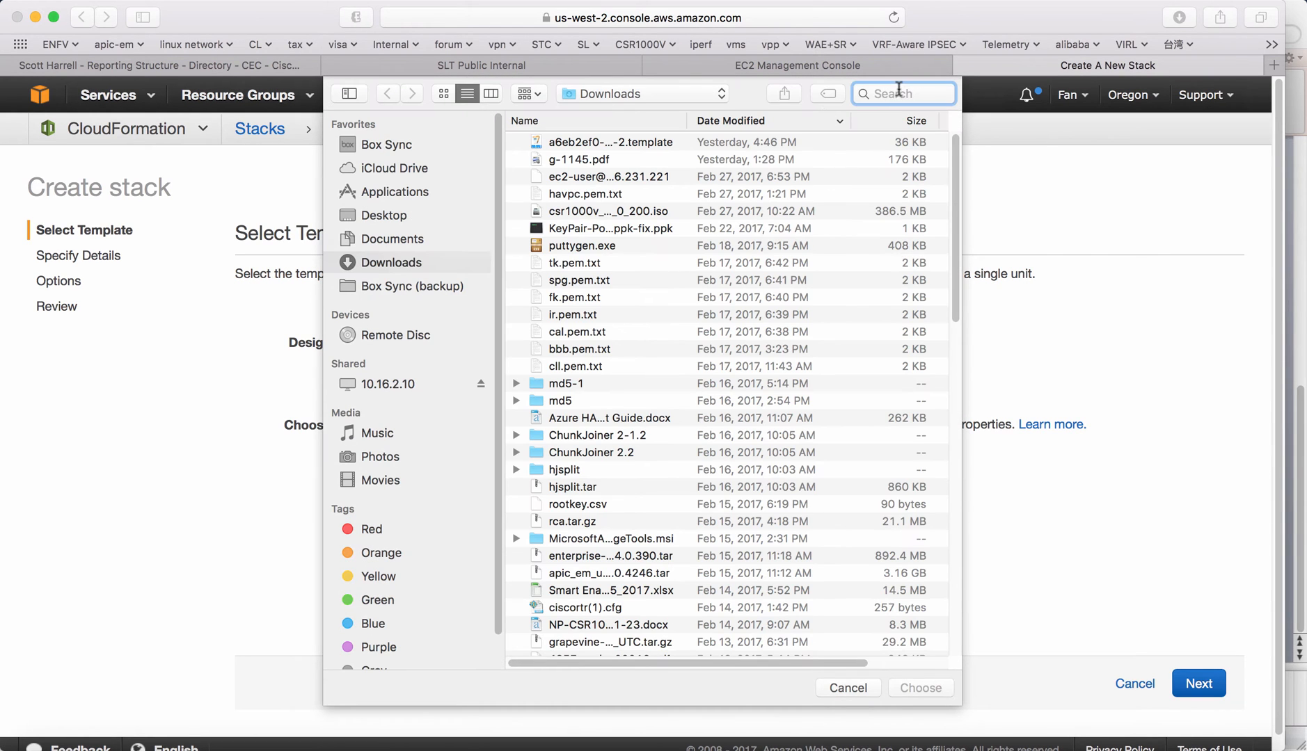
pyautogui.write('aws h')
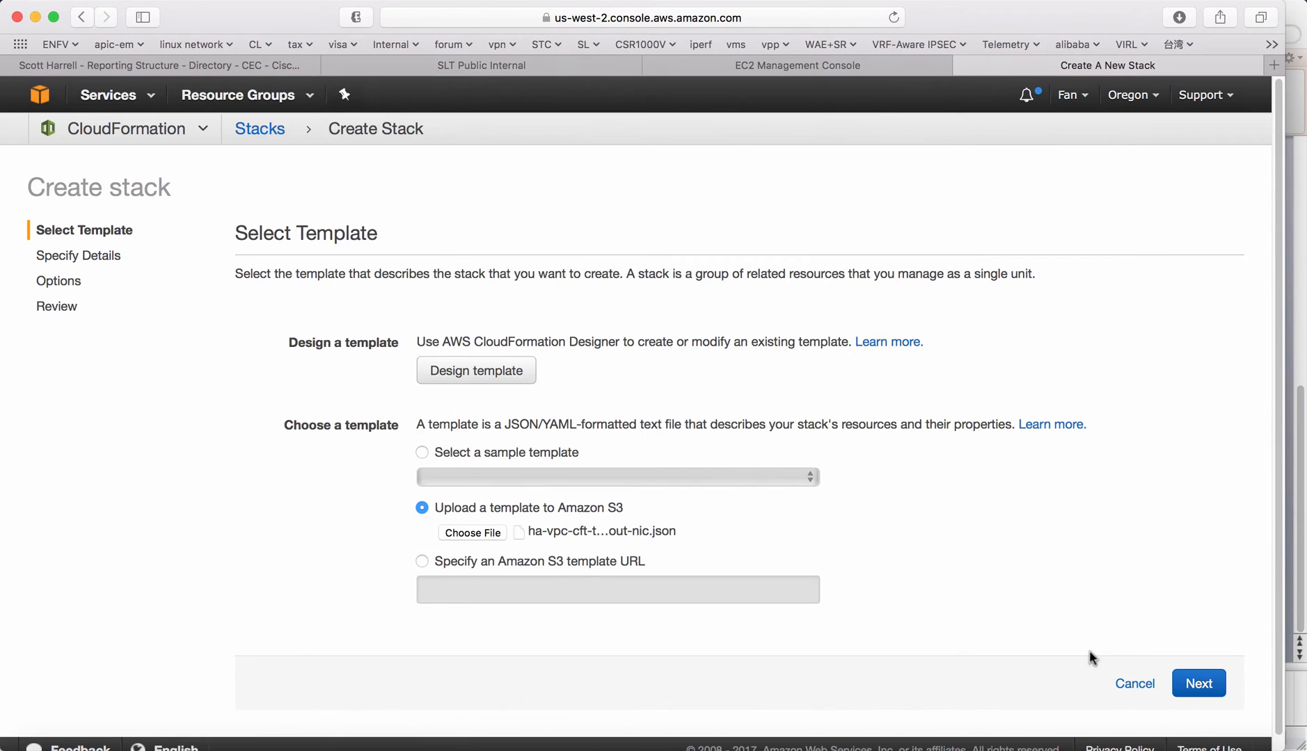
# - Name the stack OregonHAVPC, choose the havpc key pair, and set TerminationProtection to No
pyautogui.click(1198, 684)
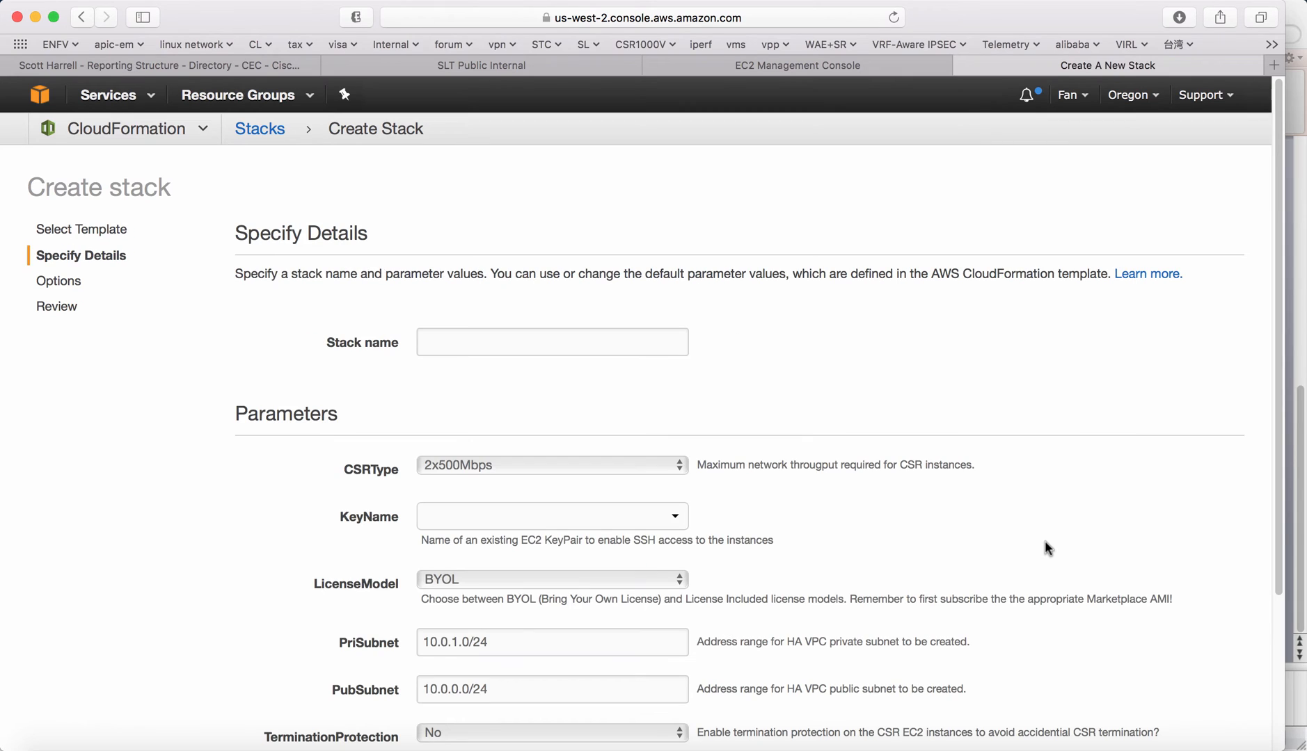
pyautogui.moveTo(637, 333)
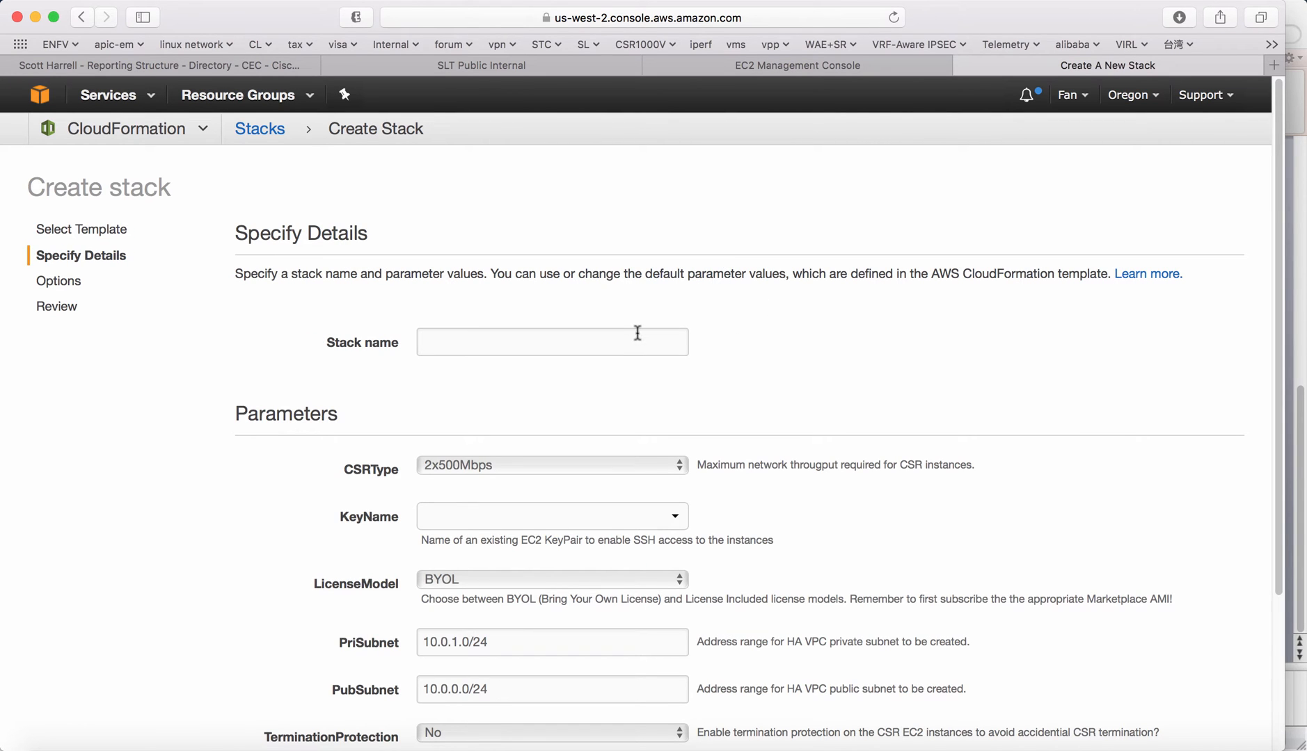
pyautogui.write('OregonHAVPC')
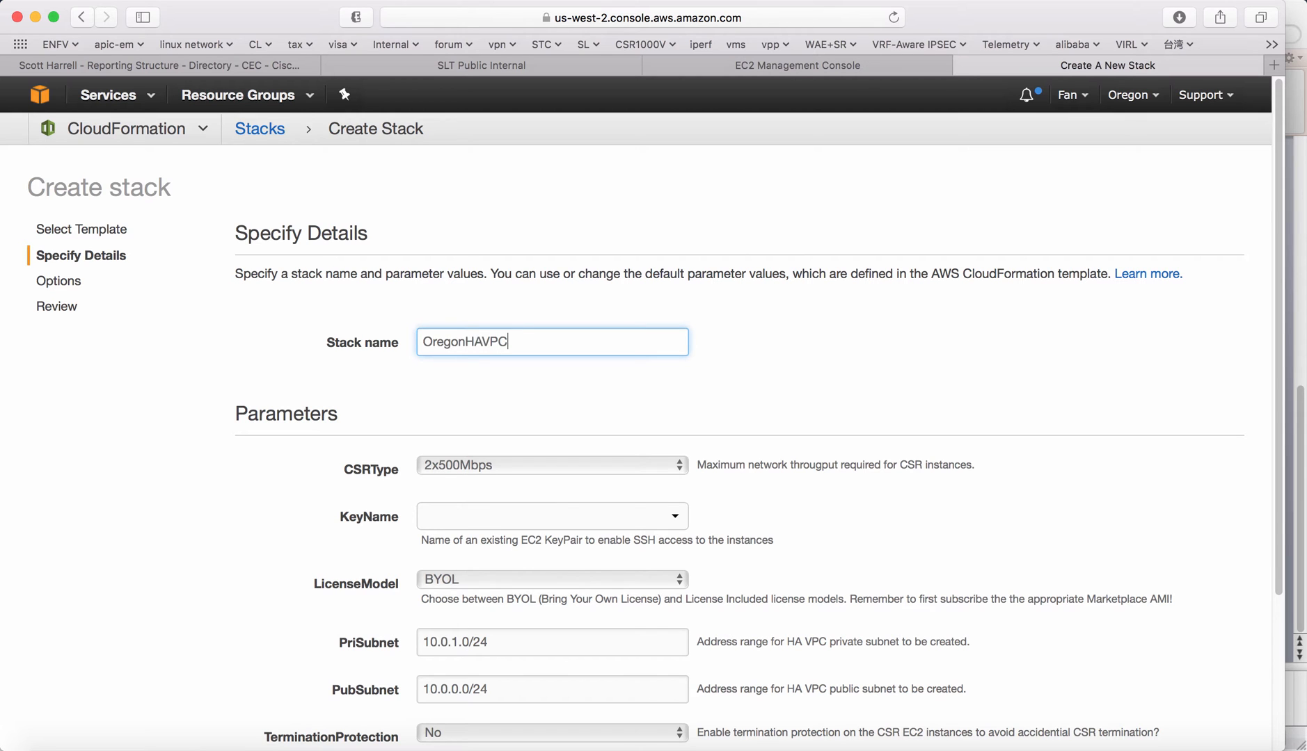
pyautogui.scroll(-3)
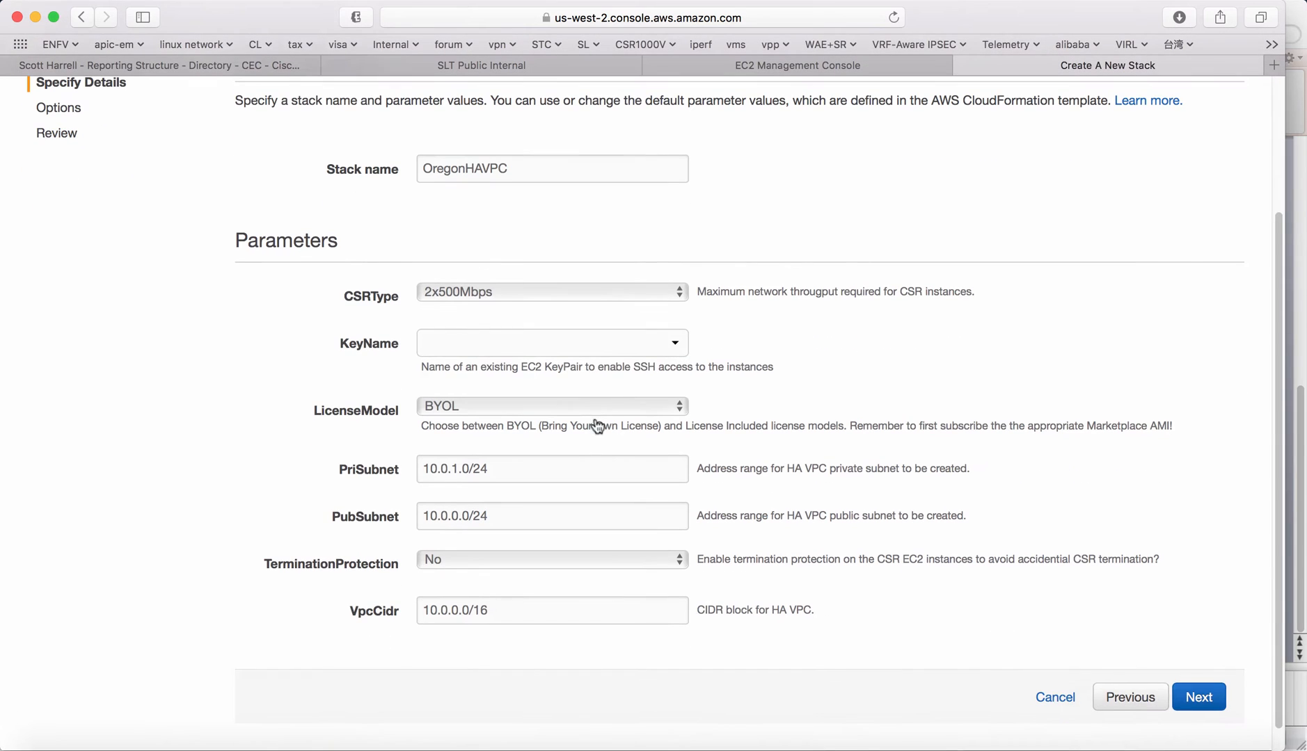
pyautogui.click(552, 343)
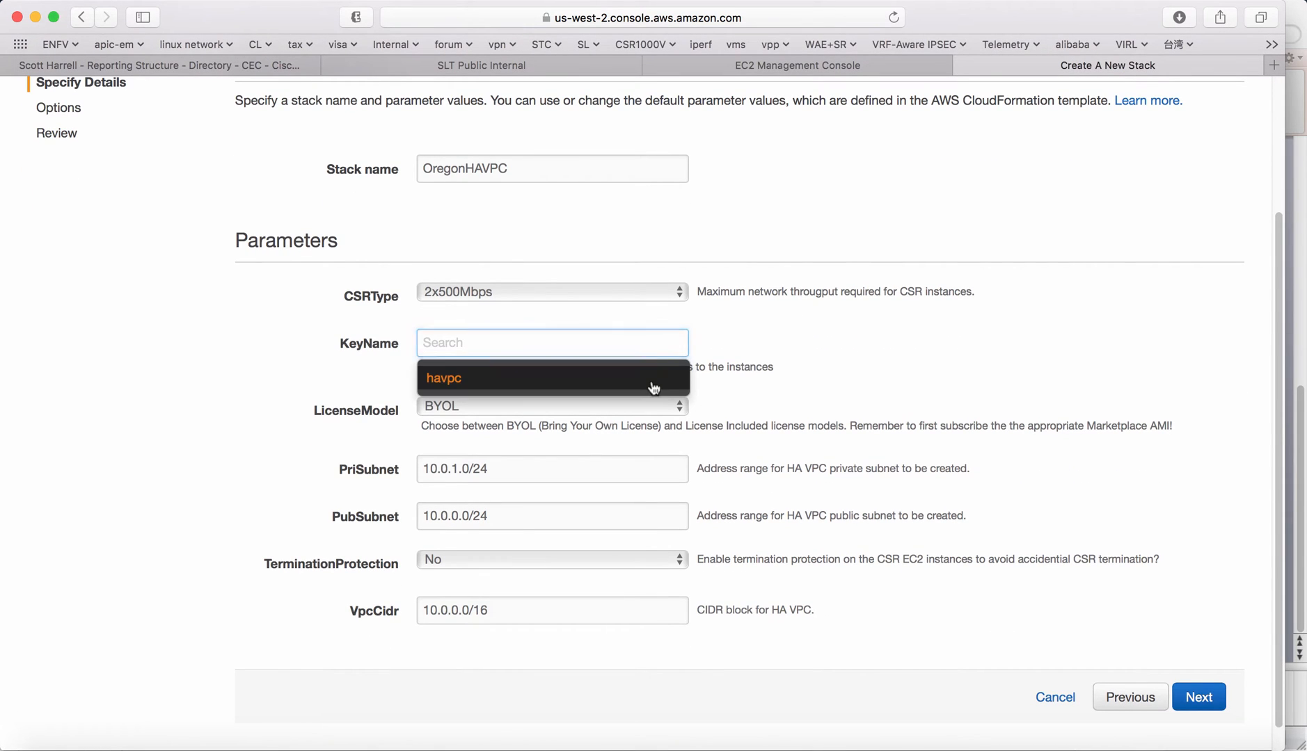
pyautogui.click(444, 378)
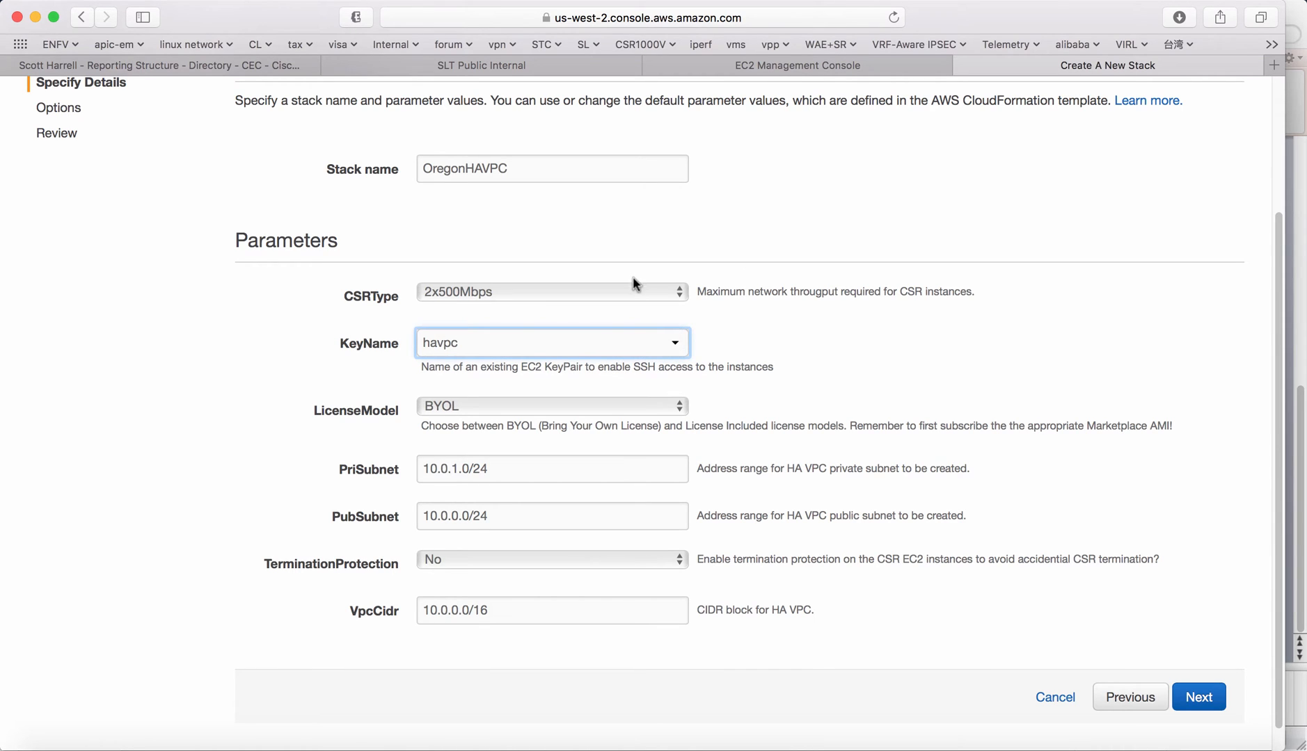
pyautogui.moveTo(664, 262)
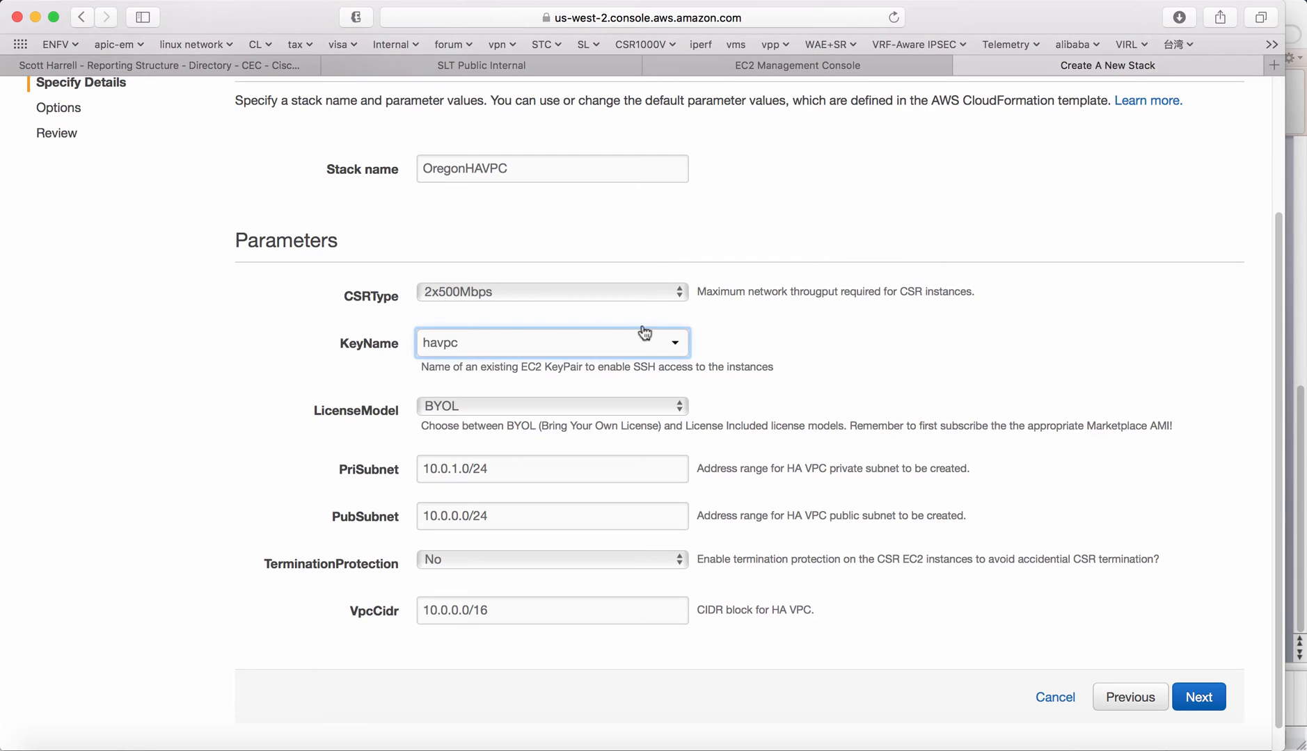
pyautogui.moveTo(645, 420)
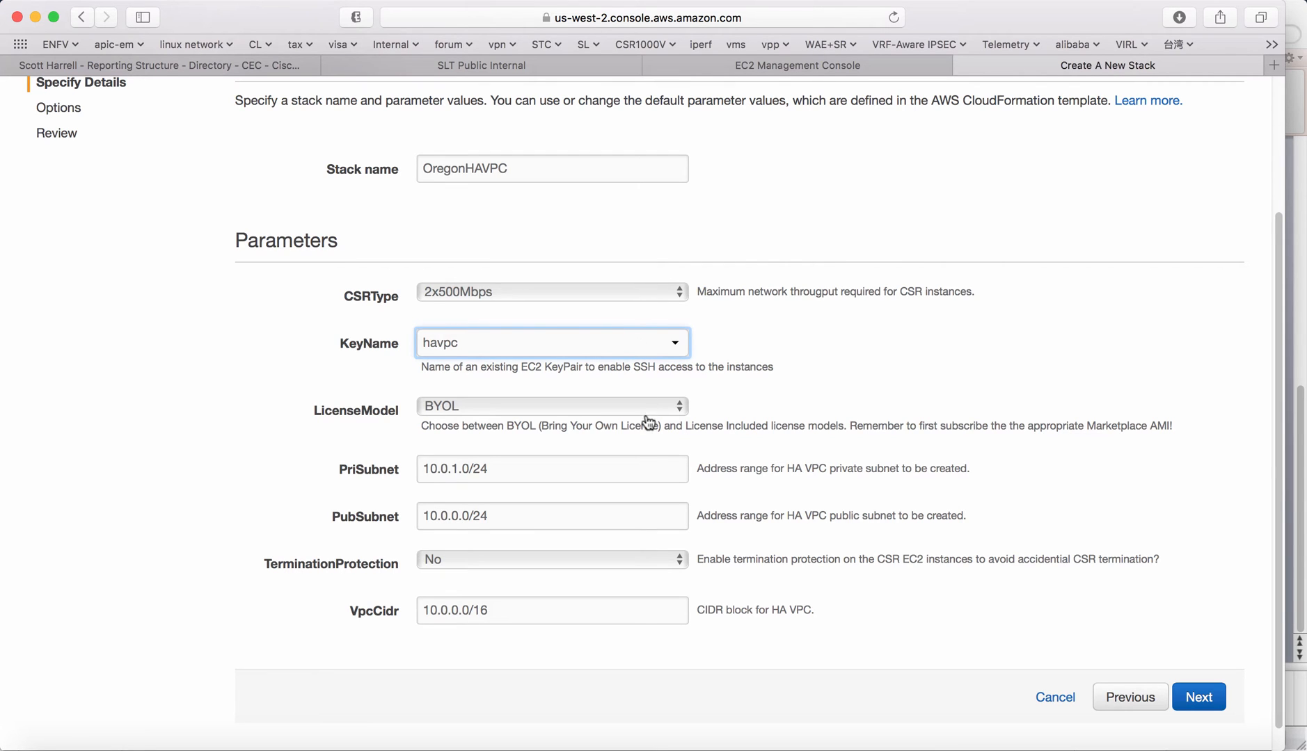
pyautogui.click(553, 469)
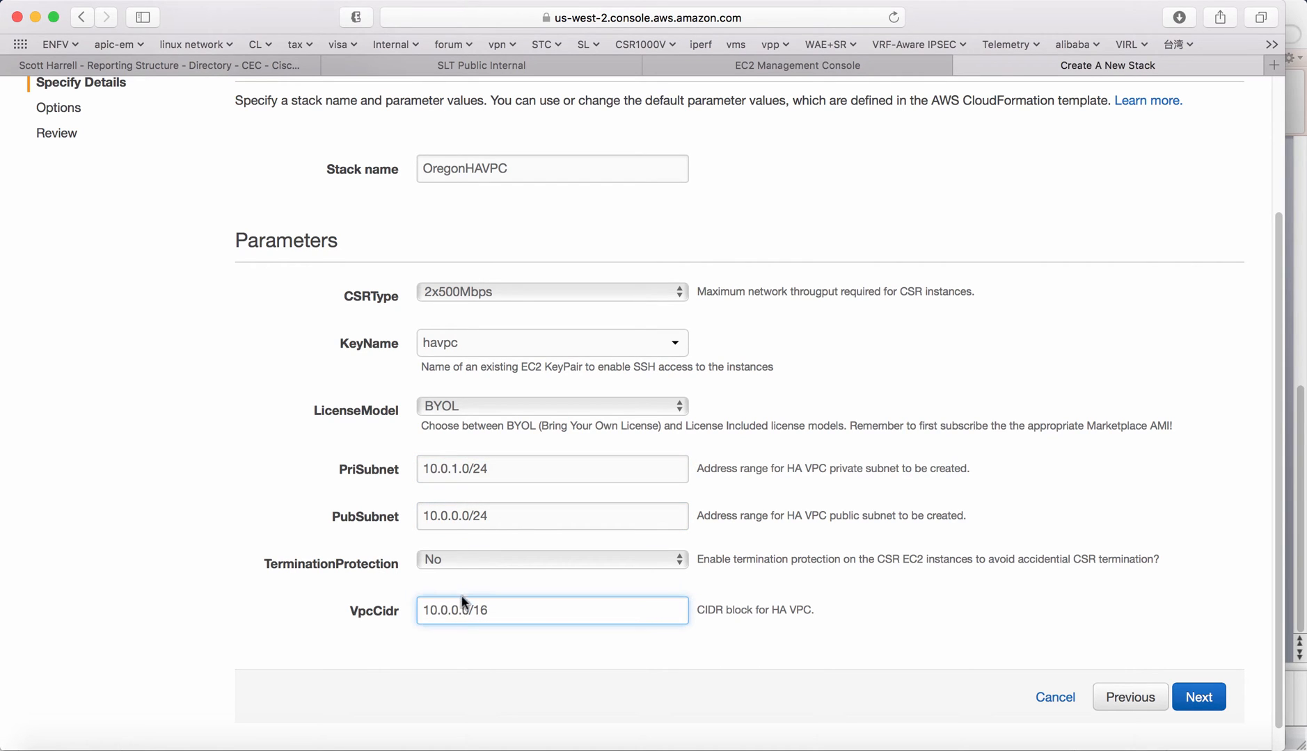
pyautogui.click(551, 559)
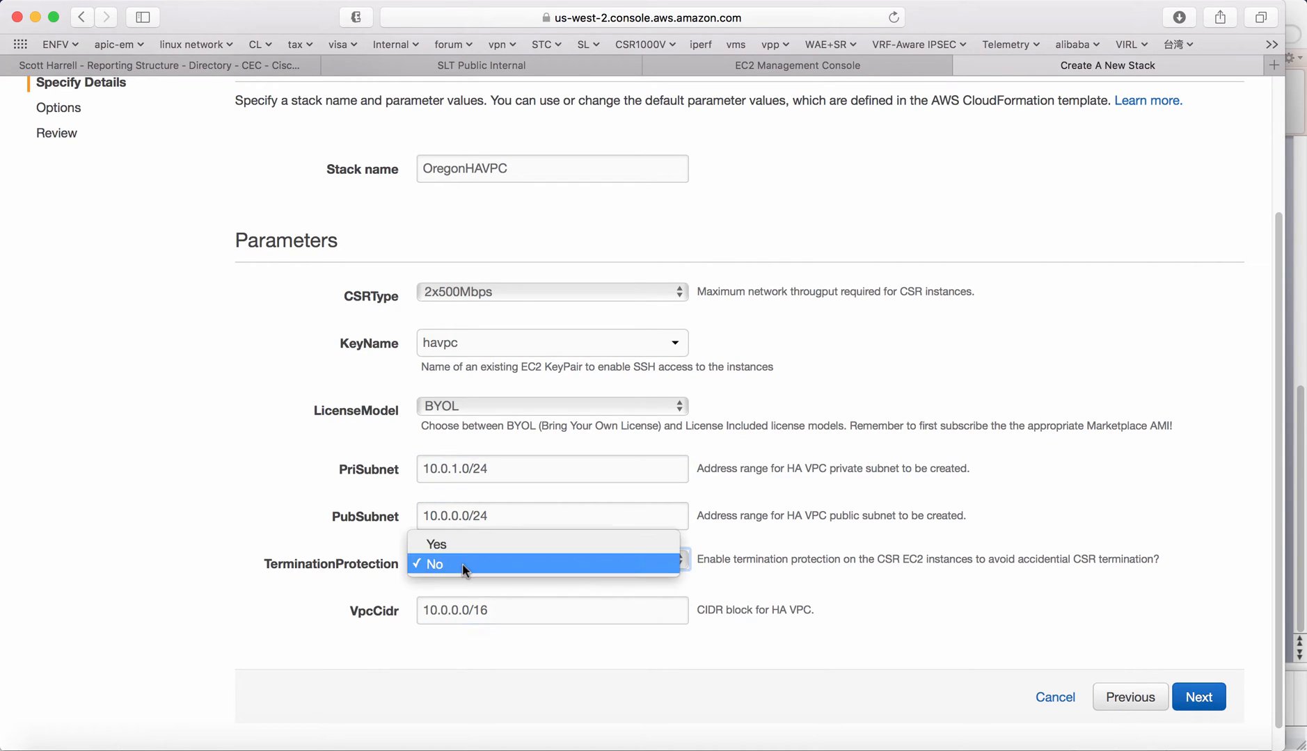
pyautogui.moveTo(472, 552)
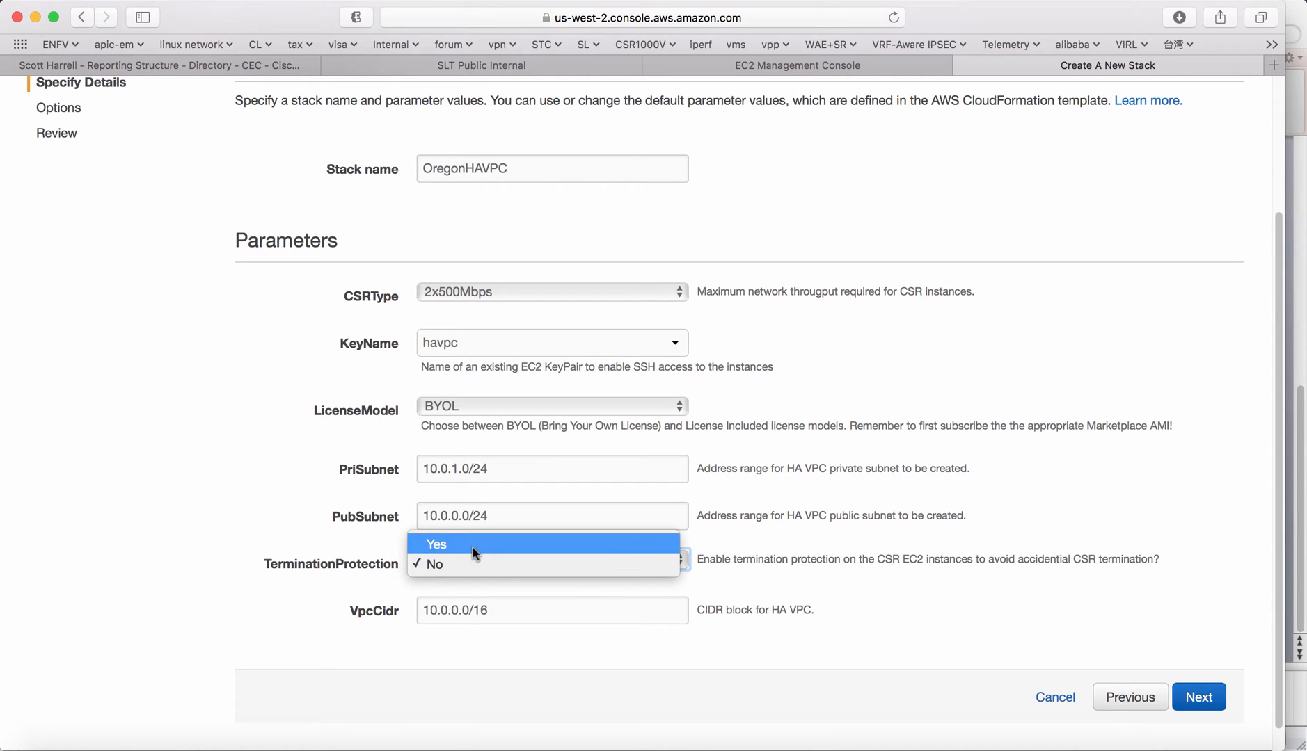
pyautogui.click(1199, 697)
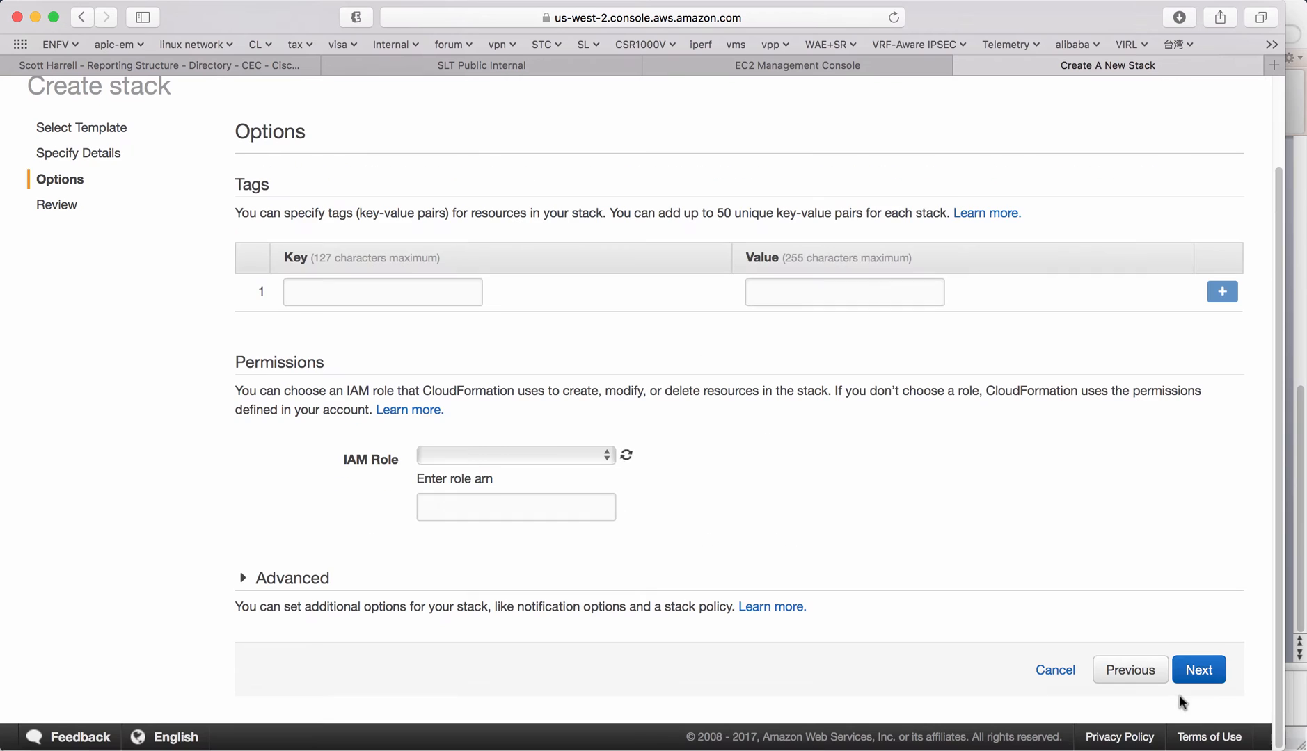
# - Review and create the OregonHAVPC stack, then check its Resources and Events tabs
pyautogui.click(1198, 670)
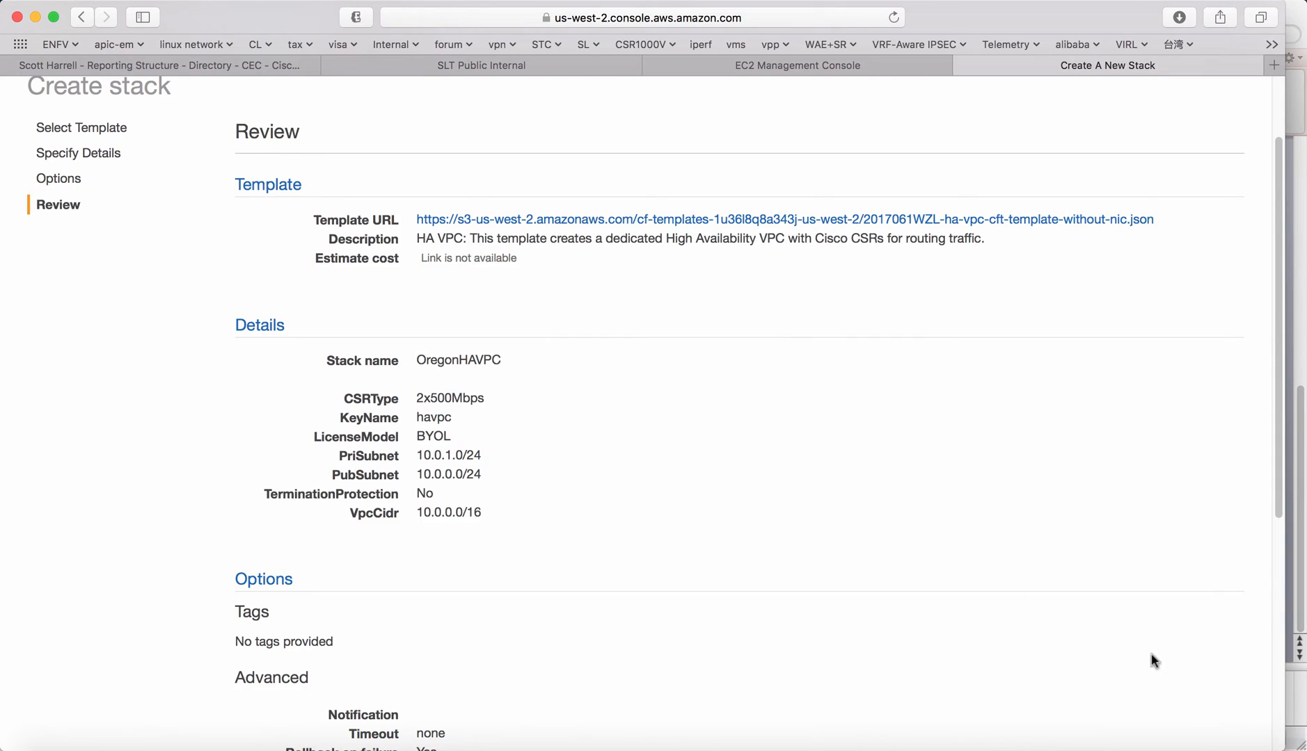
pyautogui.scroll(-3)
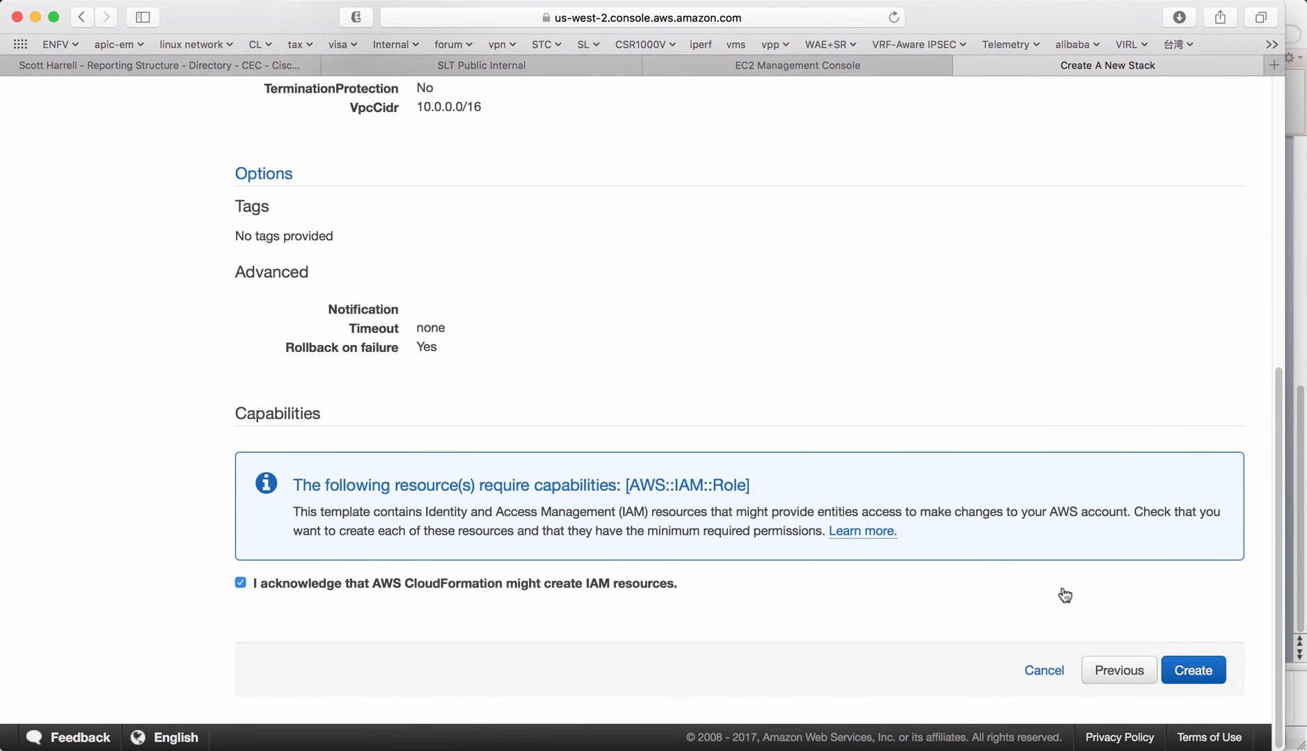
pyautogui.click(1193, 670)
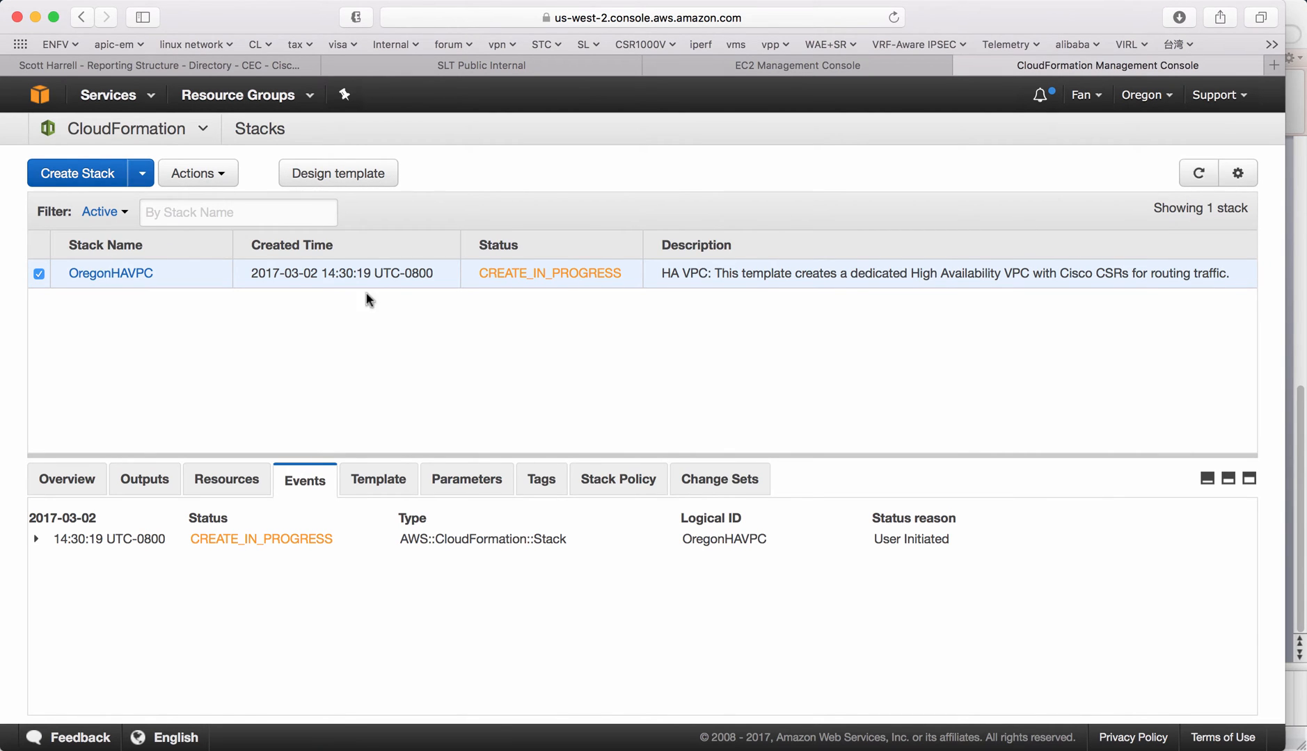
pyautogui.moveTo(837, 353)
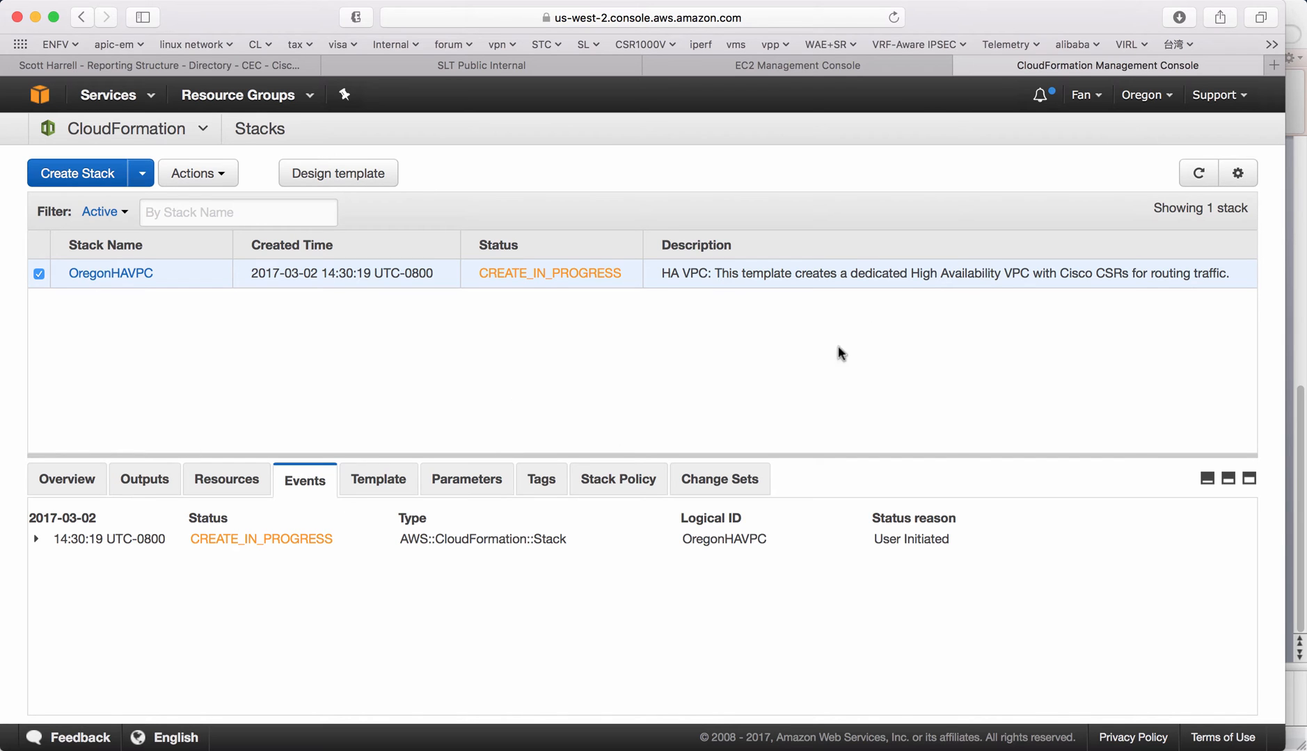
pyautogui.moveTo(173, 502)
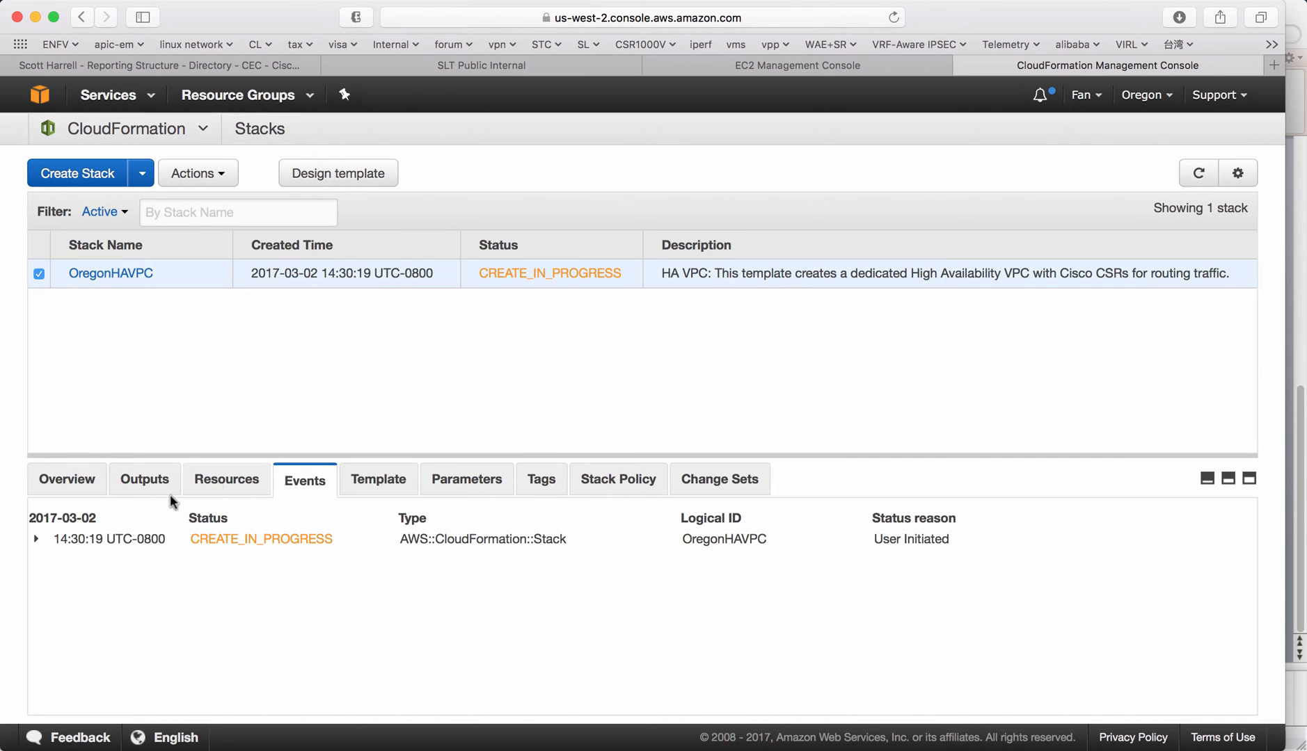
pyautogui.click(226, 479)
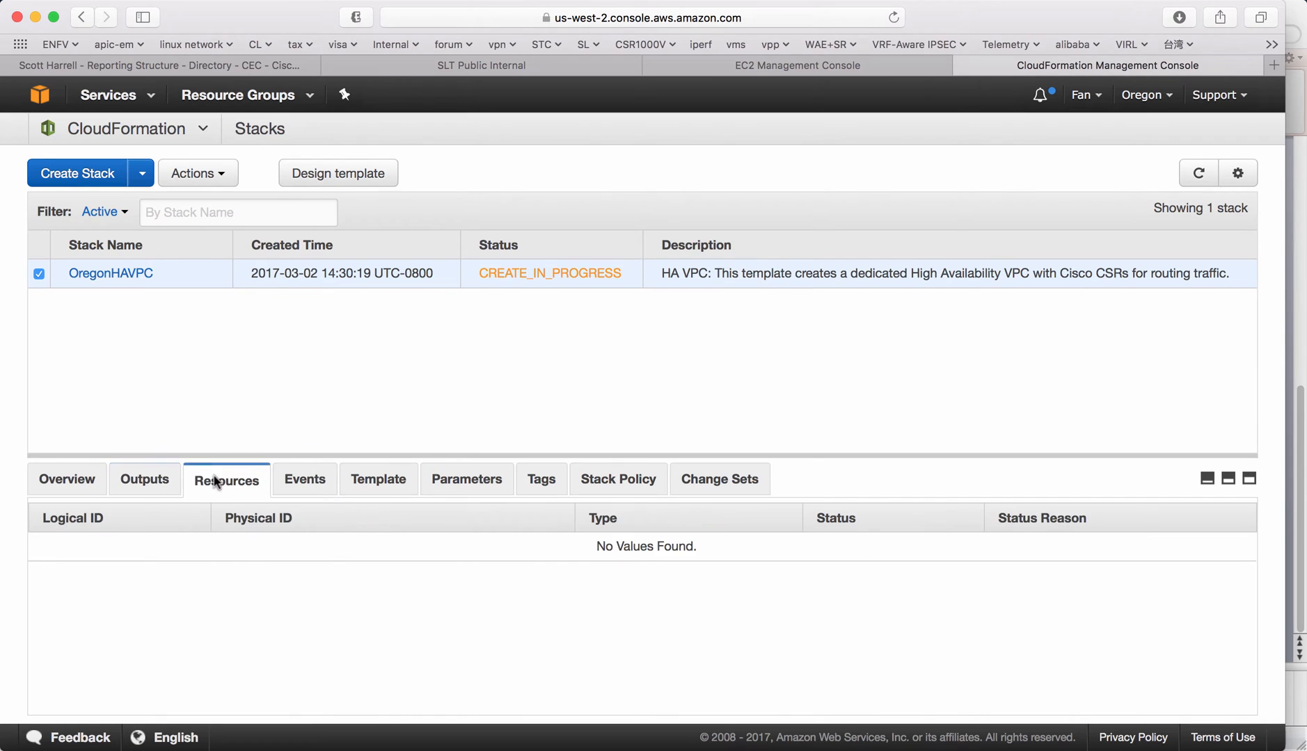
pyautogui.click(304, 479)
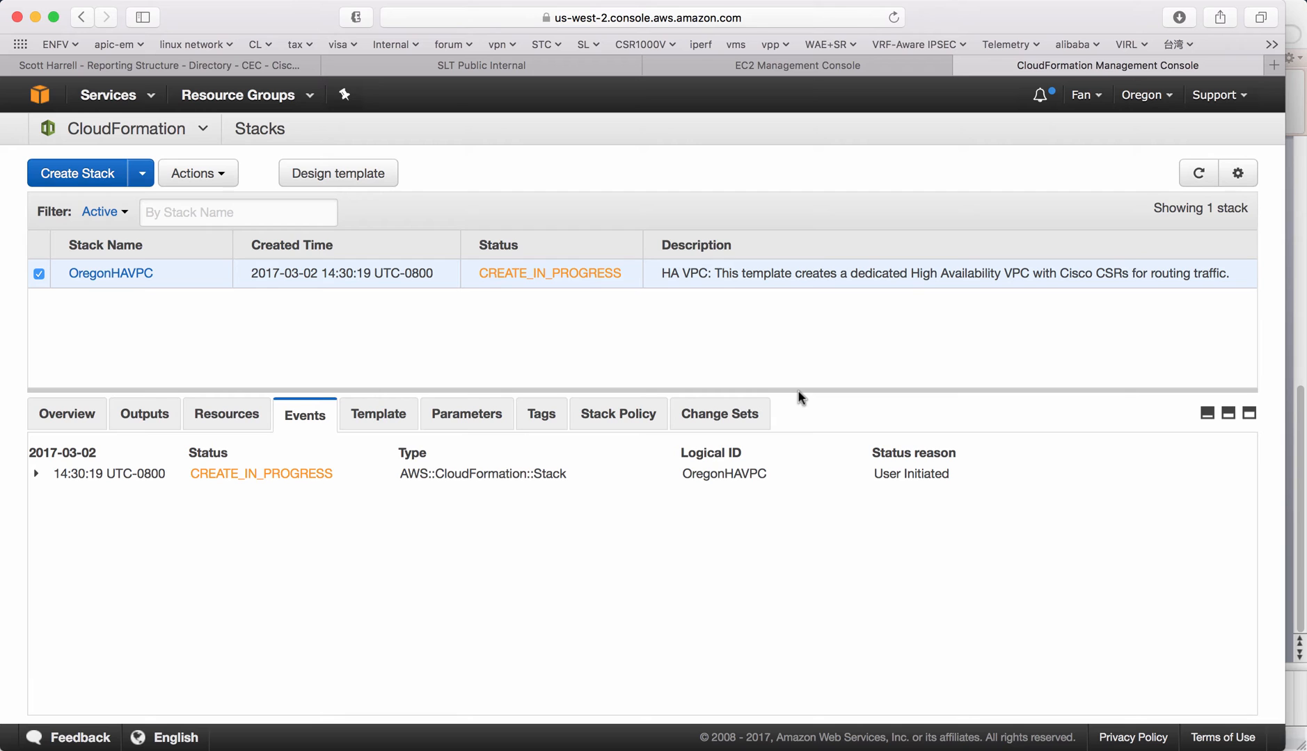
# - Refresh OregonHAVPC events to show VPC, gateway, IP and HACsrRole creation
pyautogui.click(1198, 173)
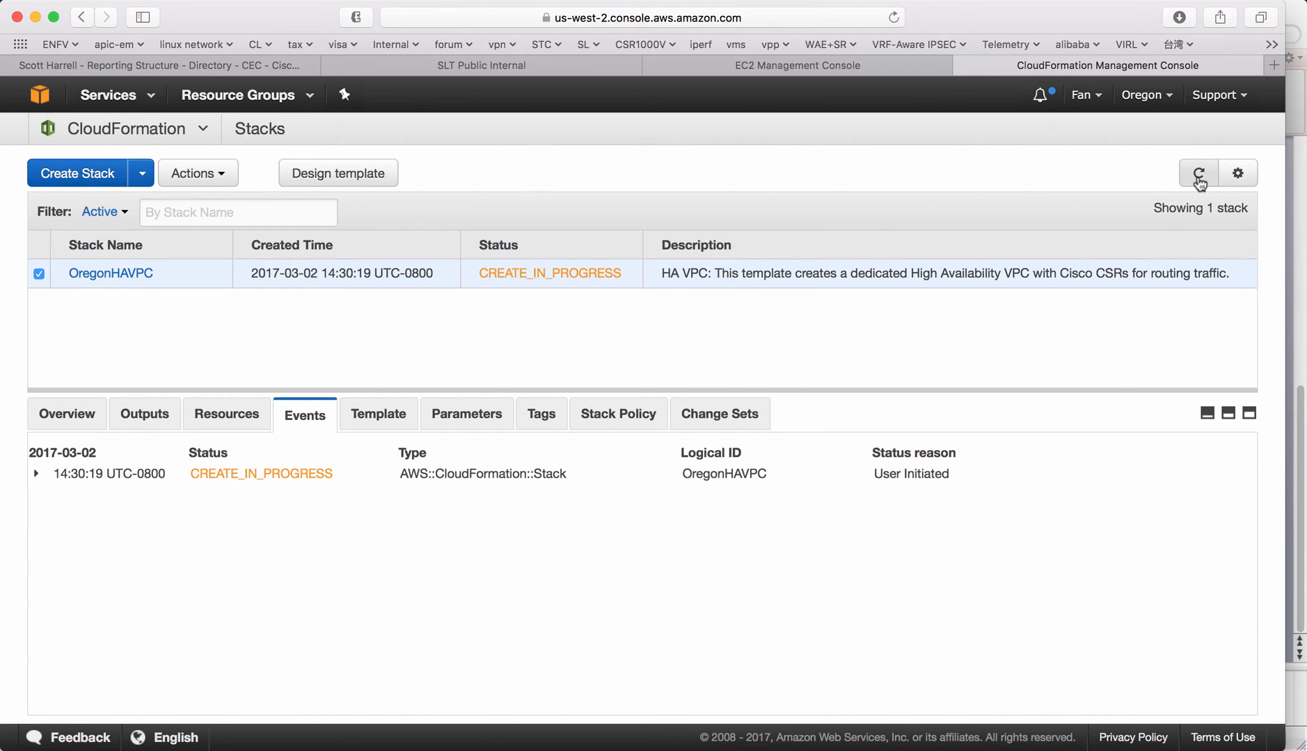
pyautogui.click(1198, 172)
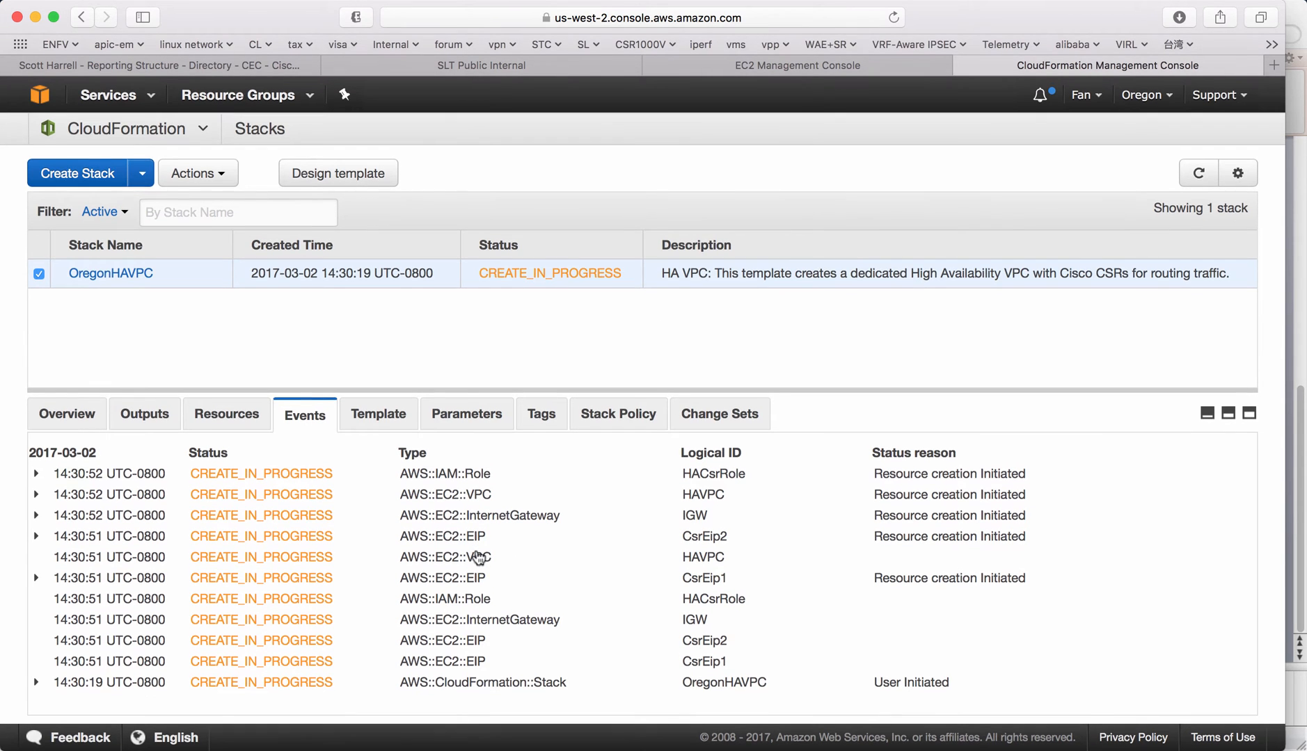
pyautogui.moveTo(498, 626)
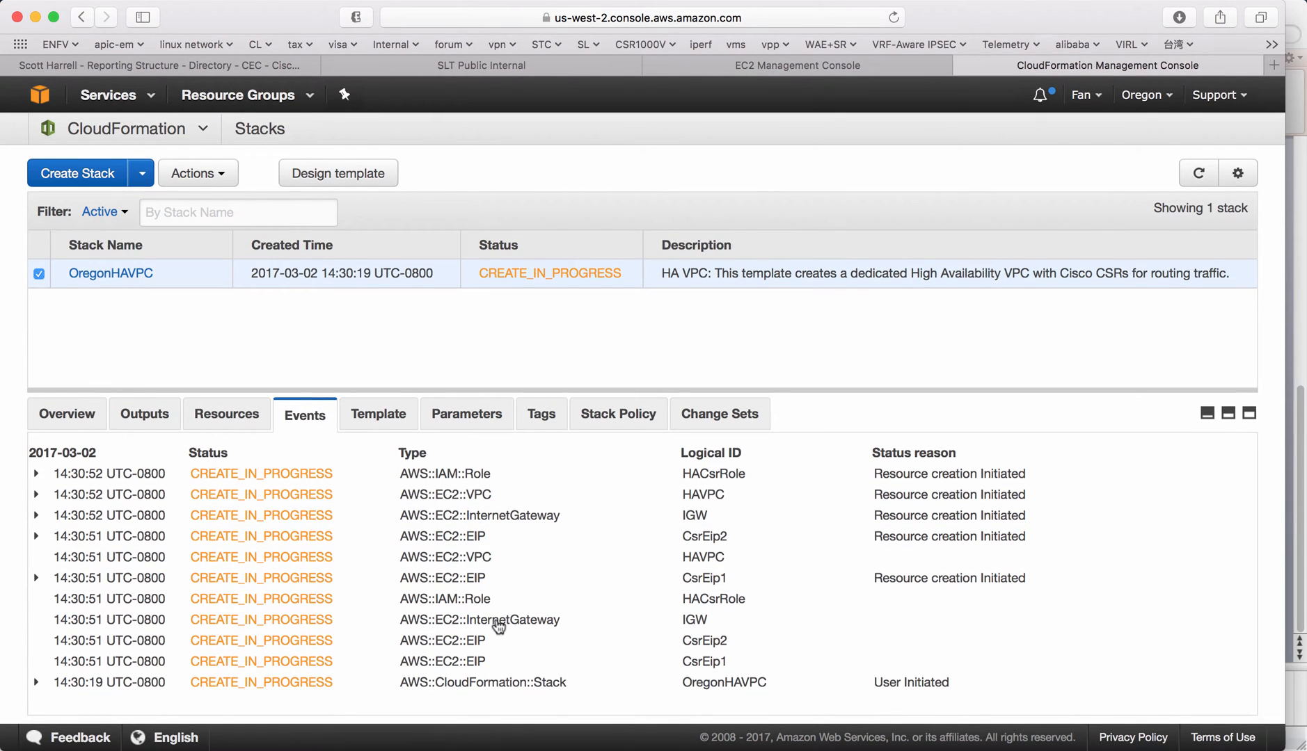
pyautogui.moveTo(499, 627)
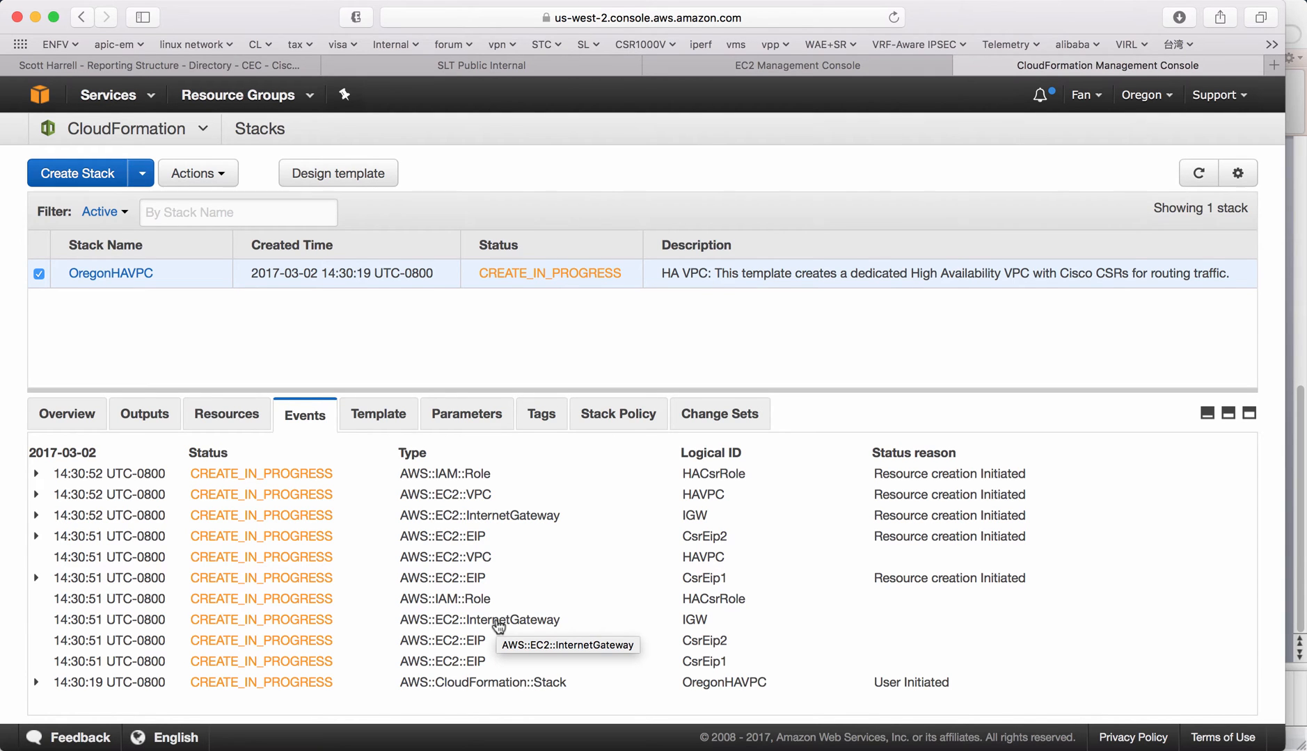
pyautogui.click(1197, 174)
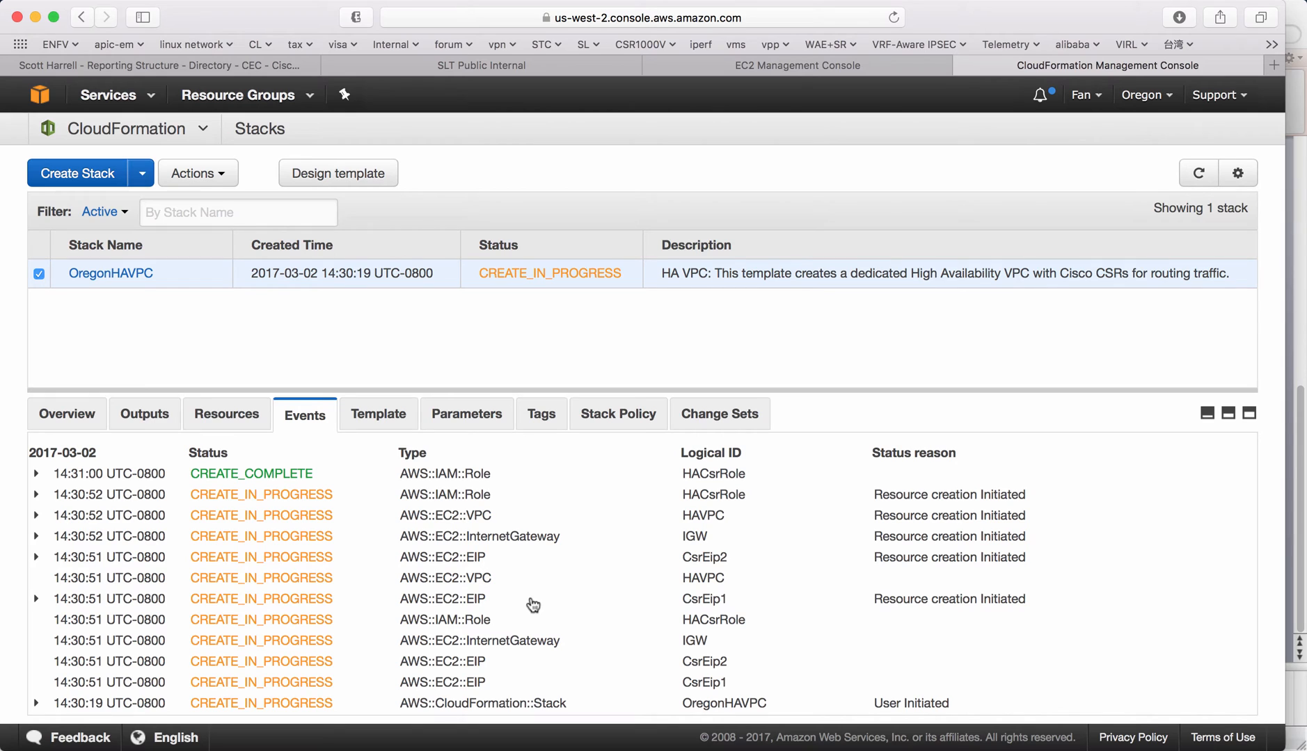
pyautogui.moveTo(533, 604)
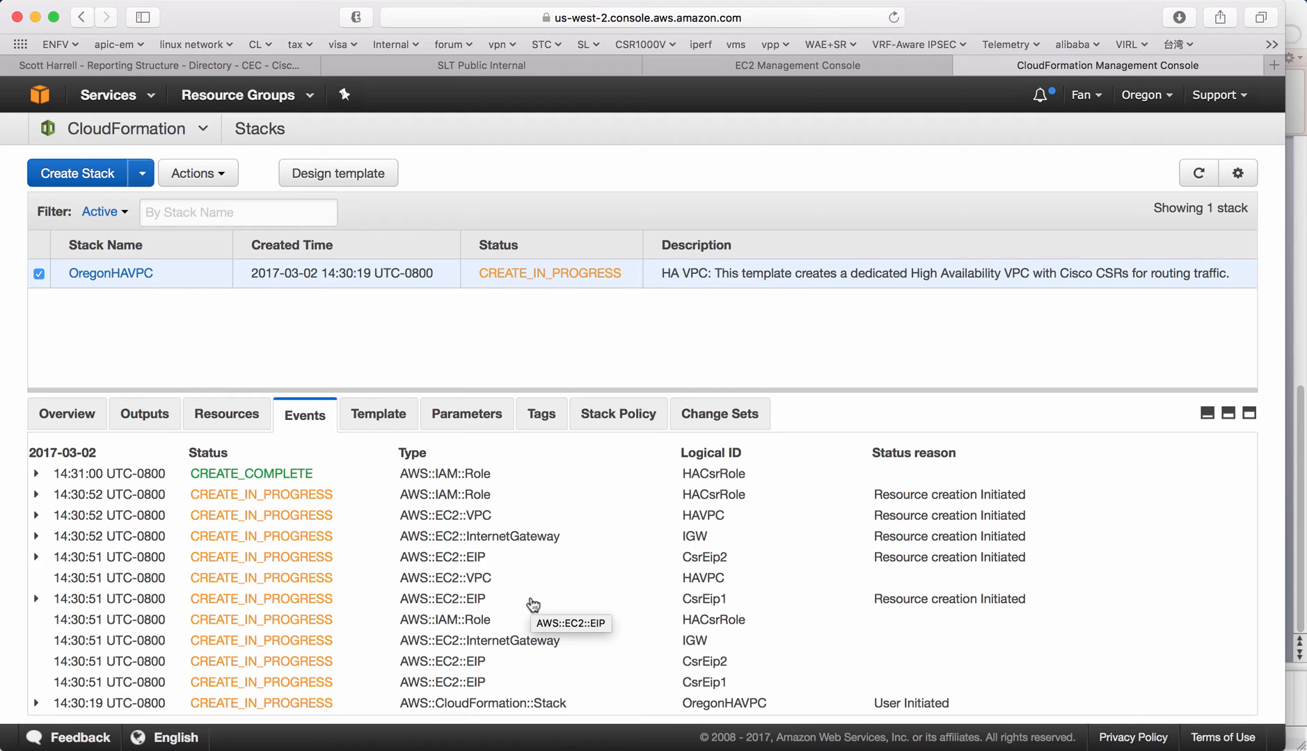
pyautogui.moveTo(544, 340)
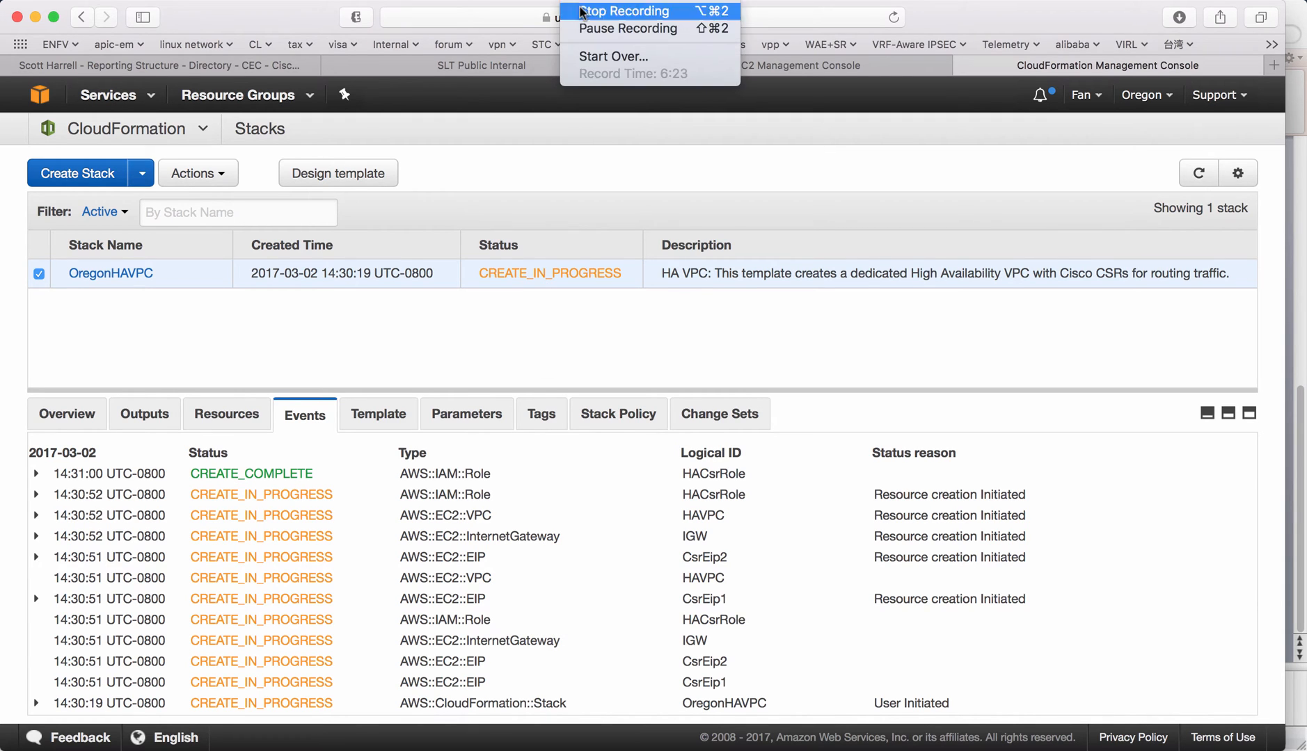
pyautogui.moveTo(586, 28)
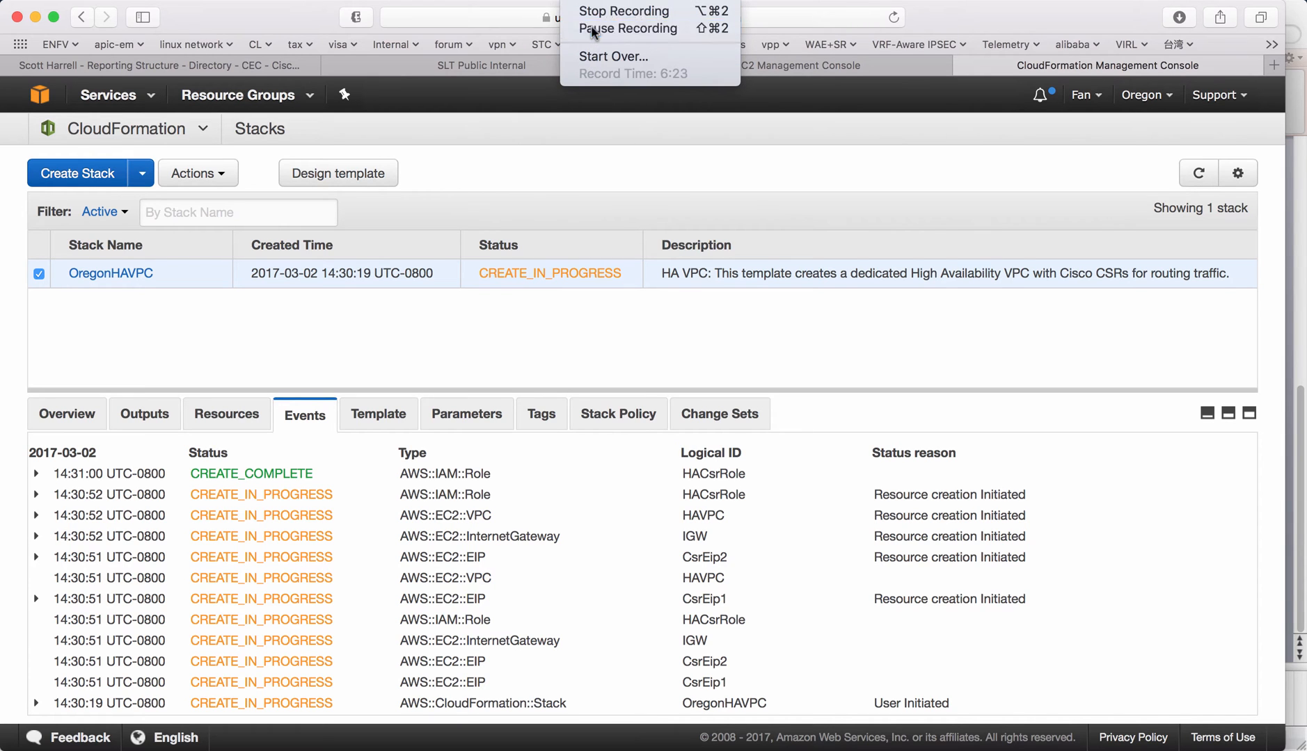
# - Refresh until OregonHAVPC shows CREATE_COMPLETE and scroll through its completed events
pyautogui.click(1198, 173)
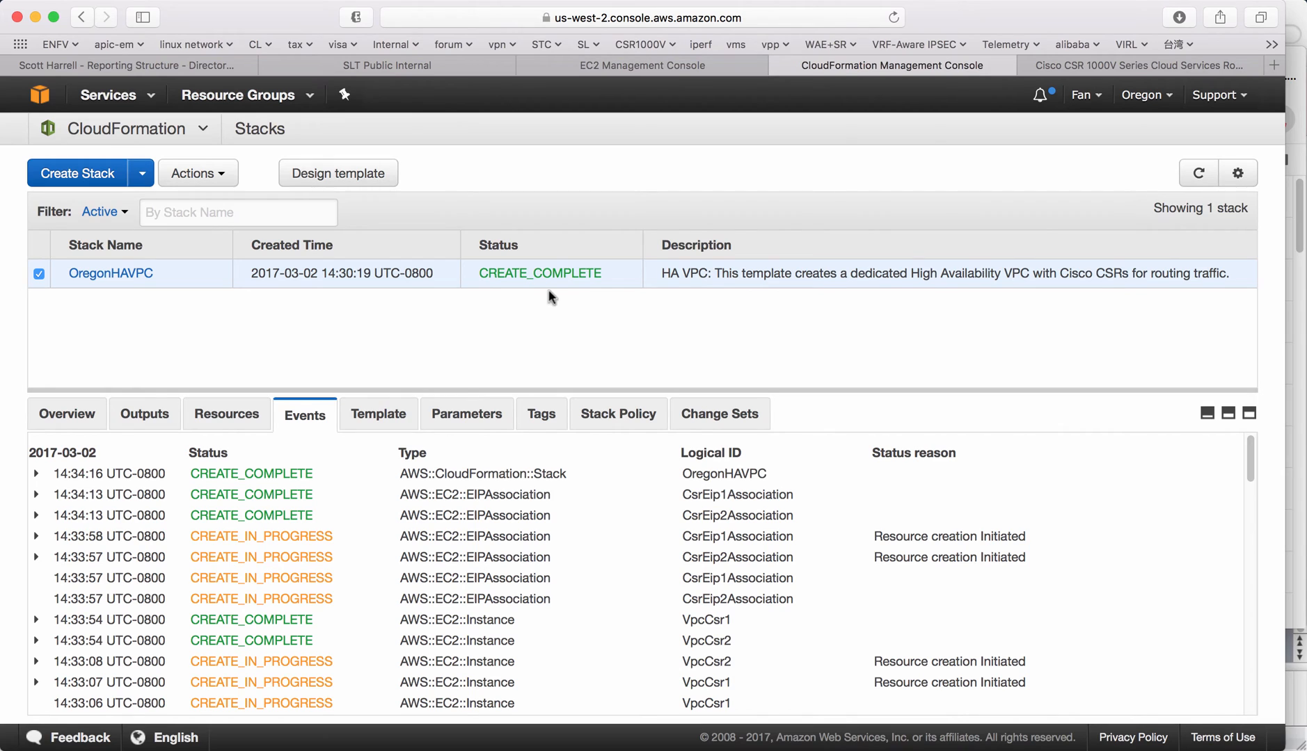
pyautogui.moveTo(235, 288)
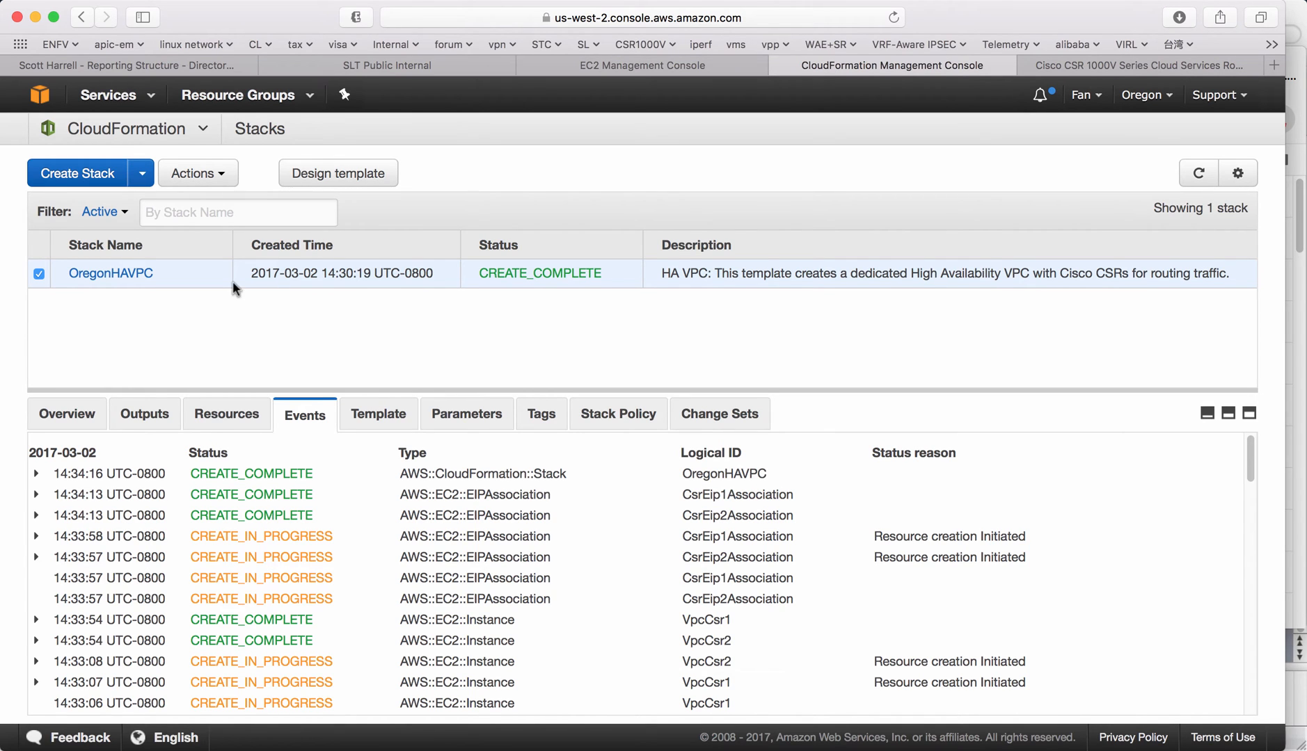
pyautogui.moveTo(267, 392)
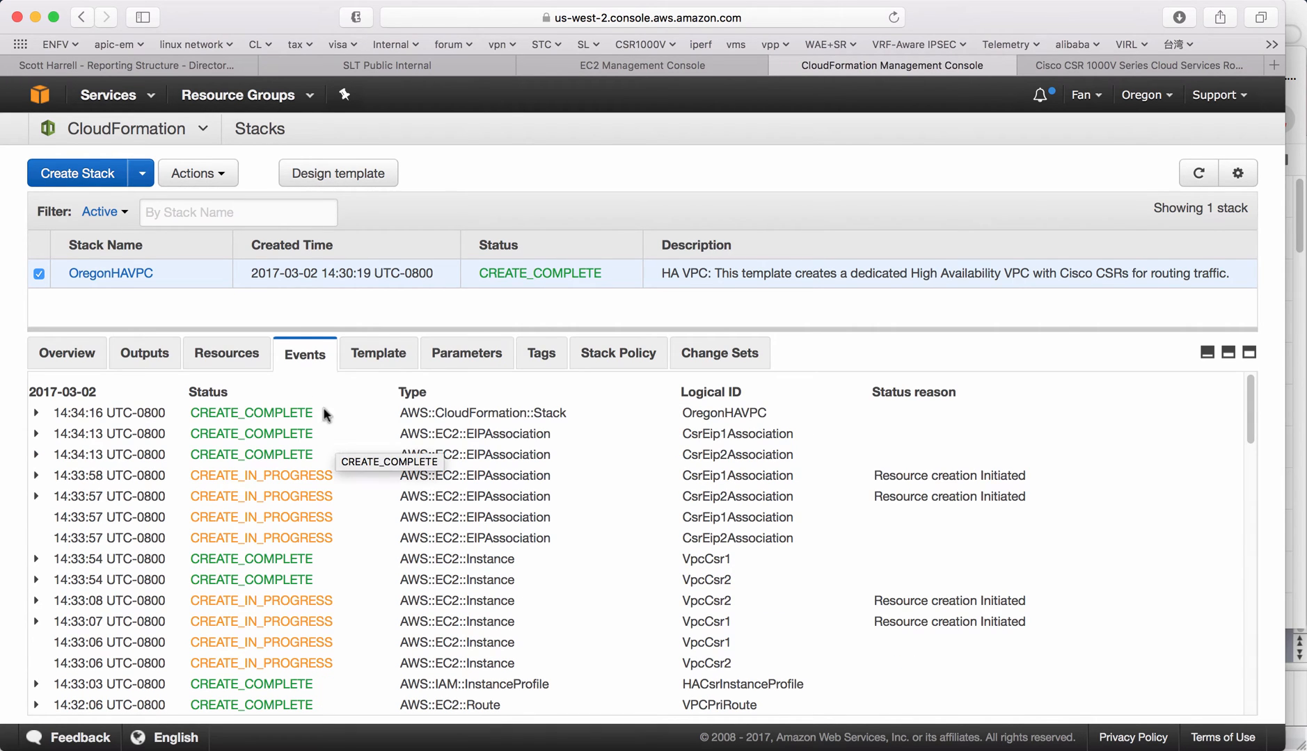
pyautogui.moveTo(506, 438)
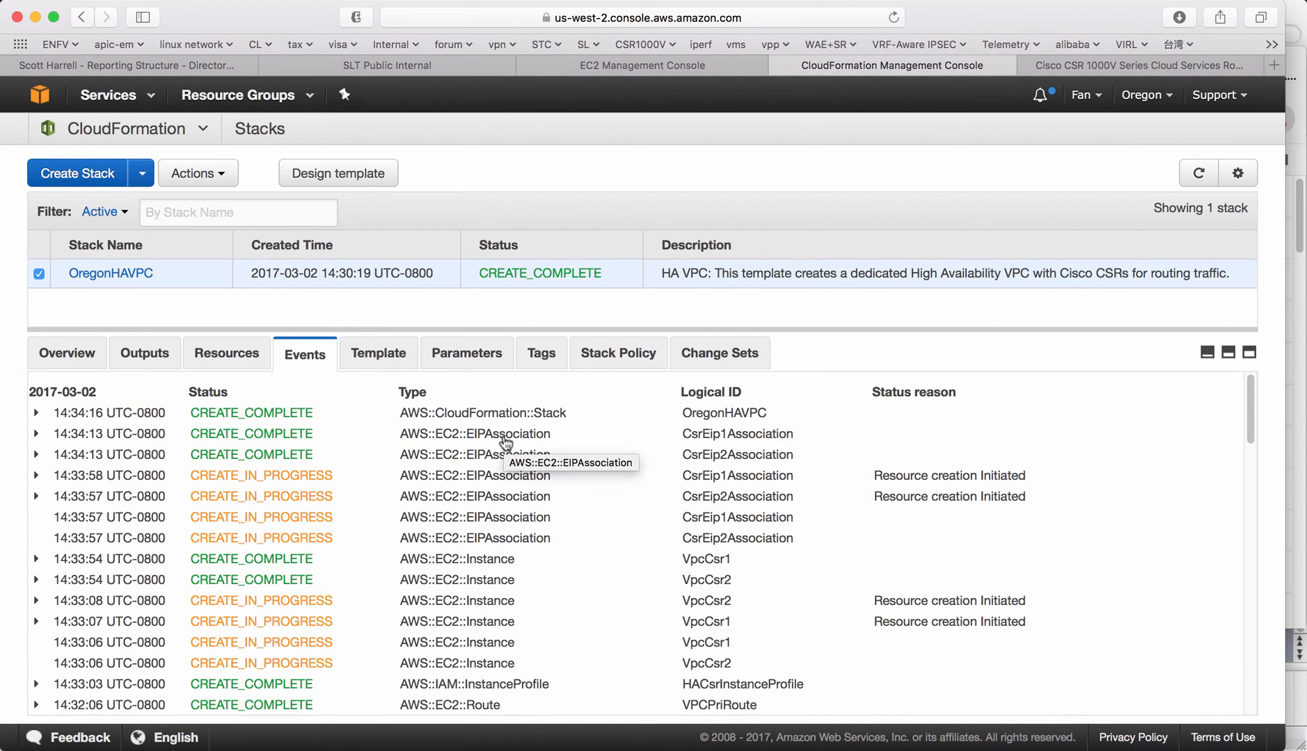
pyautogui.moveTo(472, 542)
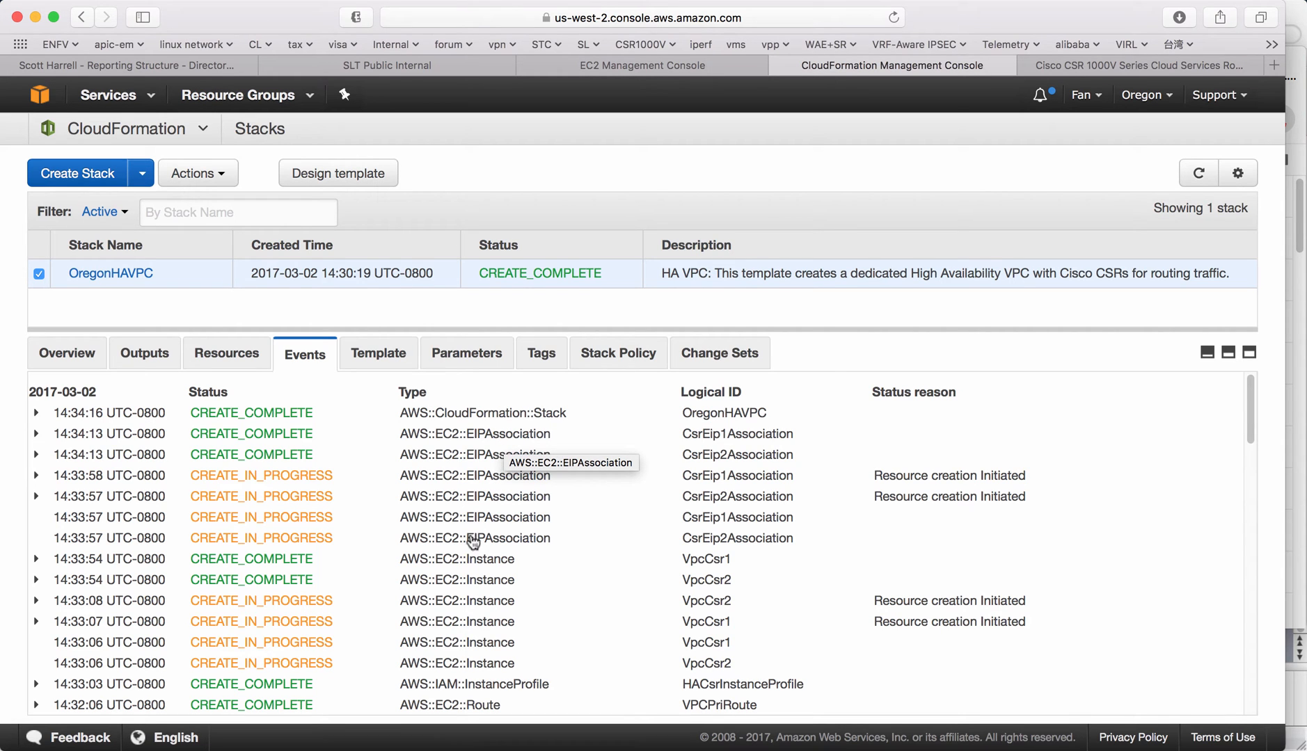
pyautogui.moveTo(478, 585)
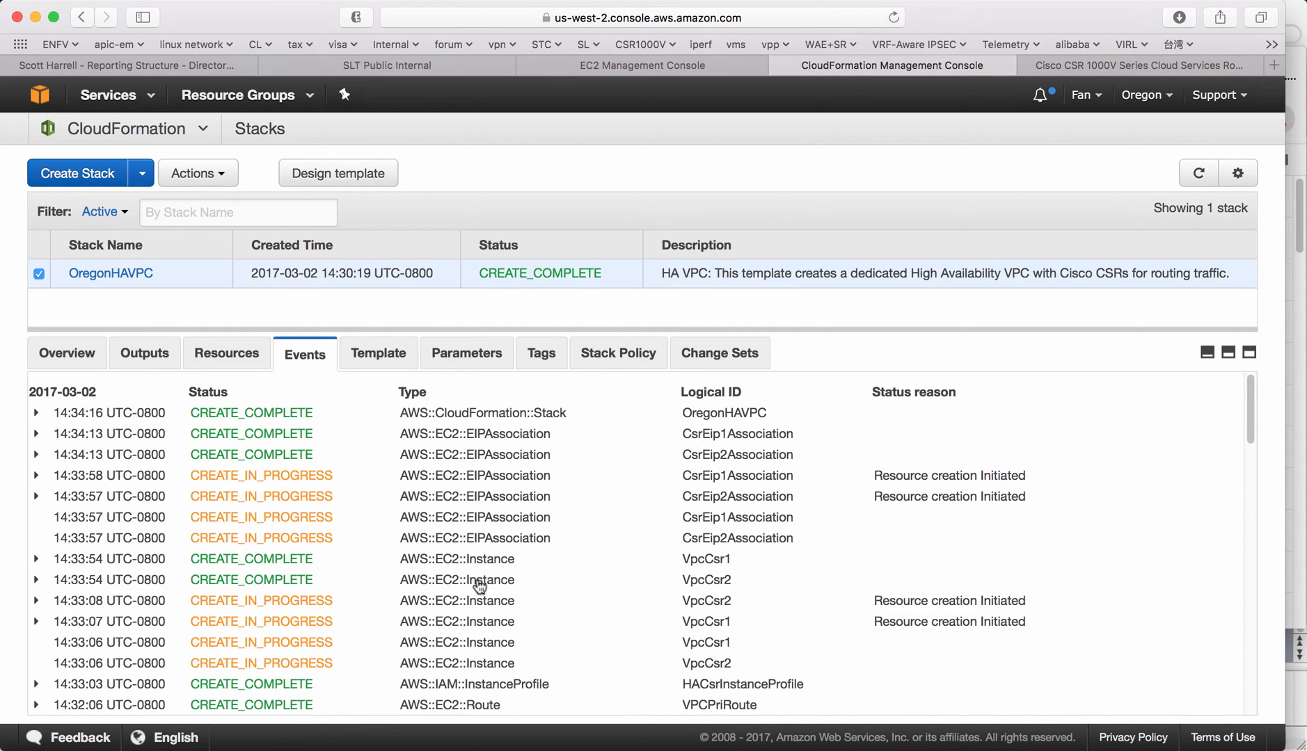
pyautogui.scroll(-3)
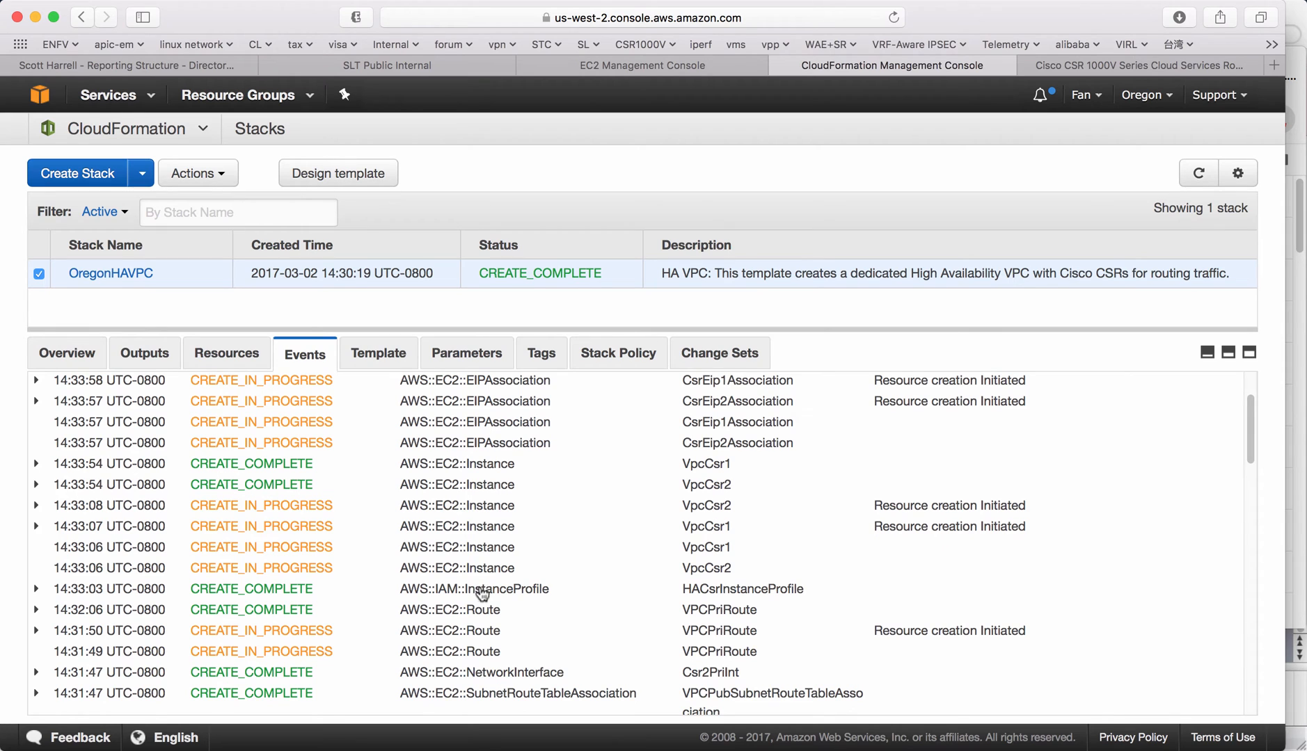
pyautogui.scroll(-3)
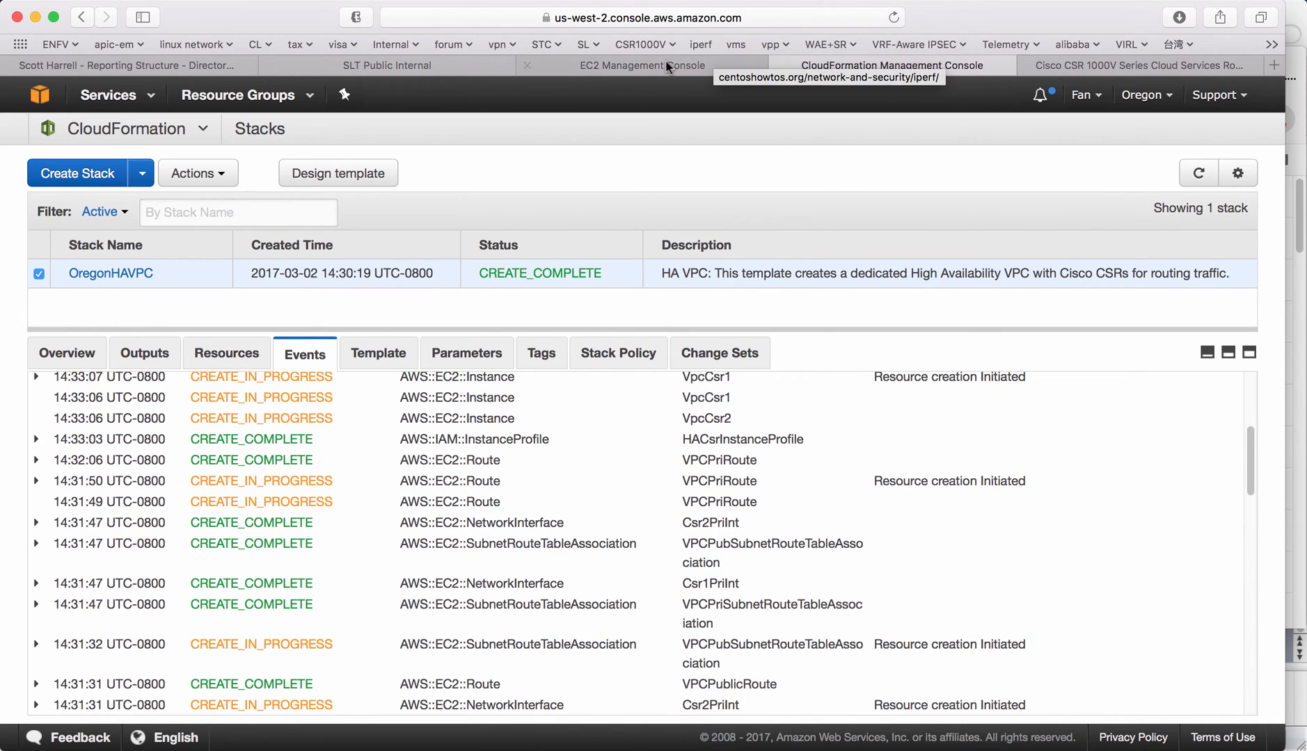
# - Select HA CSR1 in EC2 Instances to view its public IP 52.36.170.243
pyautogui.click(641, 65)
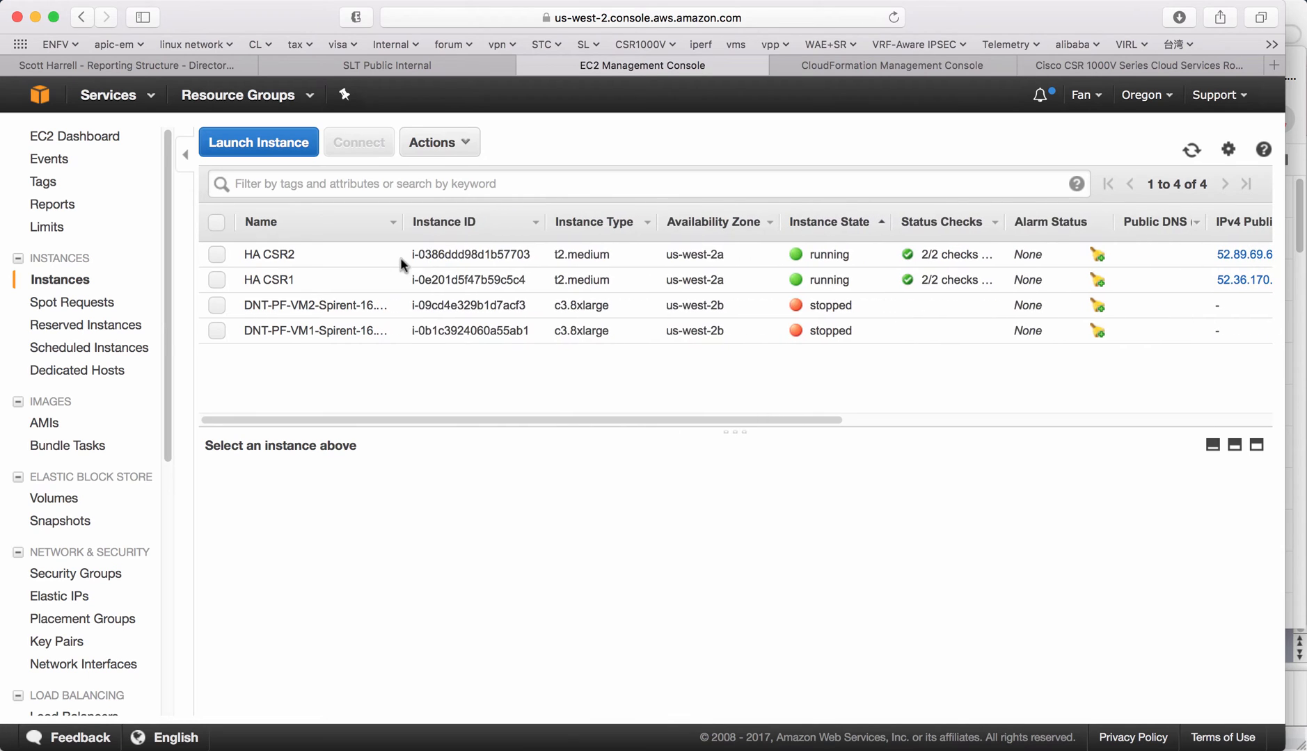
pyautogui.hscroll(3)
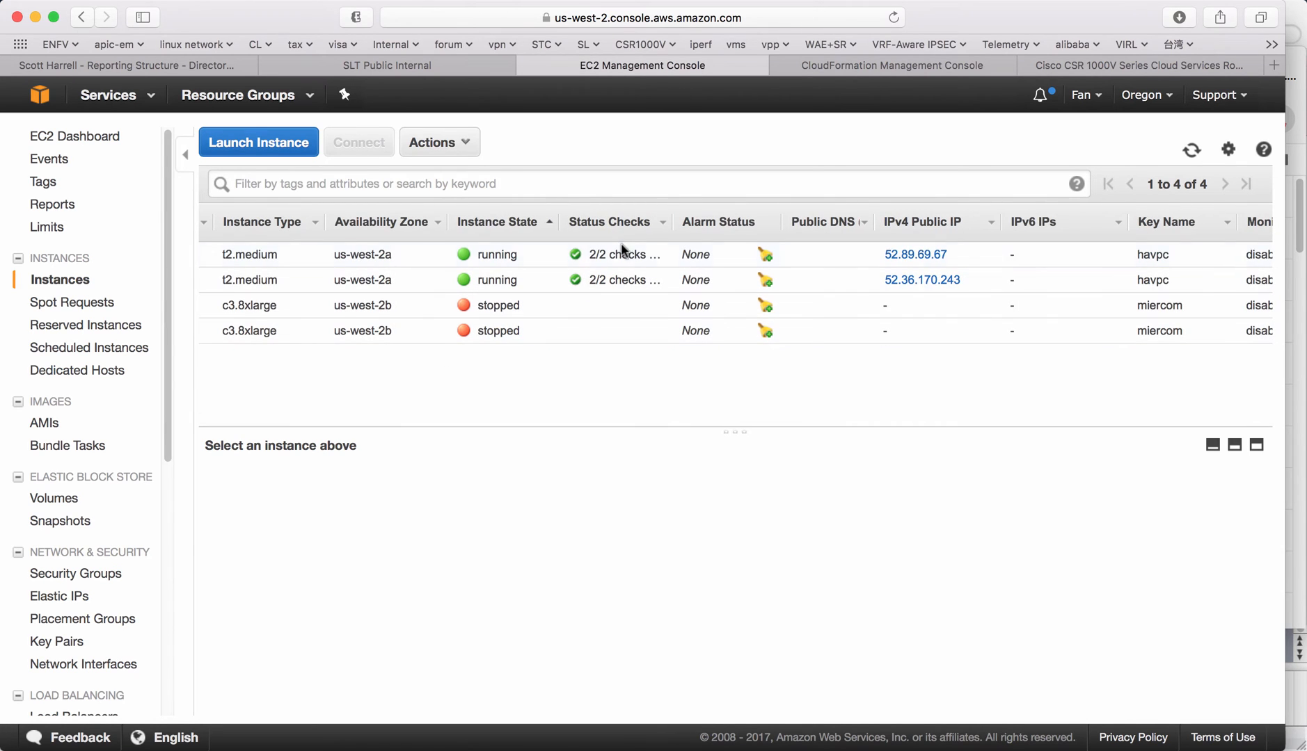
pyautogui.moveTo(607, 254)
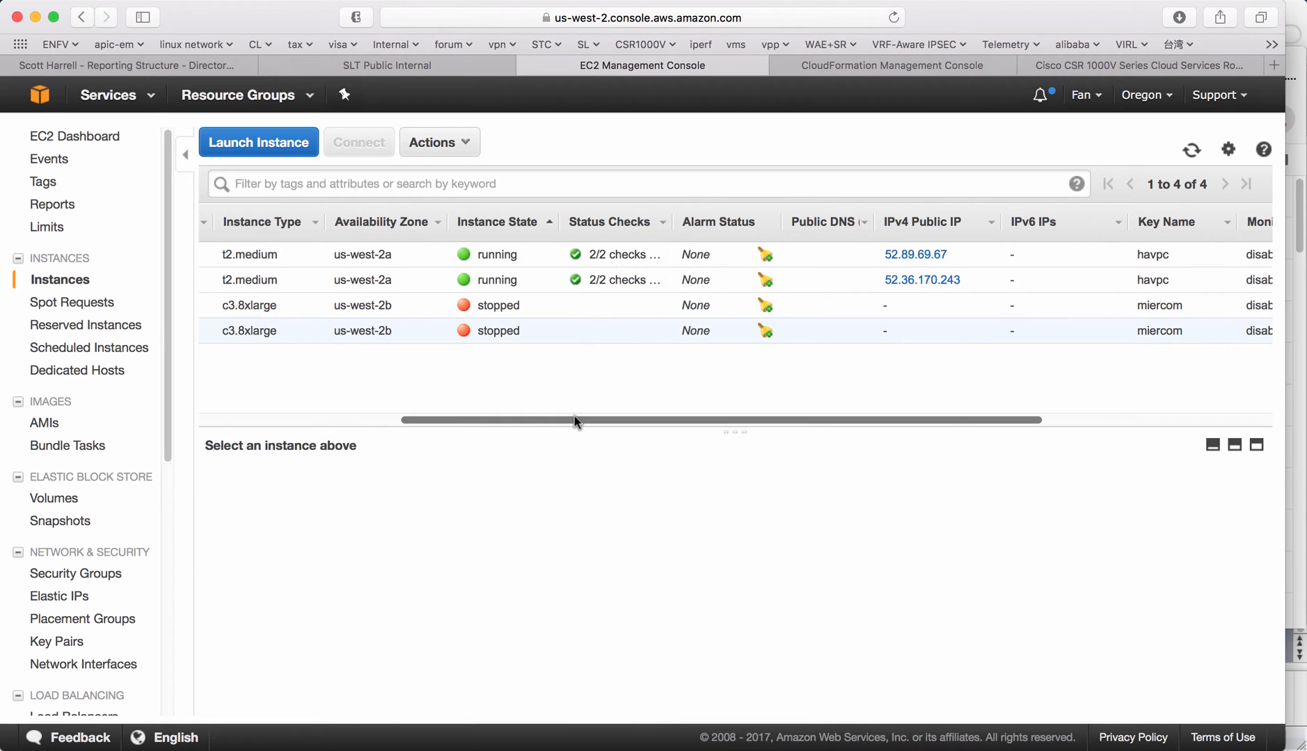
pyautogui.click(268, 280)
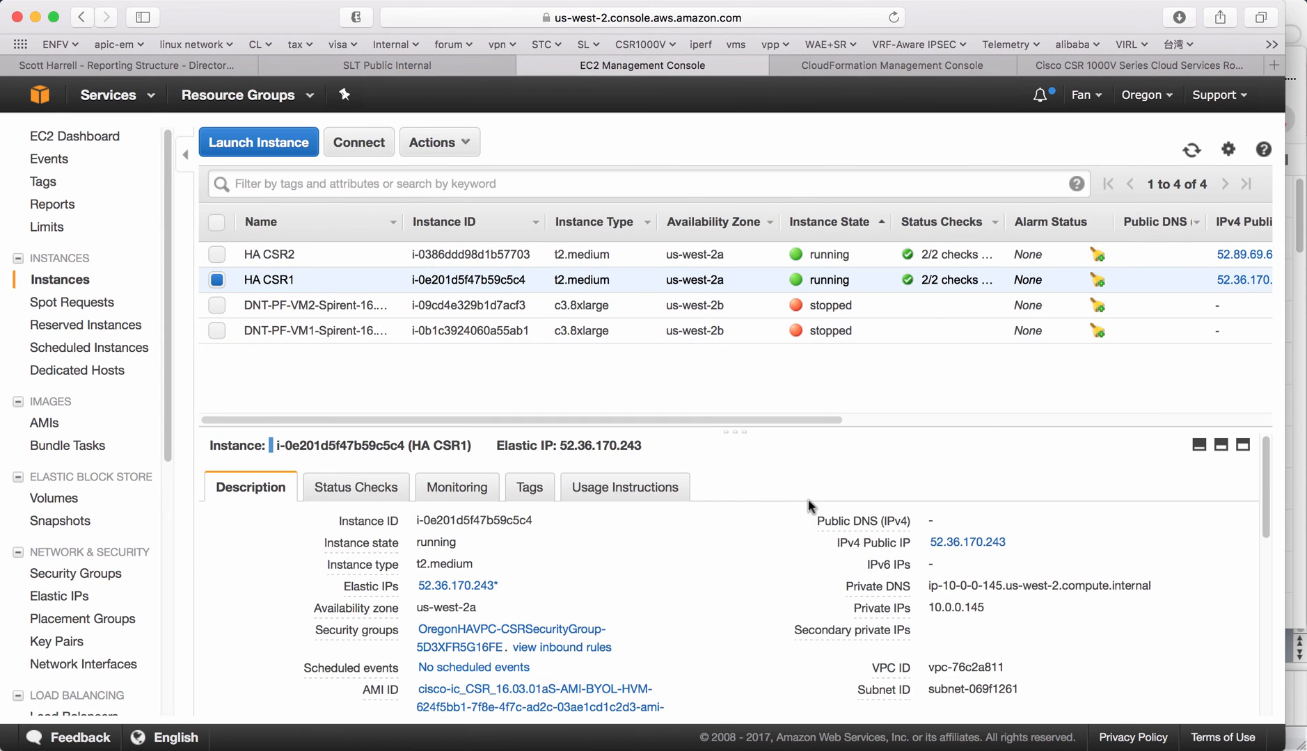
pyautogui.doubleClick(966, 543)
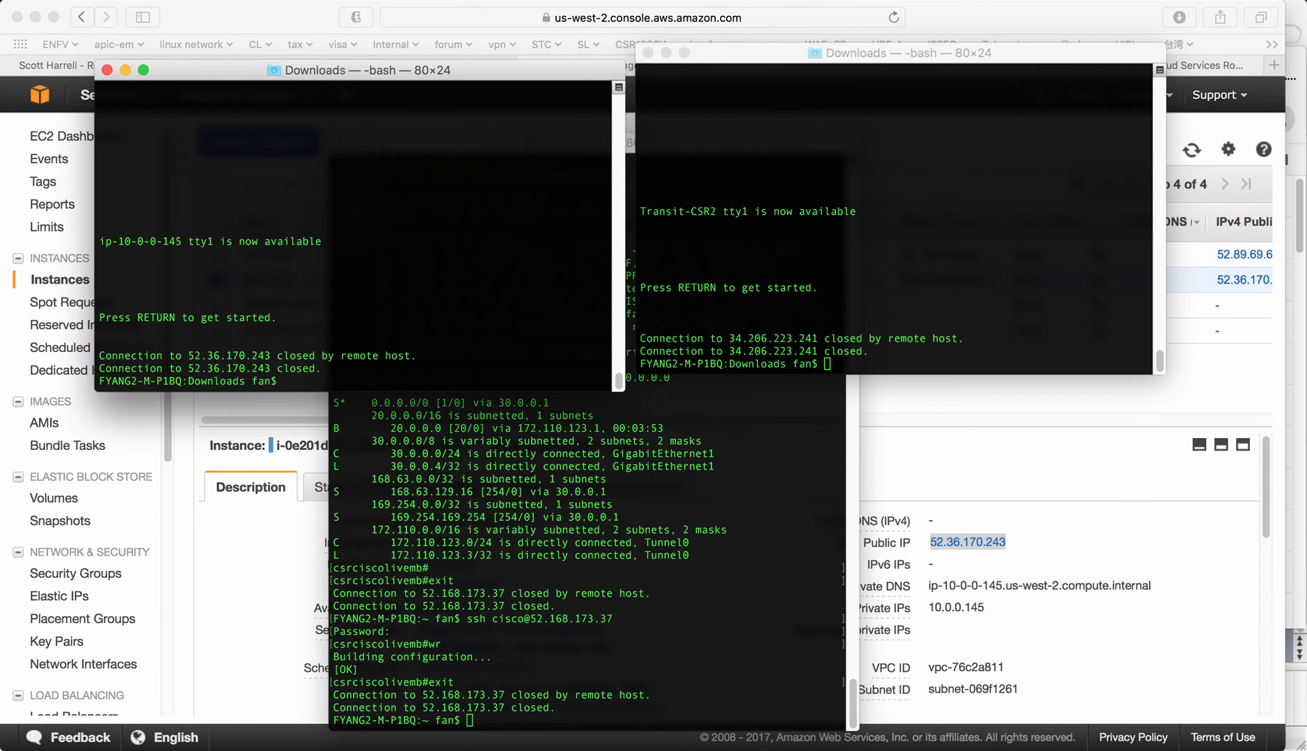
# - SSH into CSR1 and CSR2 as ec2-user with the havpc.pem.txt key
pyautogui.write('ssh -i havpc.pem.txt')
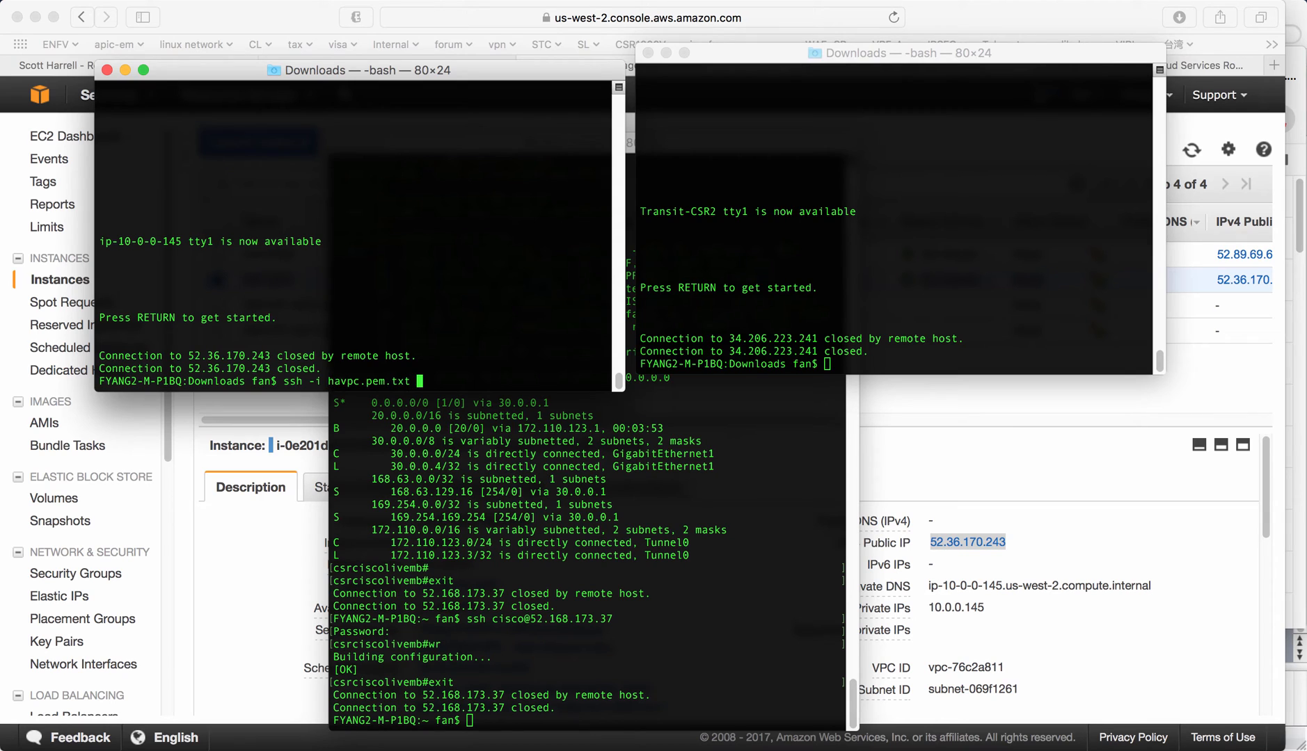
pyautogui.write('ec2-use')
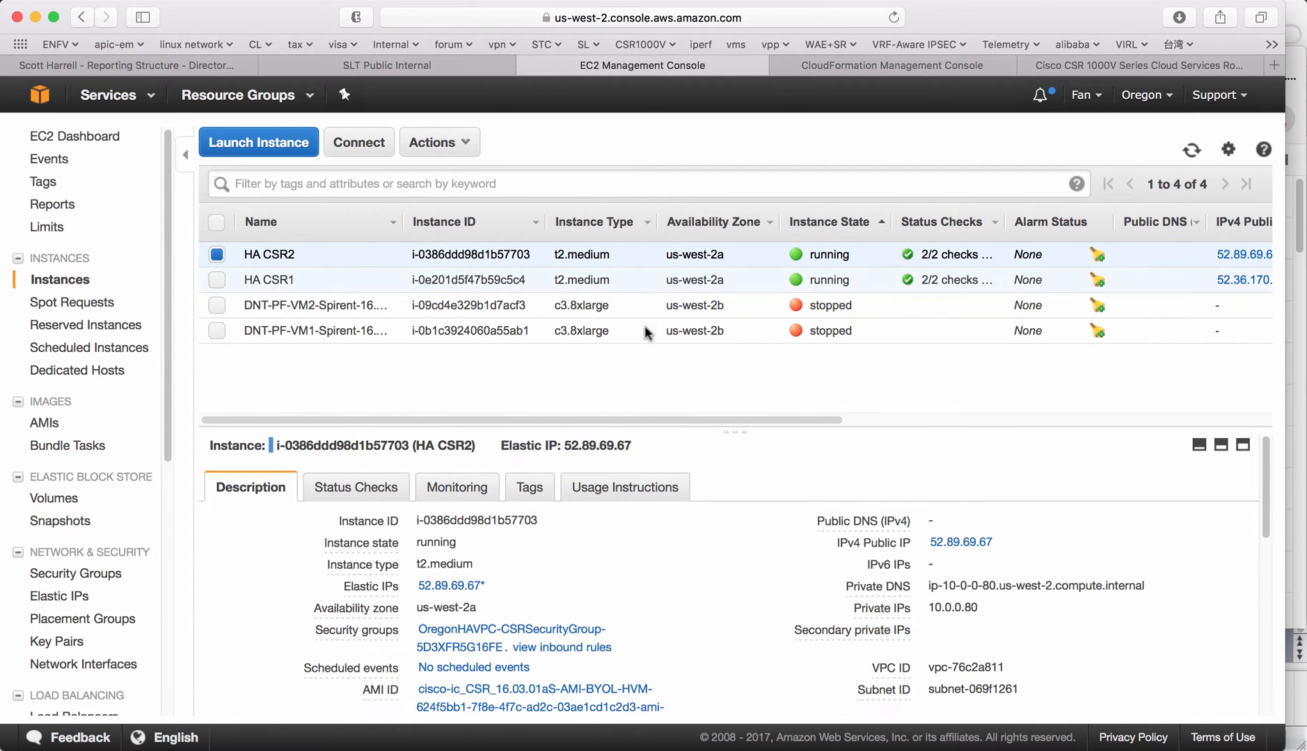
pyautogui.doubleClick(960, 542)
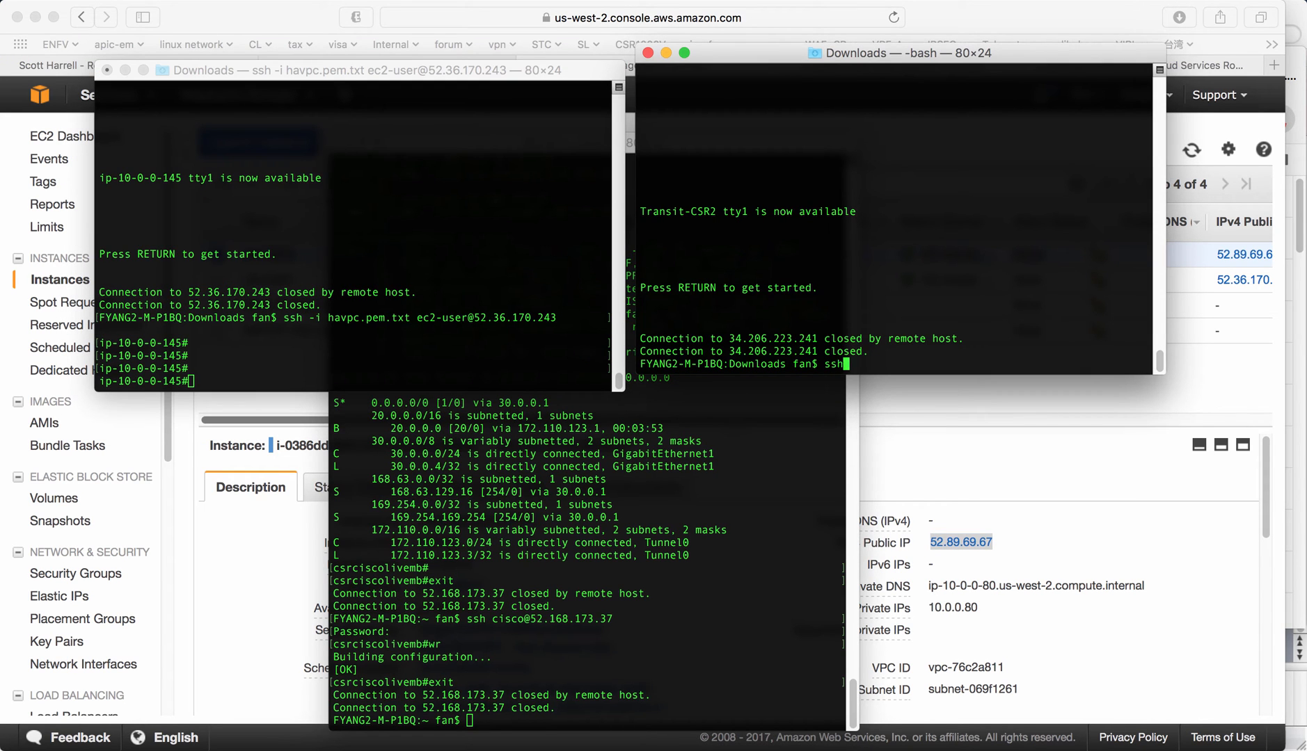
pyautogui.write('-i havpc.pem.txt ec2-user@52.89.69.67')
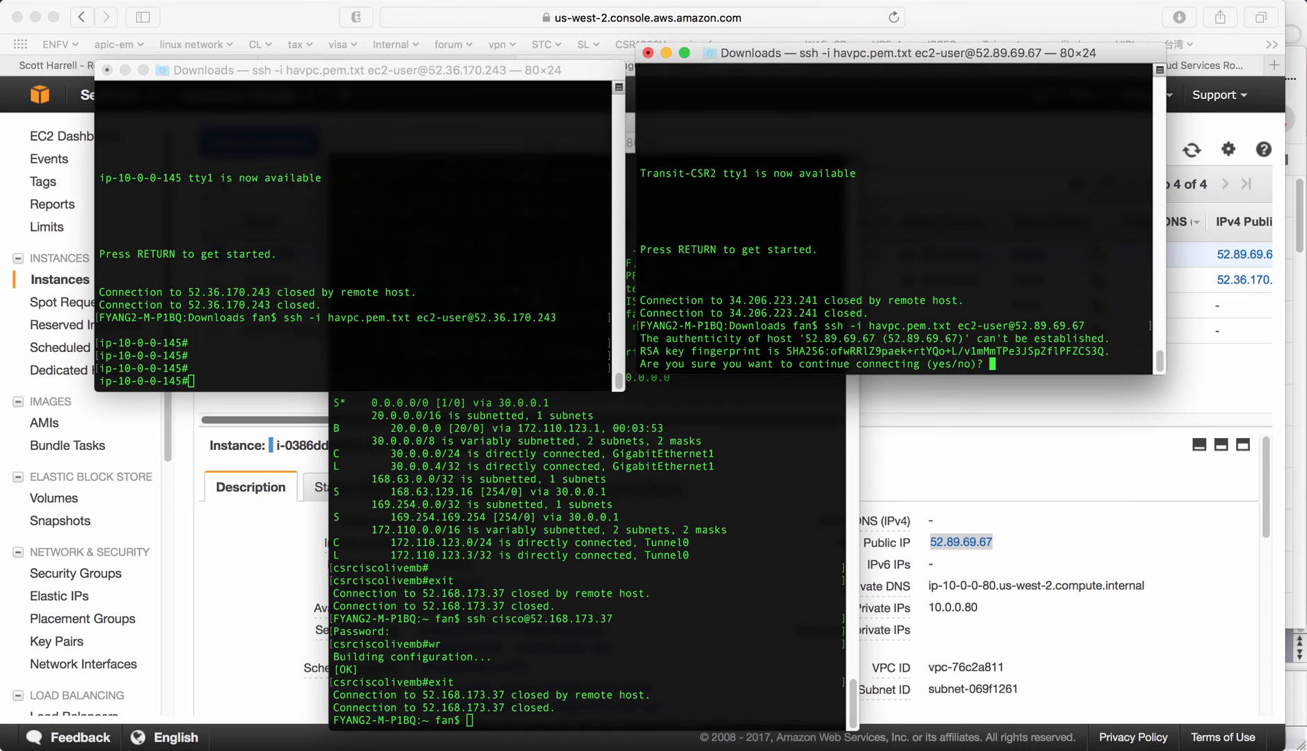
pyautogui.write('yes')
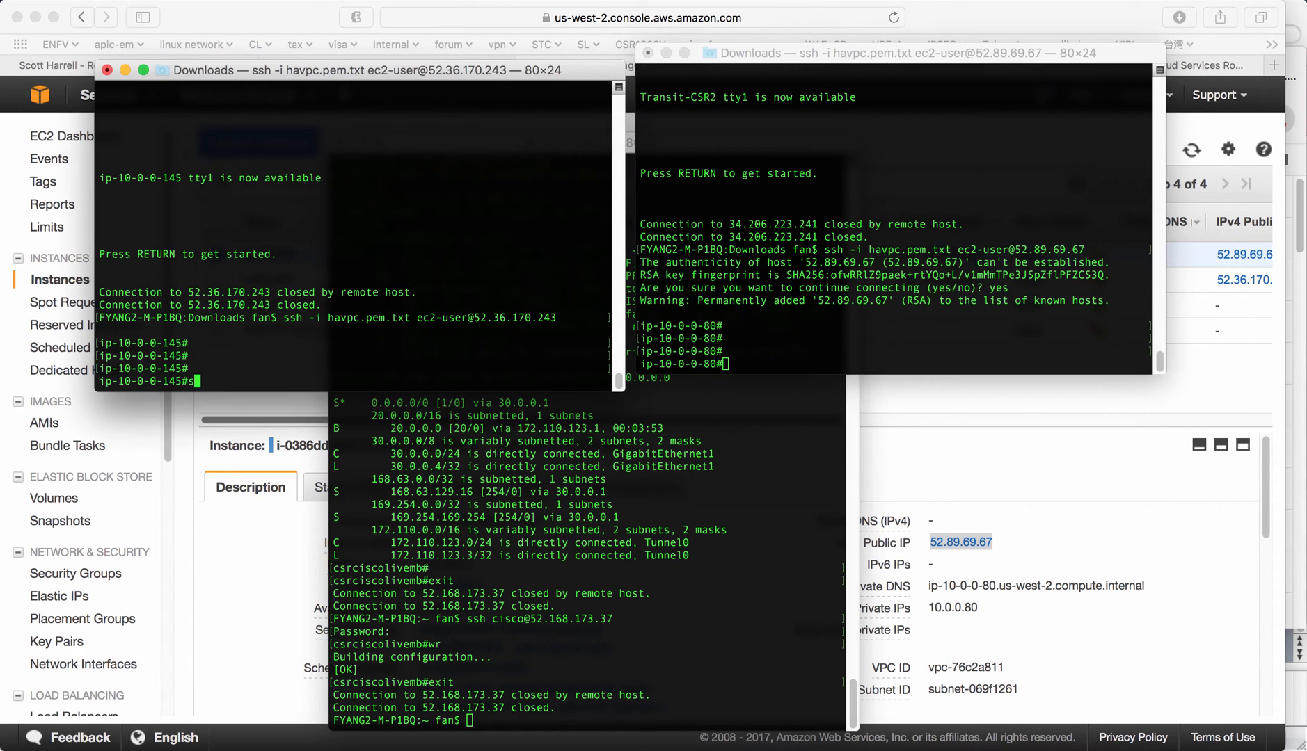
# - Run show ip int brief and show bfd neighbors to confirm tunnels and BFD are up
pyautogui.write('how ip int b')
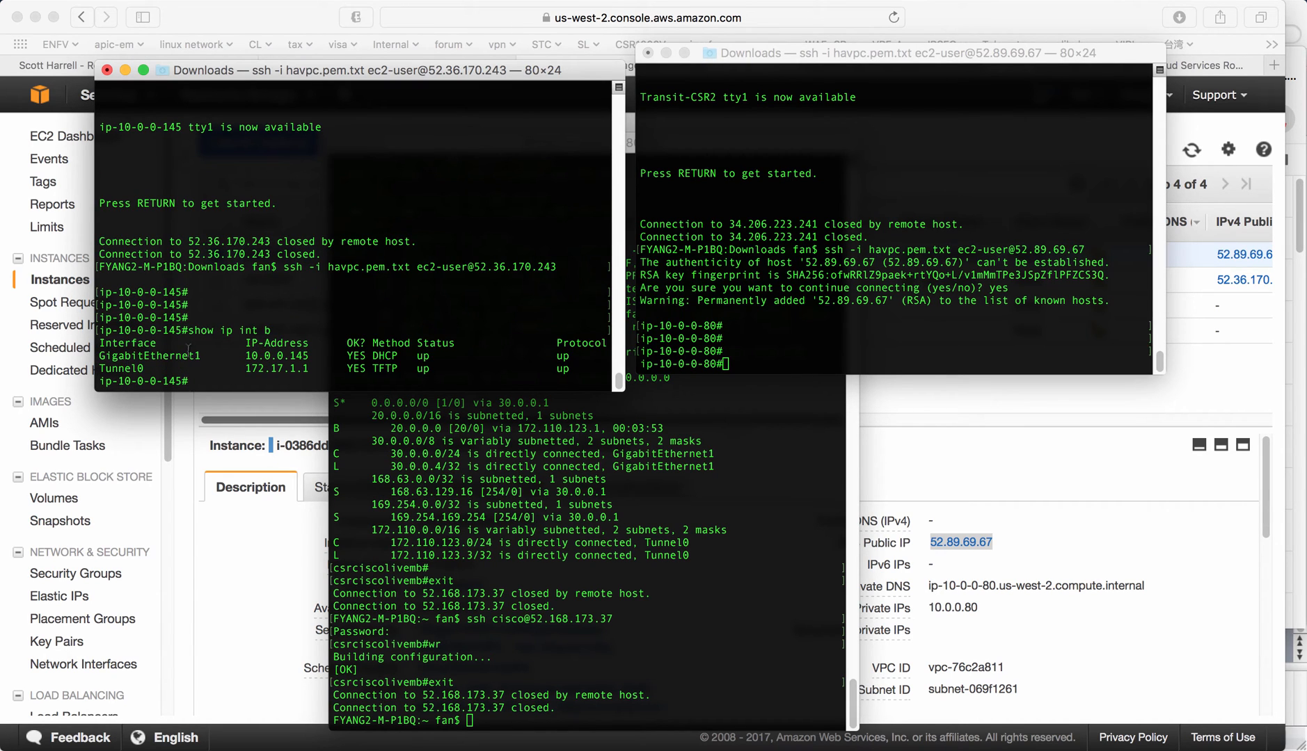
pyautogui.write('show ip int b')
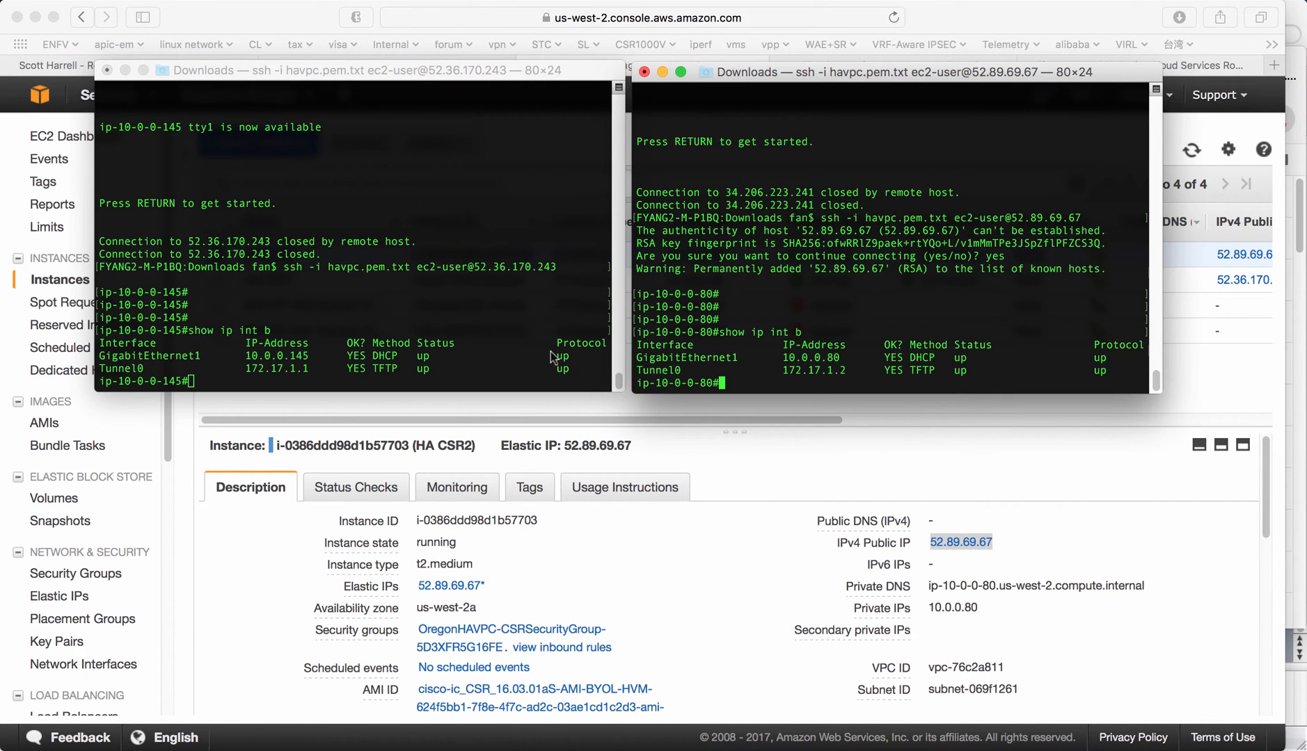
pyautogui.write('sho')
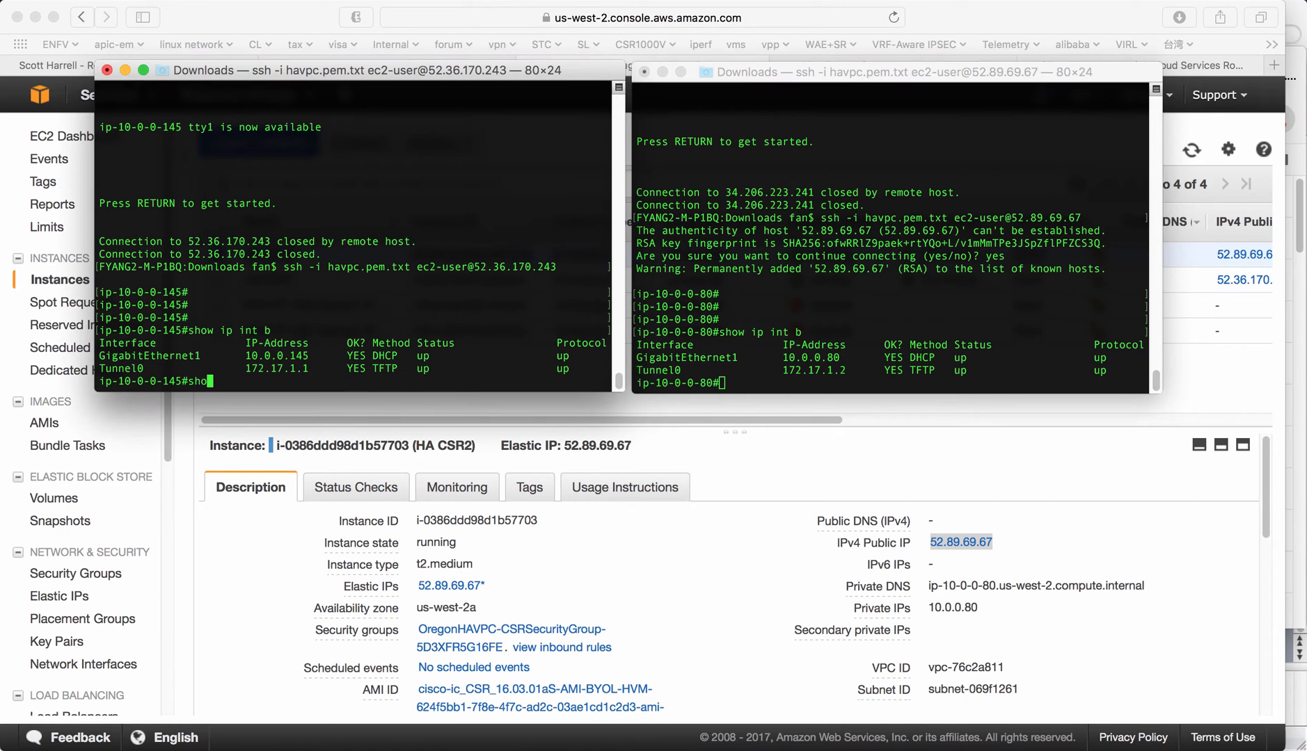
pyautogui.write('show bfd neighbors')
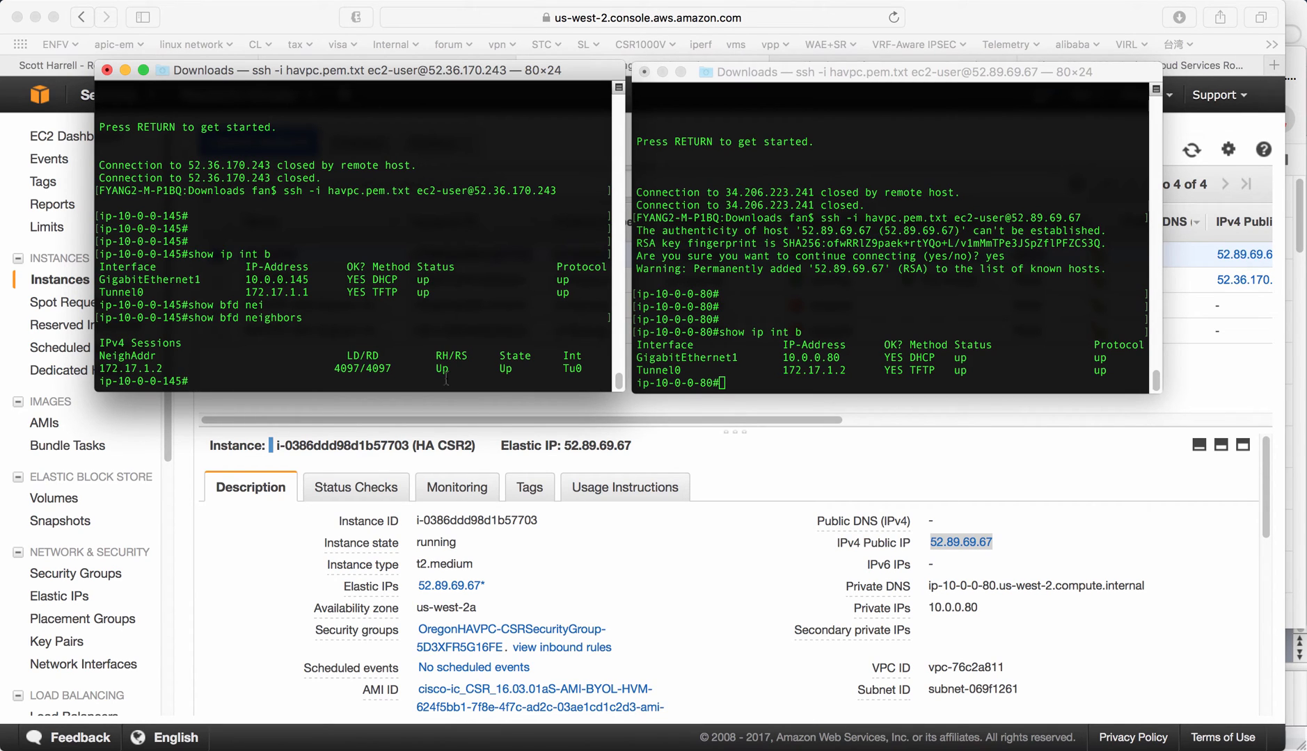
pyautogui.moveTo(450, 401)
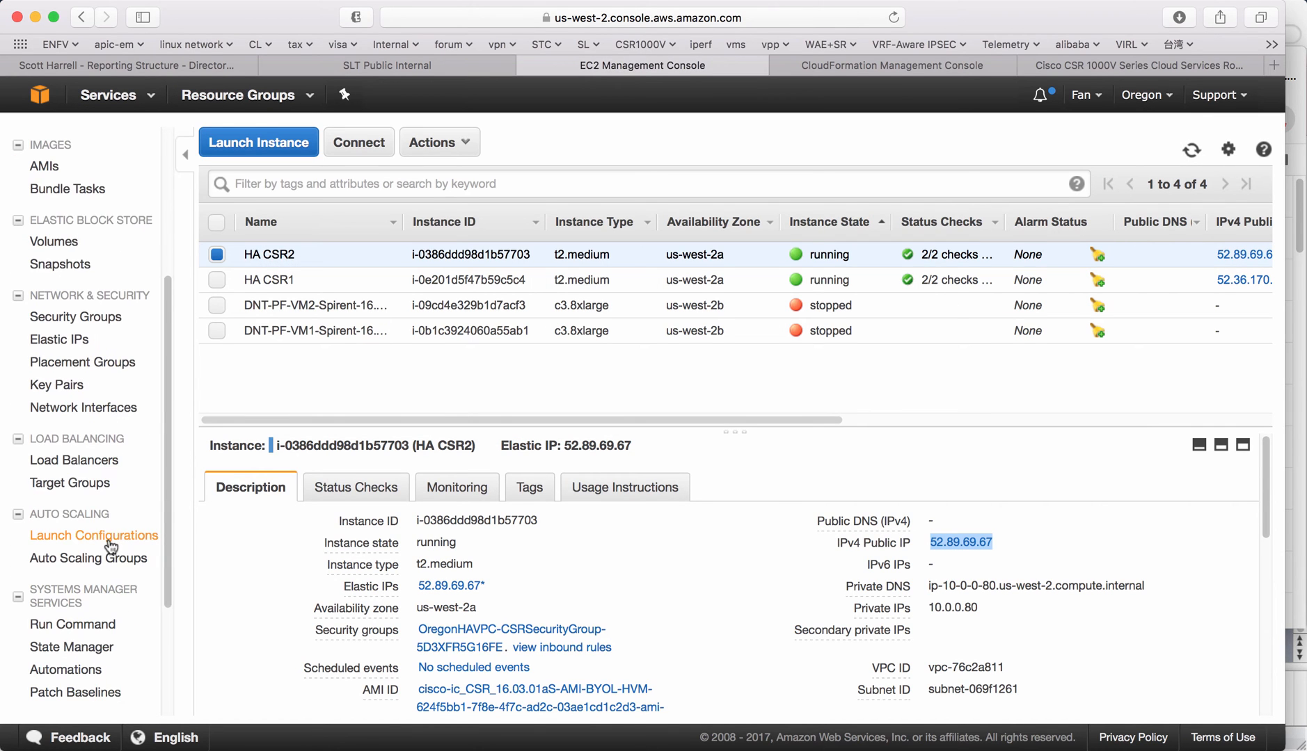
# - List network interfaces and select eni-ec54f39f to view its subnet-059f1262 details
pyautogui.click(84, 408)
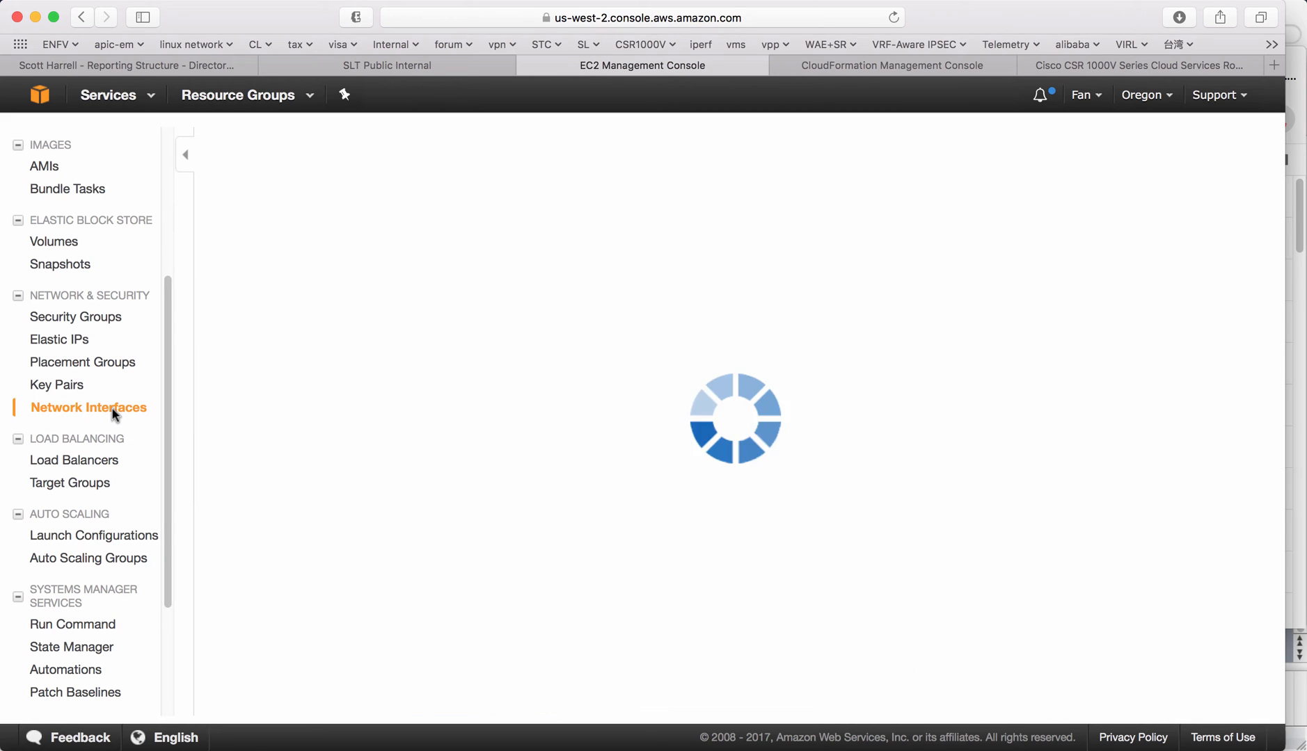
pyautogui.click(89, 407)
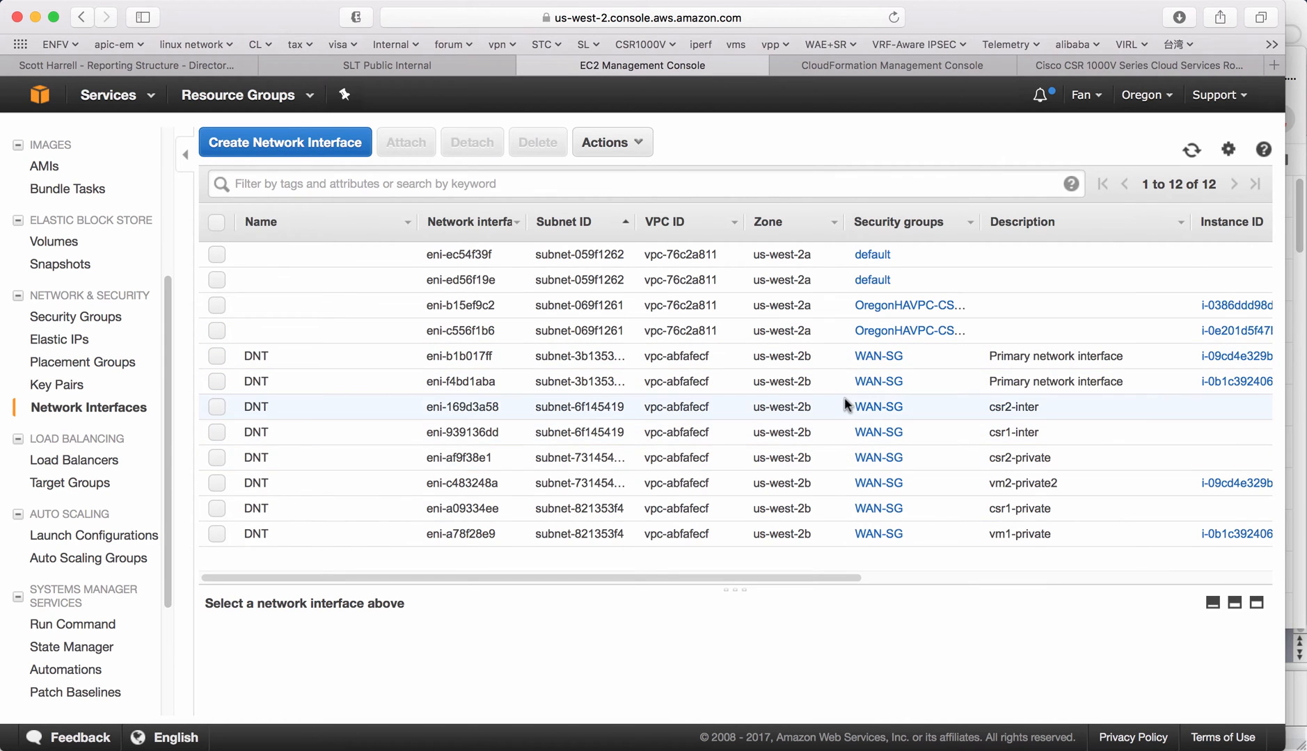
pyautogui.hscroll(3)
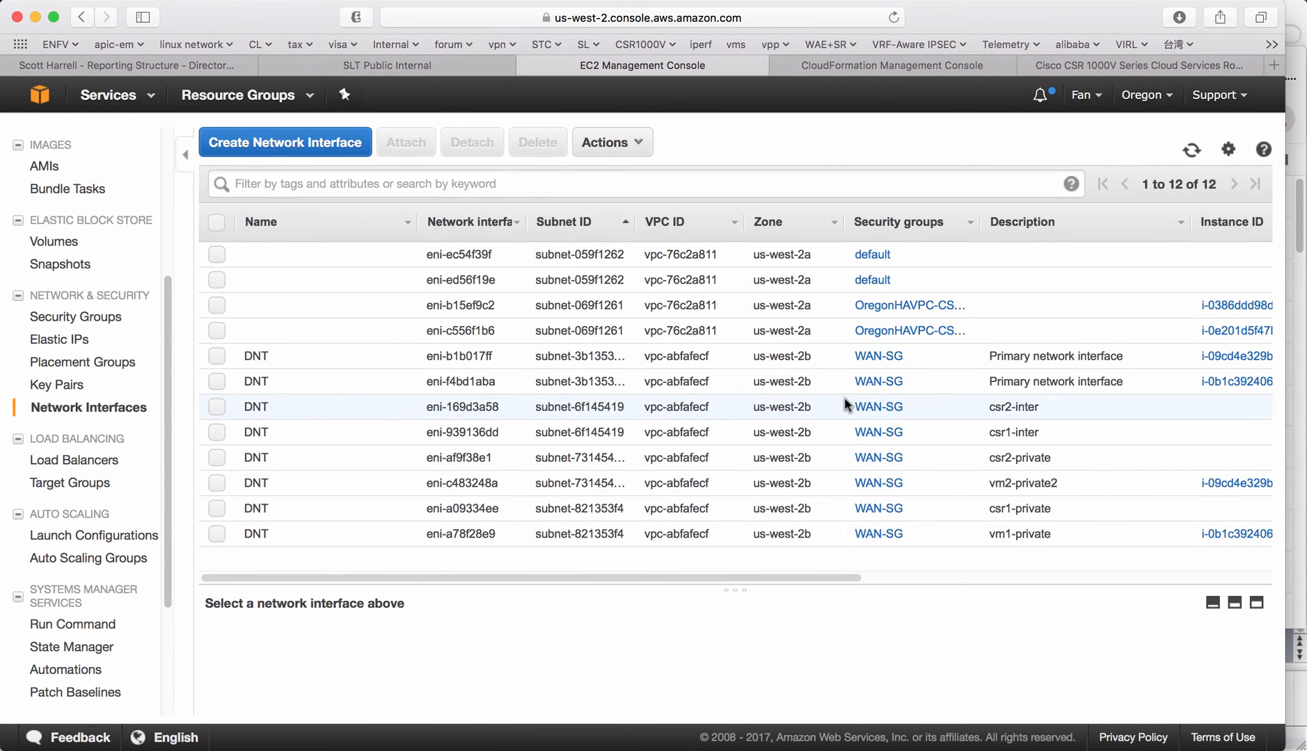
pyautogui.moveTo(824, 421)
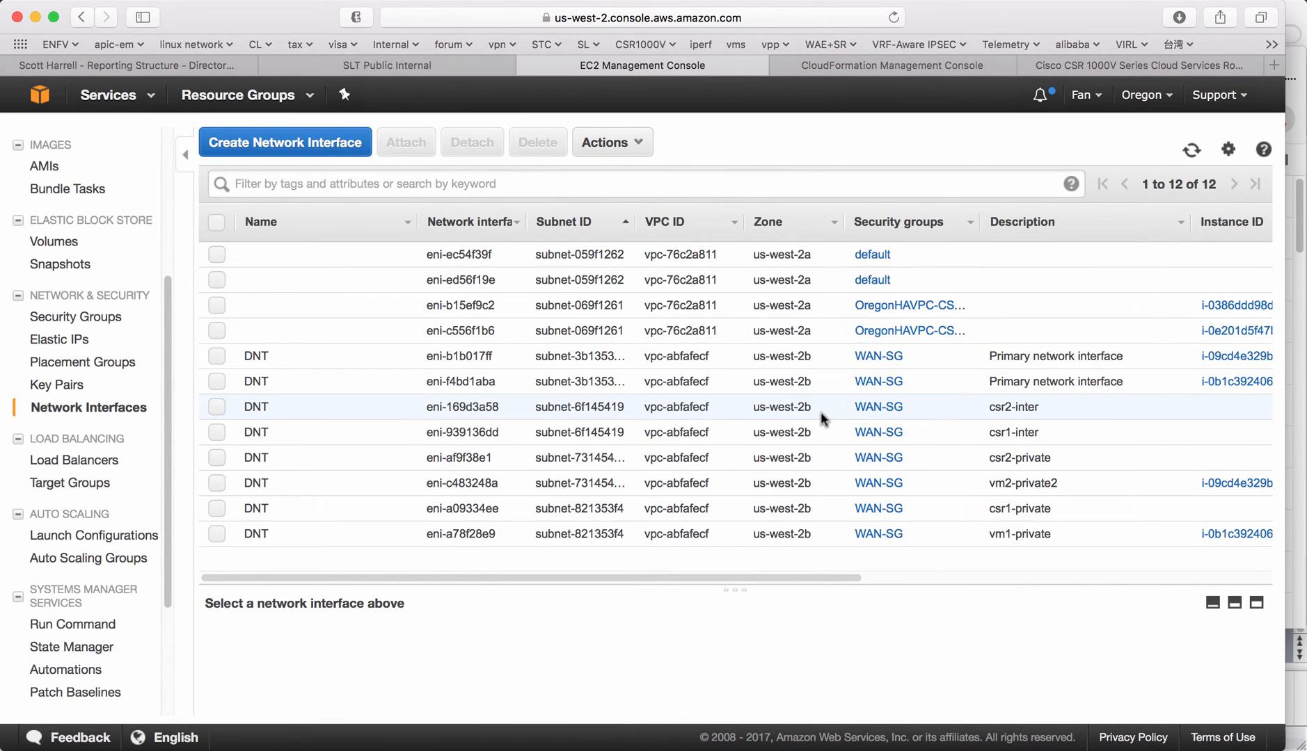
pyautogui.hscroll(3)
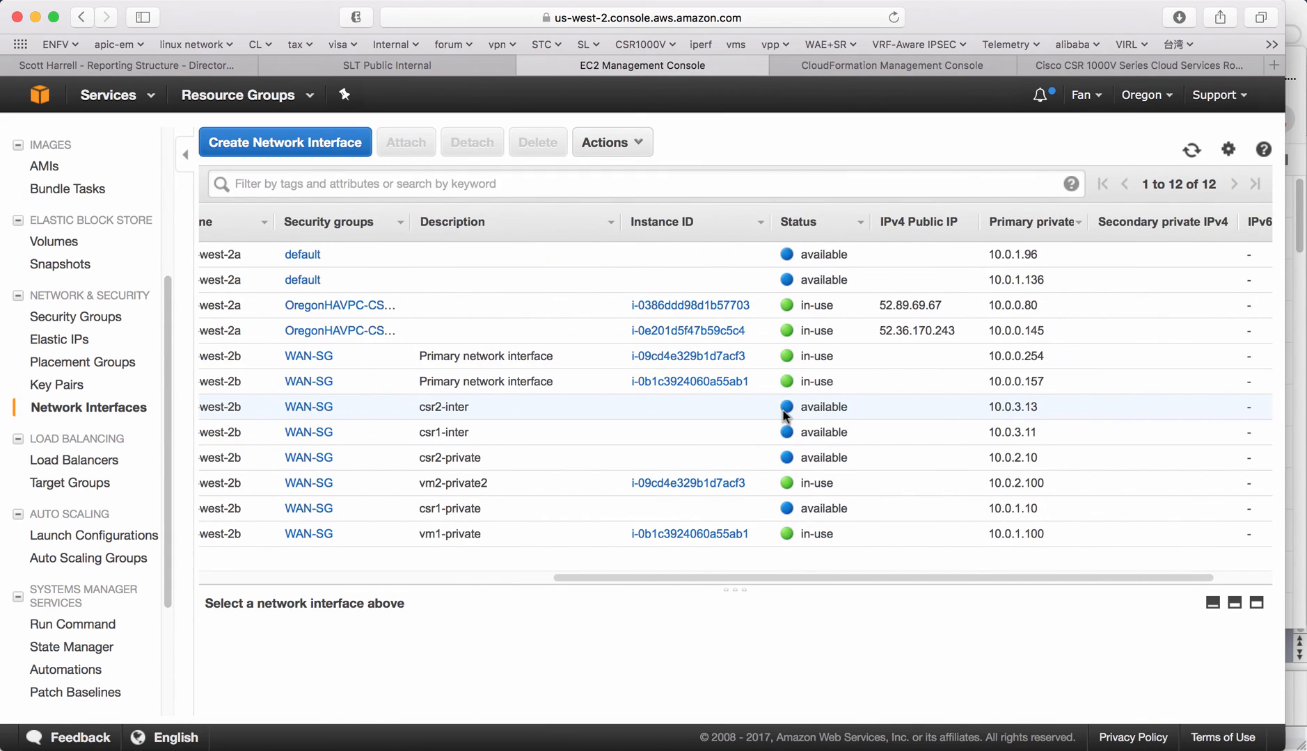
pyautogui.moveTo(1027, 269)
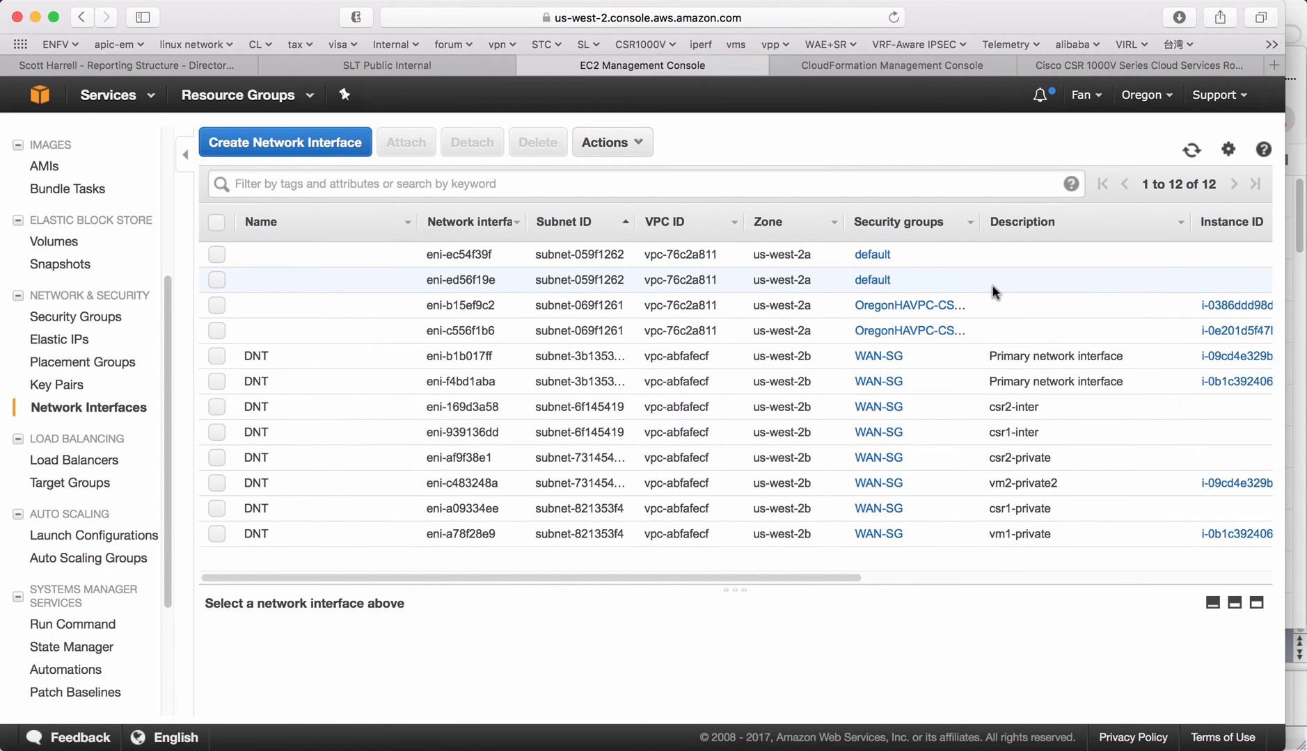
pyautogui.moveTo(227, 271)
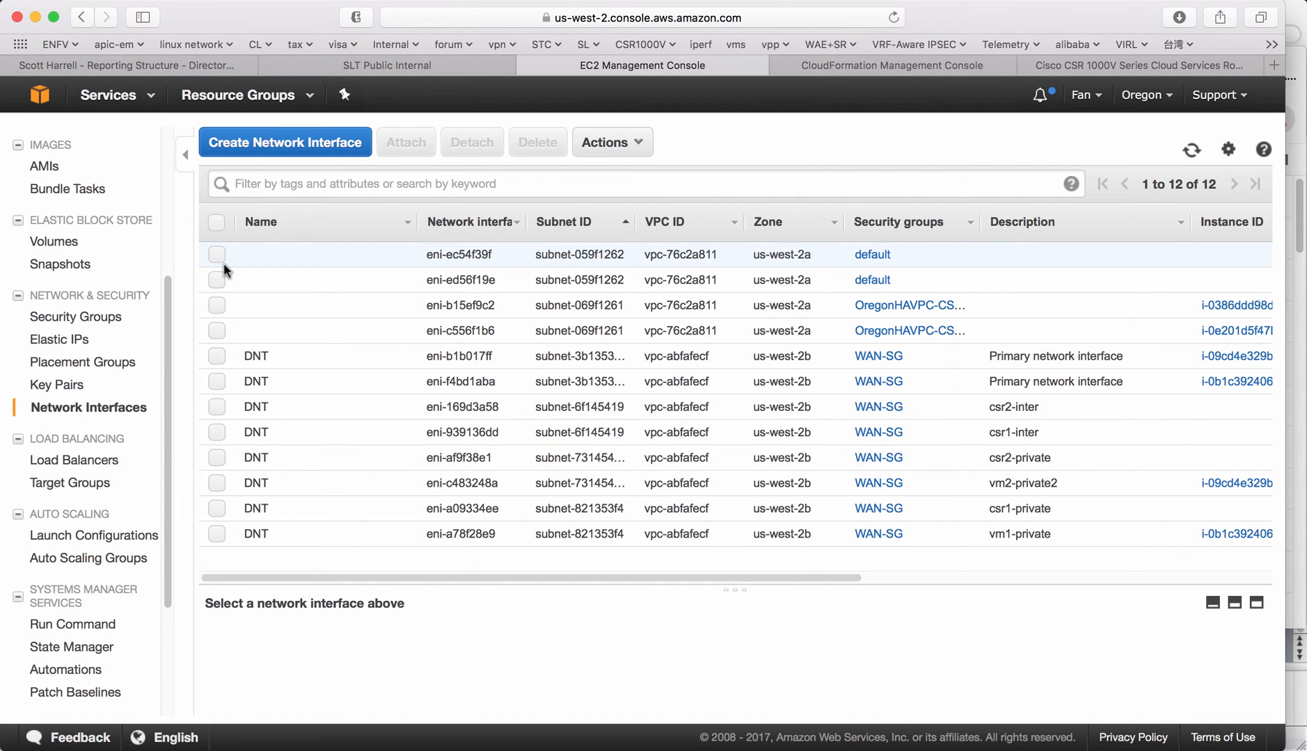
pyautogui.click(217, 255)
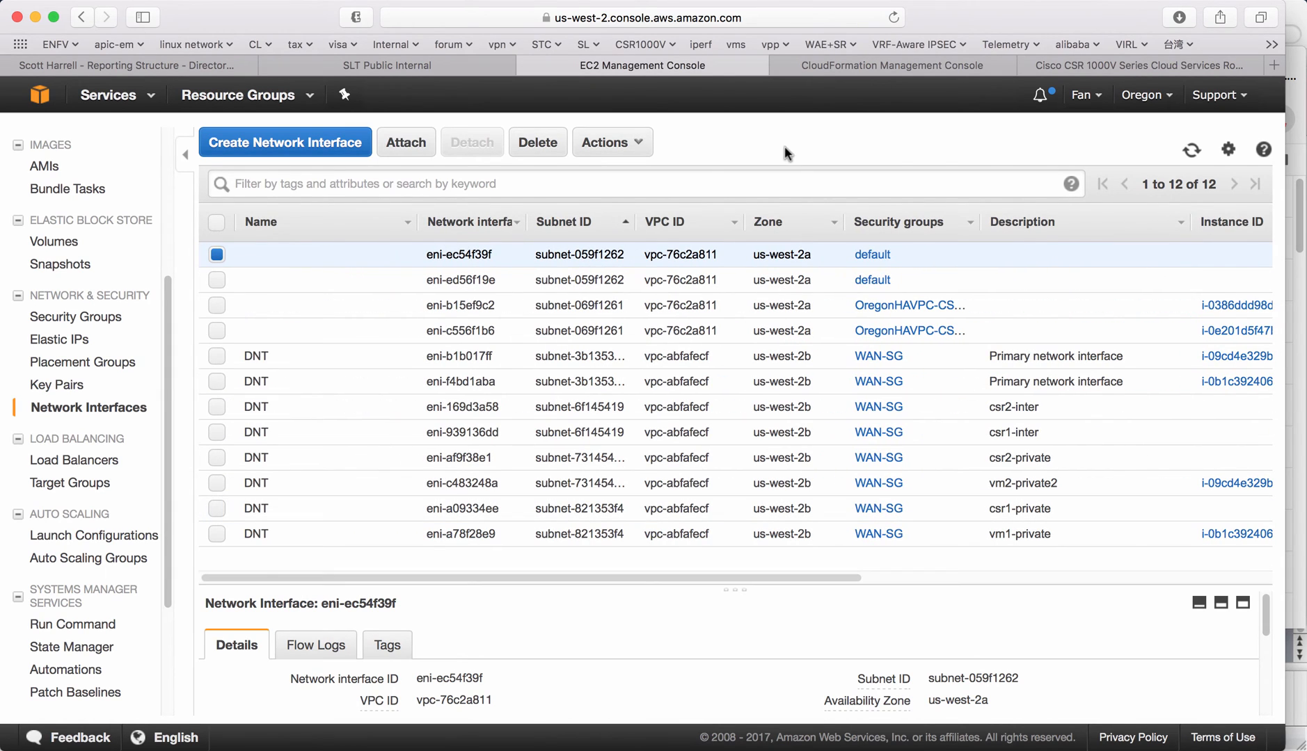
pyautogui.moveTo(804, 145)
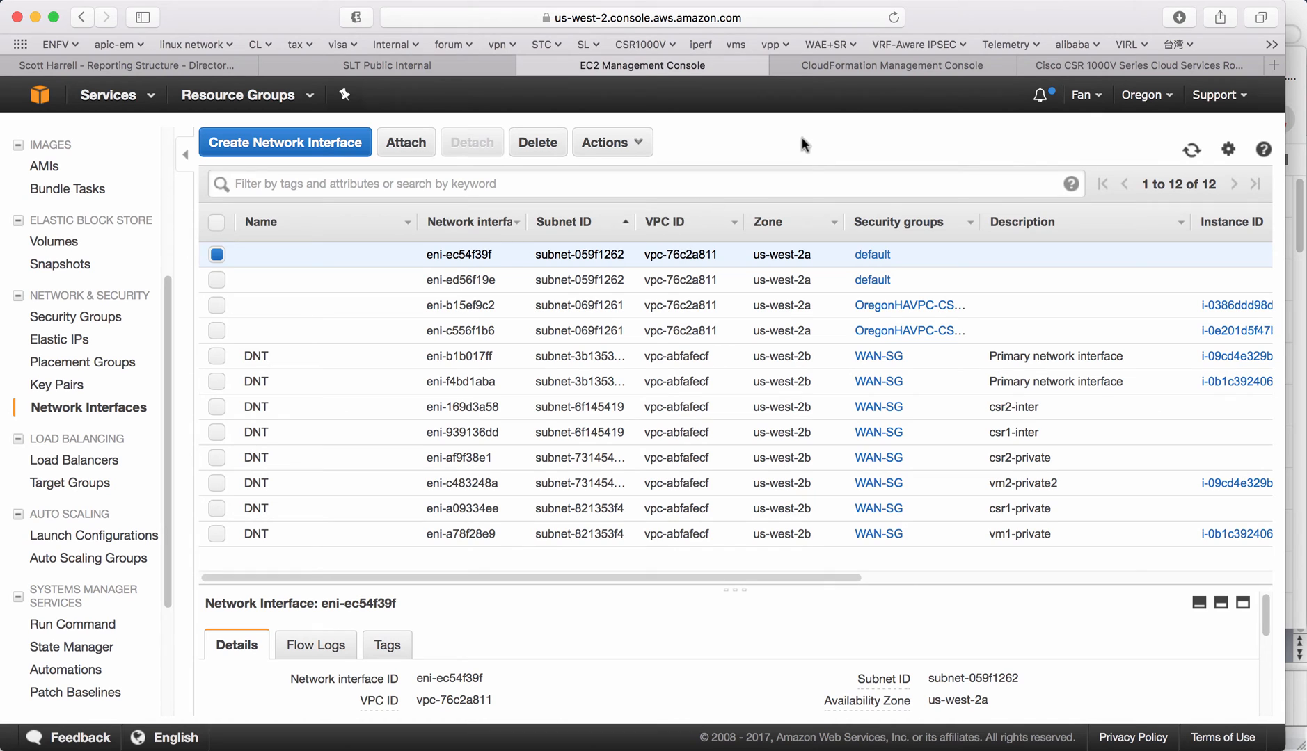
pyautogui.moveTo(825, 83)
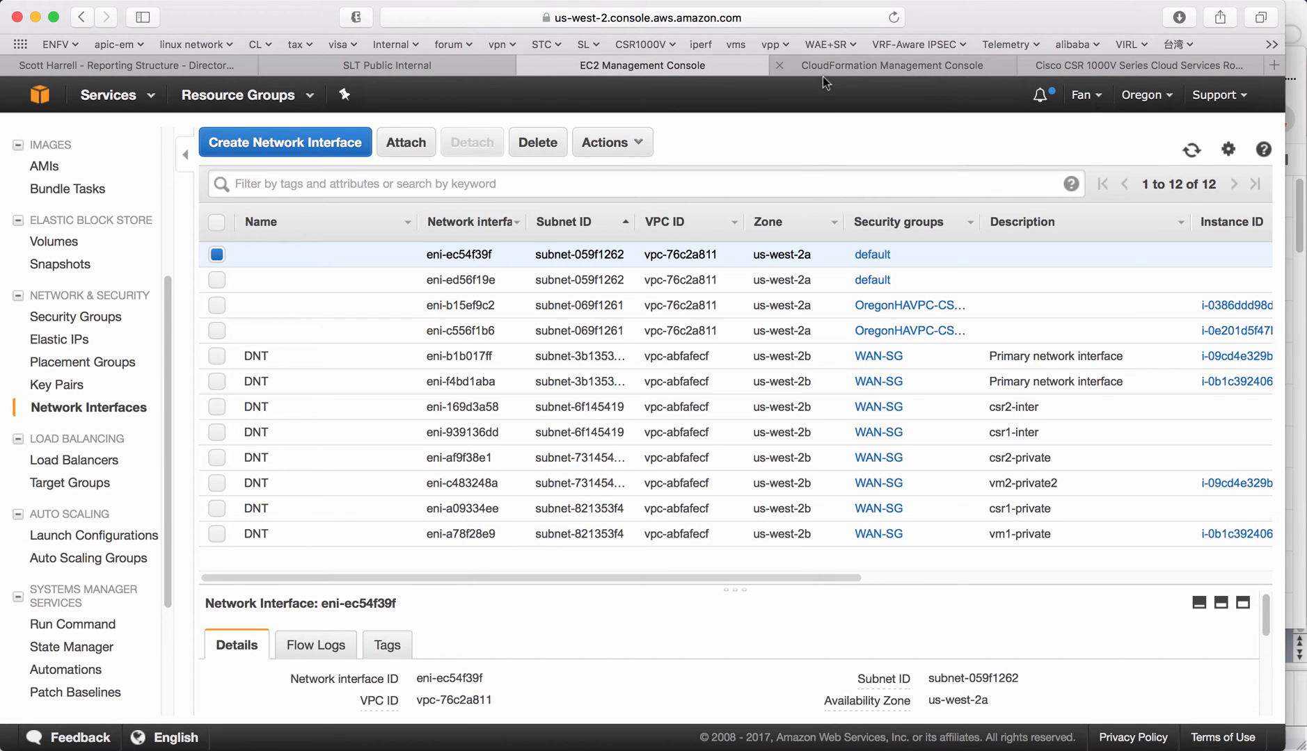
# - Expand the Csr1PriInt CREATE_COMPLETE event in the OregonHAVPC events list
pyautogui.click(892, 66)
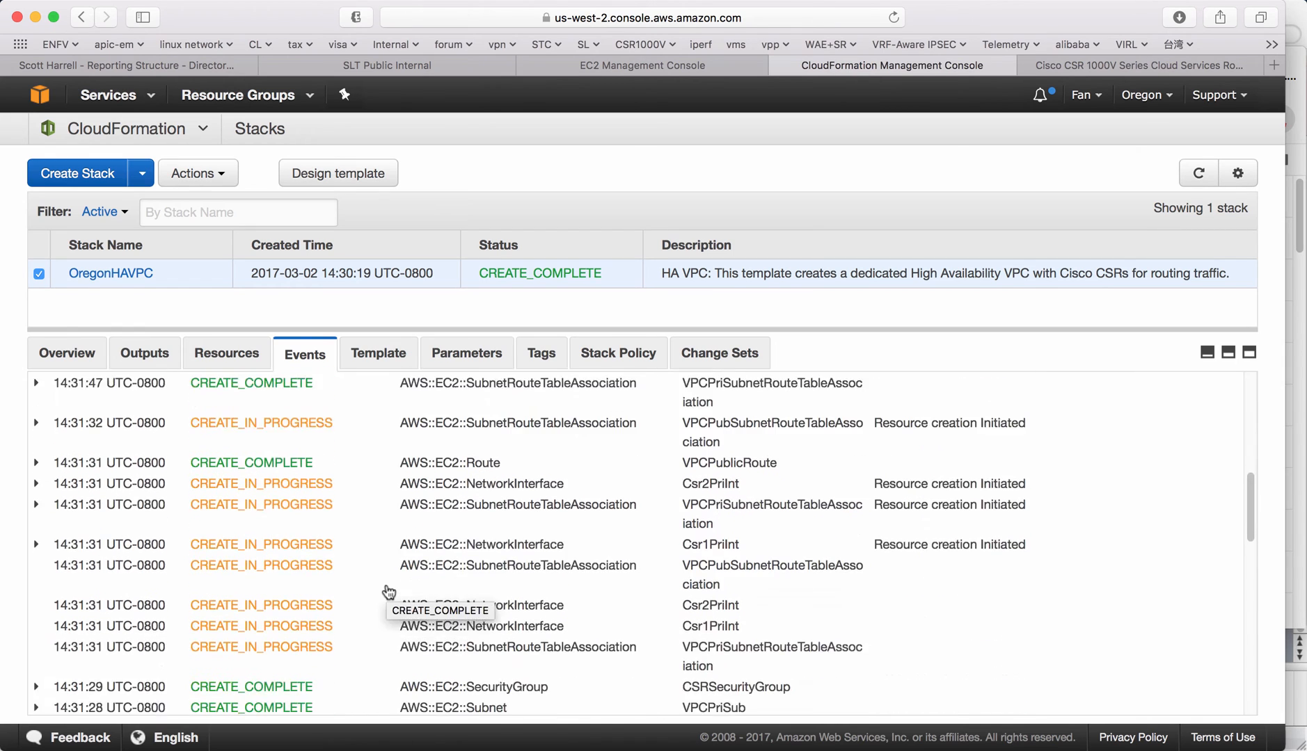
pyautogui.scroll(-3)
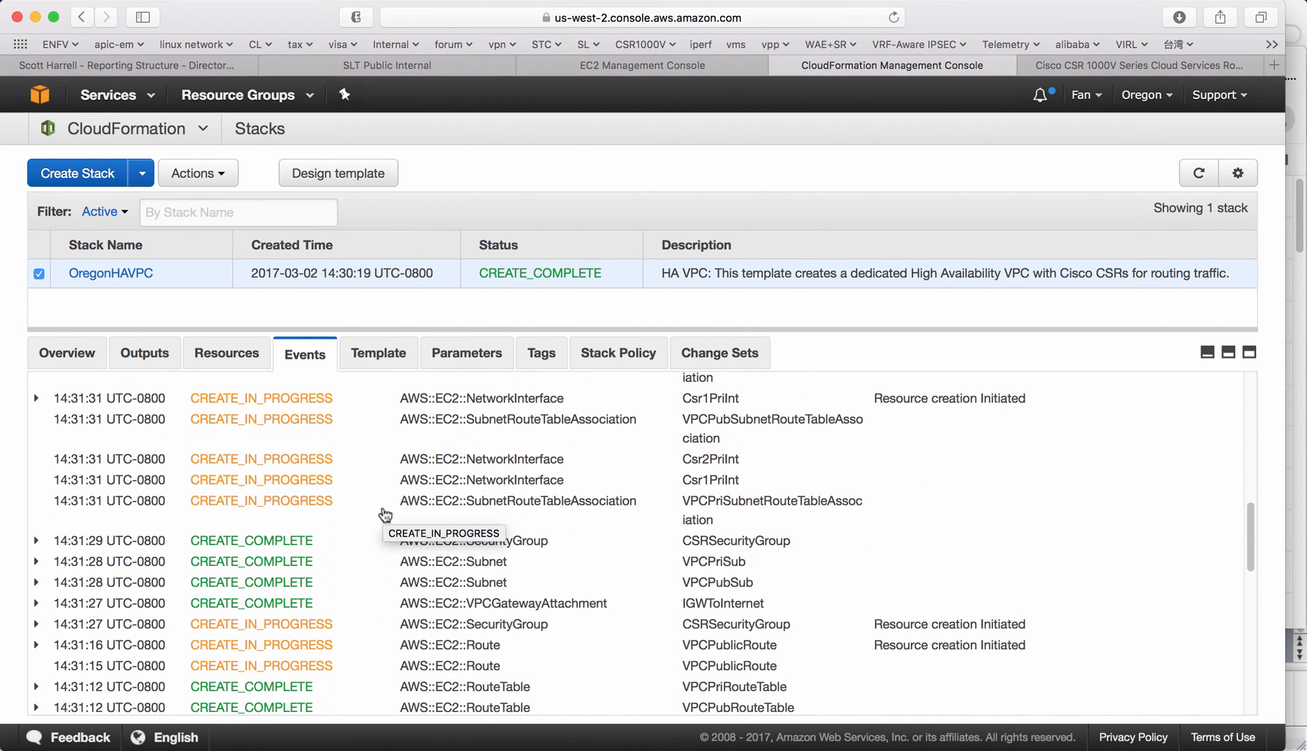
pyautogui.moveTo(715, 405)
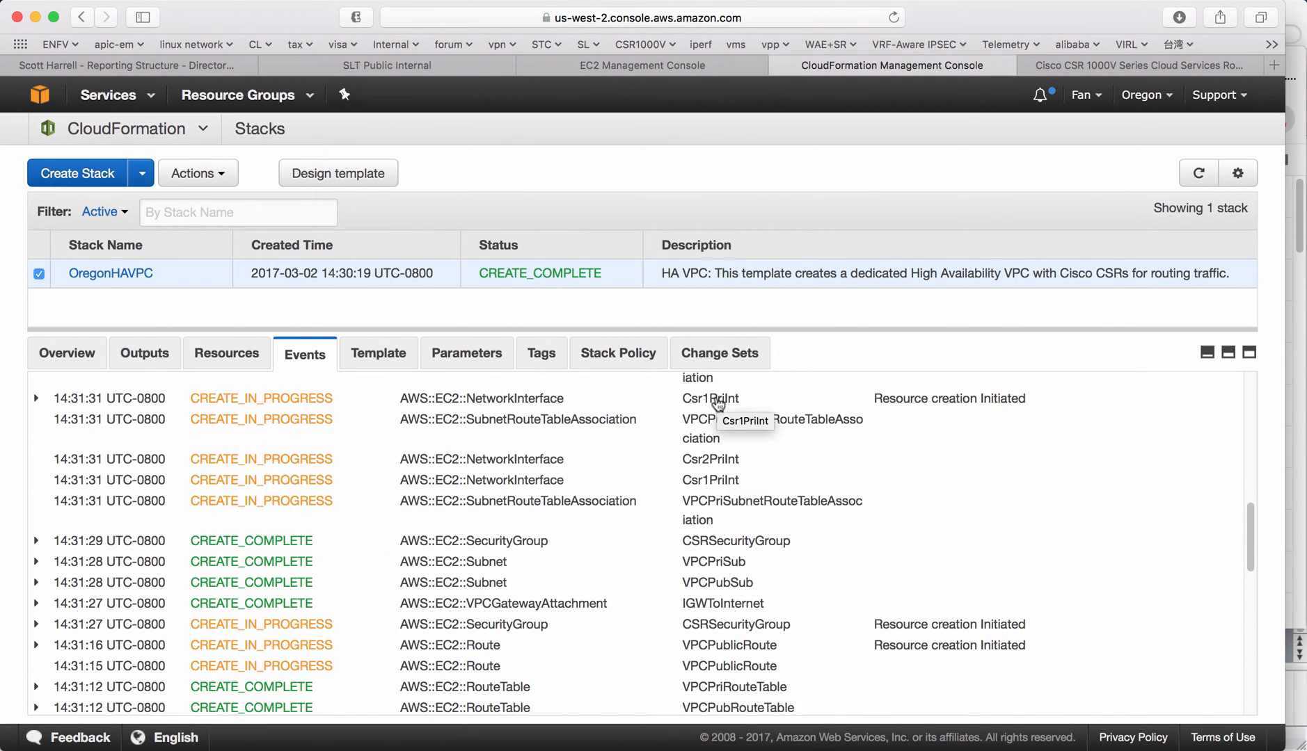
pyautogui.scroll(3)
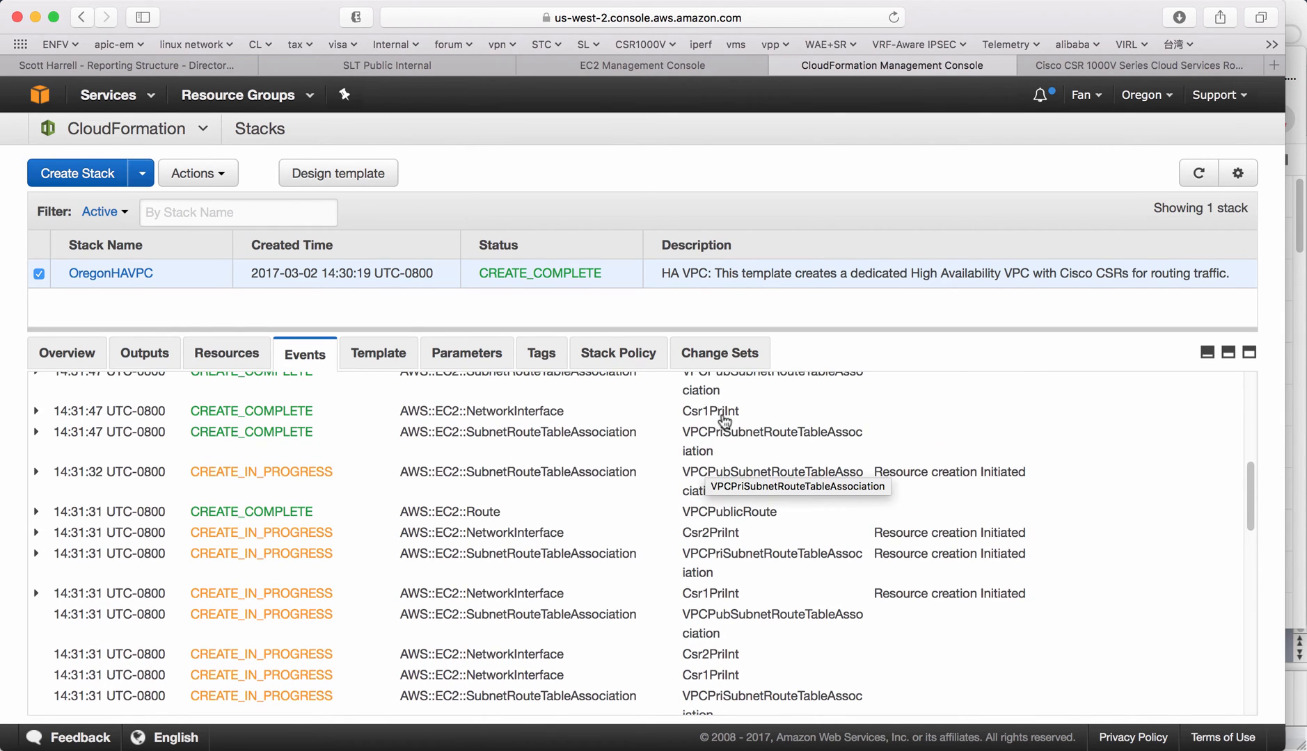
pyautogui.moveTo(37, 411)
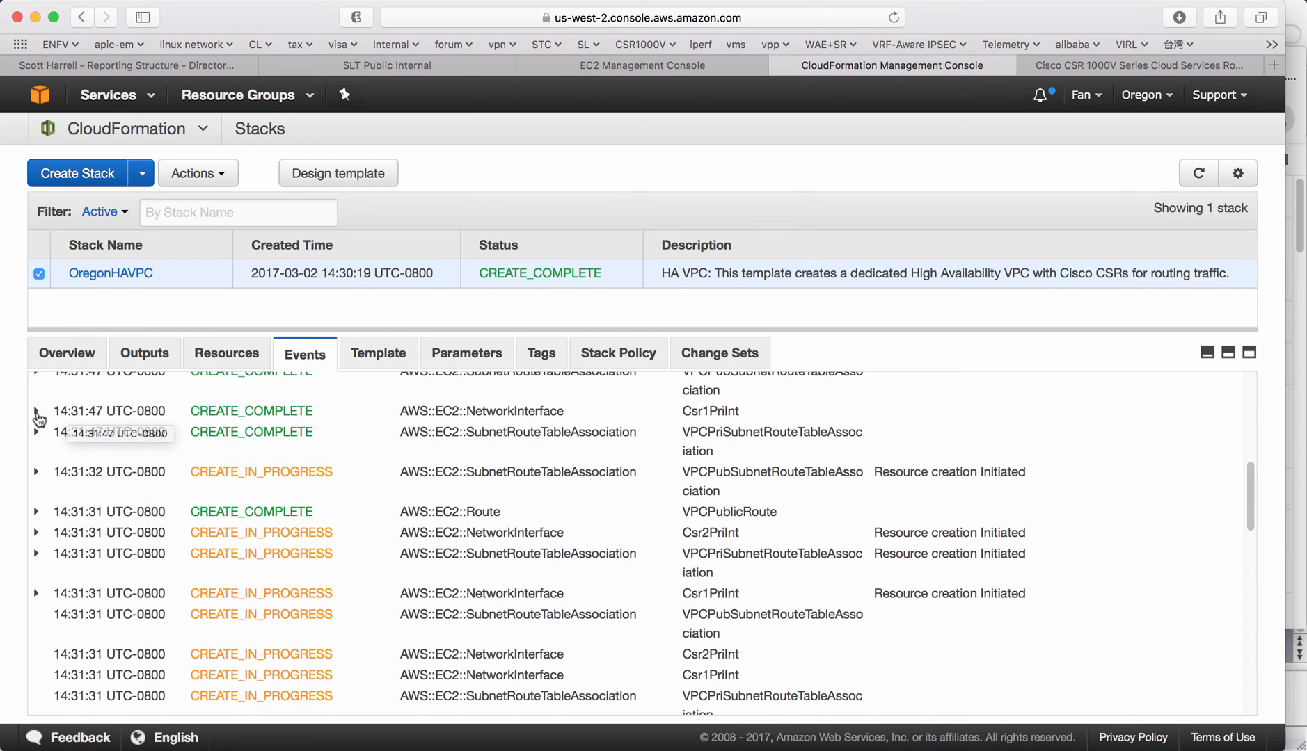
pyautogui.click(36, 411)
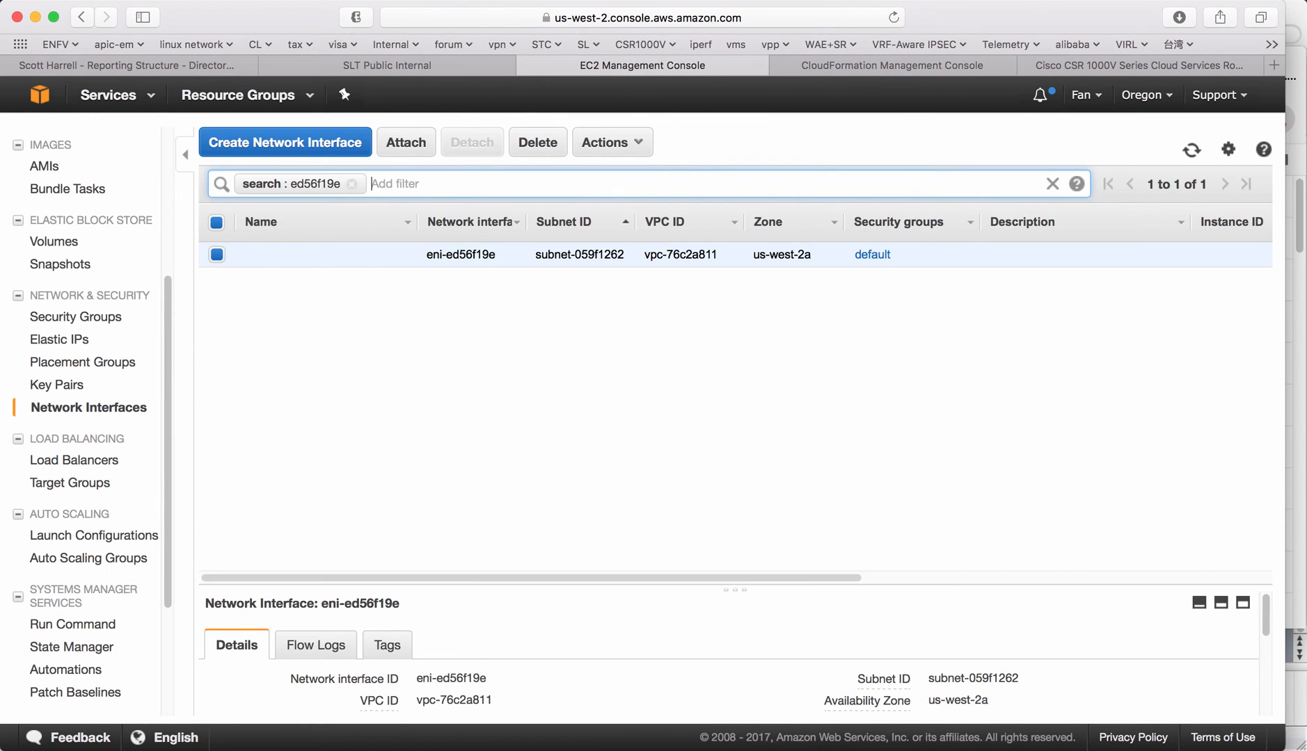
# - Attach network interface eni-ed56f19e to the HA CSR1 instance
pyautogui.click(406, 142)
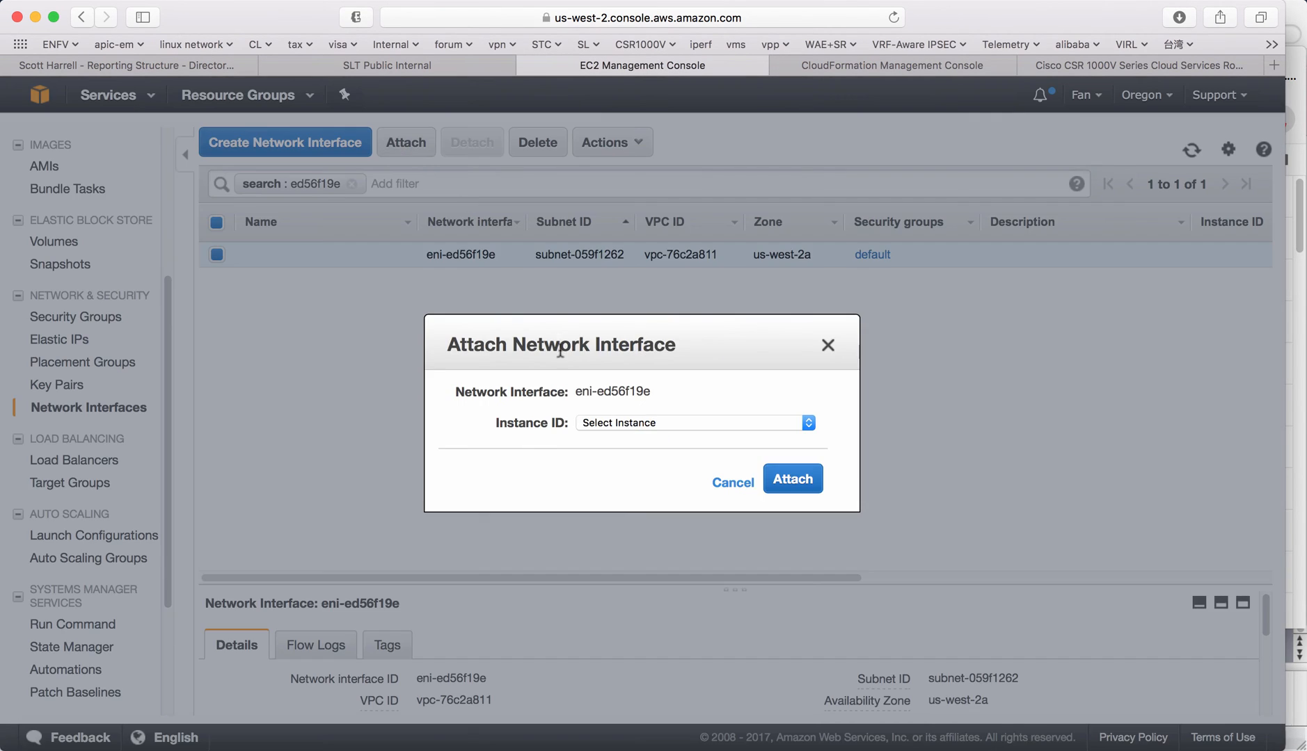
pyautogui.click(694, 423)
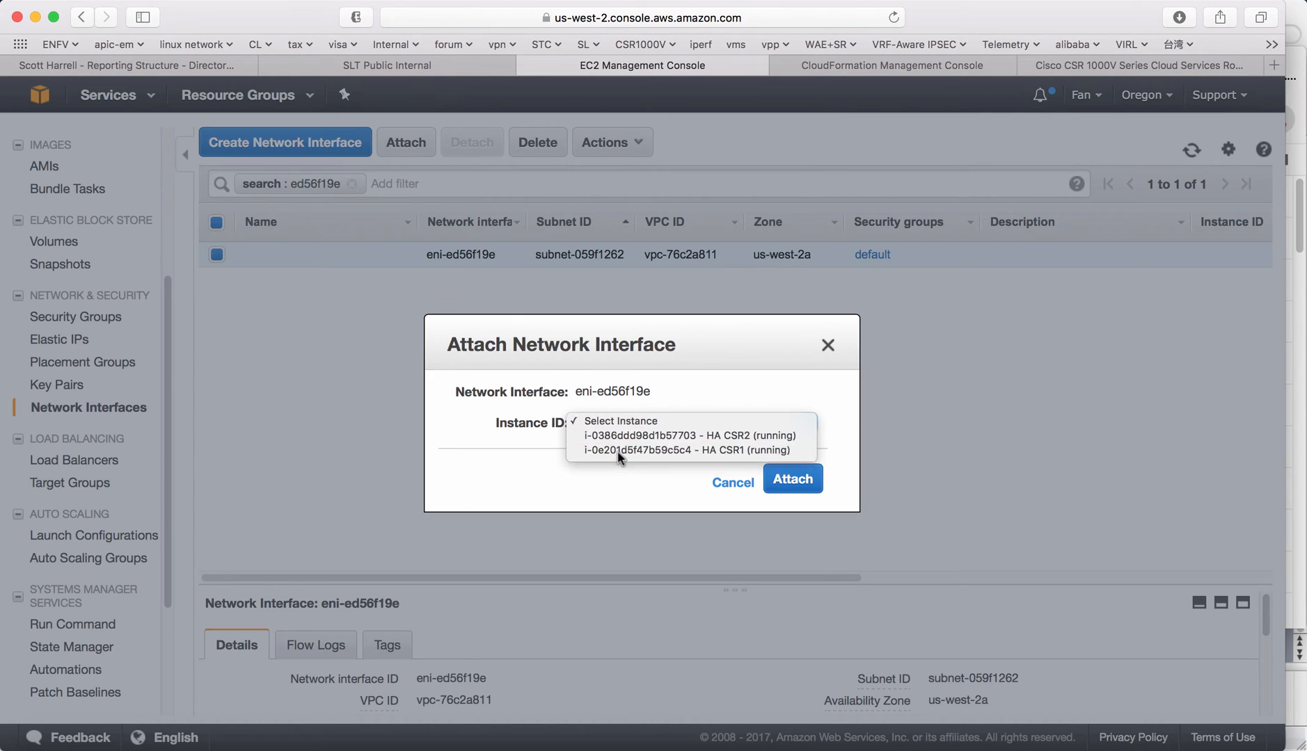
pyautogui.click(792, 479)
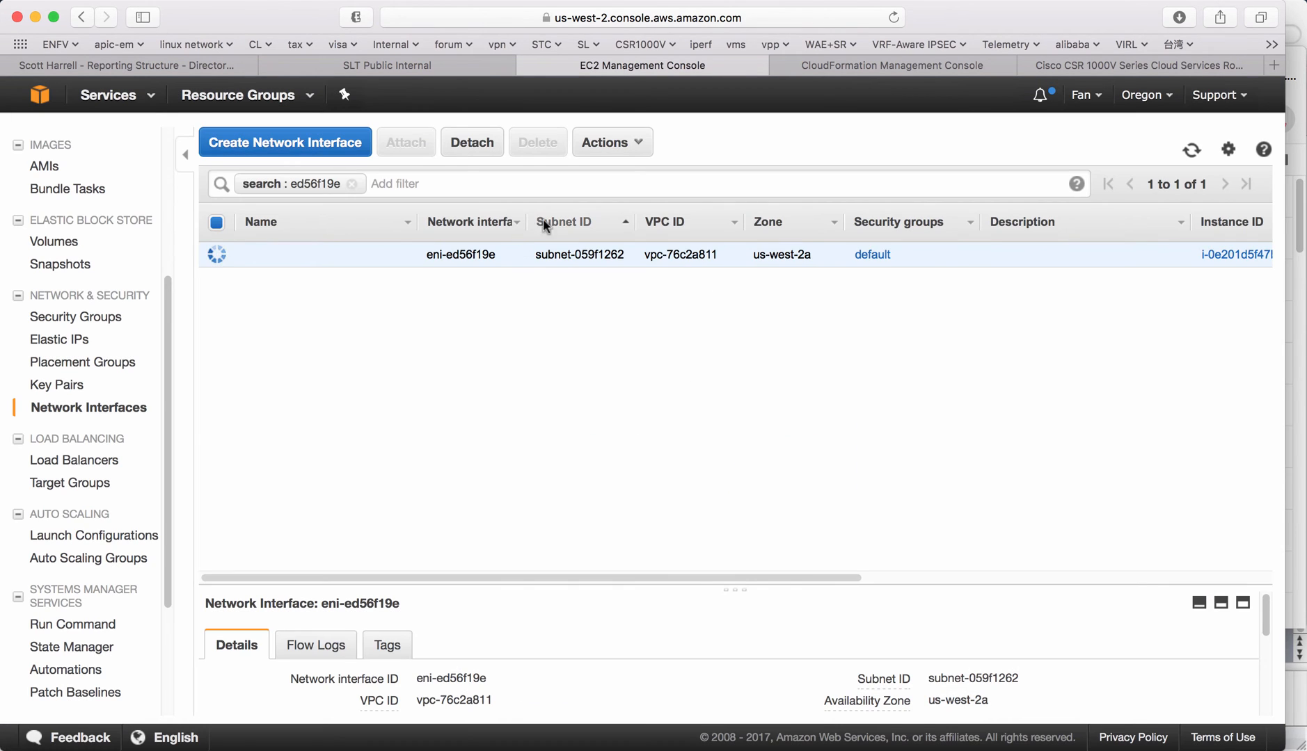
# - Filter for eni-ec54f39f, attach it to HA CSR2, and return to Instances
pyautogui.click(893, 65)
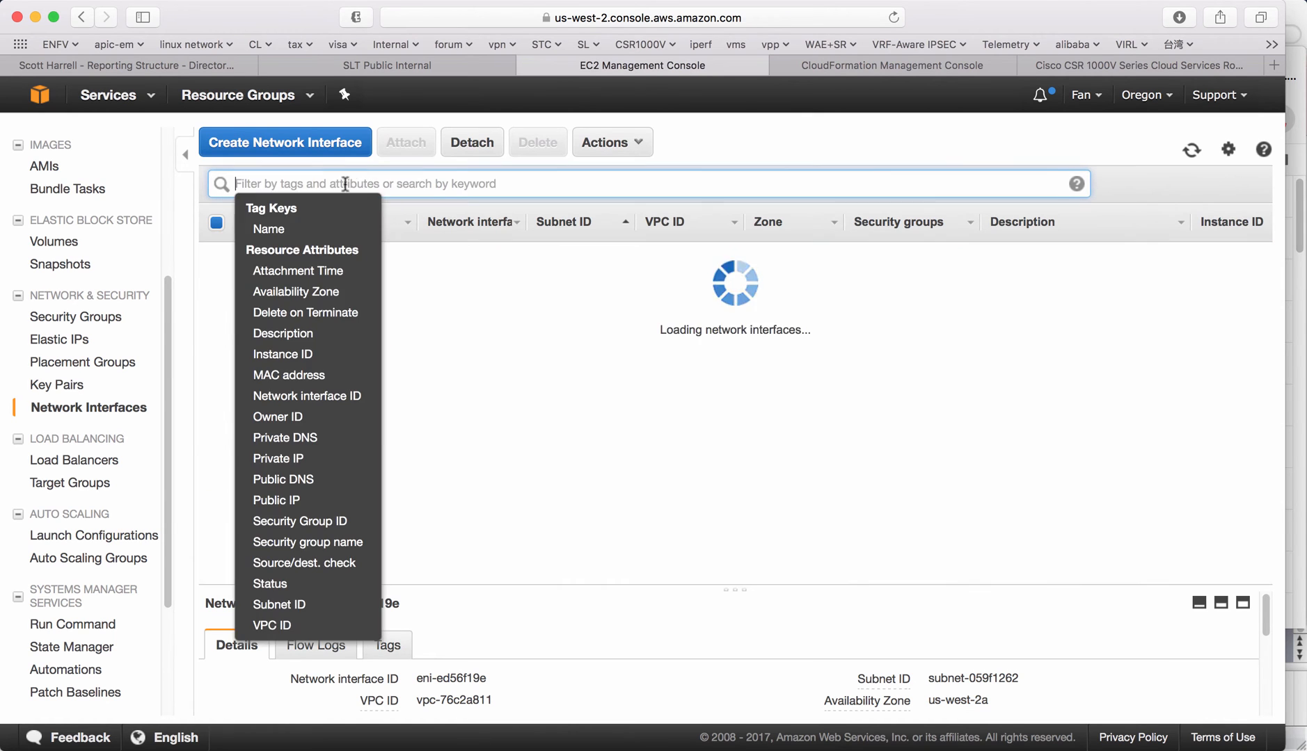
pyautogui.write('ec54f39f')
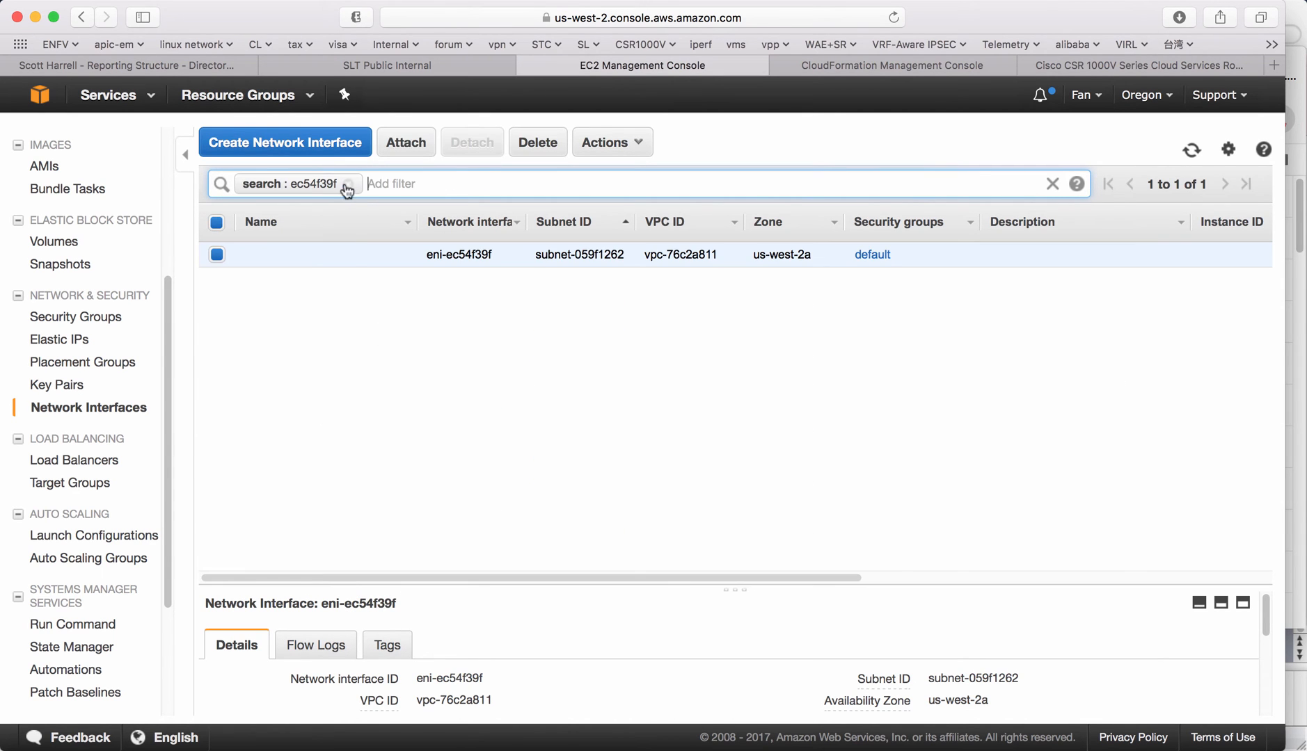
pyautogui.click(406, 142)
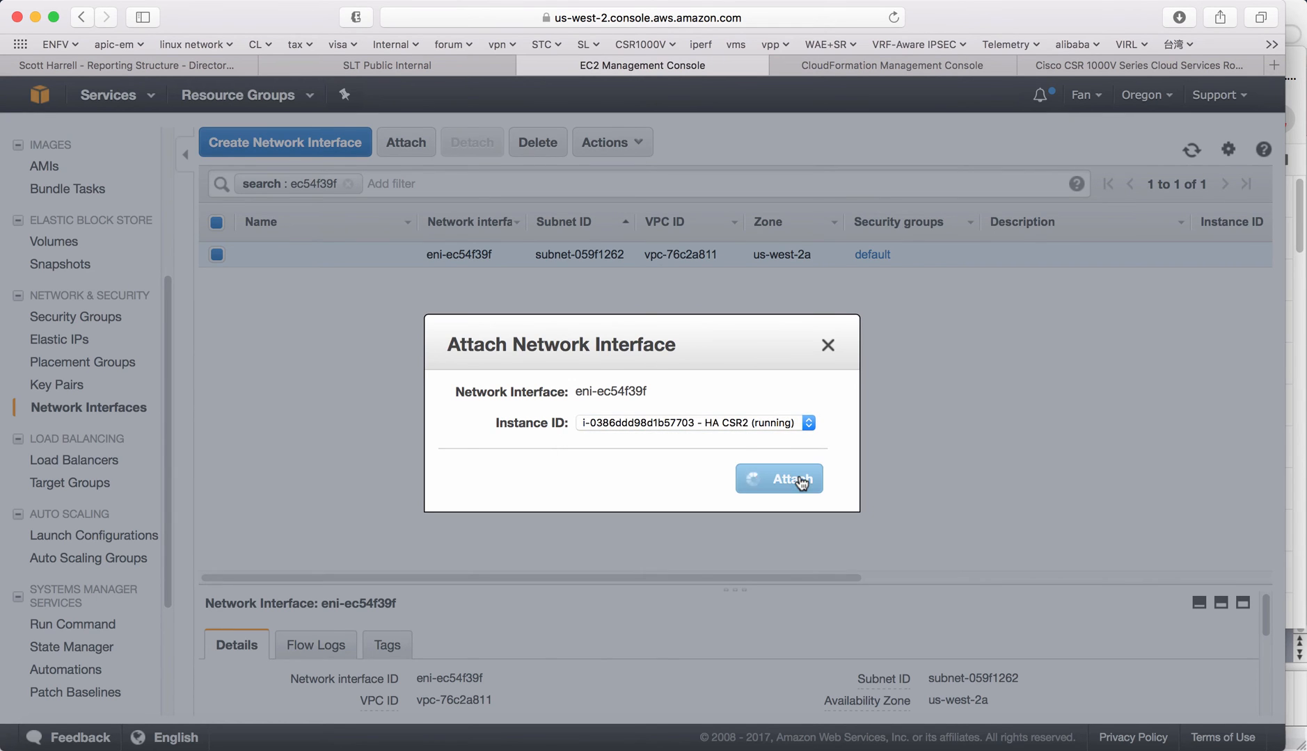
pyautogui.click(779, 478)
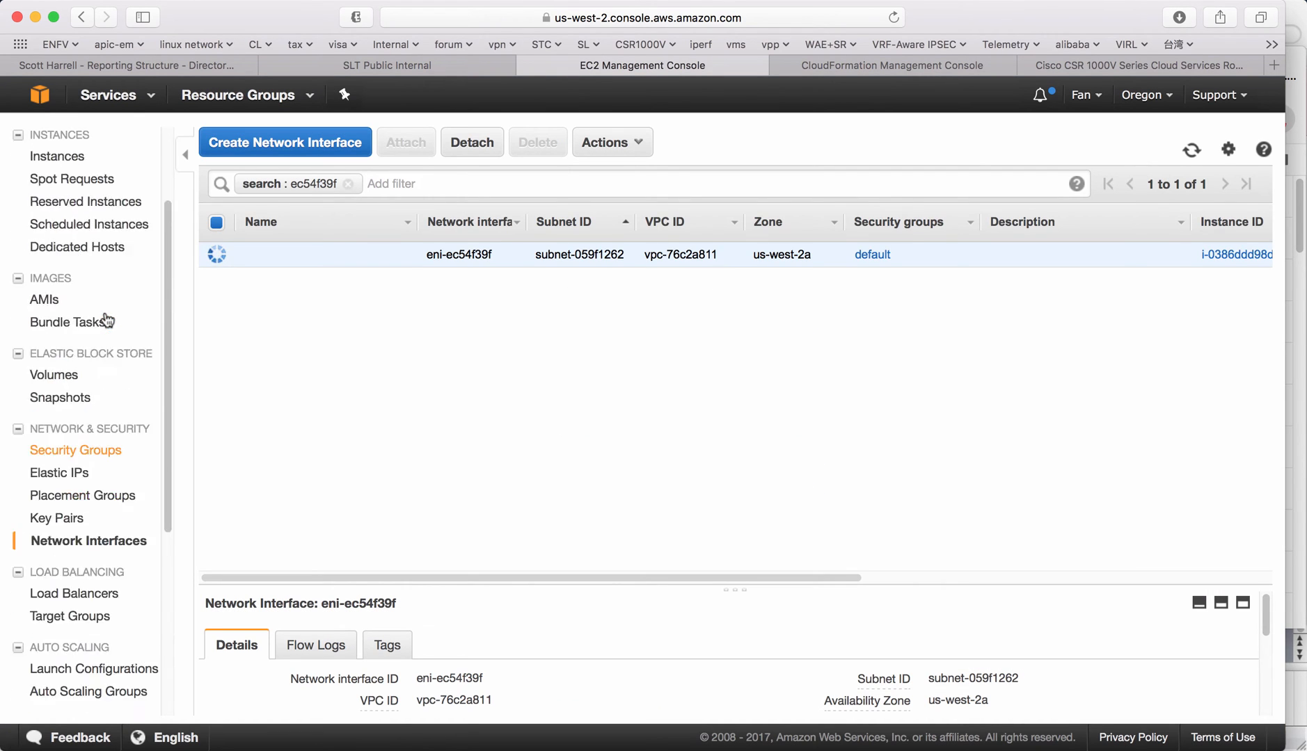
pyautogui.click(57, 156)
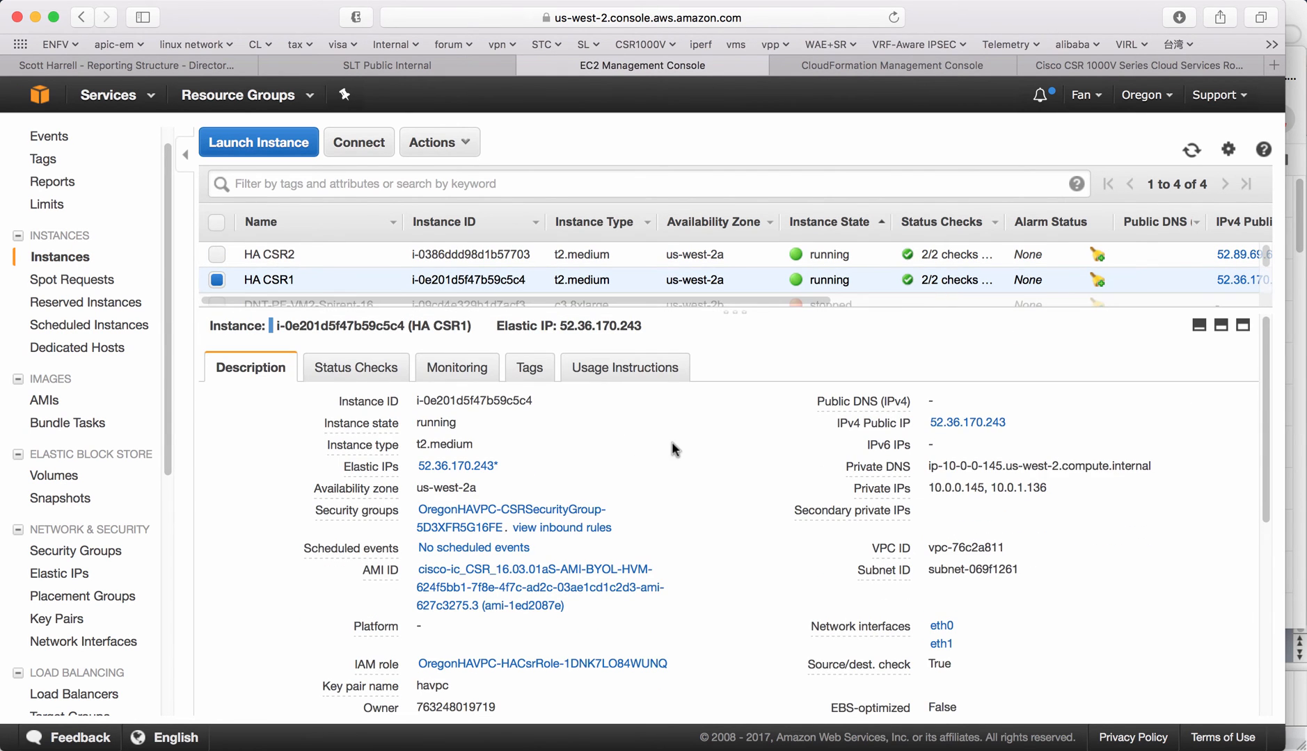
pyautogui.moveTo(1046, 502)
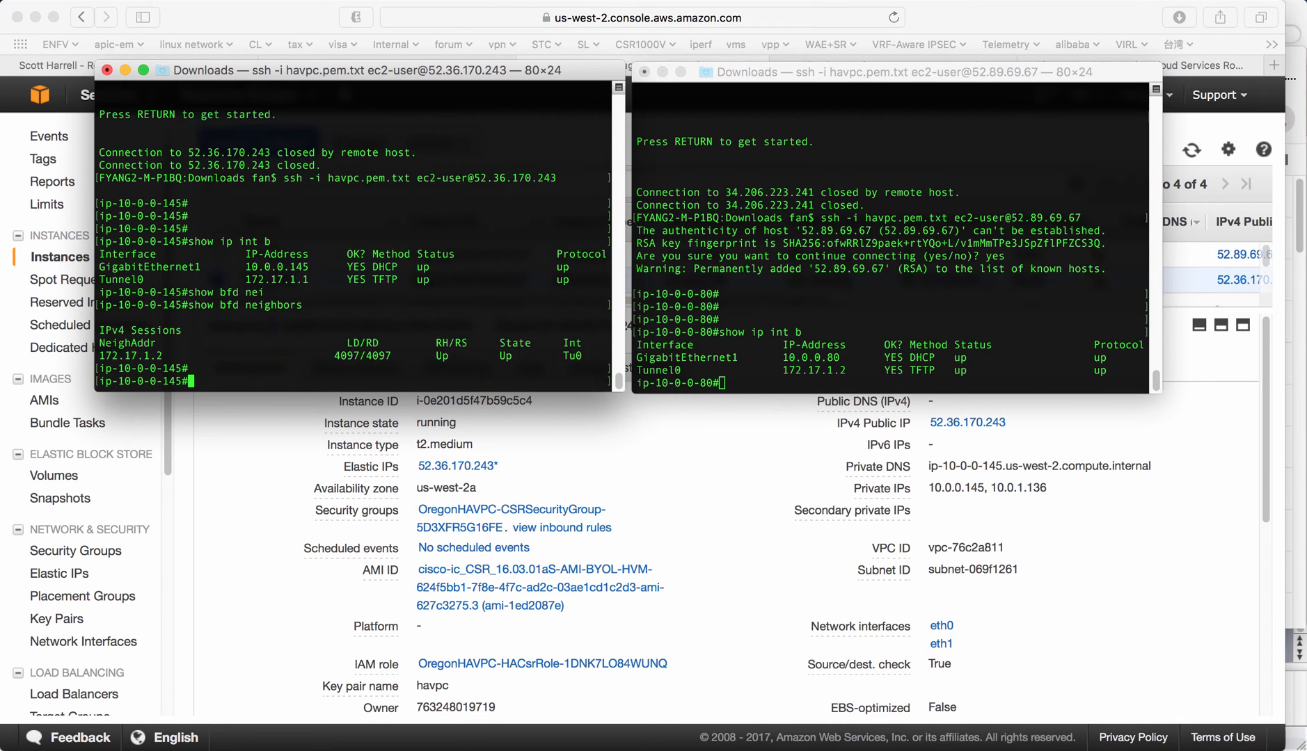
# - Assign 10.0.1.135 to CSR1's GigabitEthernet2 and check the interface status
pyautogui.write('sh')
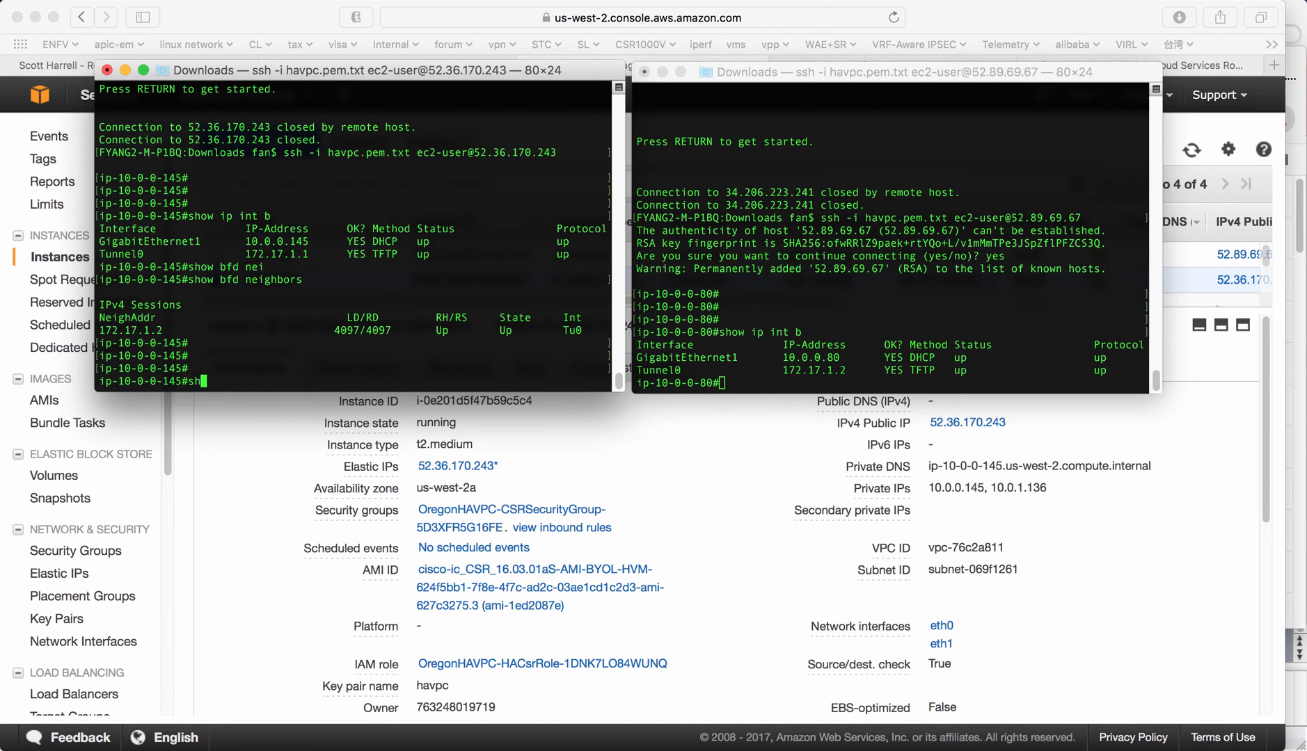
pyautogui.write('conf t')
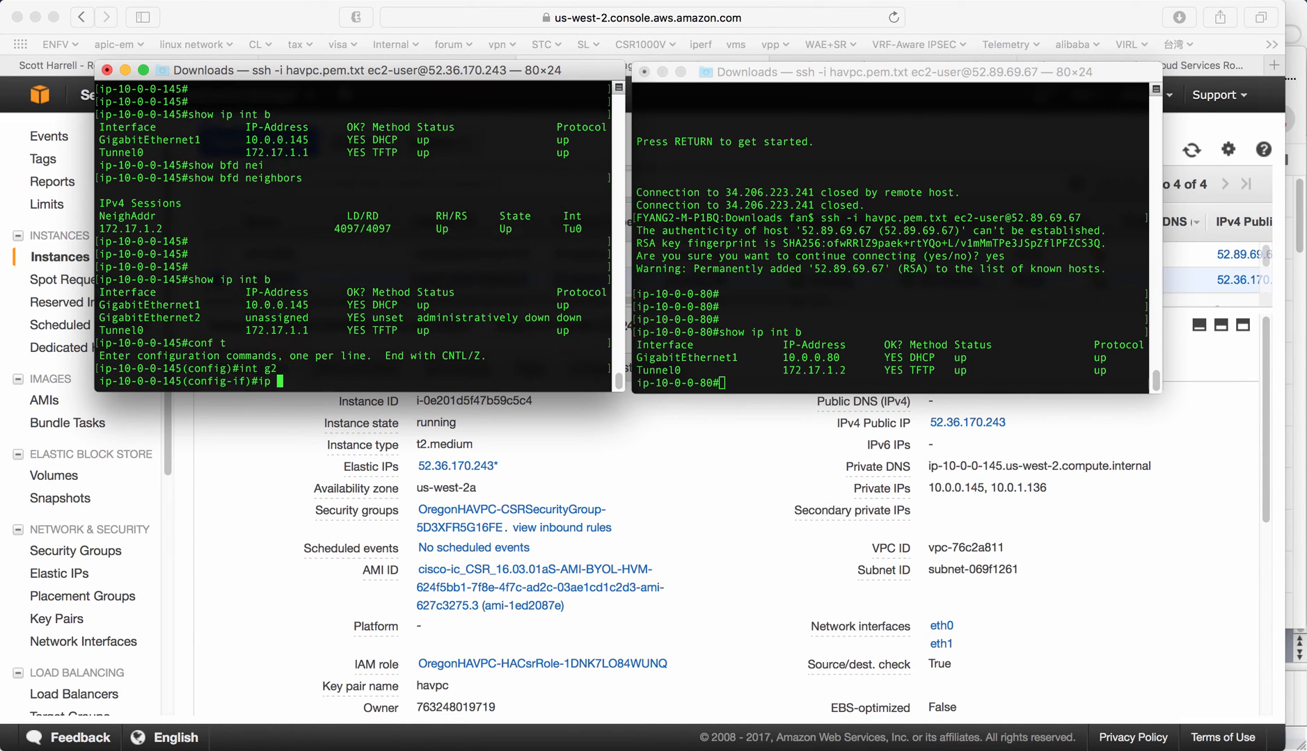
pyautogui.write('add 10.0.1.135 255.255.255.0')
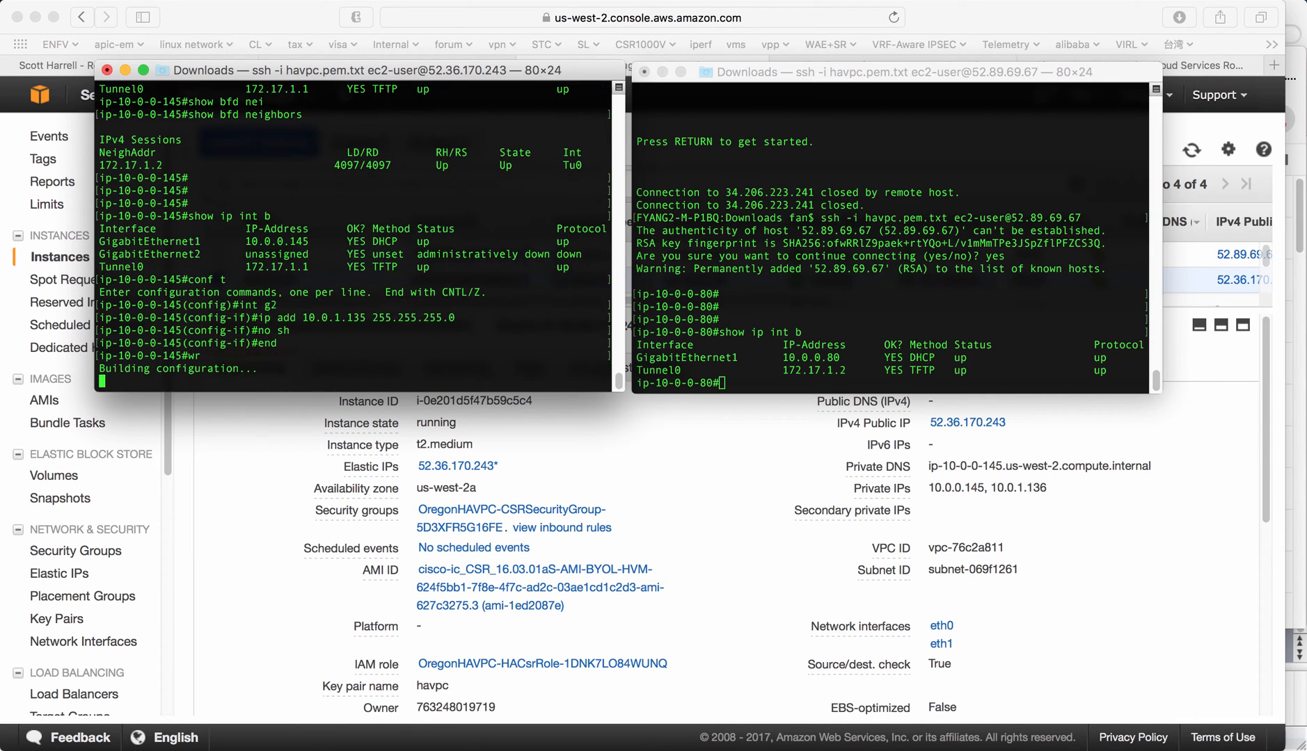
pyautogui.write('show ip int b')
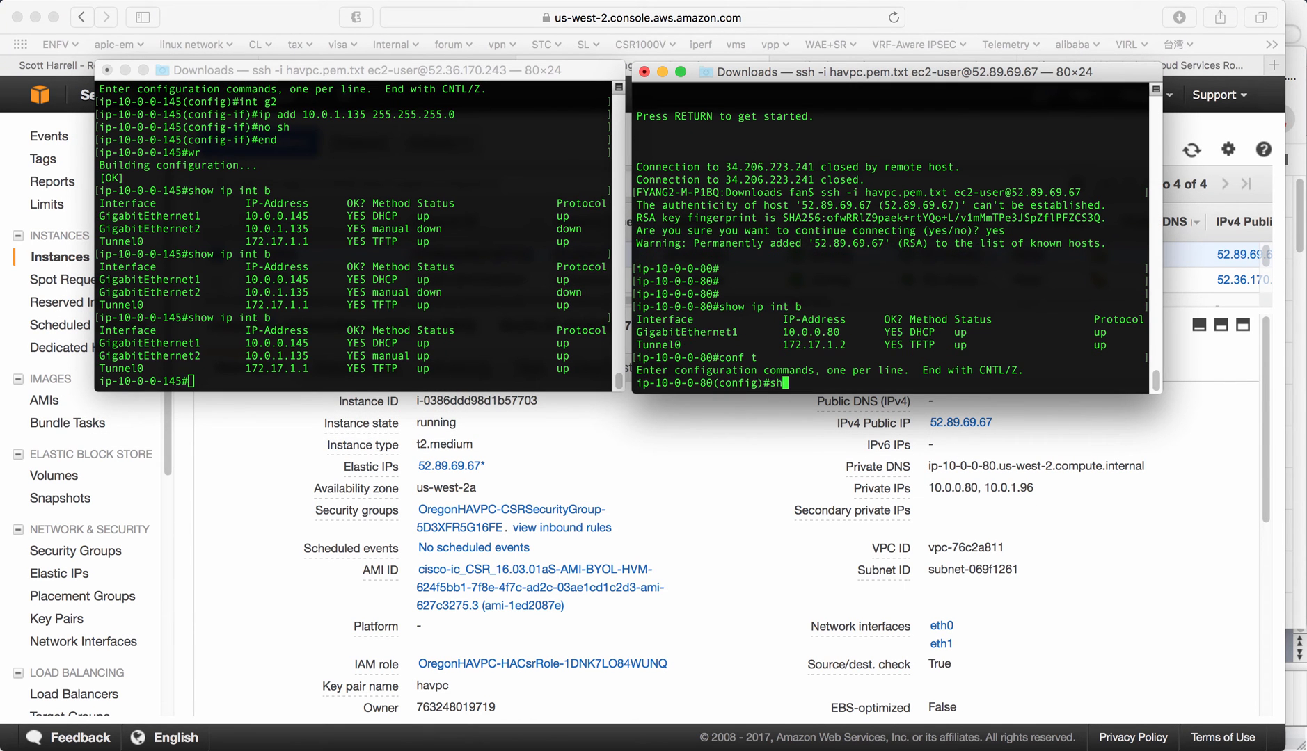
# - Give CSR2's GigabitEthernet2 address 10.0.1.96 255.255.255.0 and enable it
pyautogui.write('do show ip')
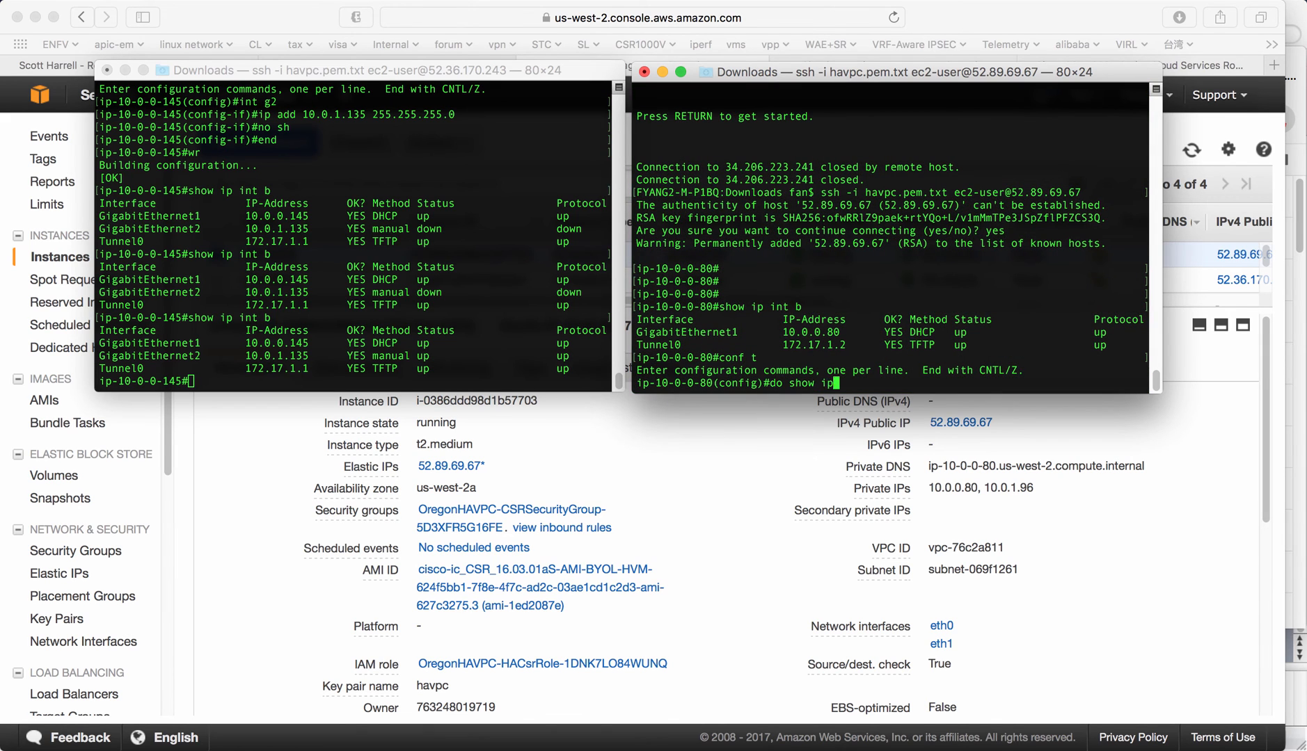
pyautogui.write('int g2')
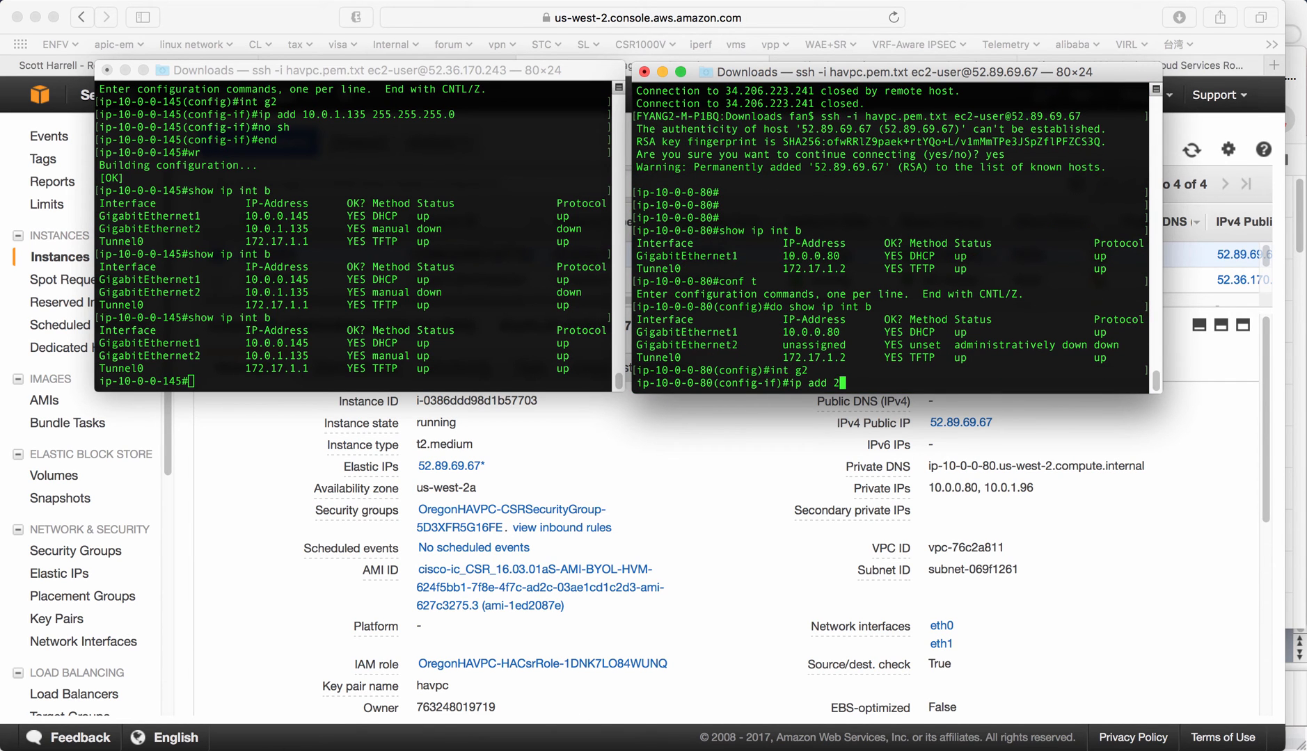
pyautogui.write('0.0.1.')
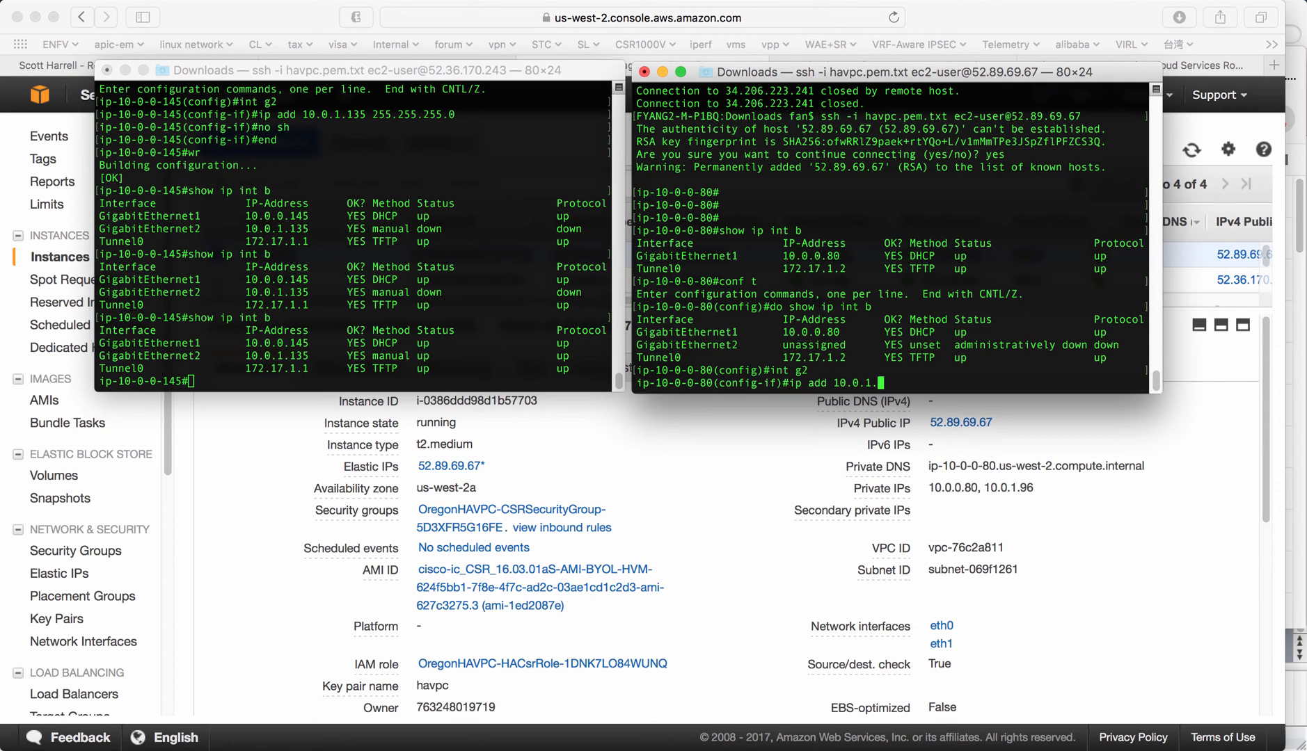
pyautogui.write('96 255.255.25')
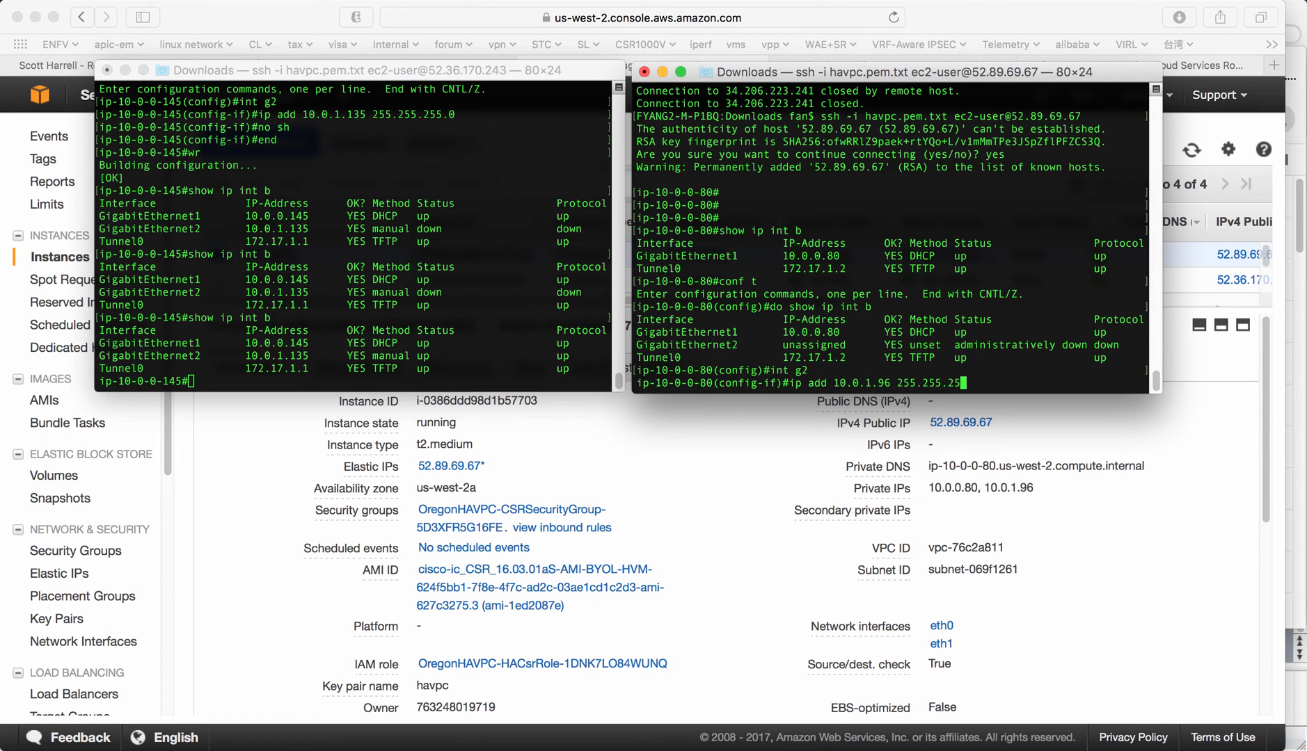
pyautogui.write('no sh')
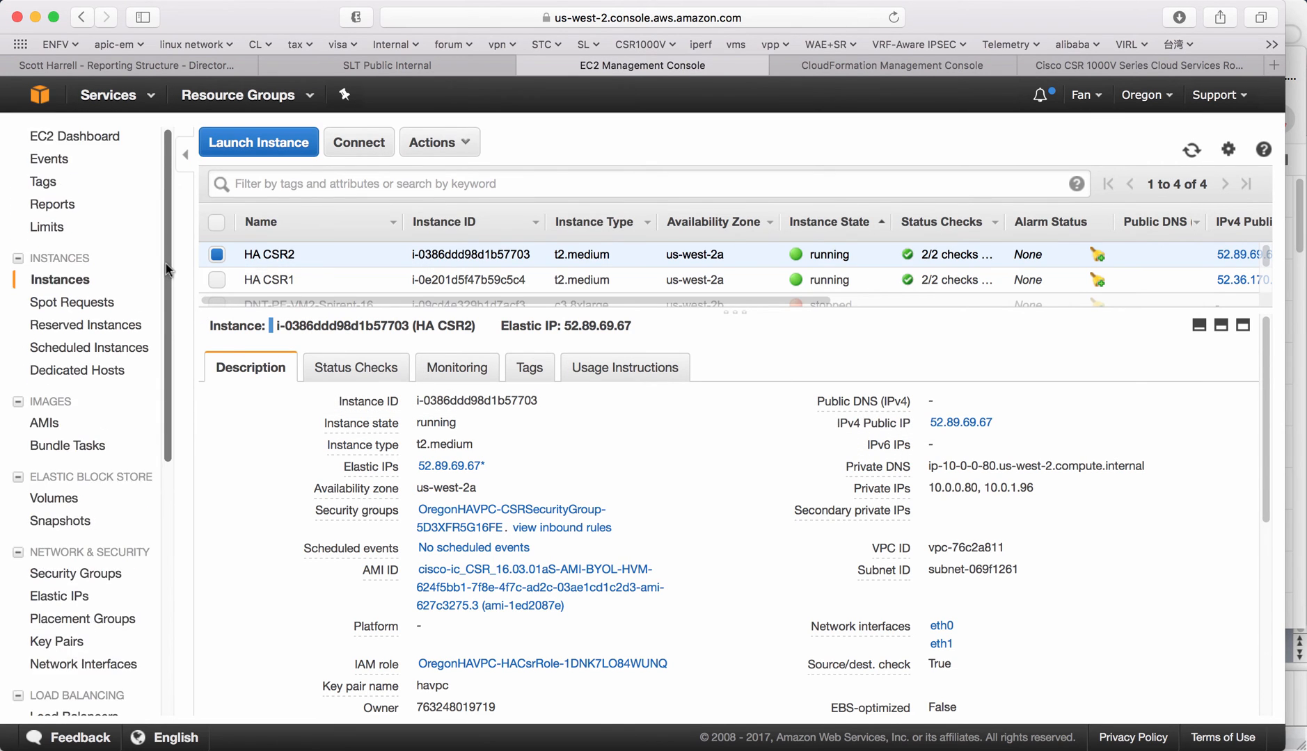
# - Open the VPC Management Console in a separate browser tab
pyautogui.click(109, 95)
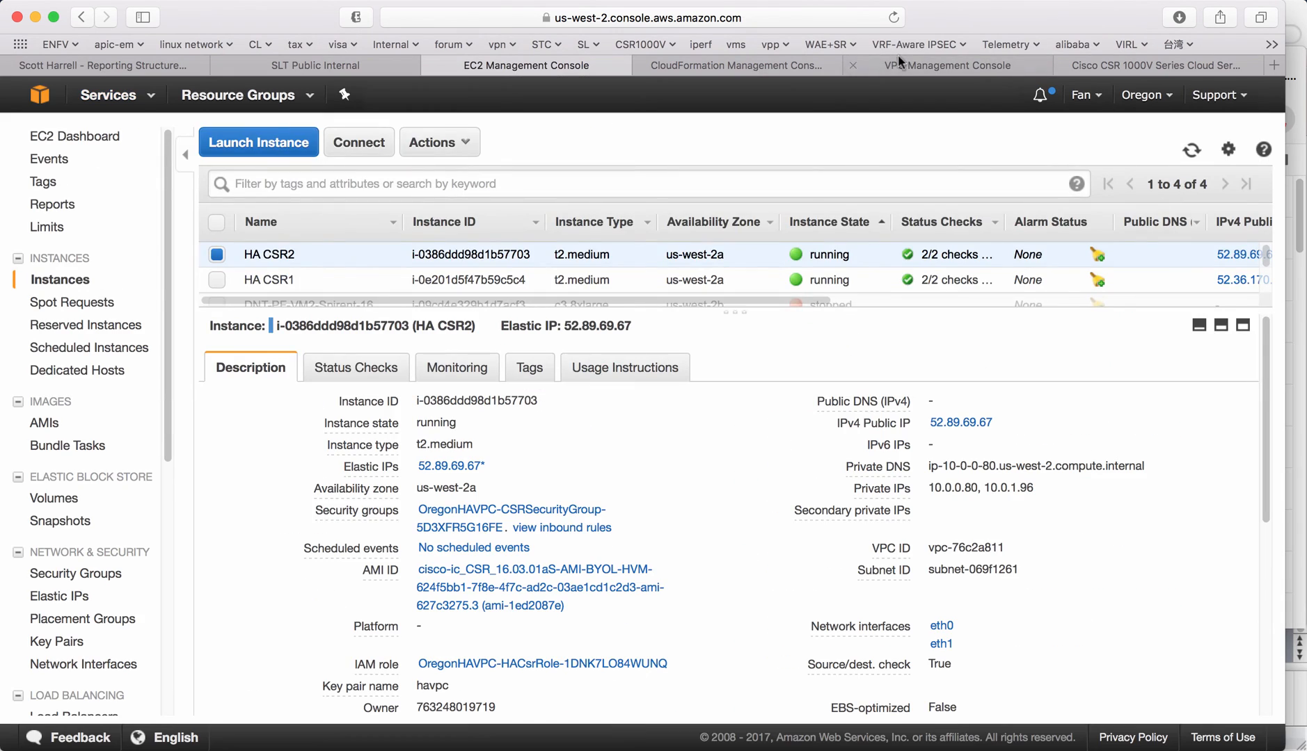
# - Filter the VPC console to the HA VPC and list its route tables
pyautogui.click(947, 64)
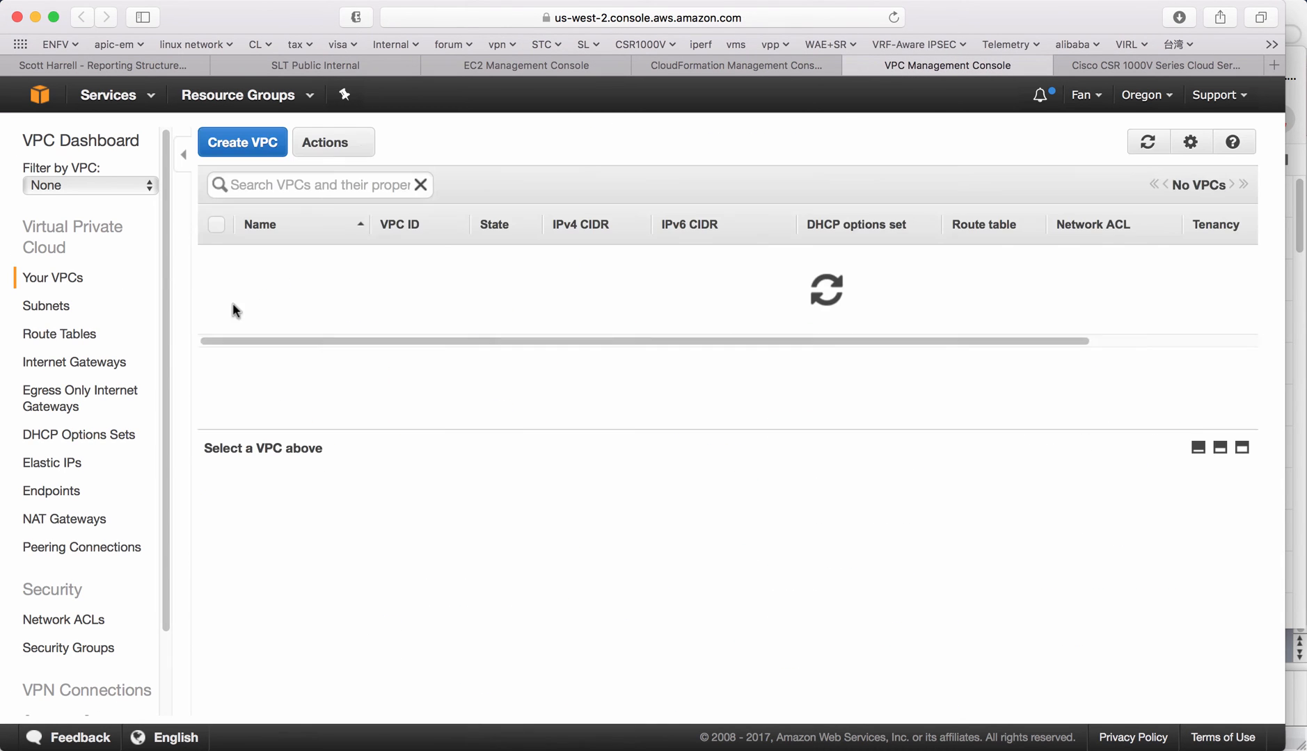
pyautogui.click(89, 185)
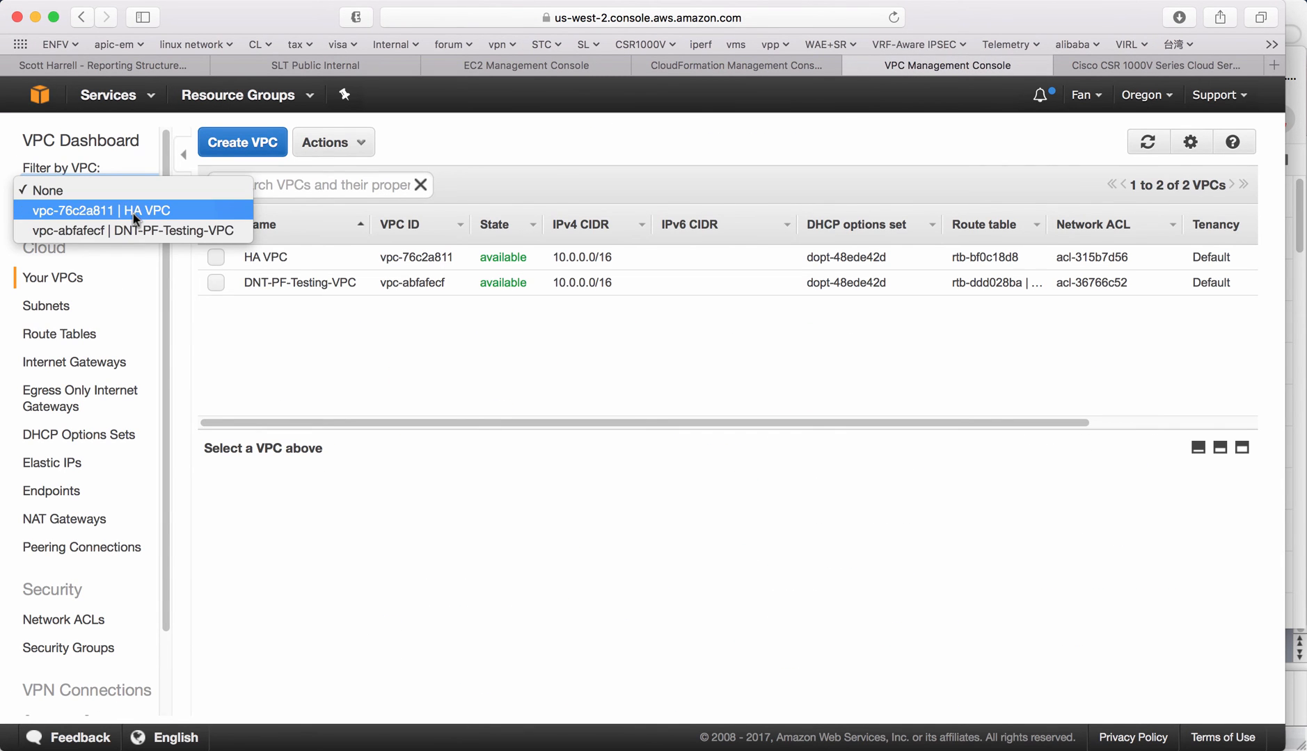
pyautogui.click(46, 306)
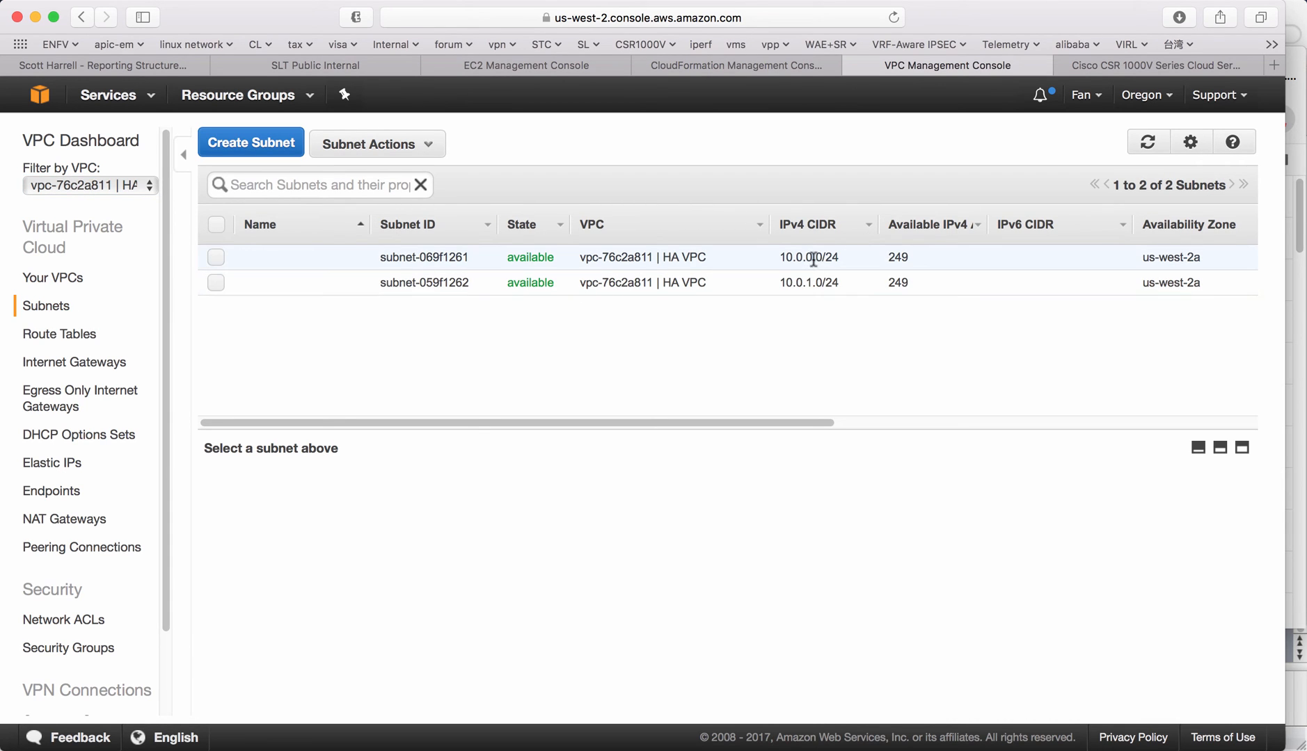
pyautogui.moveTo(269, 383)
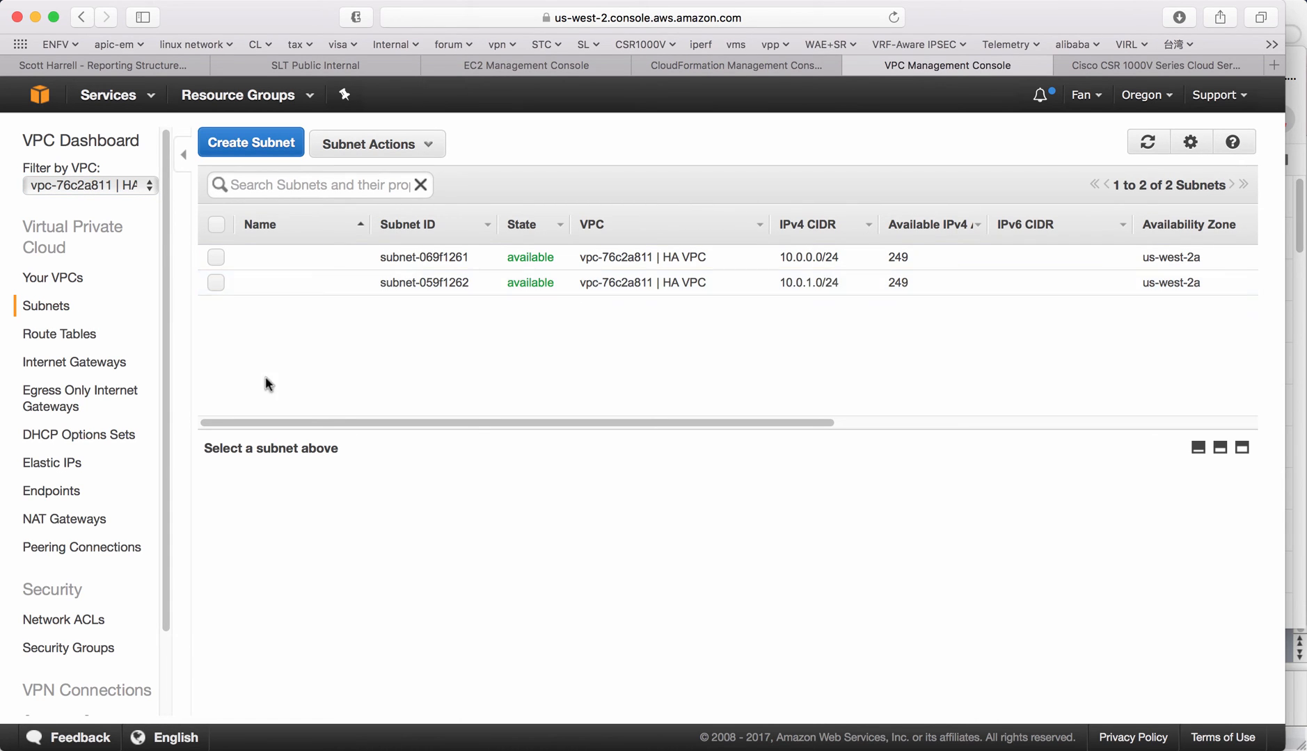
pyautogui.click(59, 334)
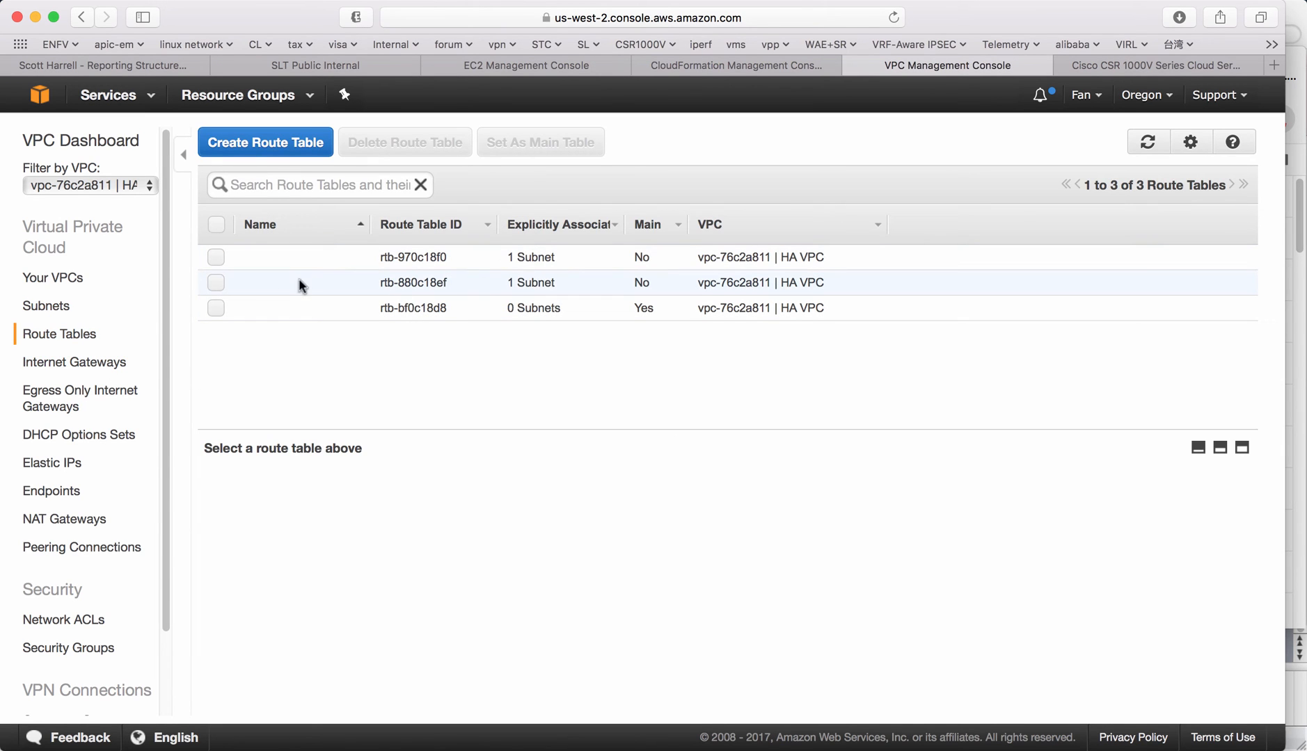
# - Show rtb-880c18ef's routes, where 0.0.0.0/0 targets CSR1's eni-ed56f19e
pyautogui.click(216, 282)
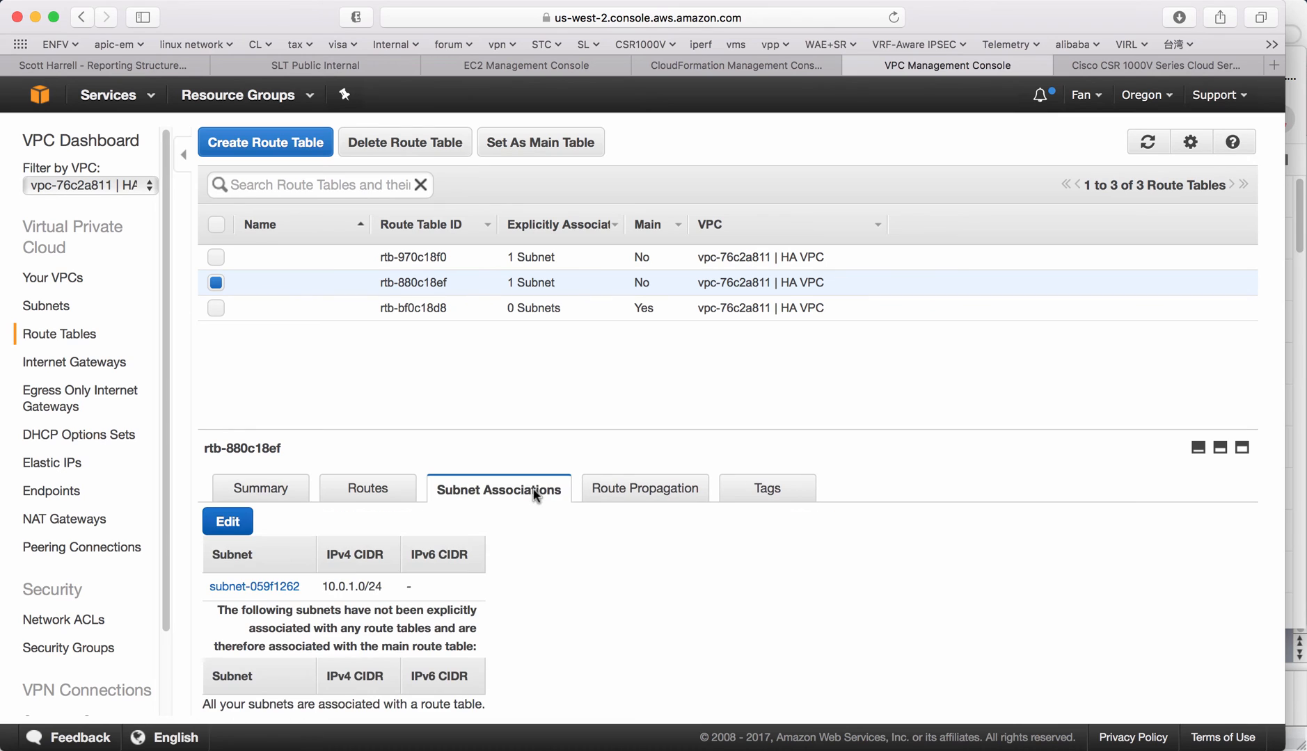
pyautogui.moveTo(351, 586)
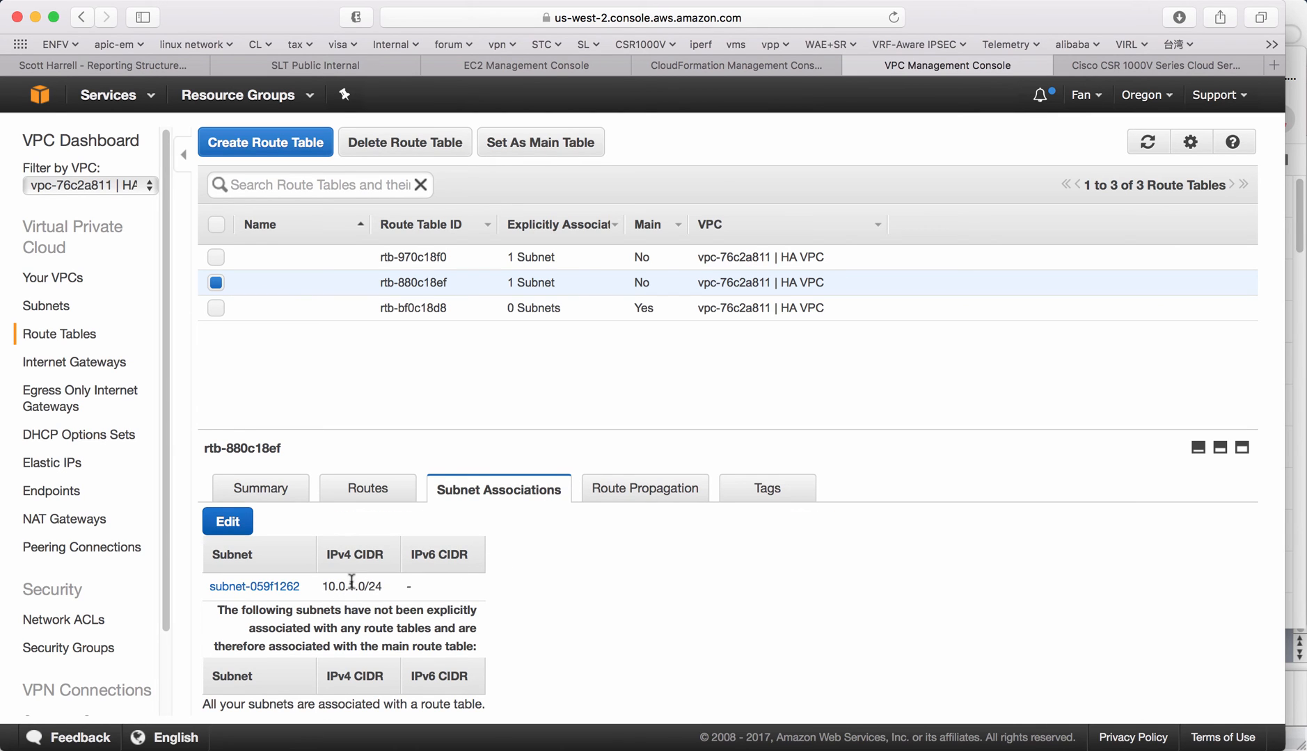
pyautogui.click(216, 257)
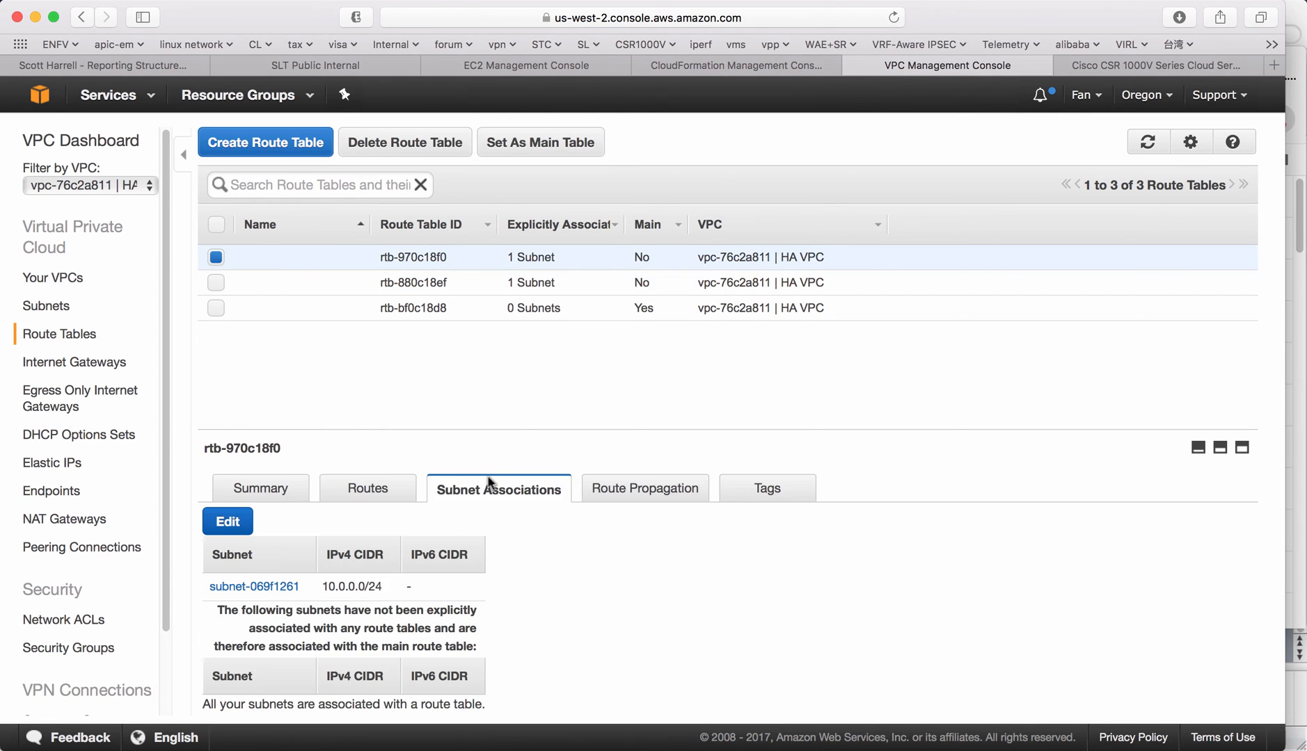
pyautogui.moveTo(382, 486)
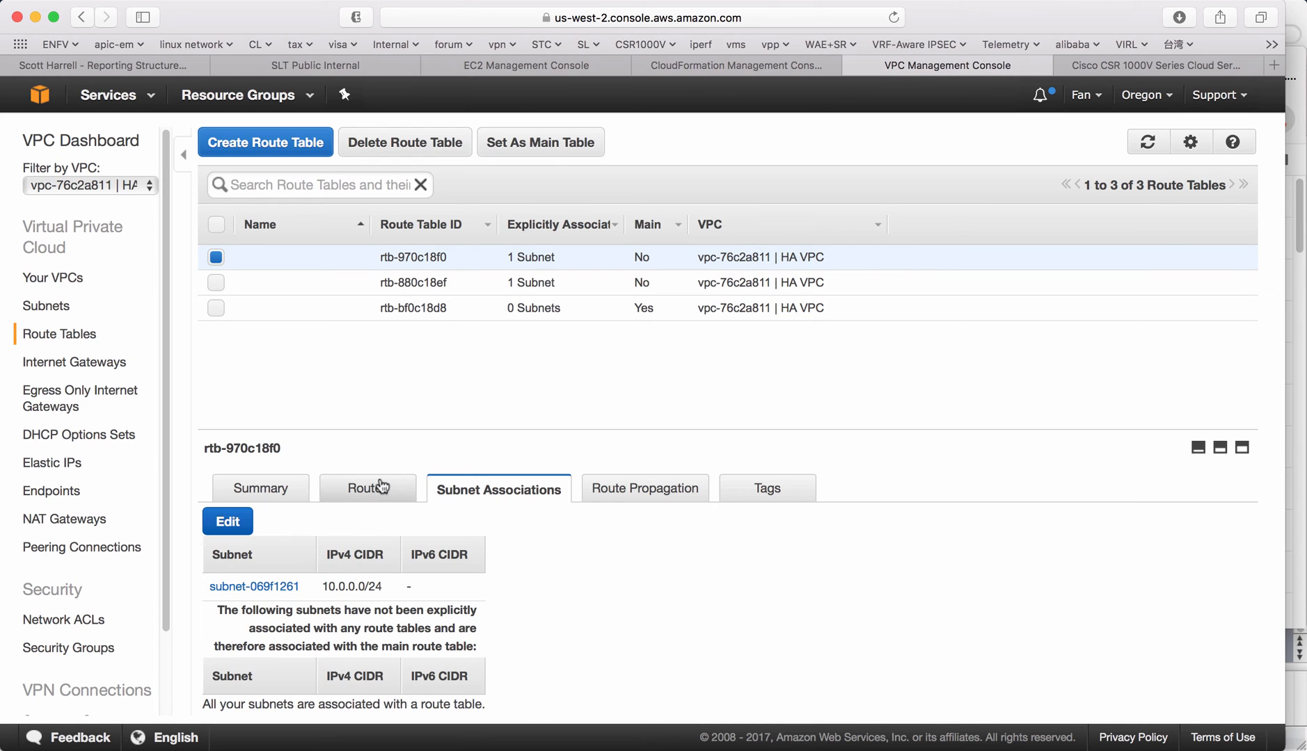
pyautogui.click(368, 489)
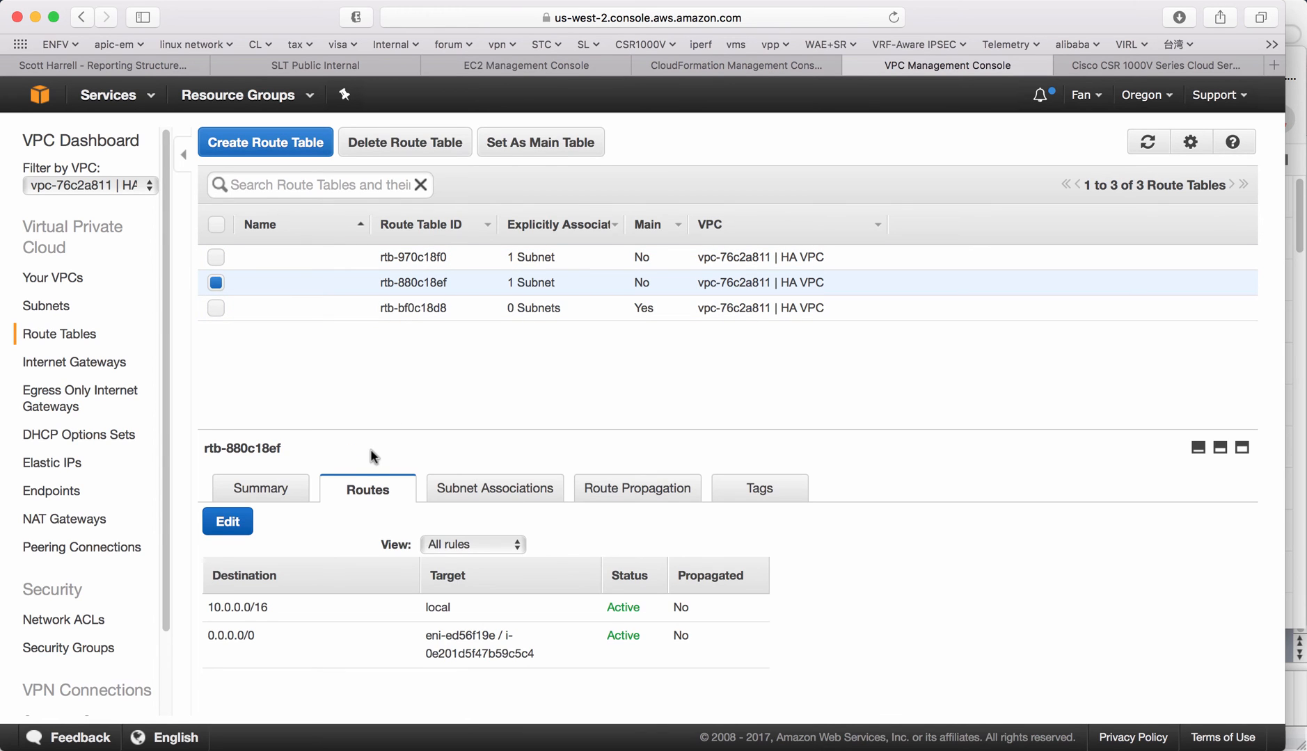
pyautogui.doubleClick(231, 635)
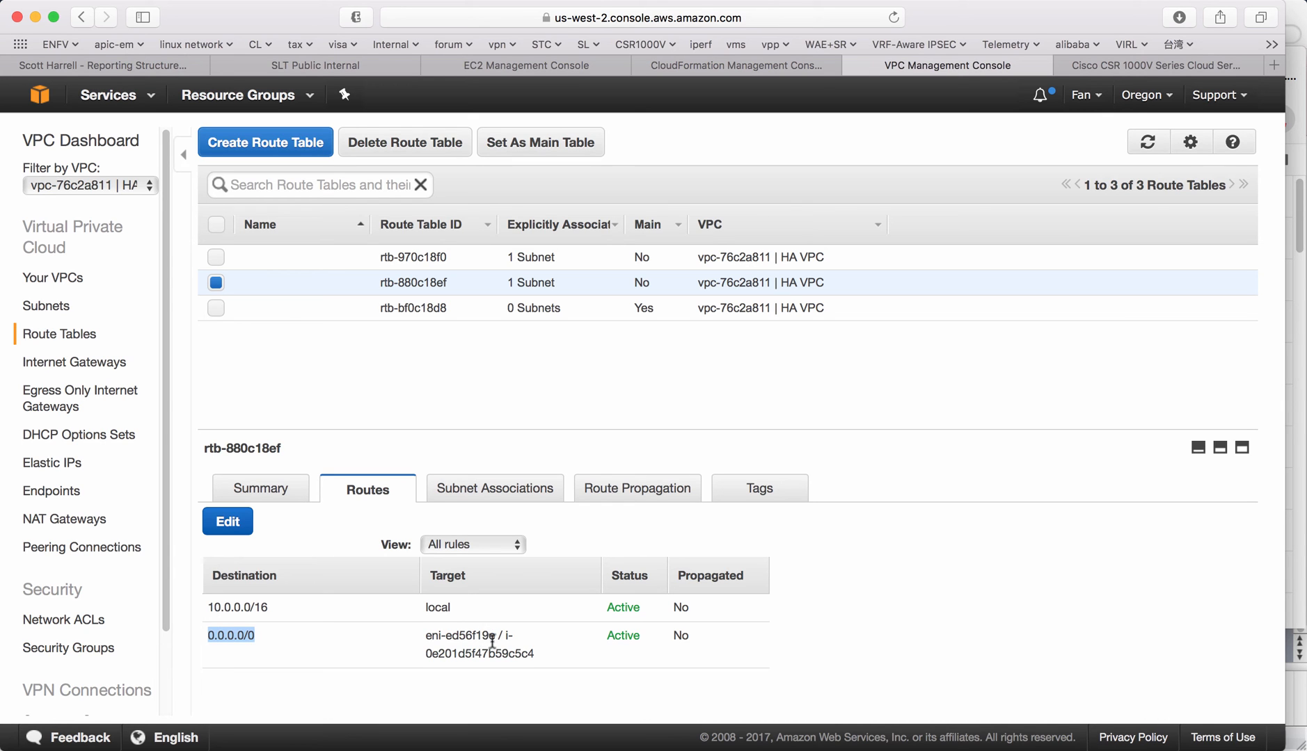
pyautogui.click(523, 66)
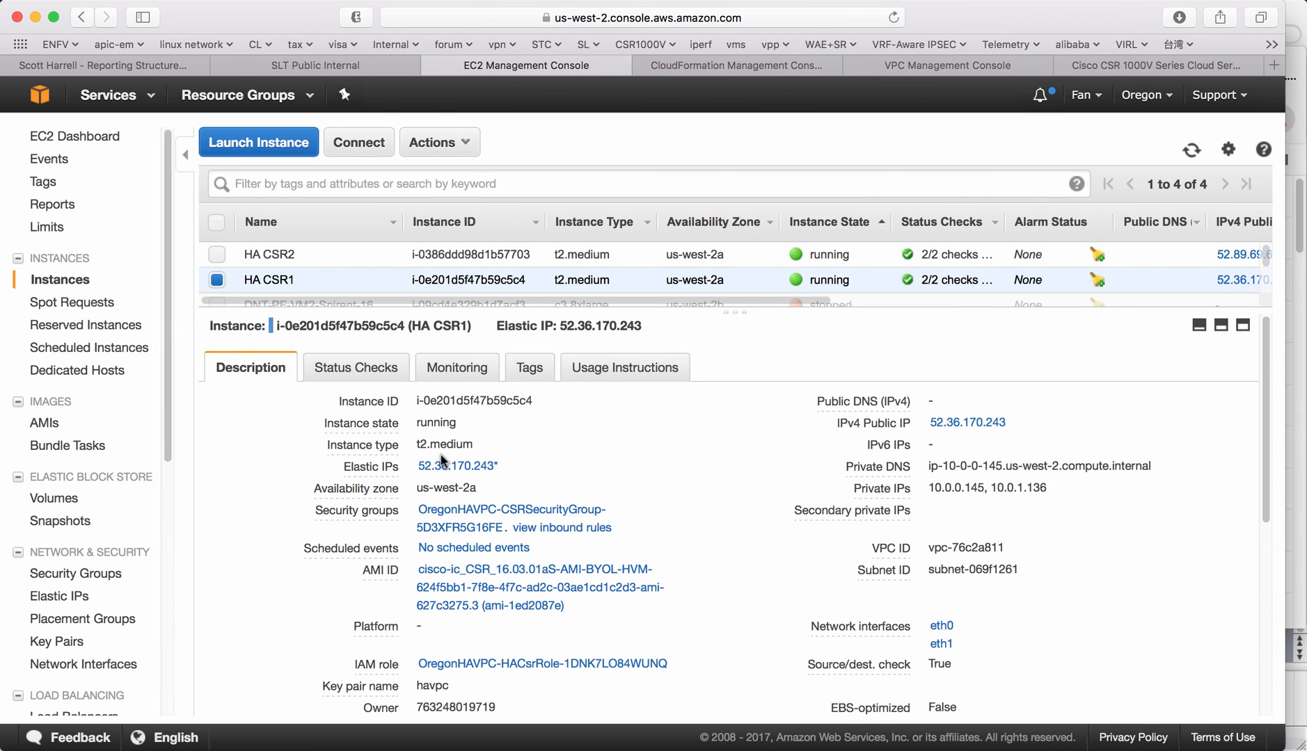
# - Scroll HA CSR1's Description tab and open its eth1 network interface details
pyautogui.scroll(-3)
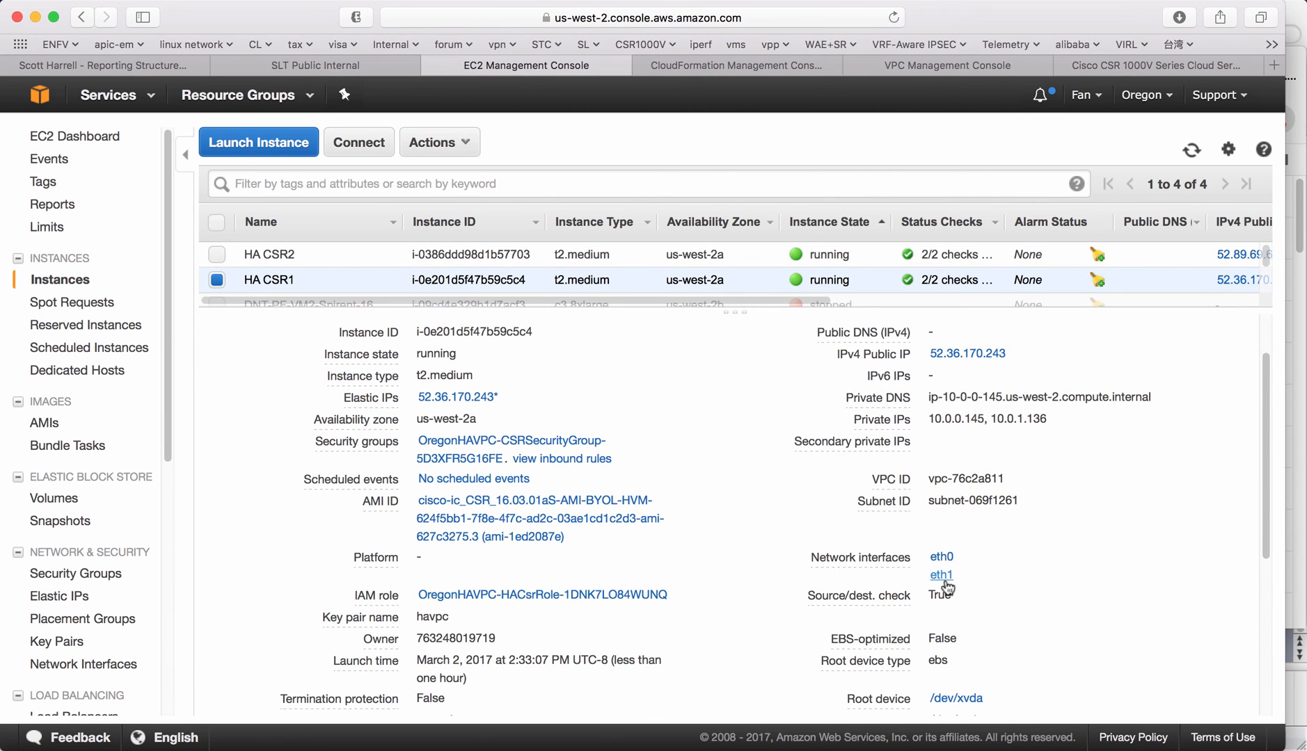
pyautogui.click(942, 574)
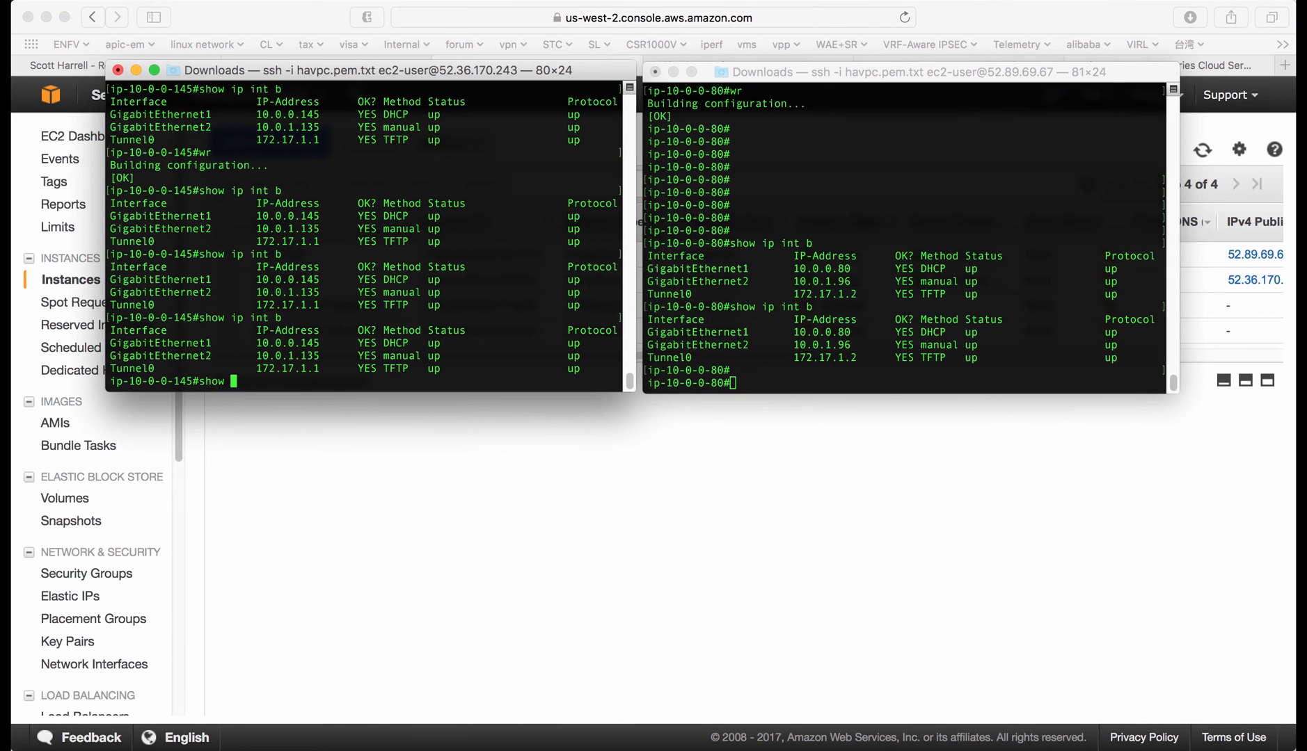
# - Run show running-config on CSR1 and page past the --More-- prompt
pyautogui.write('ru')
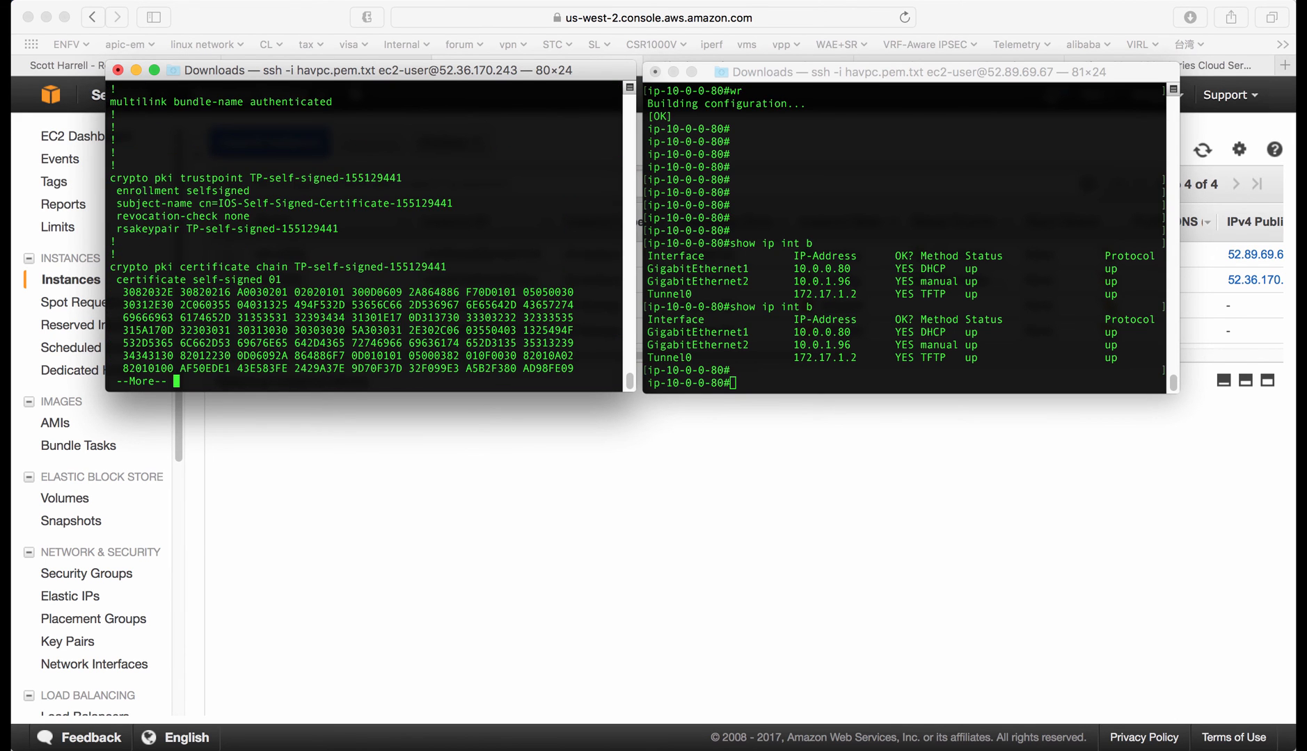
pyautogui.press('space')
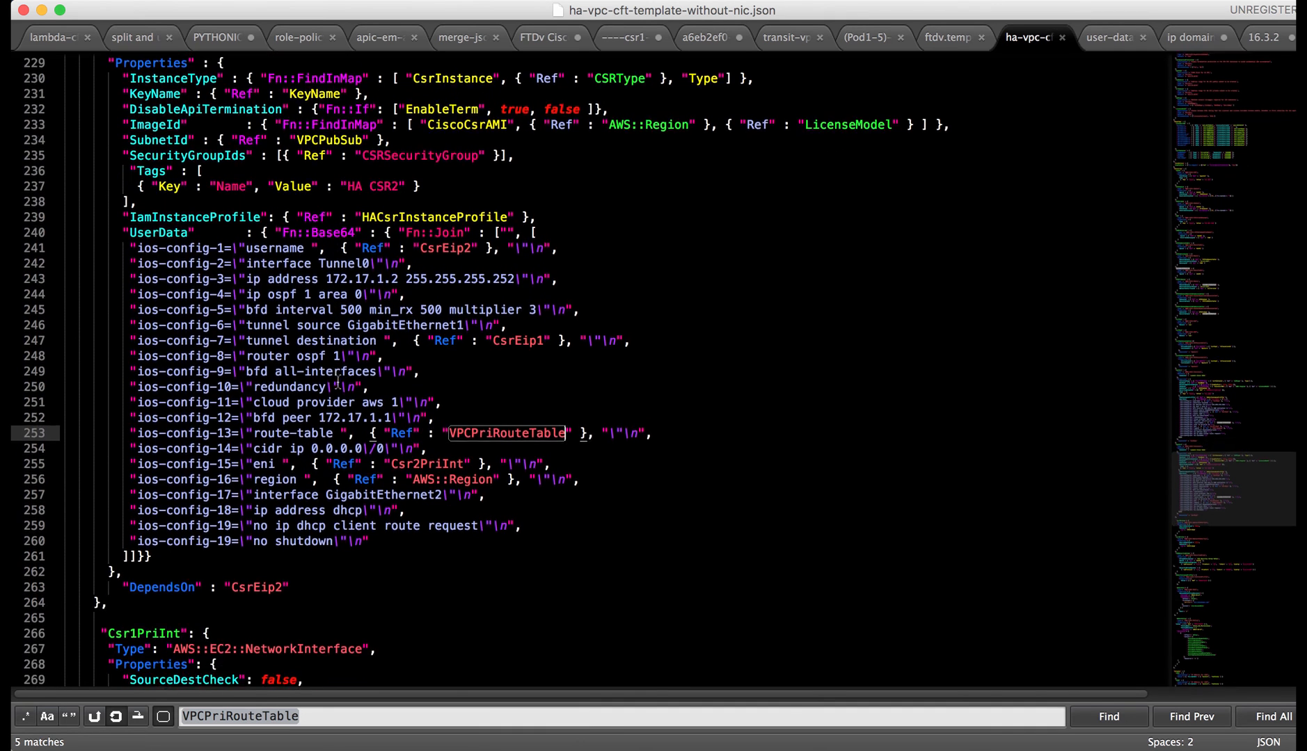
# - Select the CSR2 UserData redundancy lines referencing VPCPriRouteTable in the template
pyautogui.moveTo(134, 248); pyautogui.dragTo(367, 464)
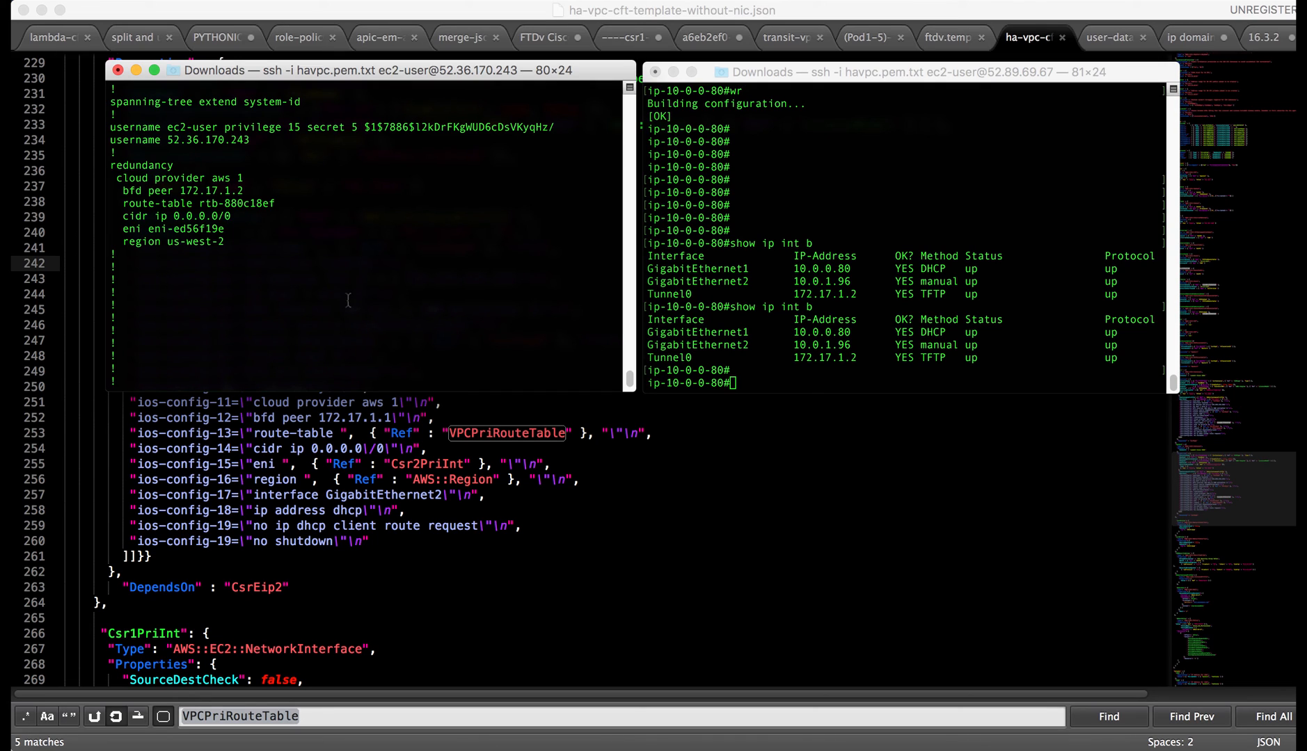
# - Run 'show redundancy cloud provider aws 1' on CSR1, then on CSR2
pyautogui.write('show ru')
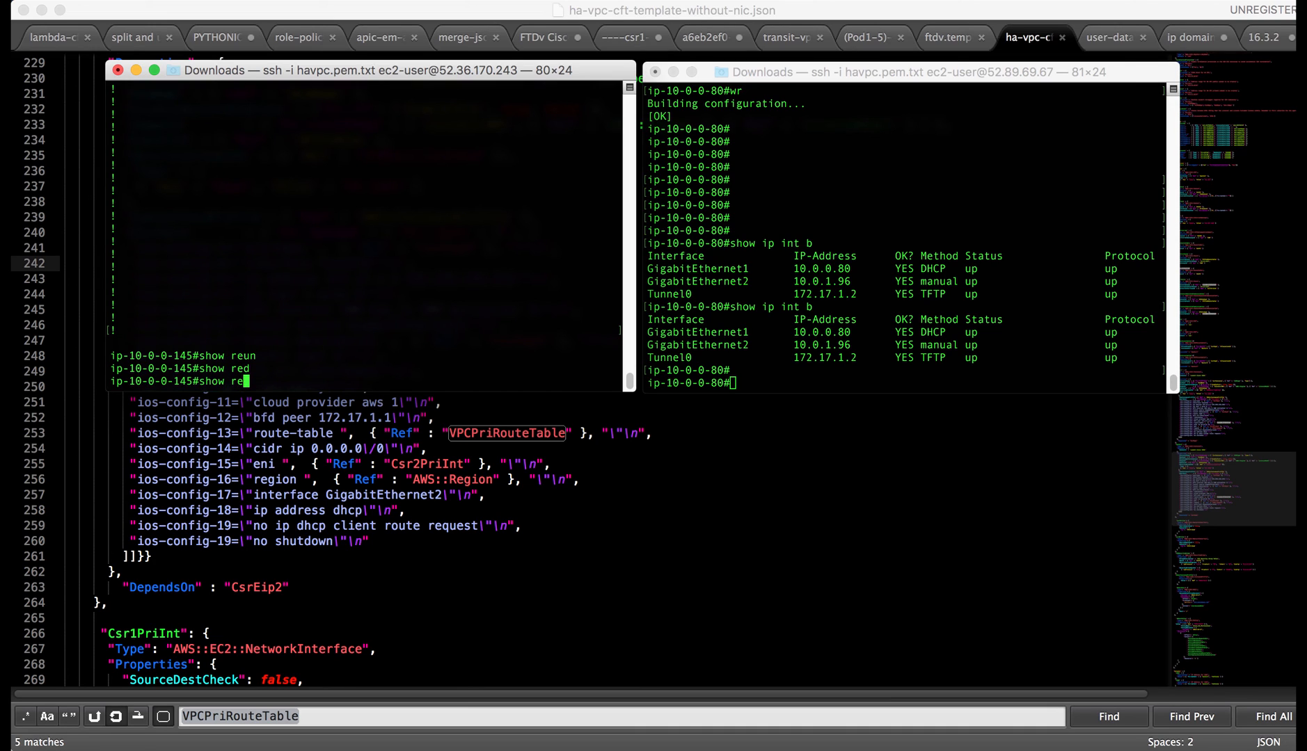
pyautogui.press('Enter')
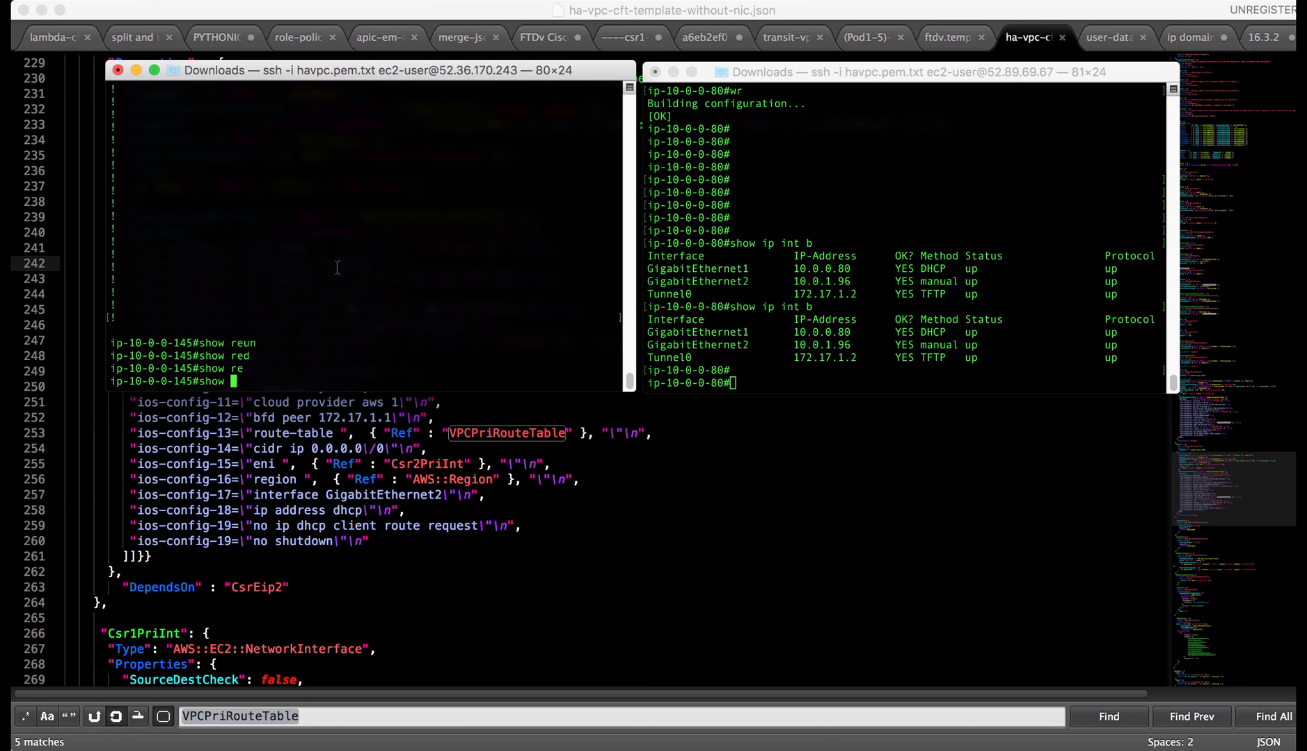
pyautogui.moveTo(343, 335)
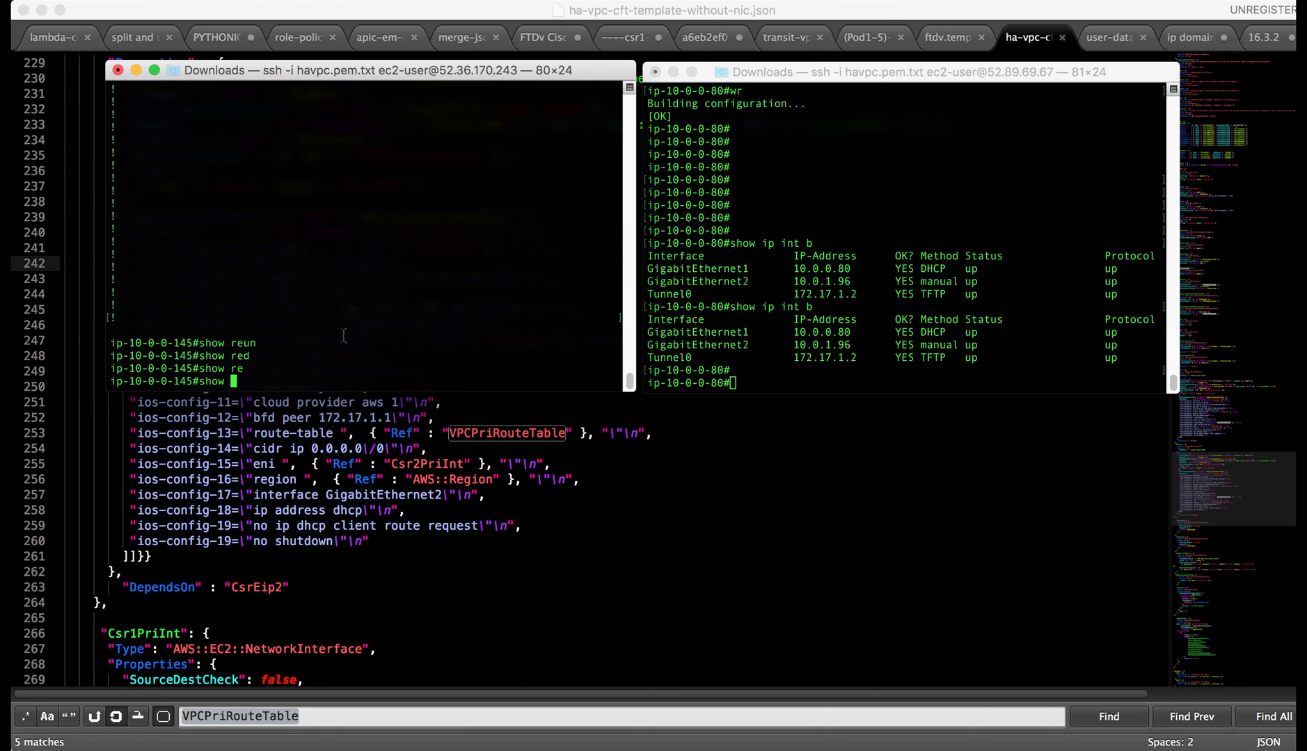
pyautogui.write('redu')
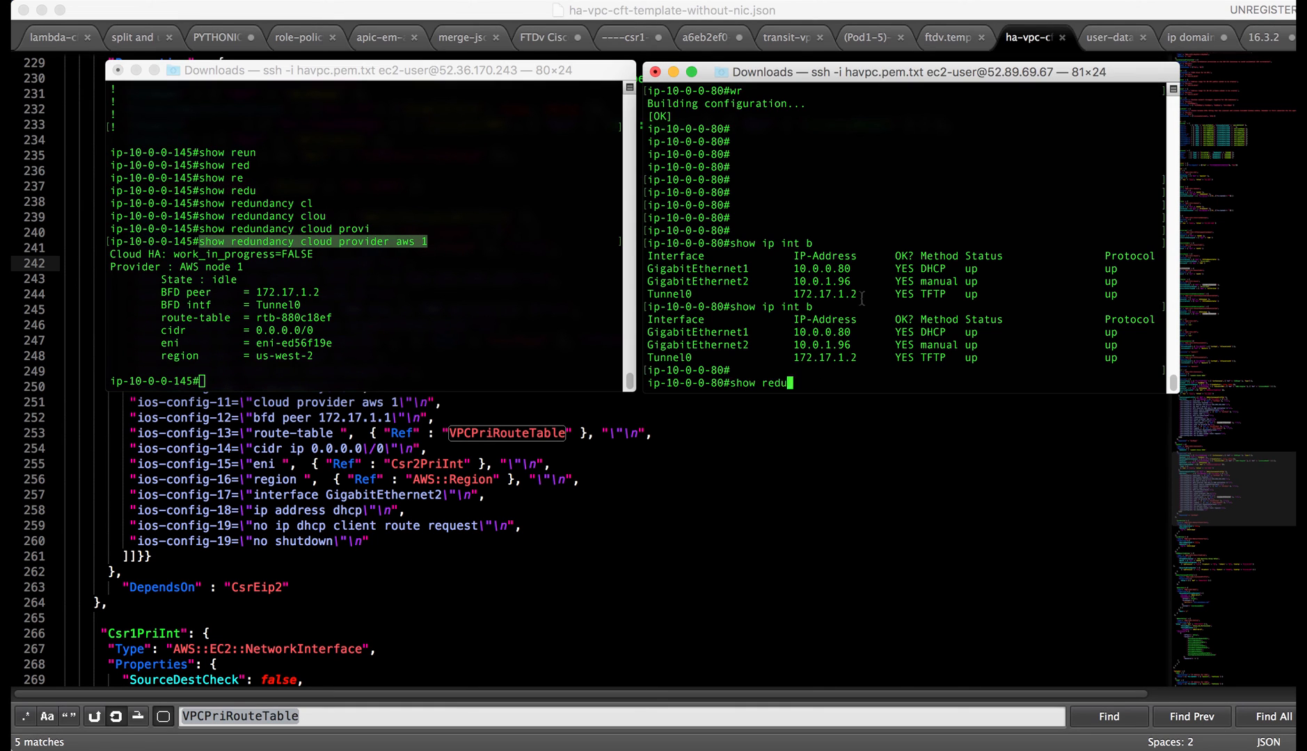
pyautogui.press('Return')
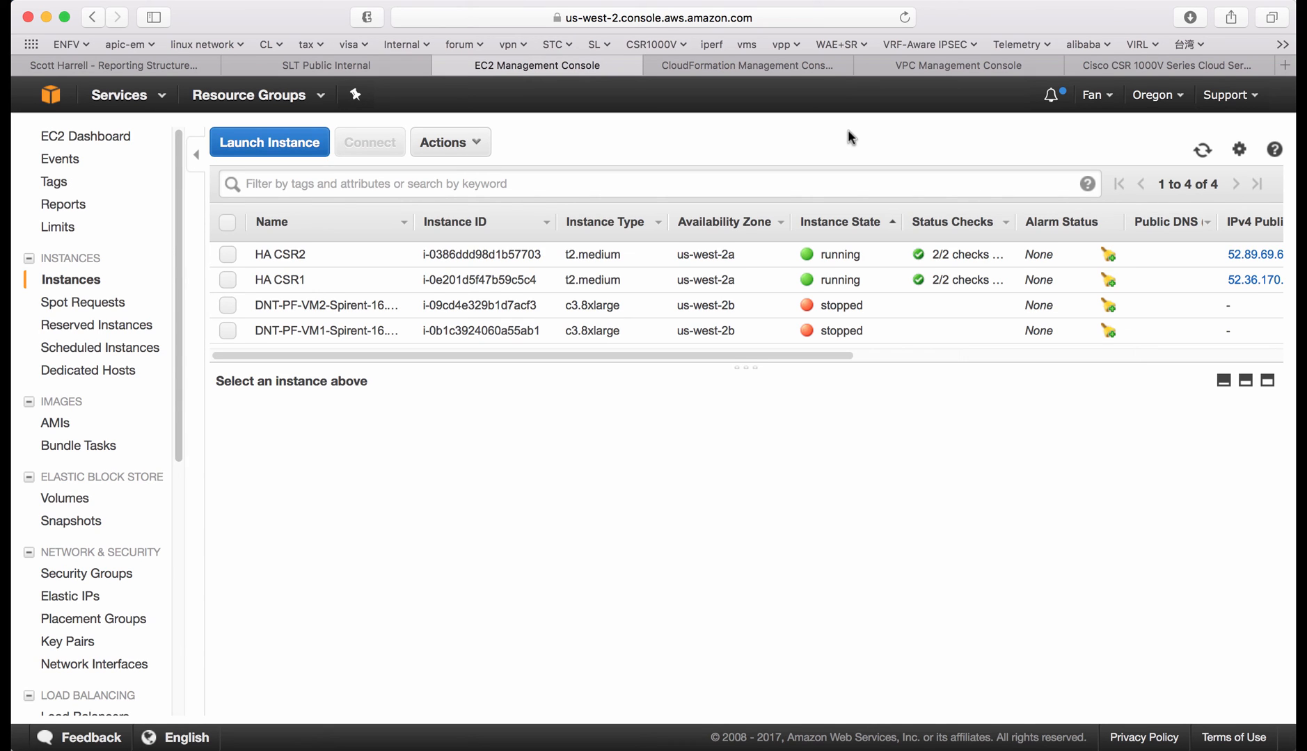
pyautogui.moveTo(811, 84)
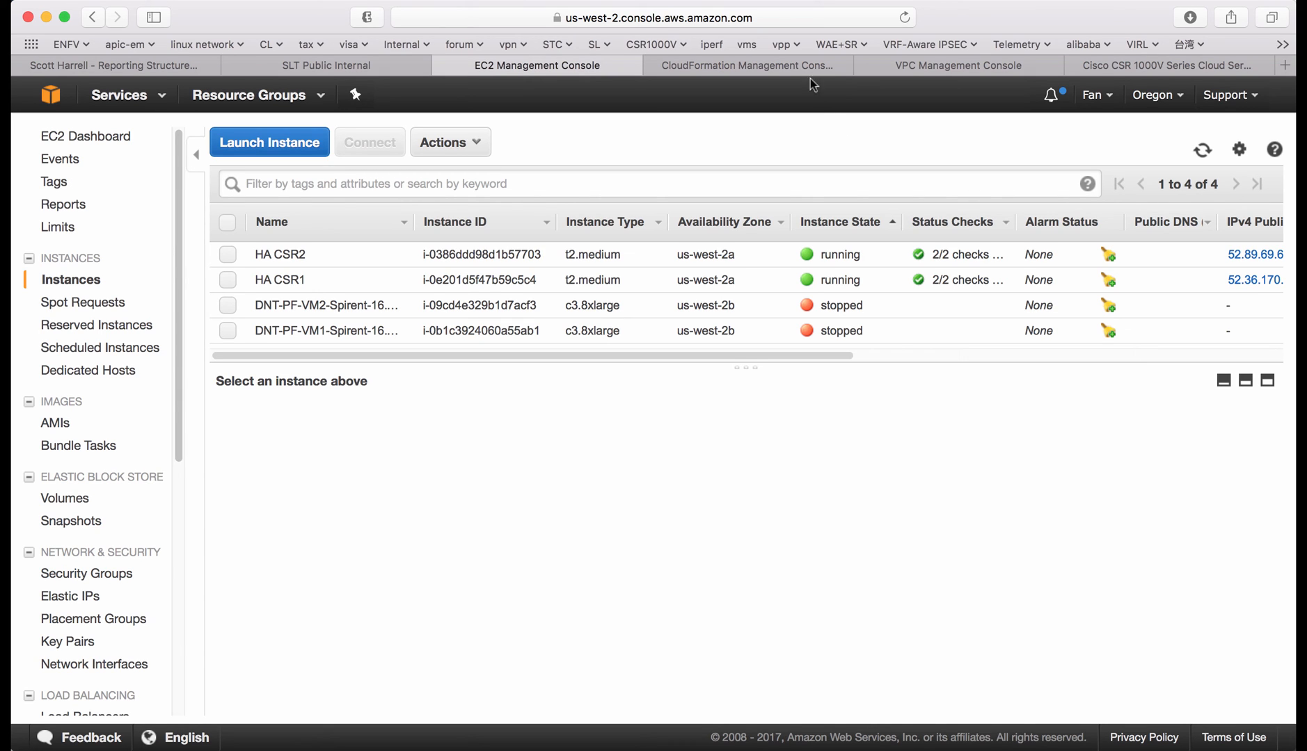
# - Check rtb-880c18ef's subnet associations, then view its routes pointing to eni-ed56f19e
pyautogui.click(959, 66)
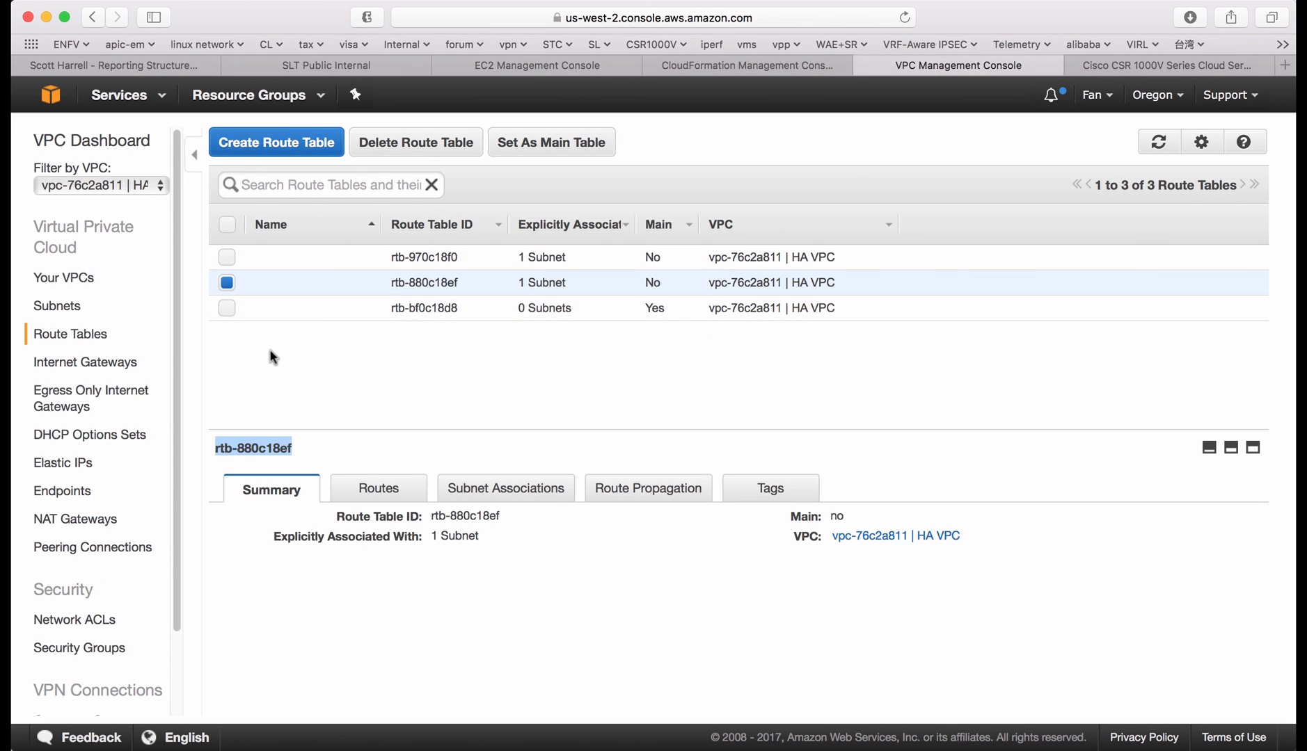
pyautogui.click(505, 488)
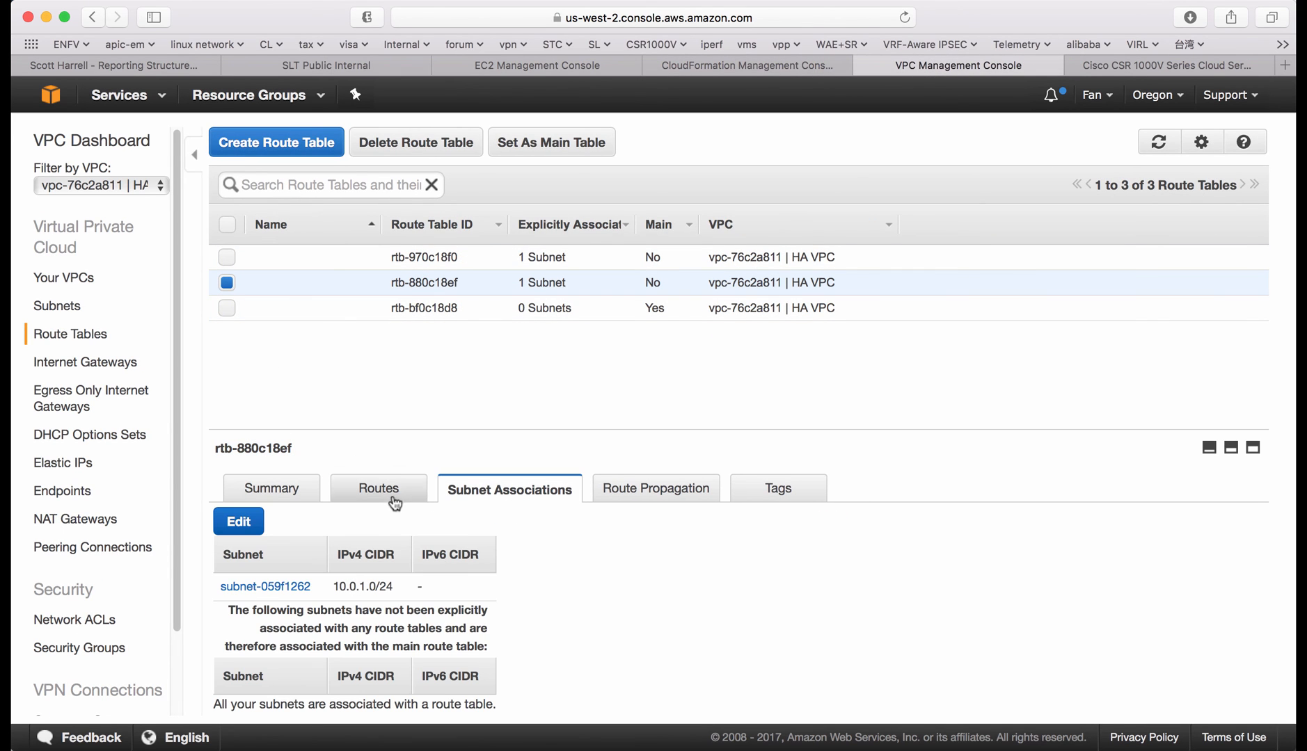
pyautogui.click(378, 488)
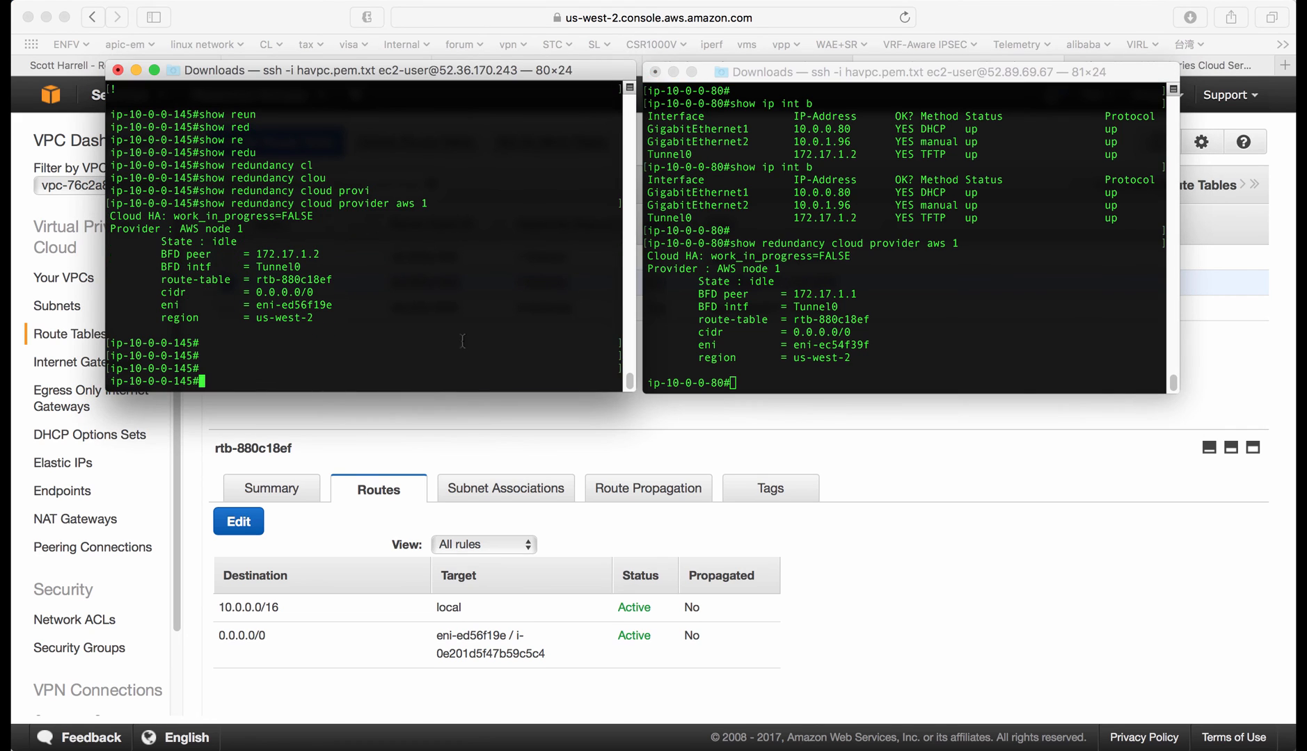
# - Enable terminal monitor on CSR2, then save and reload CSR1
pyautogui.write('term')
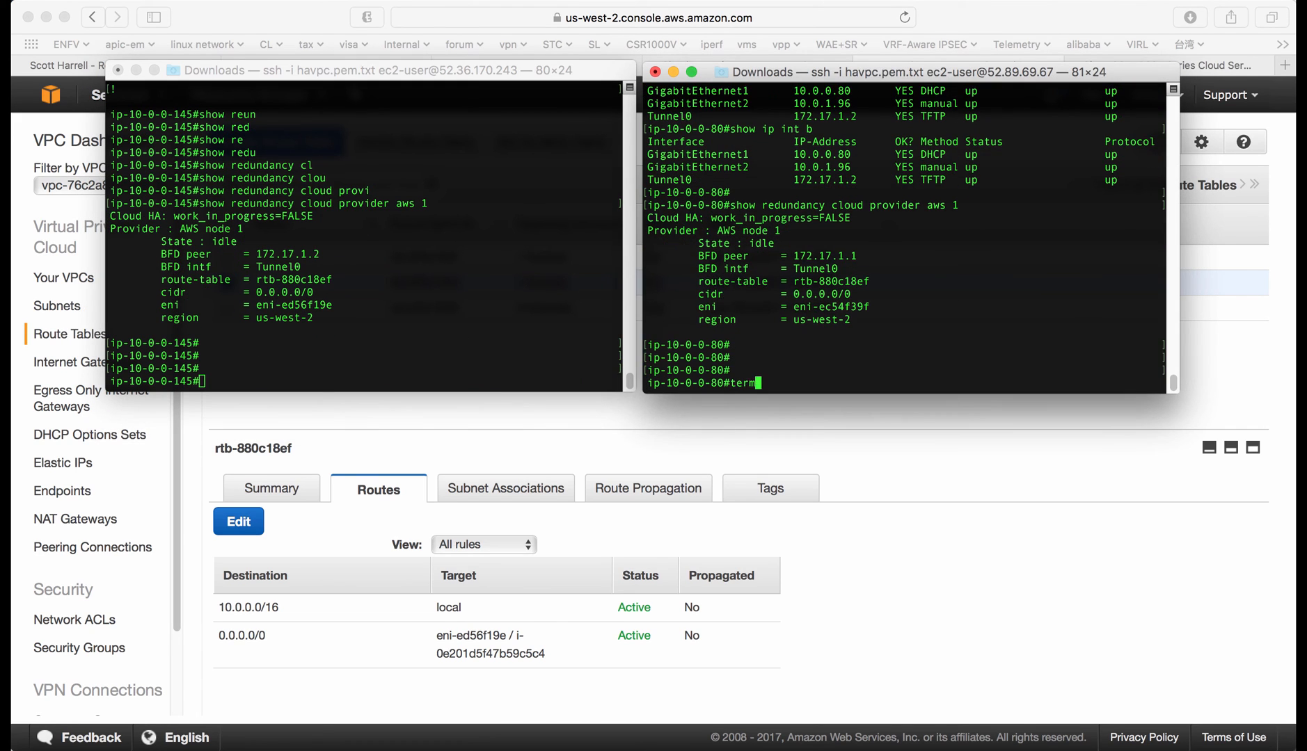
pyautogui.write('terminal monitor')
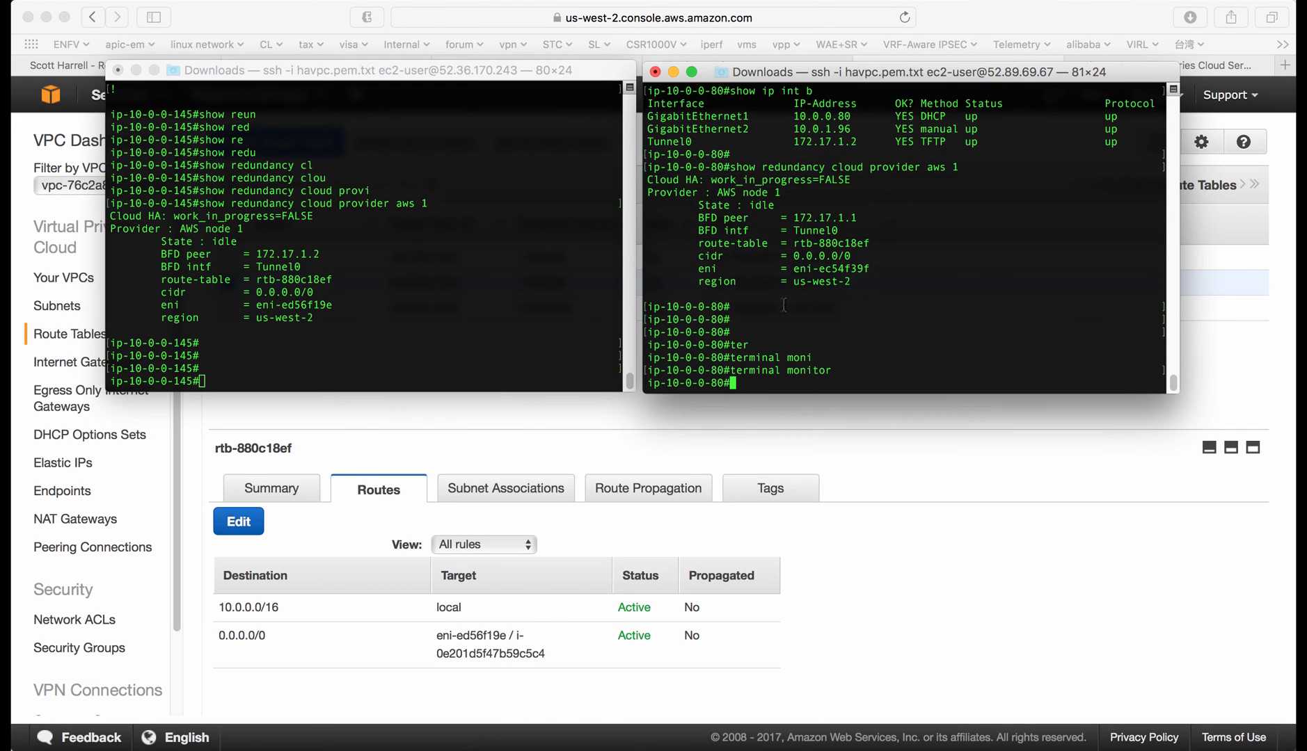
pyautogui.write('conf t')
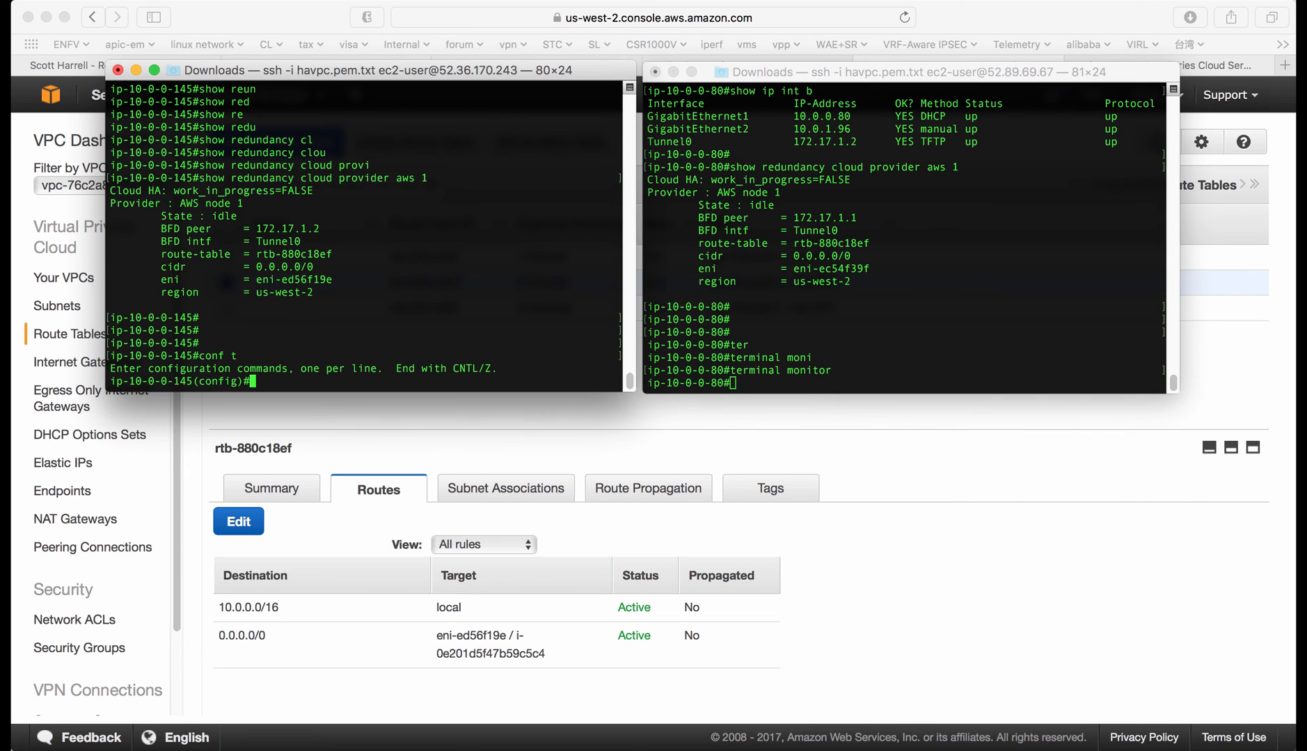
pyautogui.write('int')
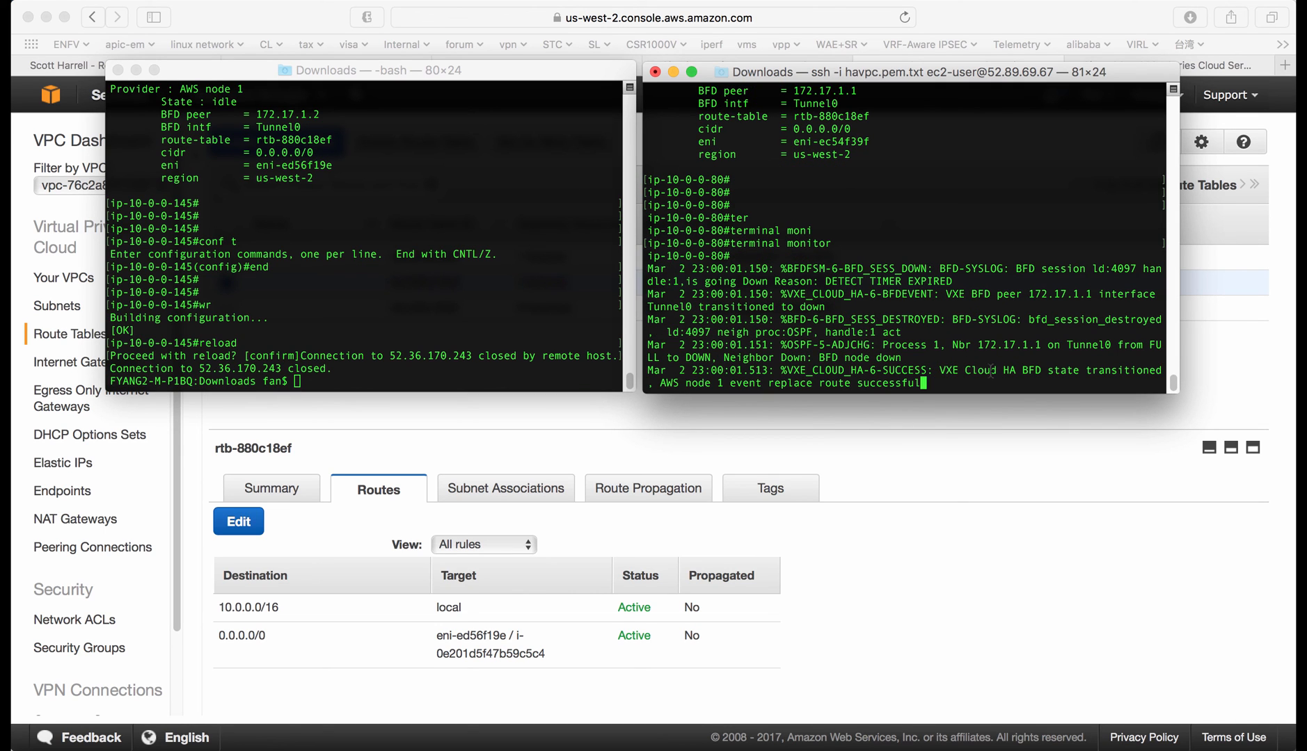
pyautogui.moveTo(1094, 377)
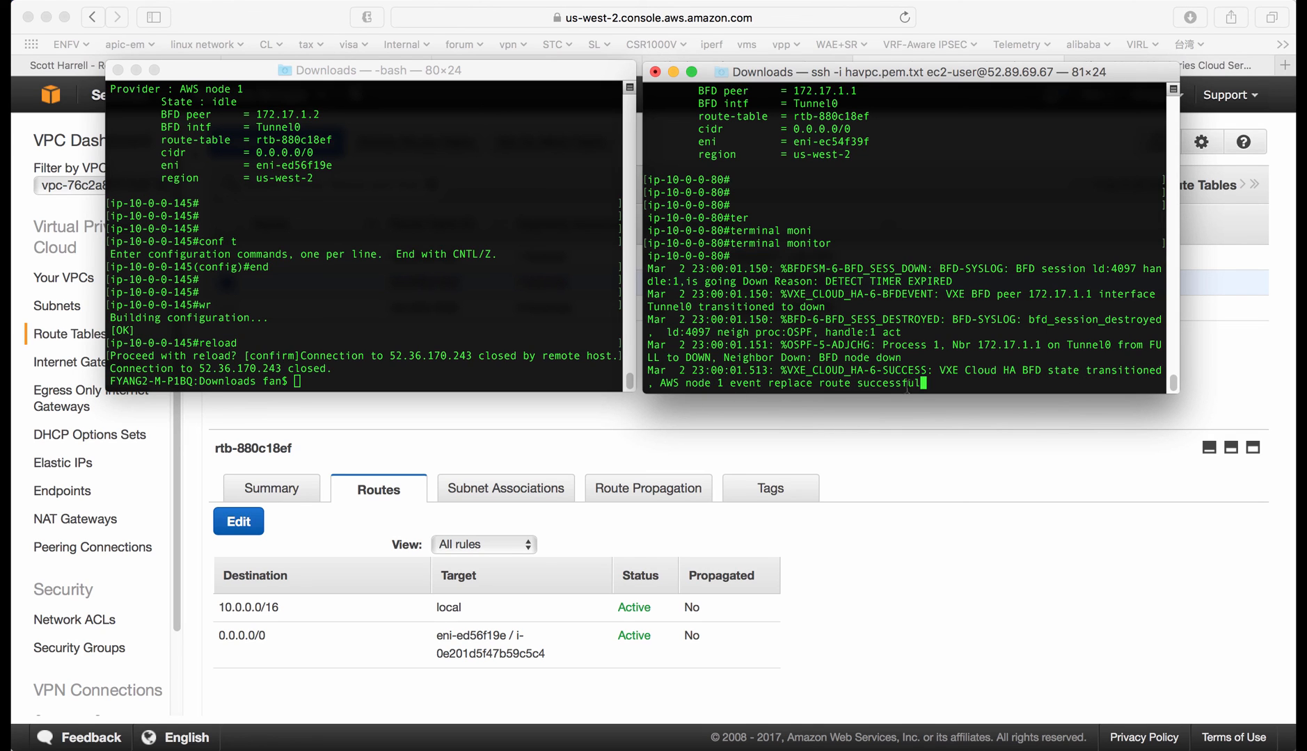
pyautogui.moveTo(886, 427)
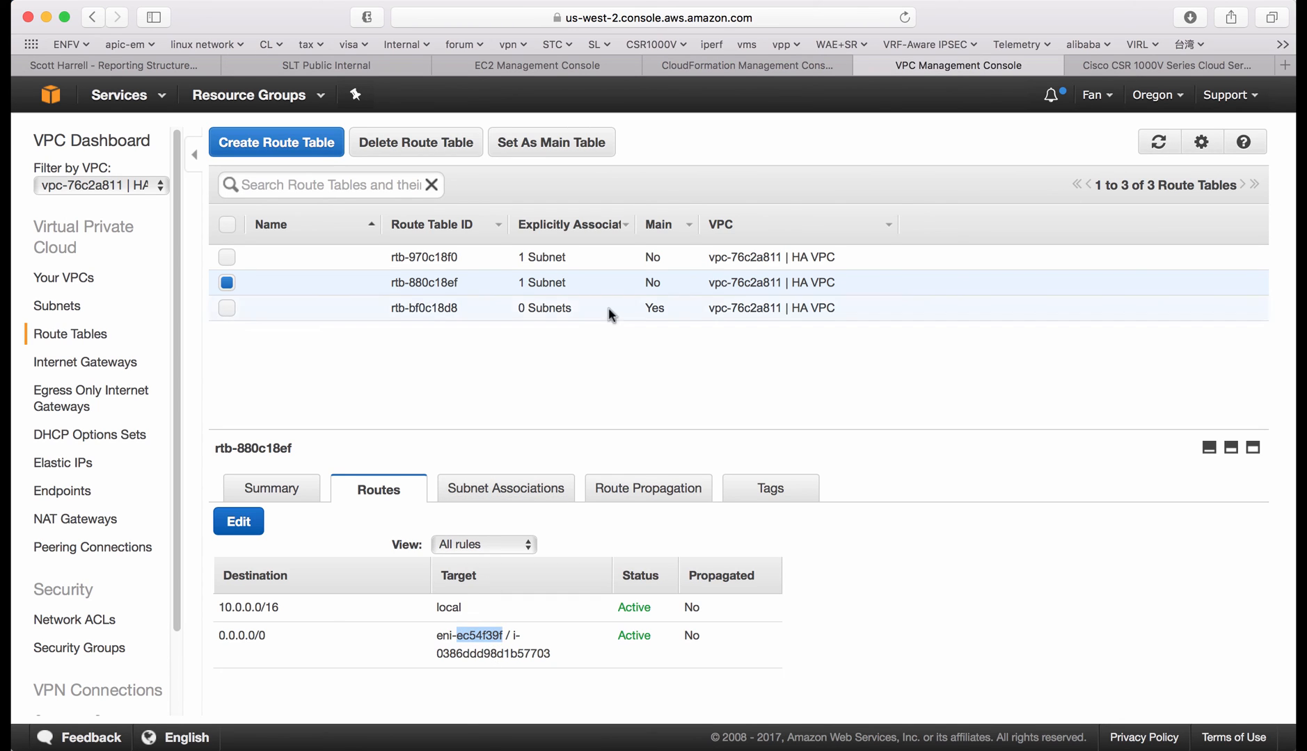
# - Select HA CSR2 in EC2 and open its eth1 interface, eni-ec54f39f
pyautogui.click(537, 65)
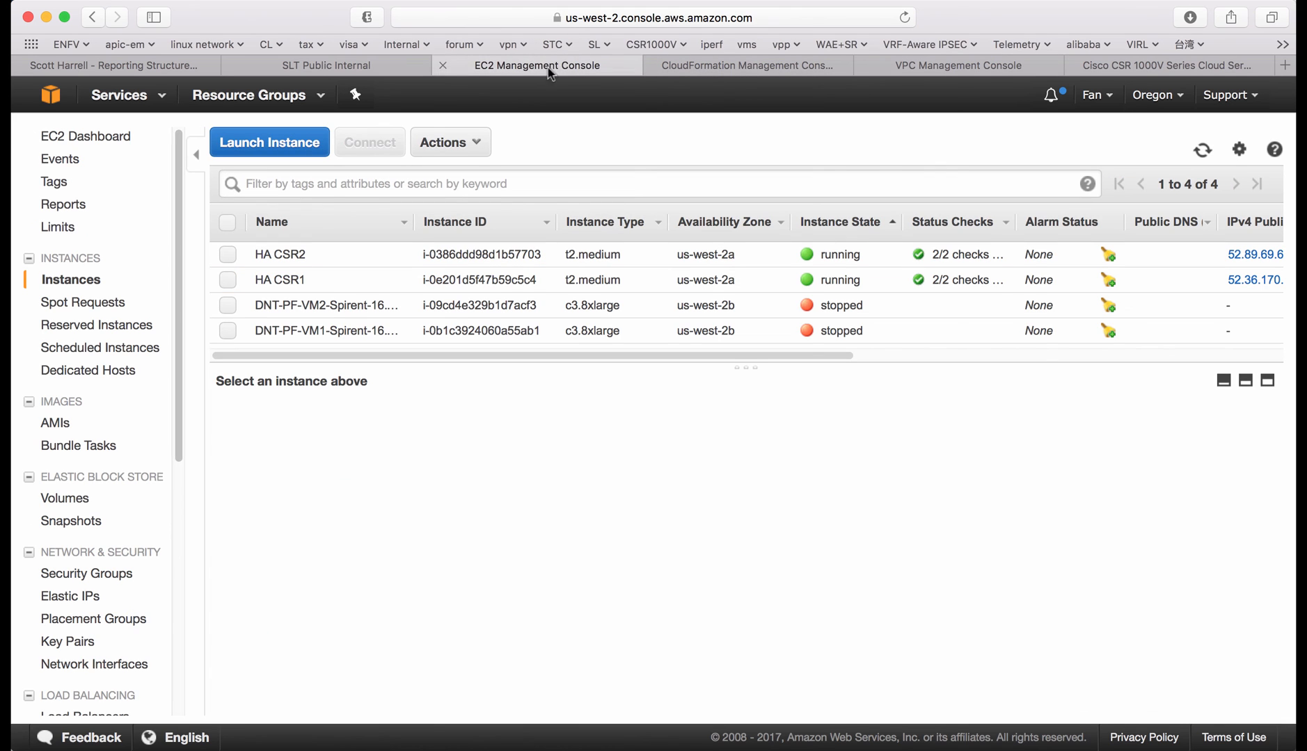
pyautogui.click(280, 254)
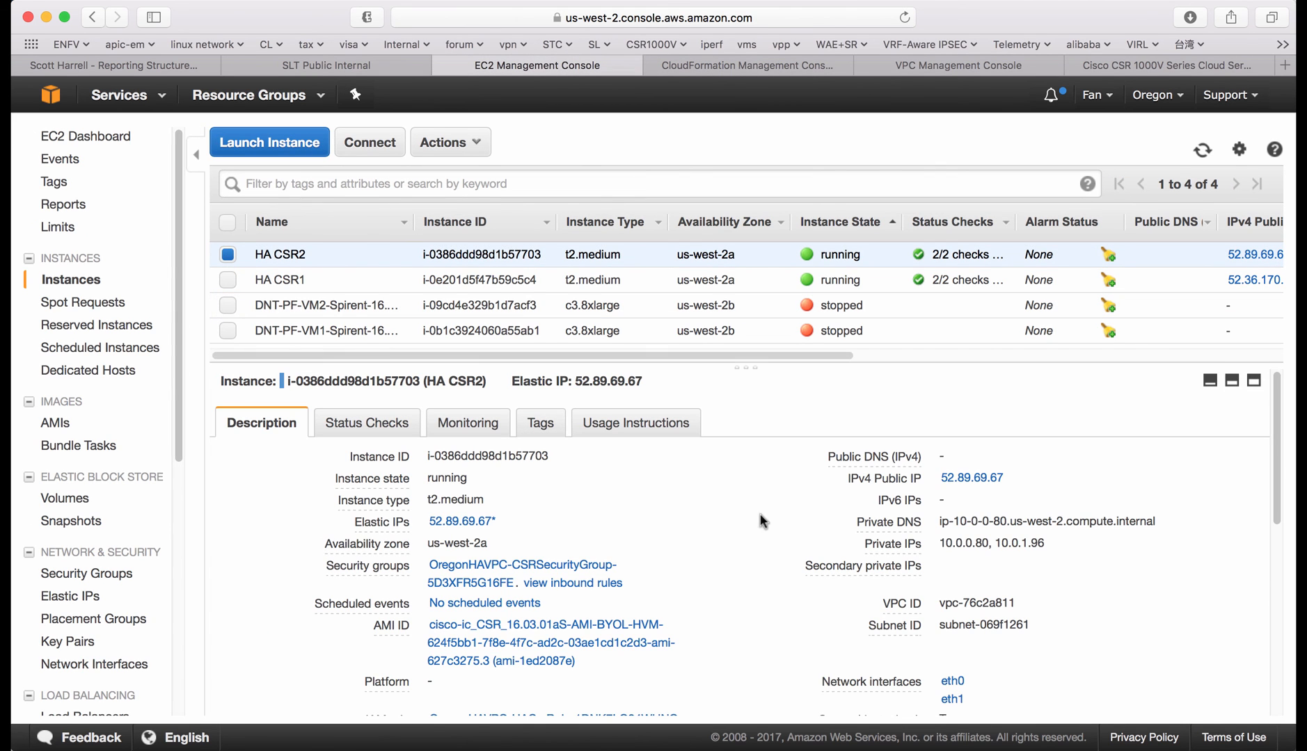
pyautogui.click(950, 701)
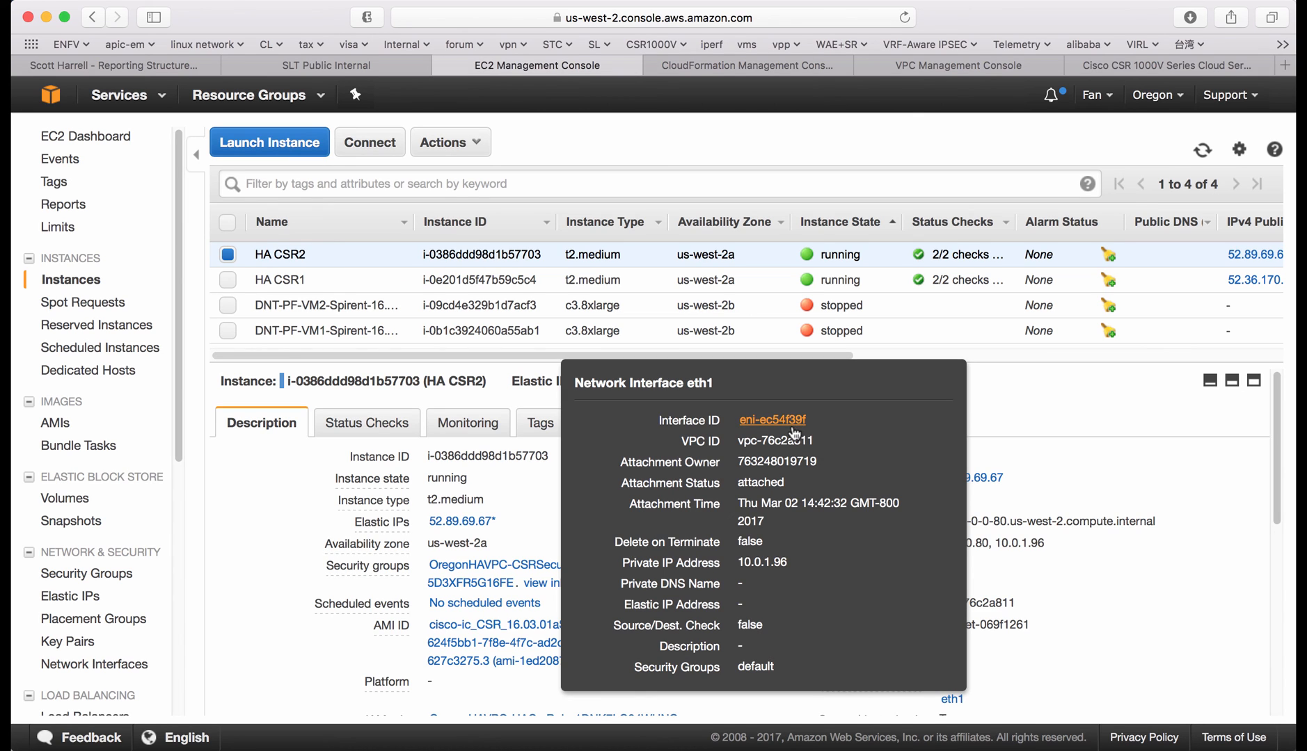
pyautogui.moveTo(802, 437)
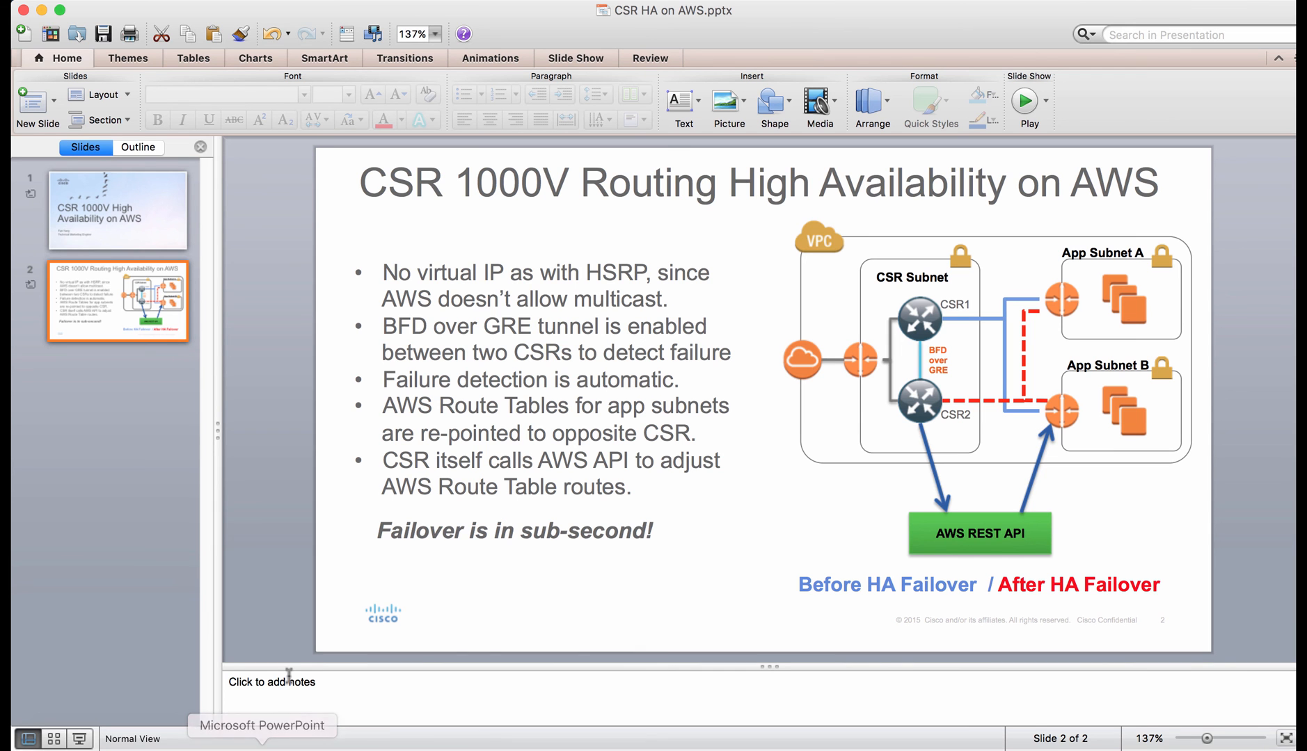
pyautogui.moveTo(279, 636)
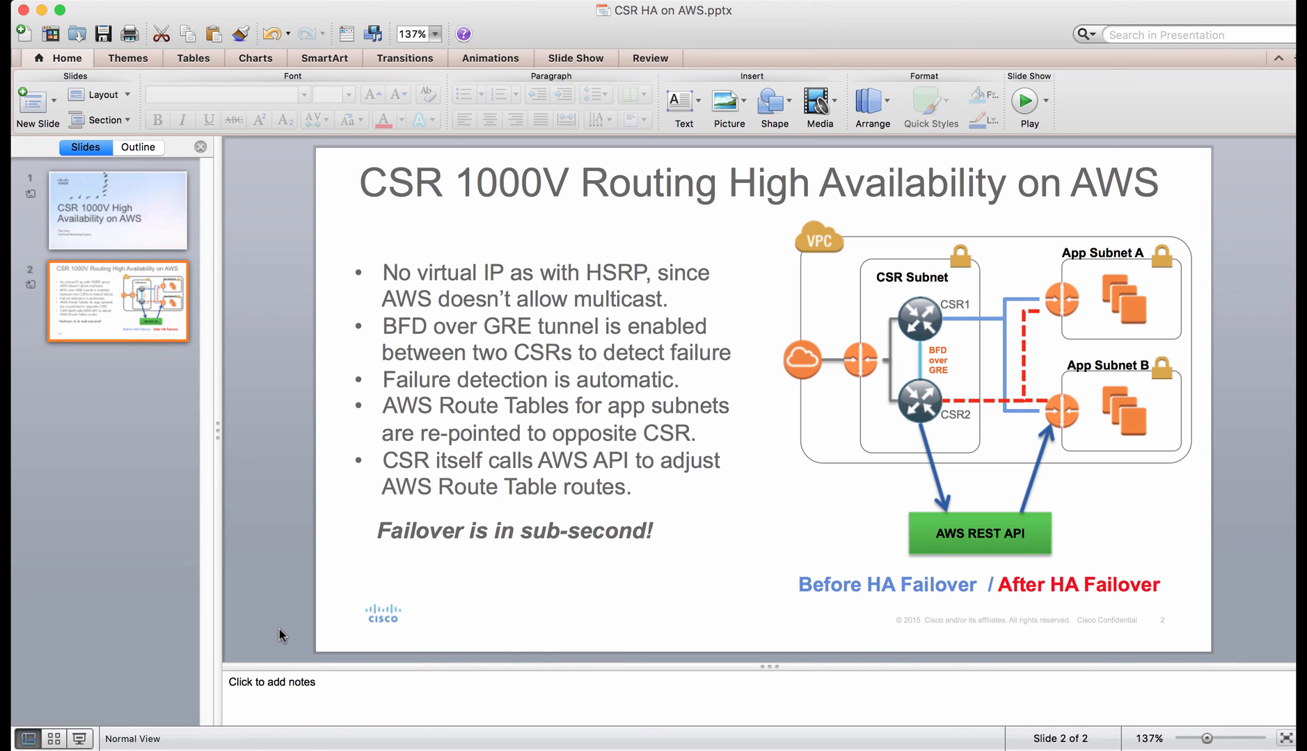
pyautogui.moveTo(278, 665)
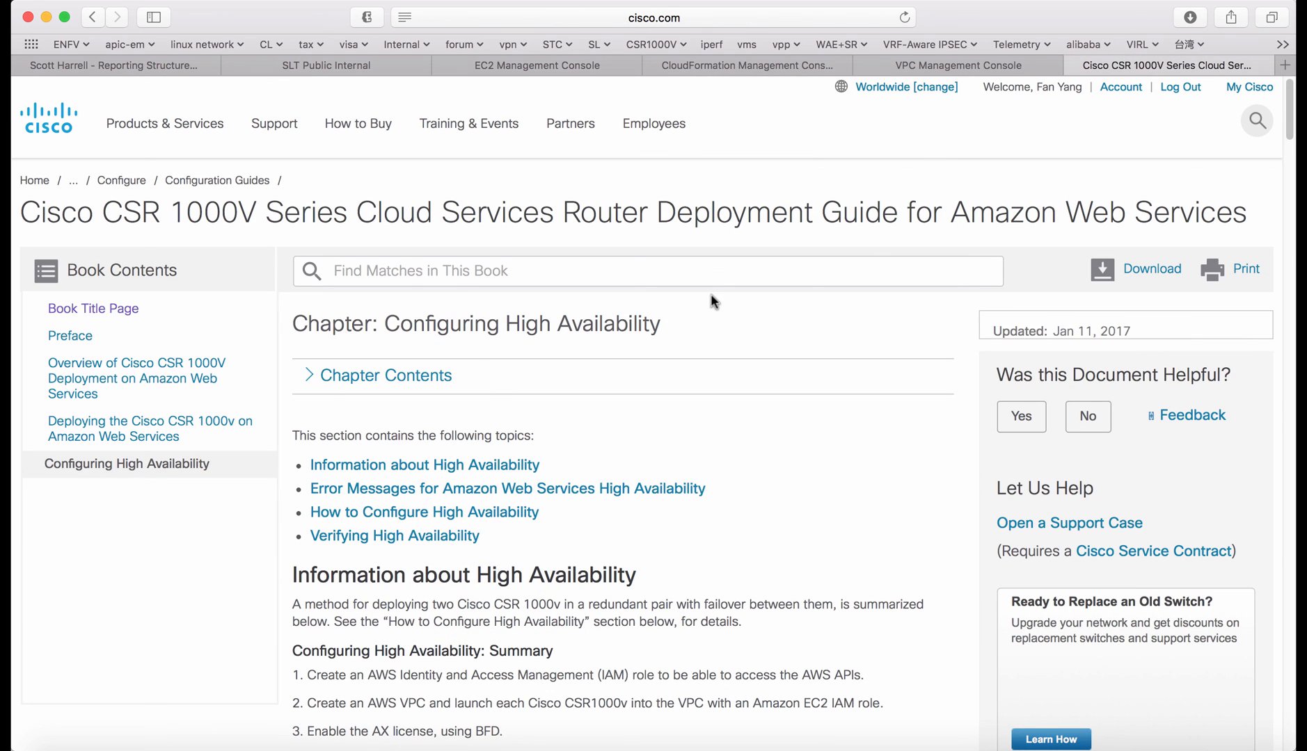
pyautogui.moveTo(664, 319)
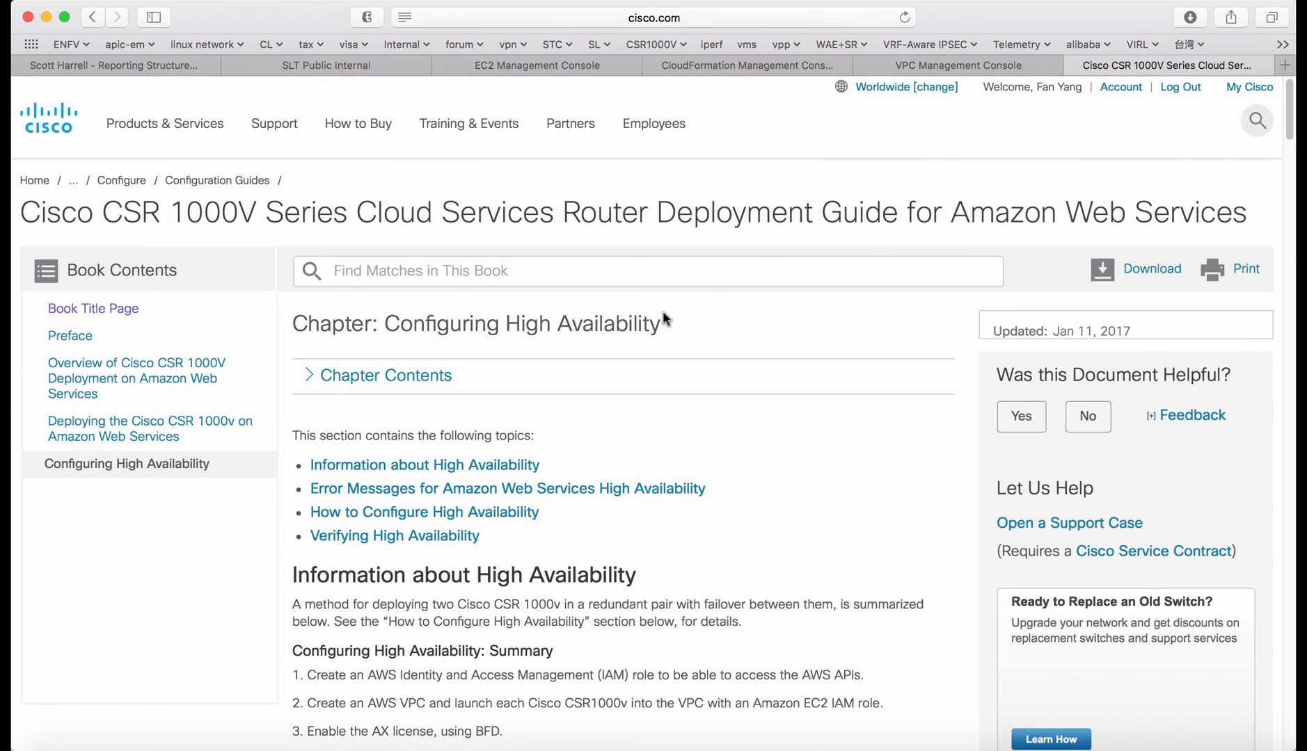
pyautogui.moveTo(579, 270)
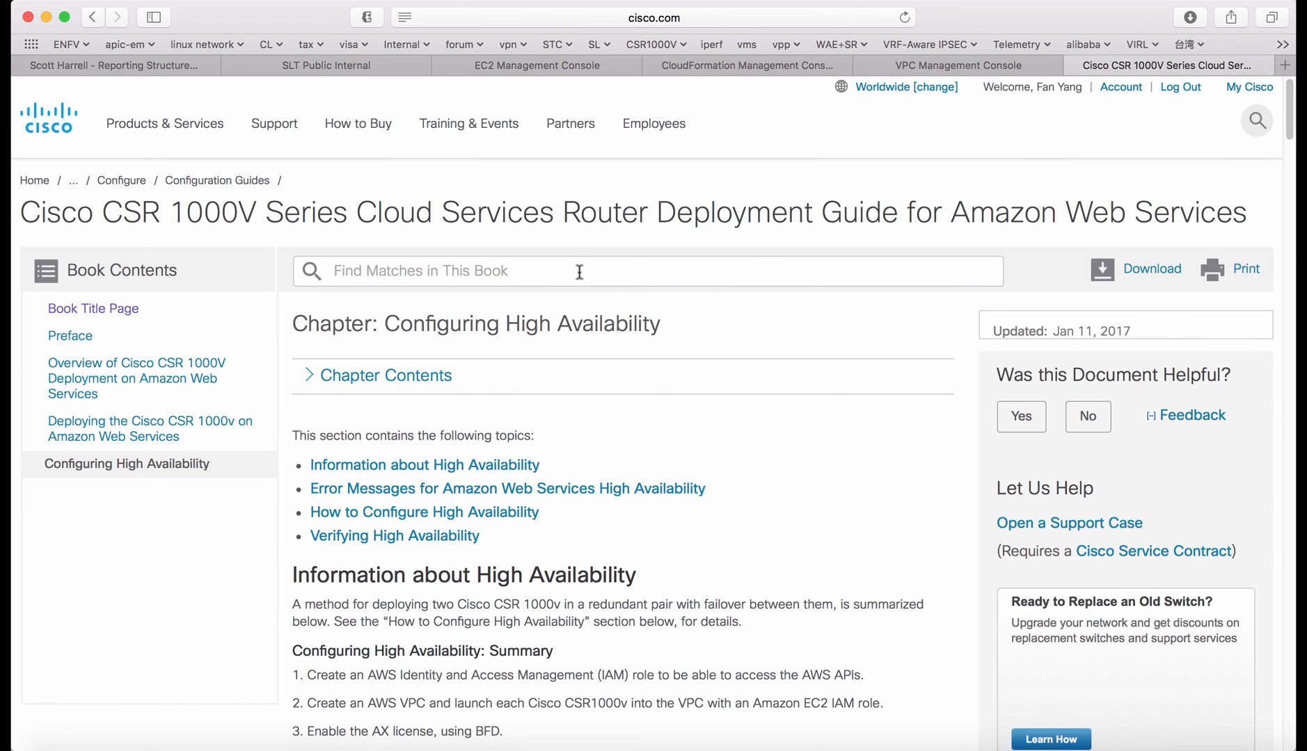
pyautogui.moveTo(558, 370)
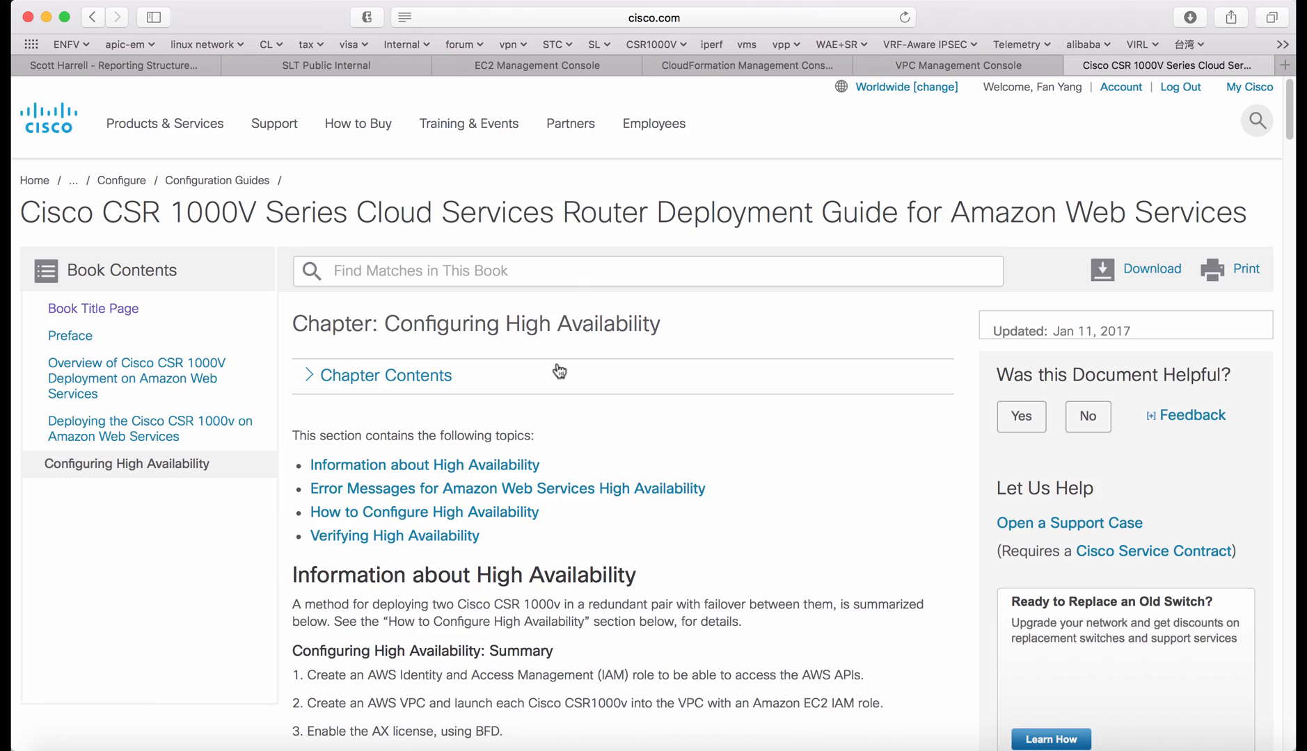
# - Scroll the Cisco deployment guide's High Availability chapter down to the initial CSR-A topology diagram
pyautogui.scroll(-3)
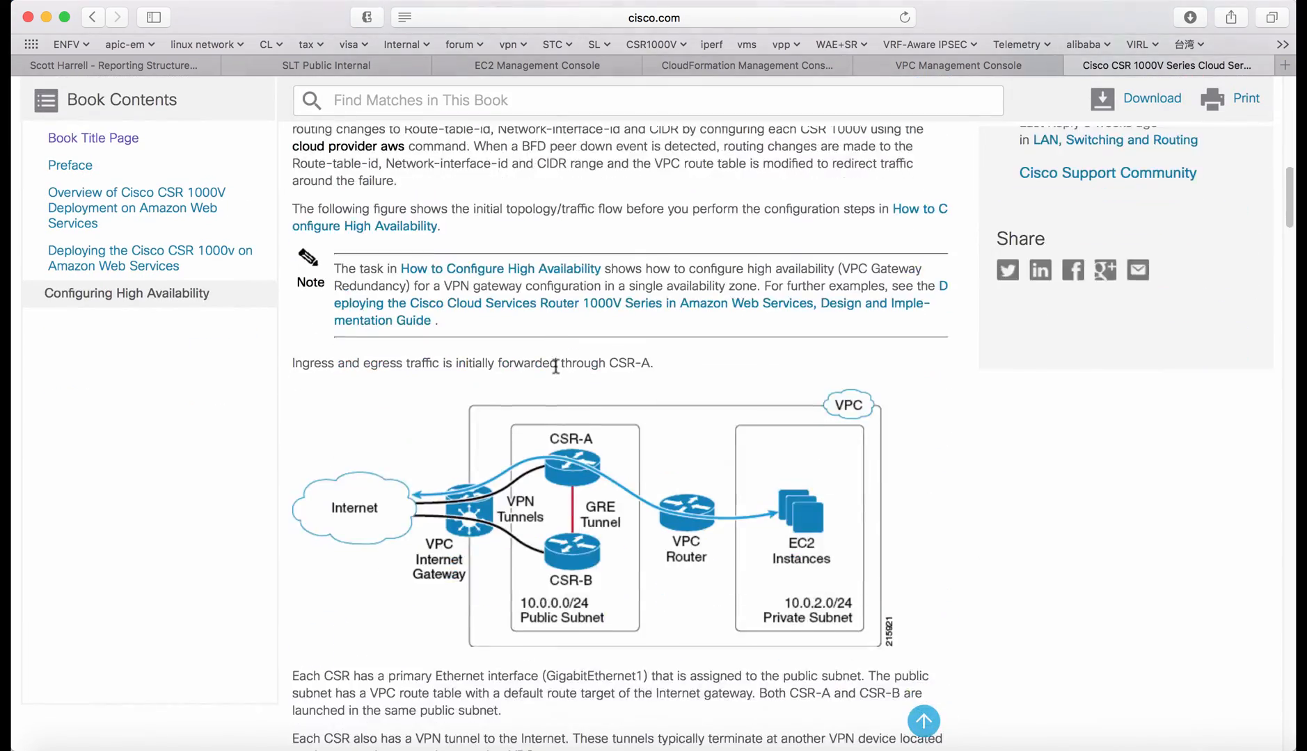